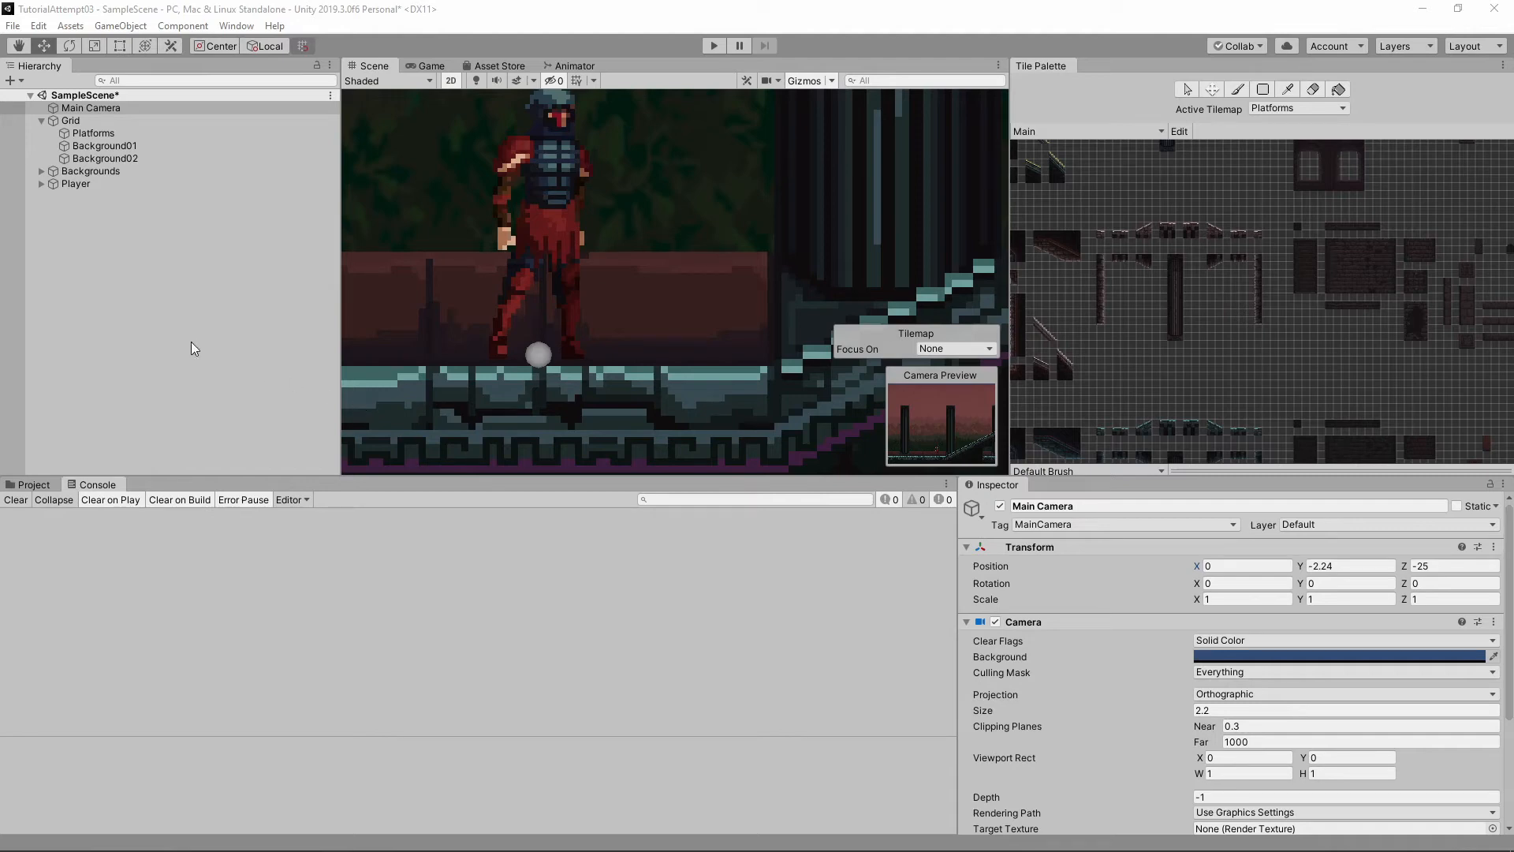
pyautogui.moveTo(76, 182)
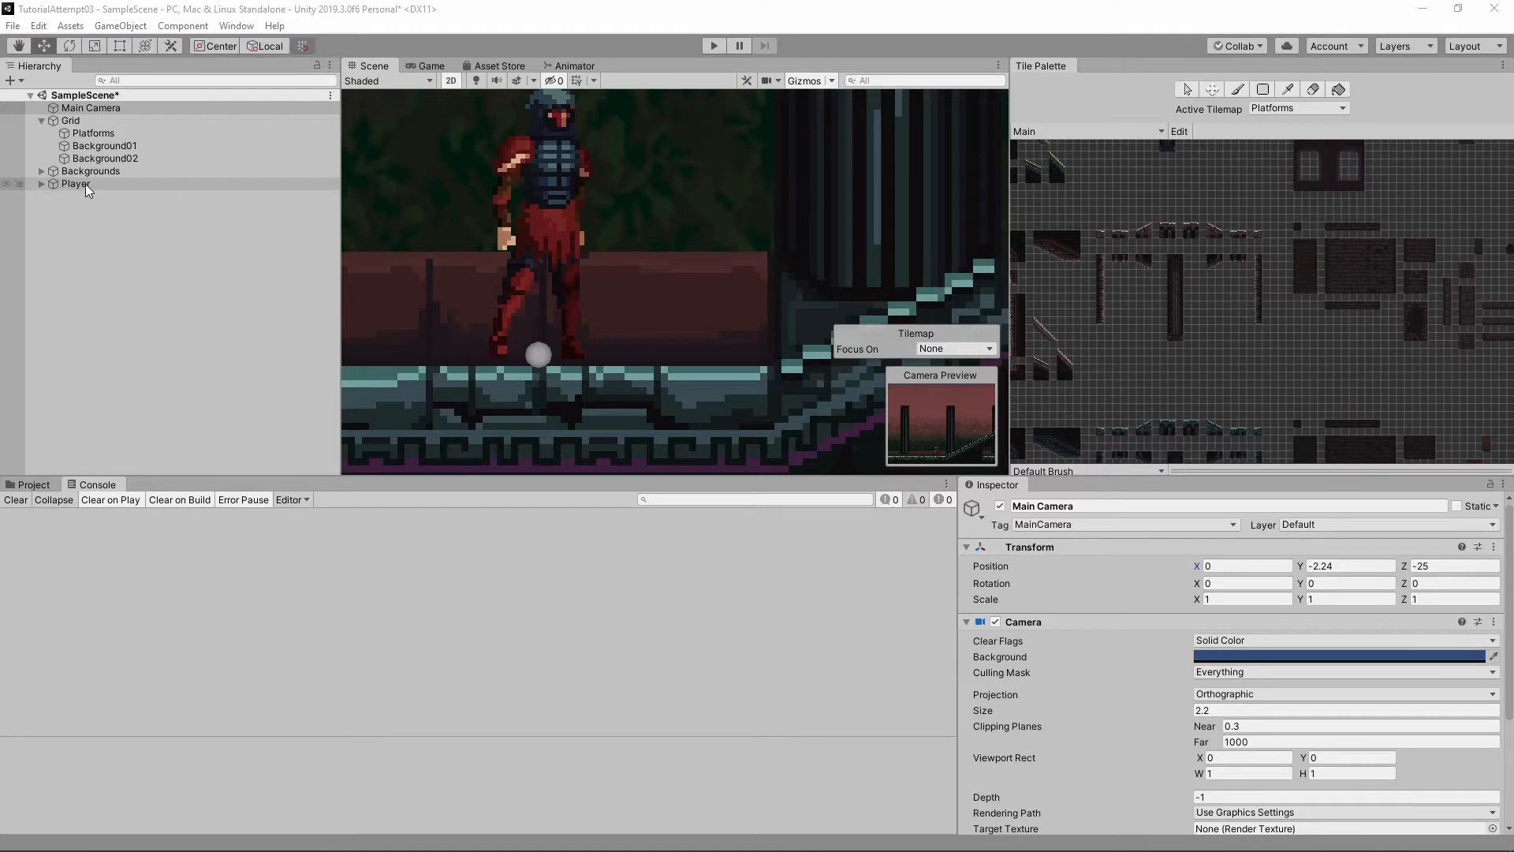
# Step: Select the Player, test the current jump in Play mode, then switch to Visual Studio
pyautogui.click(76, 183)
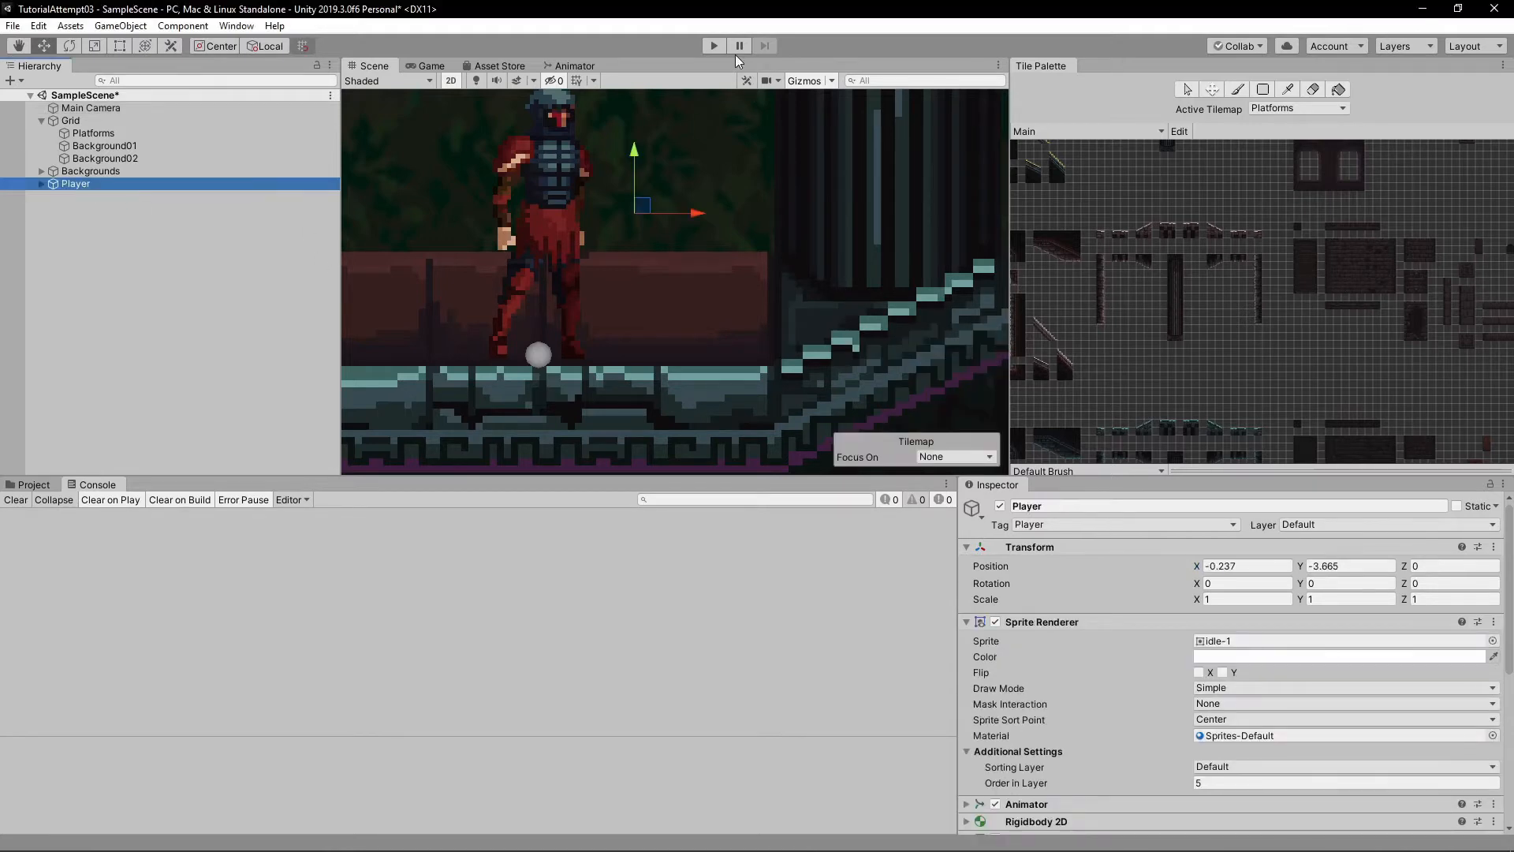
pyautogui.moveTo(713, 46)
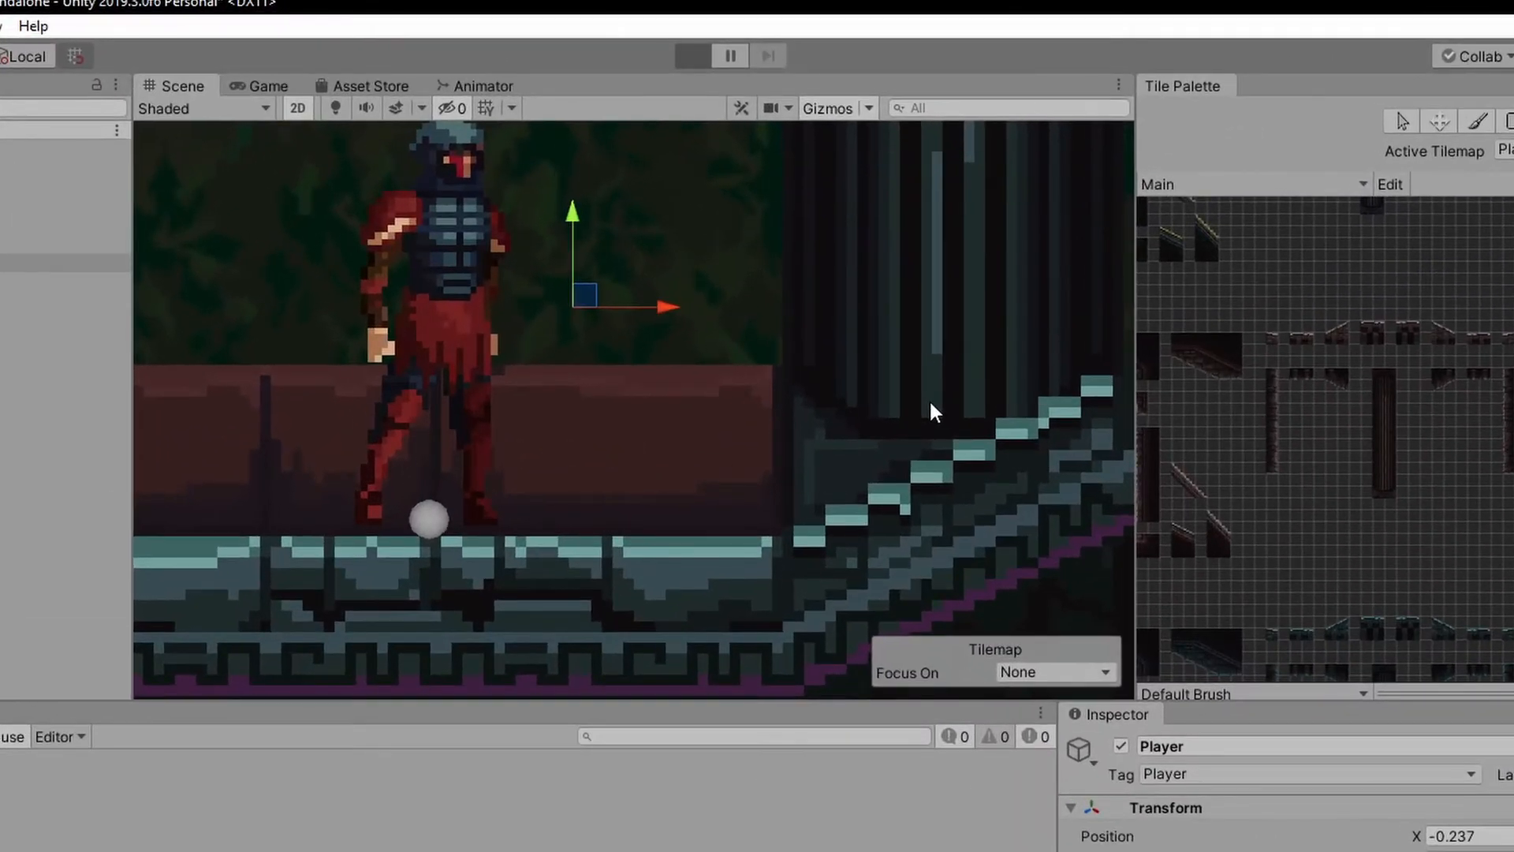
pyautogui.click(691, 55)
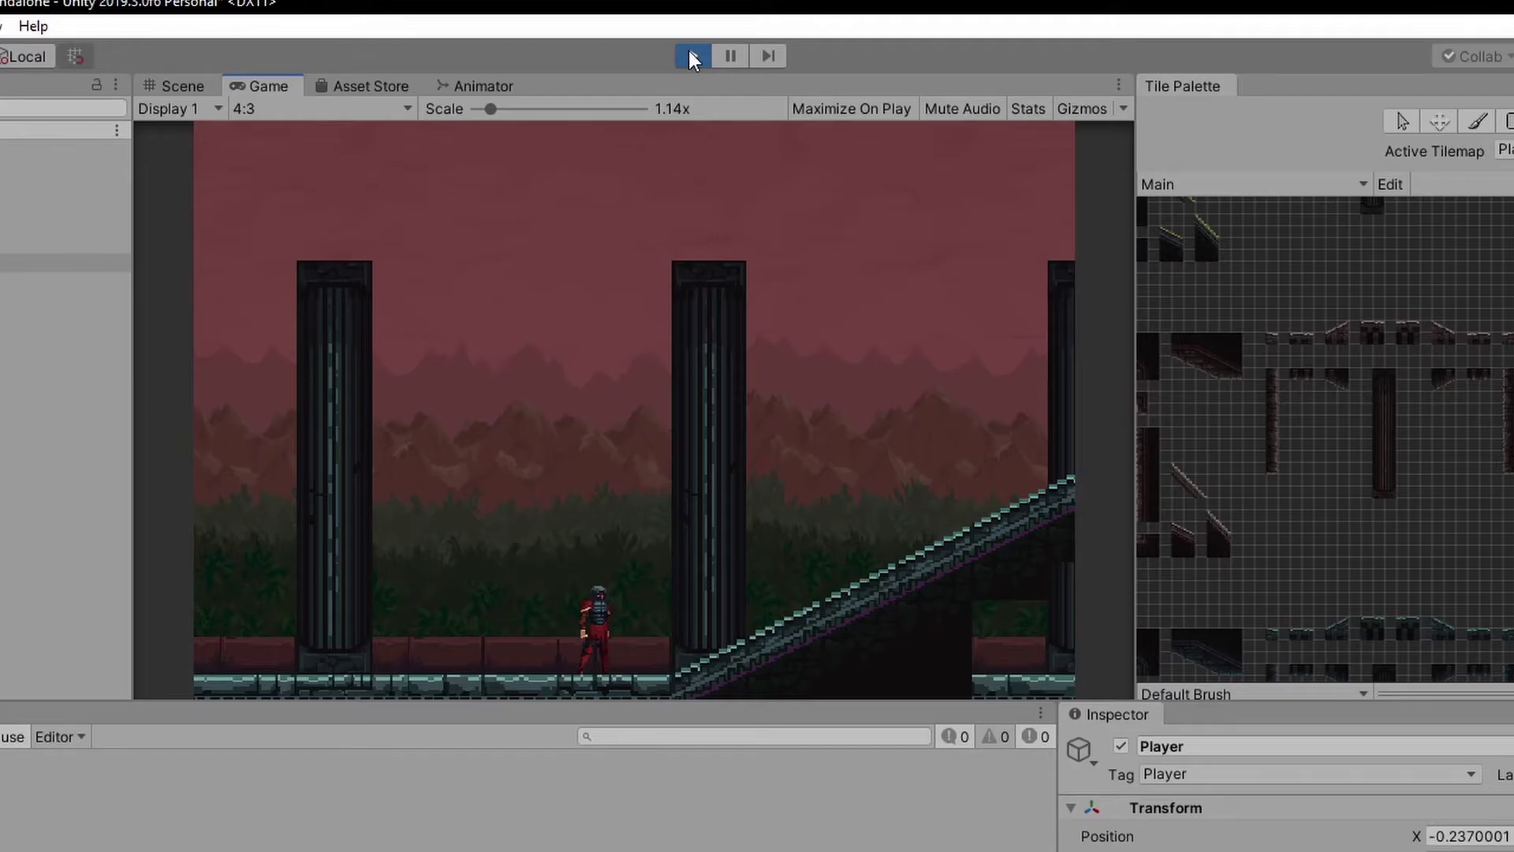
pyautogui.click(691, 56)
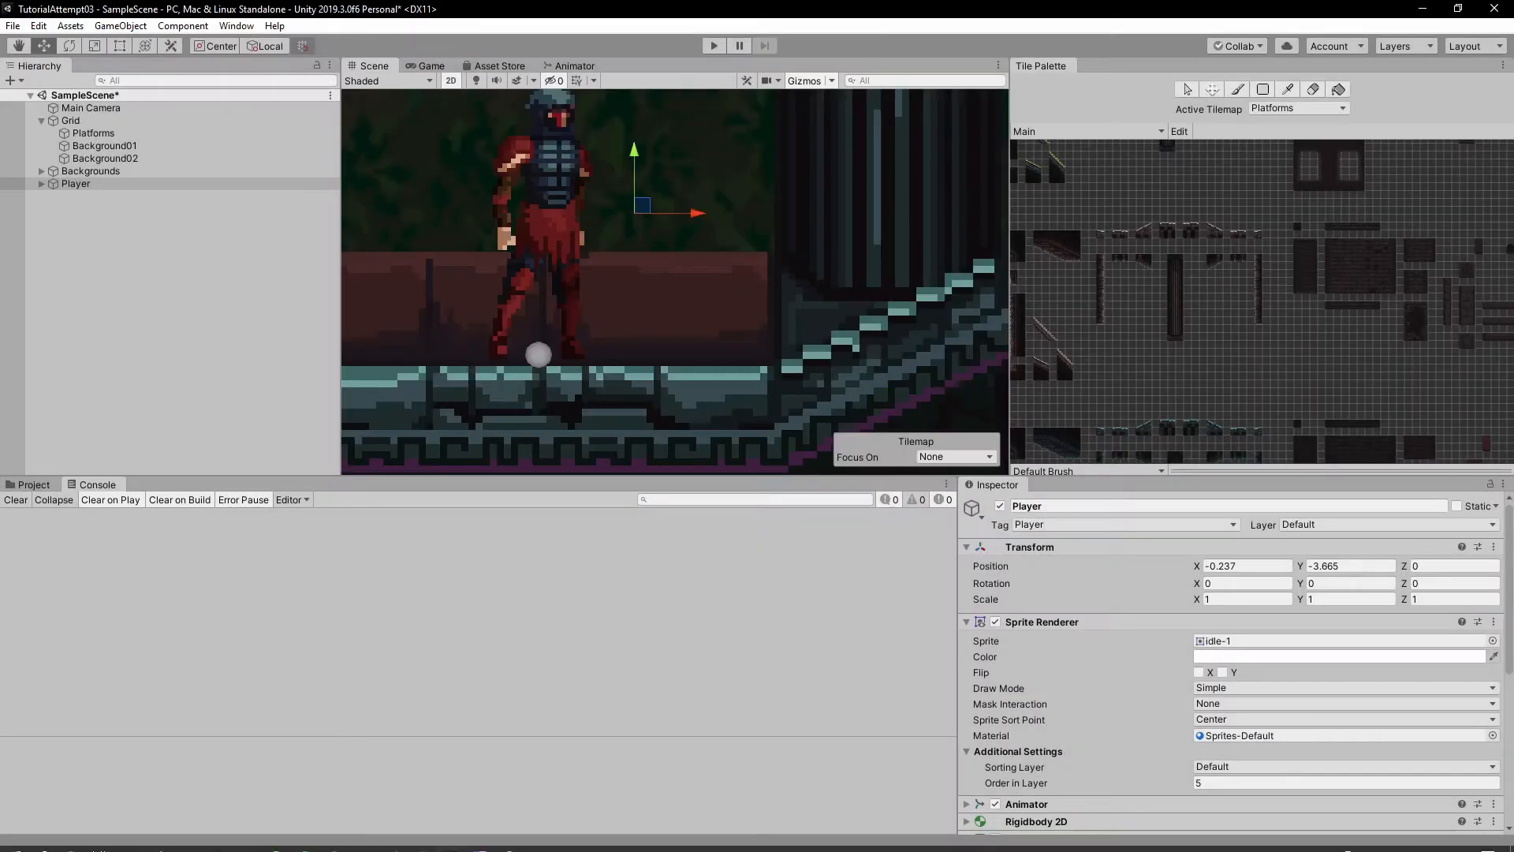
pyautogui.moveTo(394, 839)
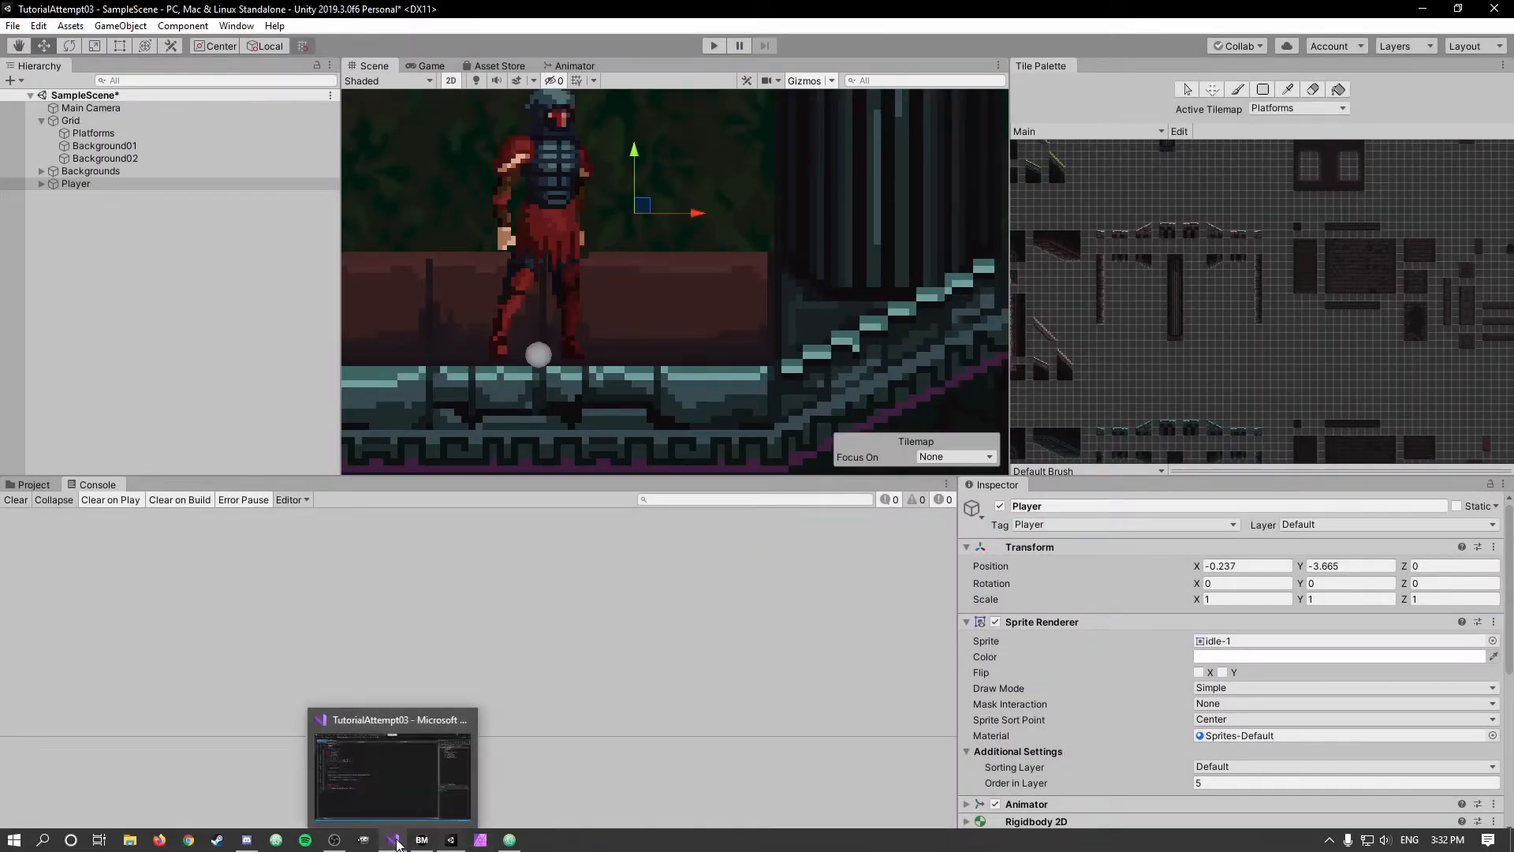
pyautogui.click(392, 763)
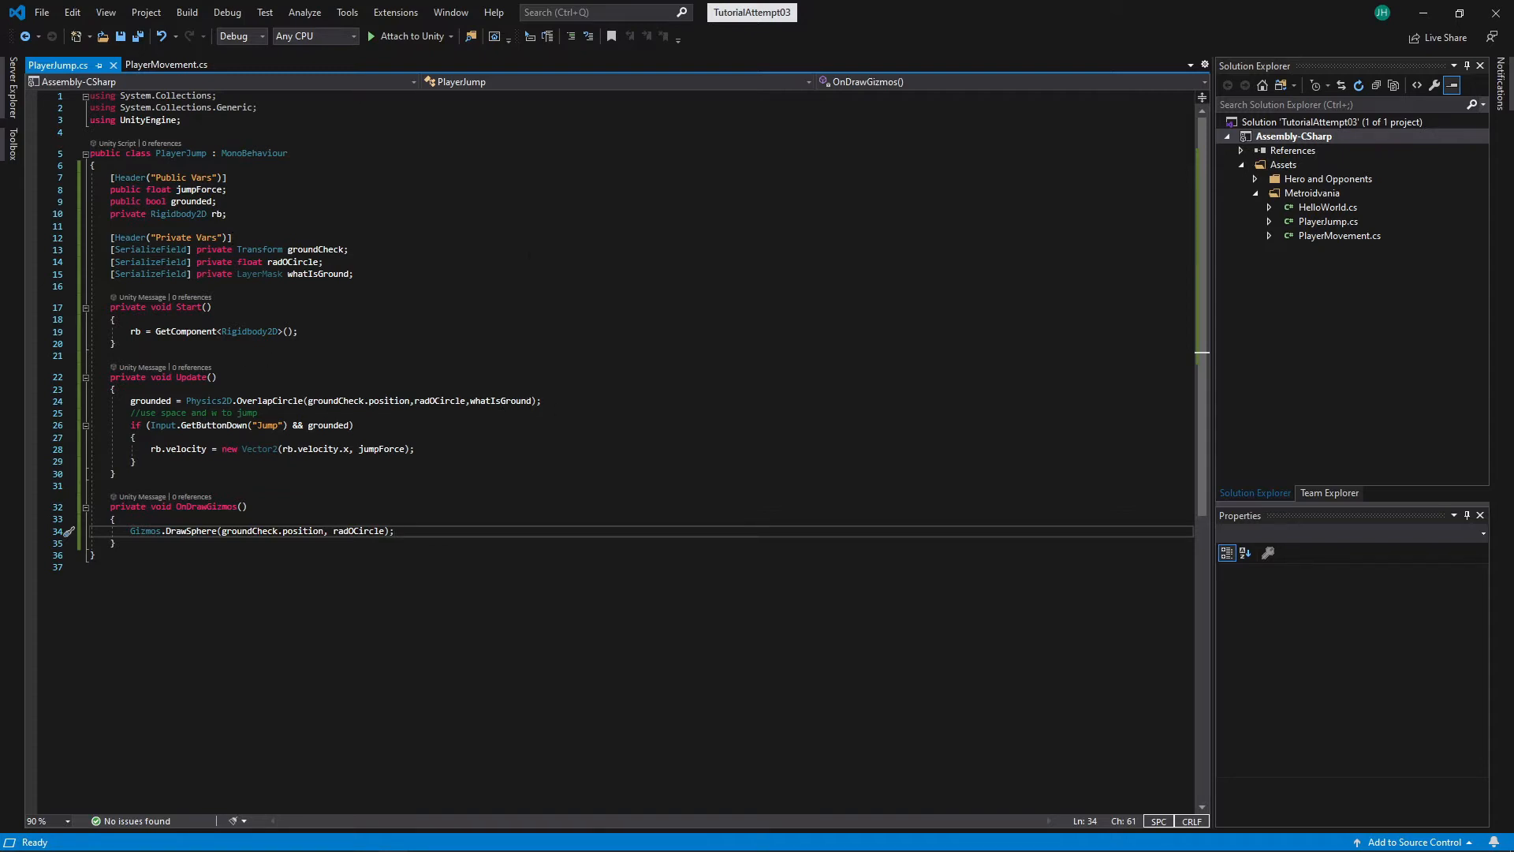
pyautogui.moveTo(216, 213)
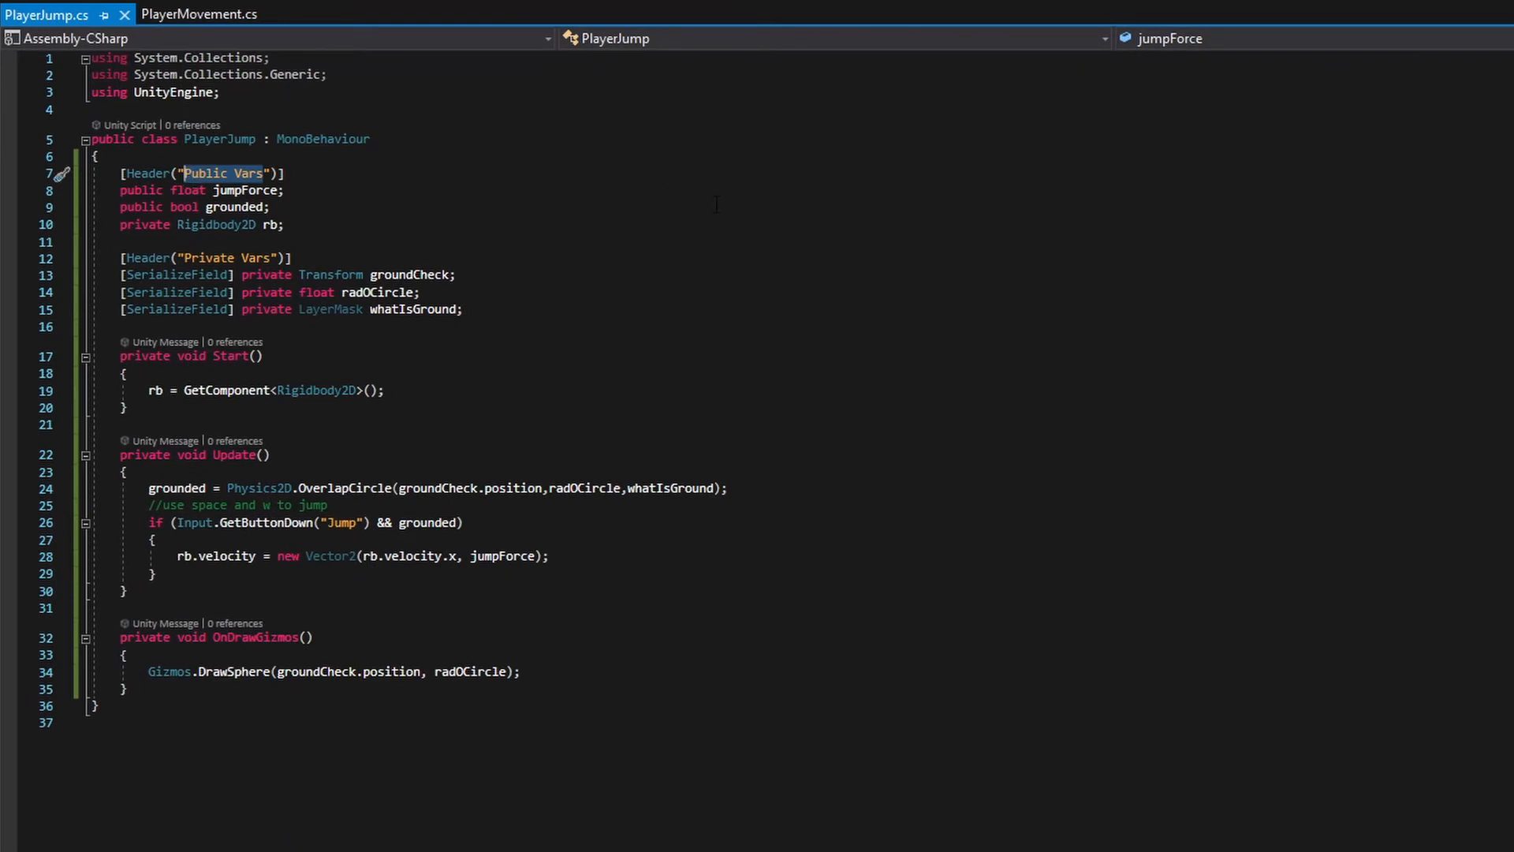
# Step: Rename the Public Vars header to Jump Details and regroup the private fields under a Ground Details header
pyautogui.write('Jump D')
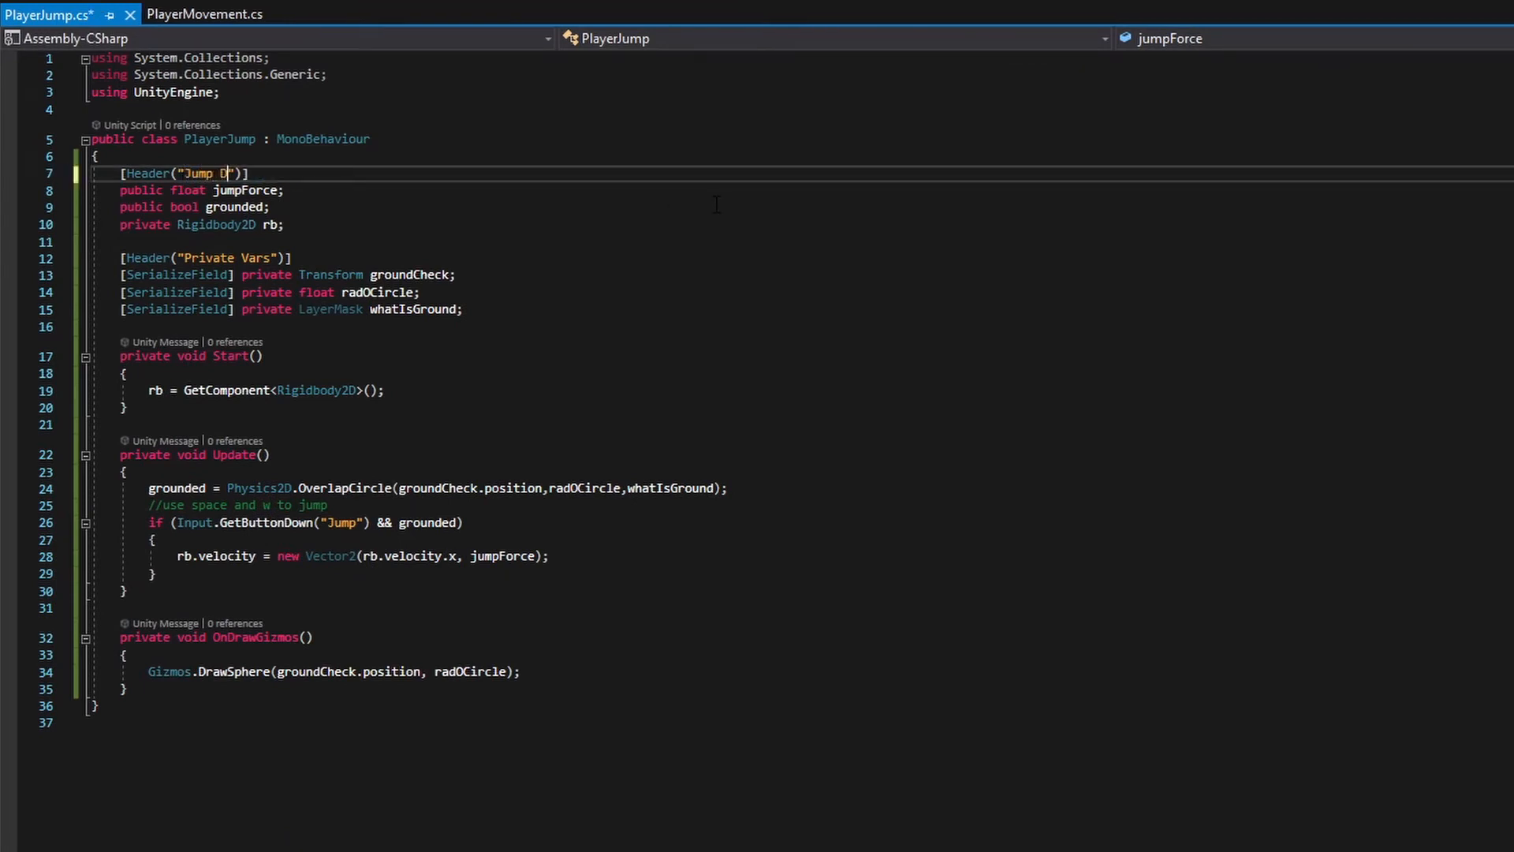
pyautogui.write('etails')
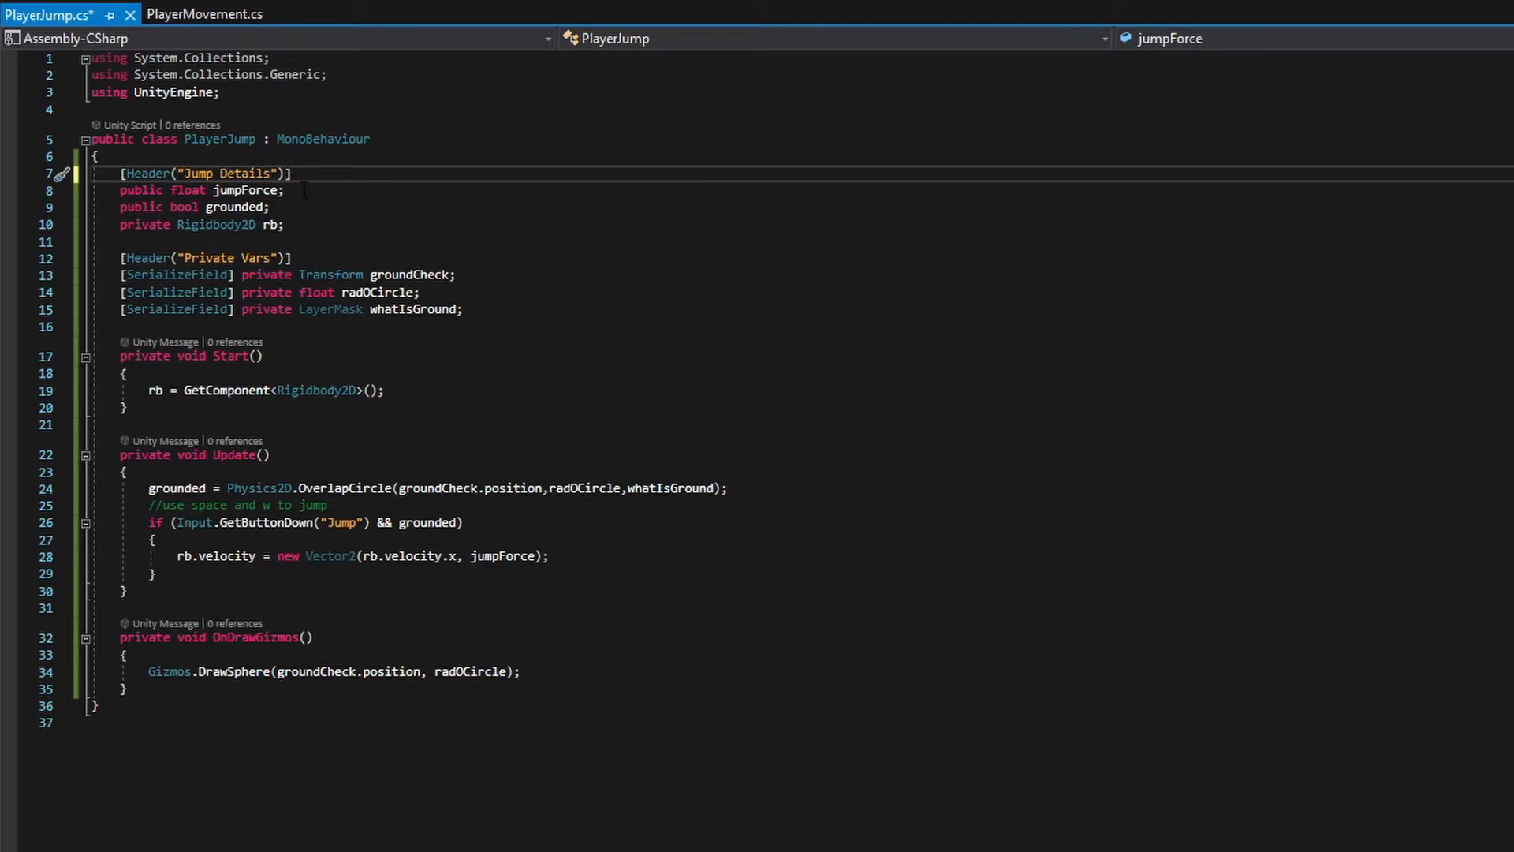
pyautogui.press('enter')
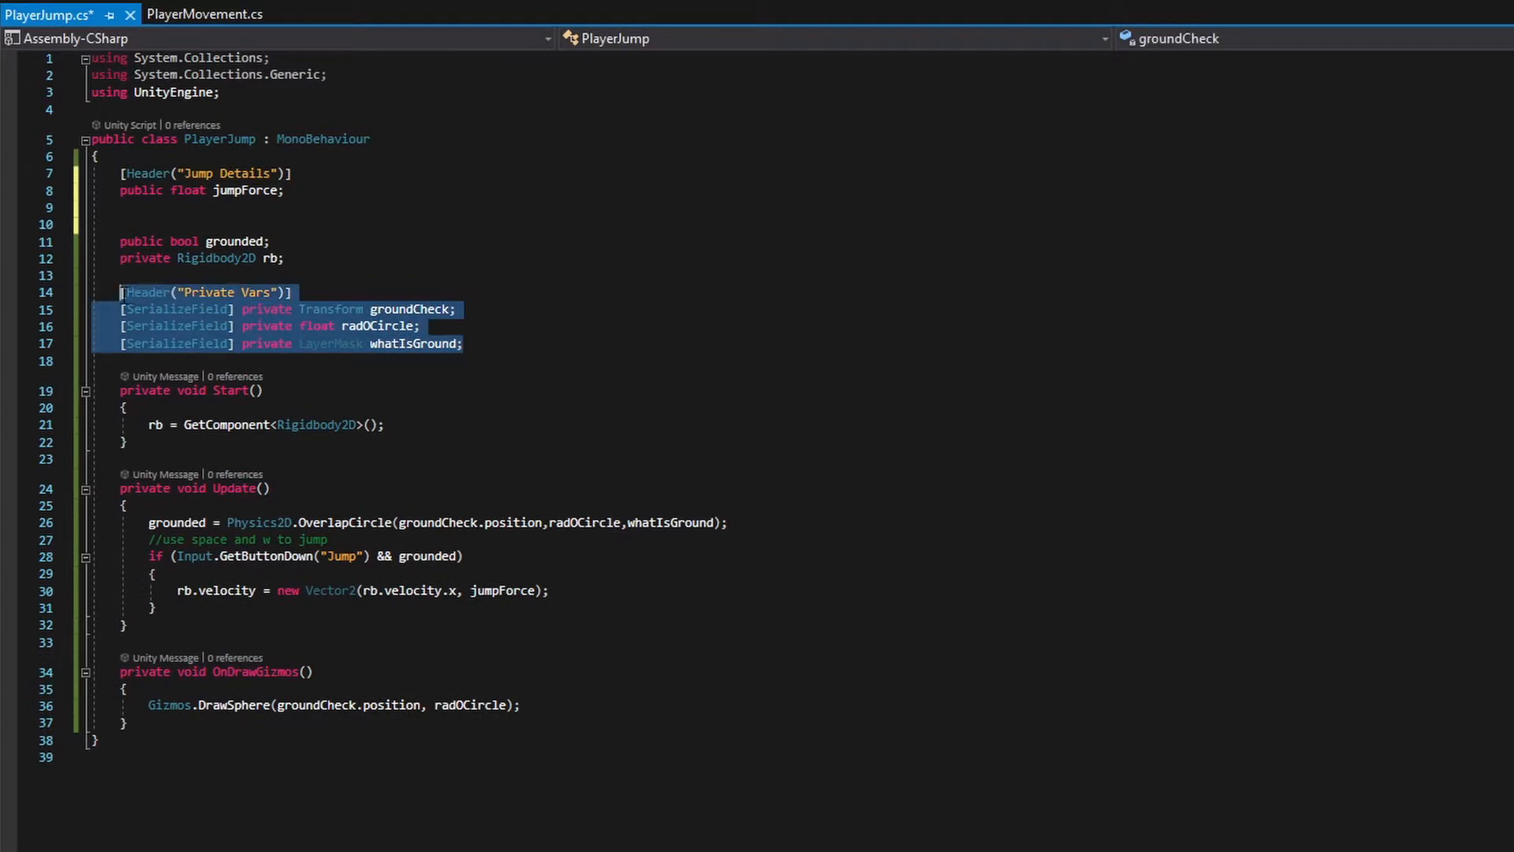
pyautogui.press('Delete')
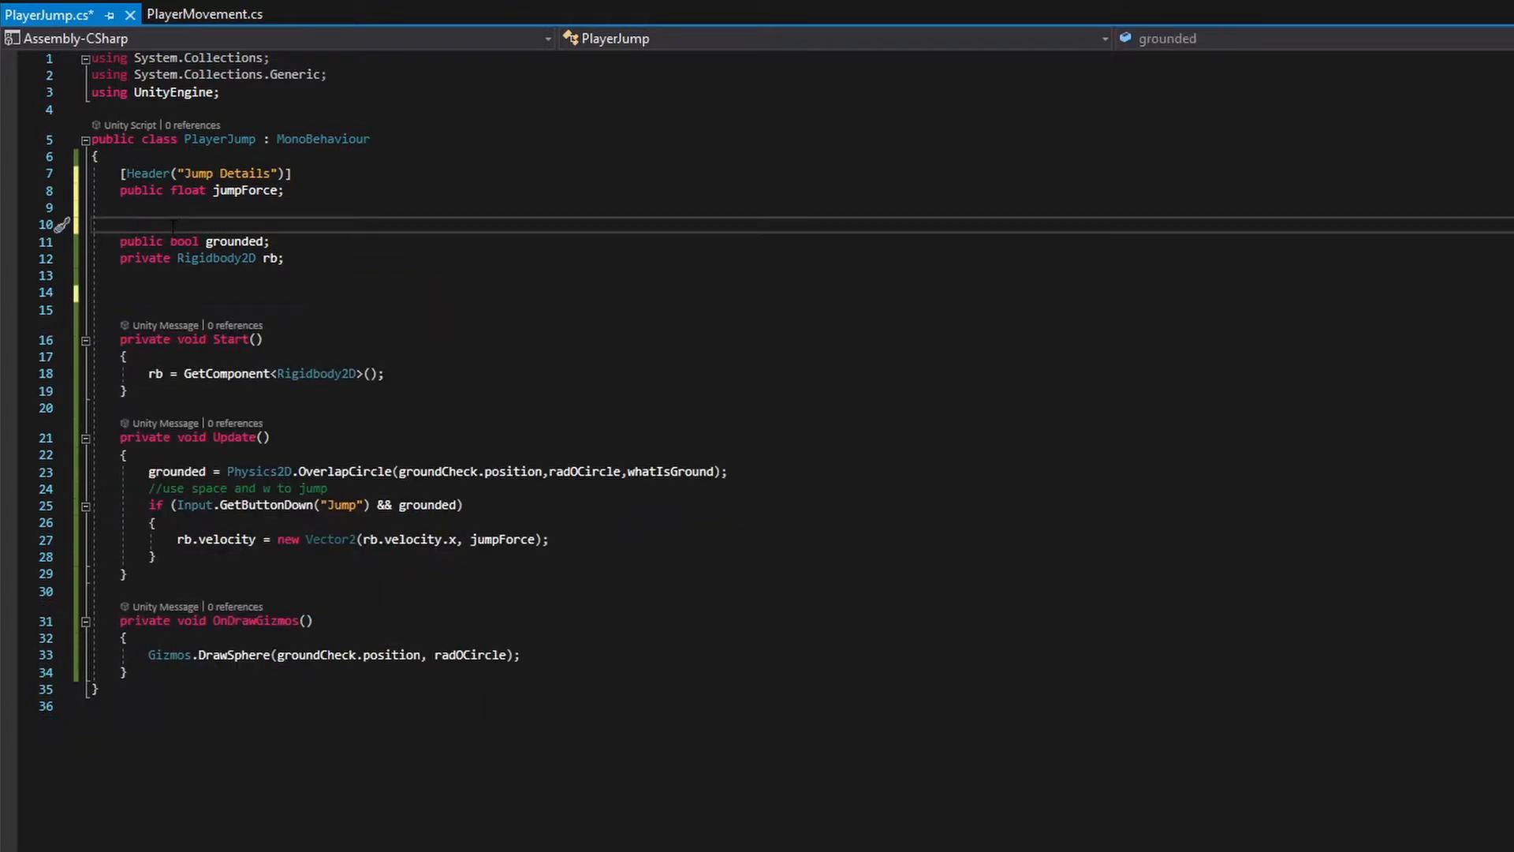
pyautogui.write('[Header("Private Vars")]')
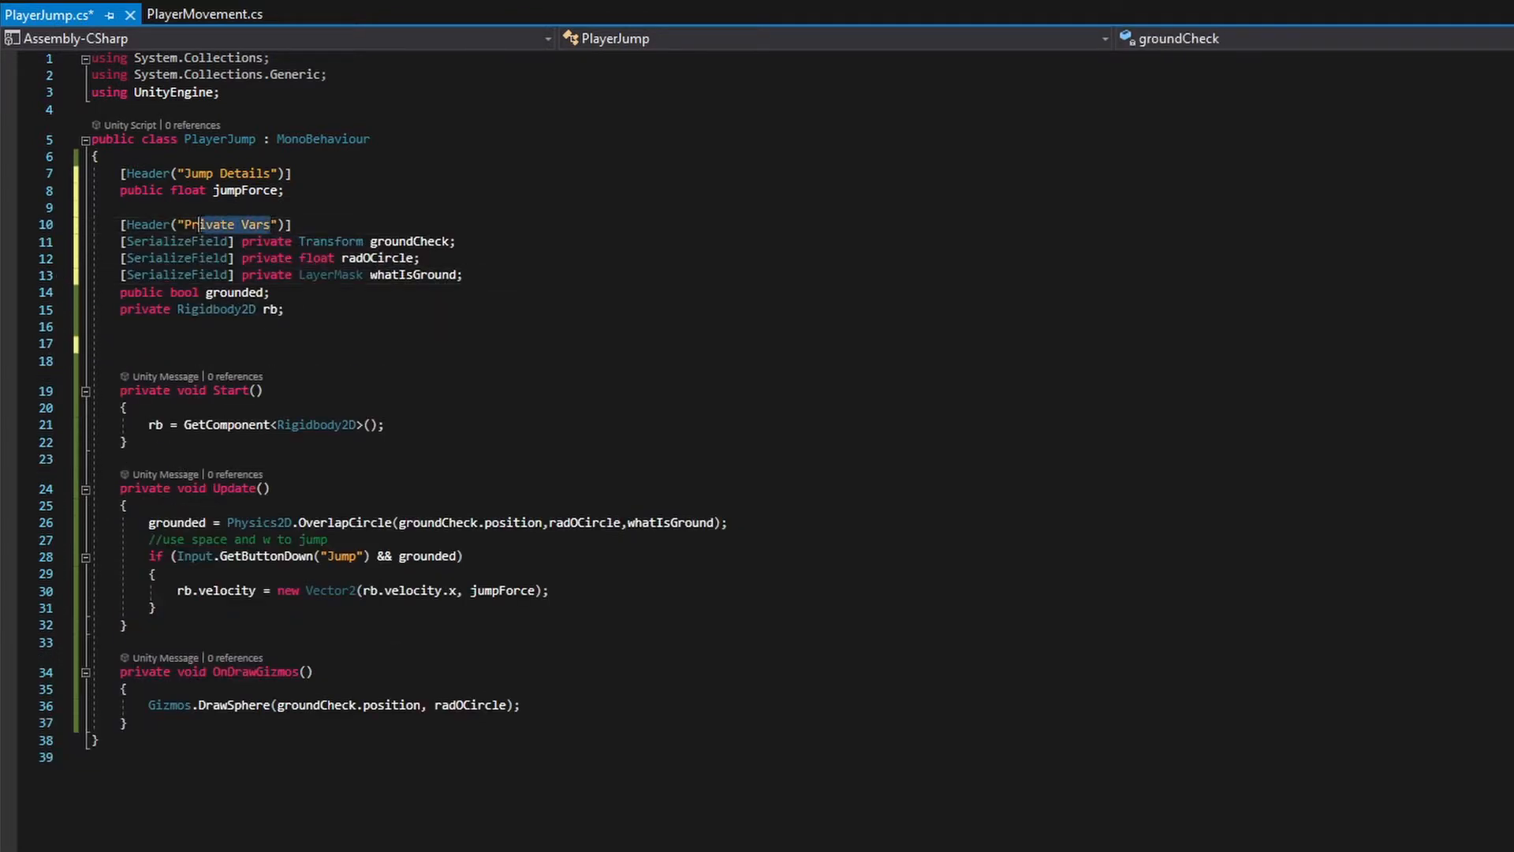
pyautogui.write('G')
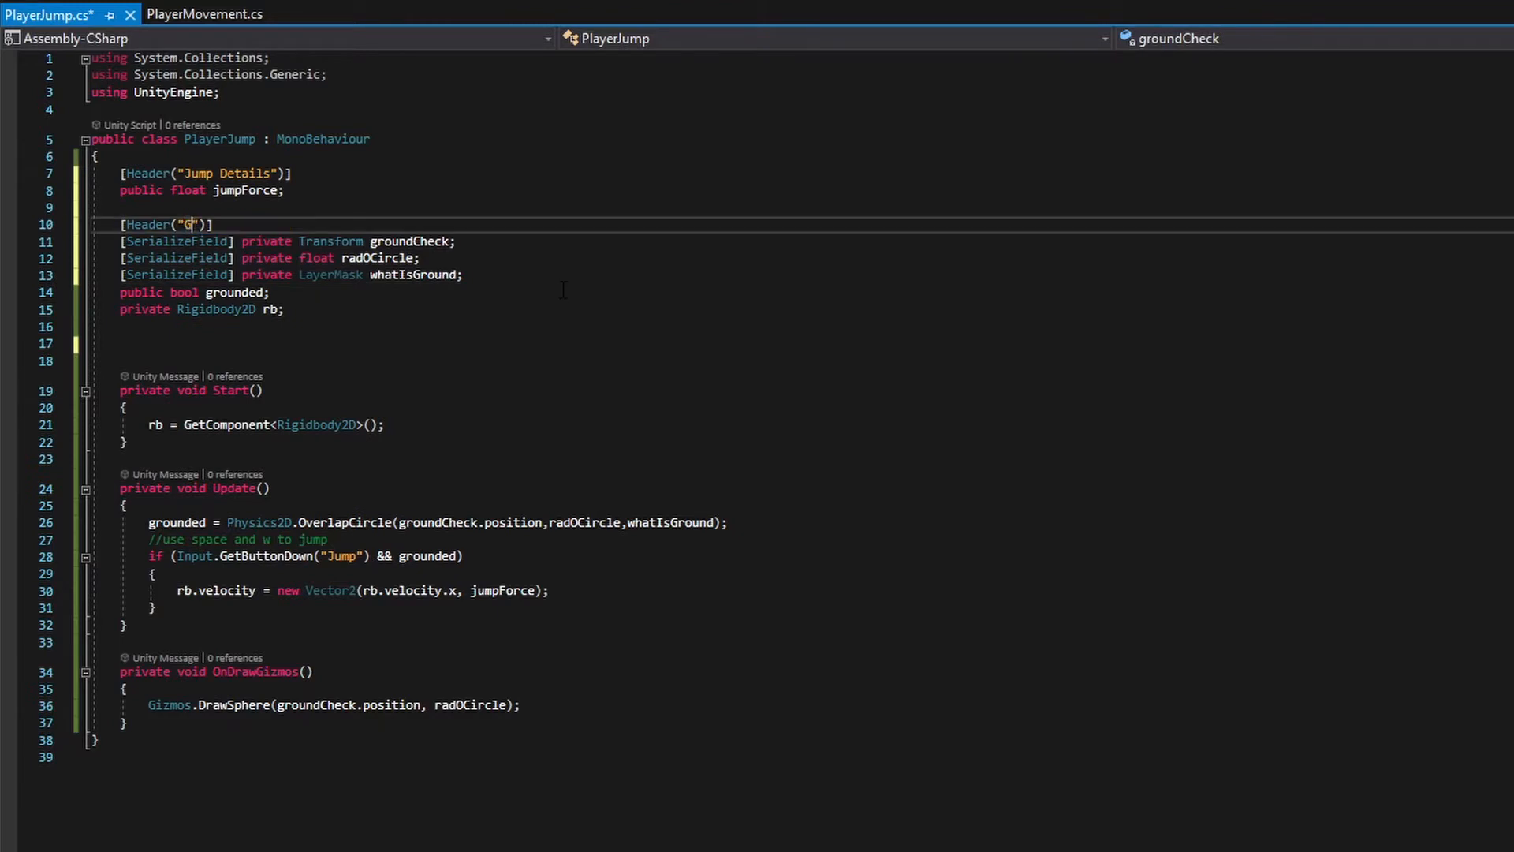
pyautogui.write('round Detail')
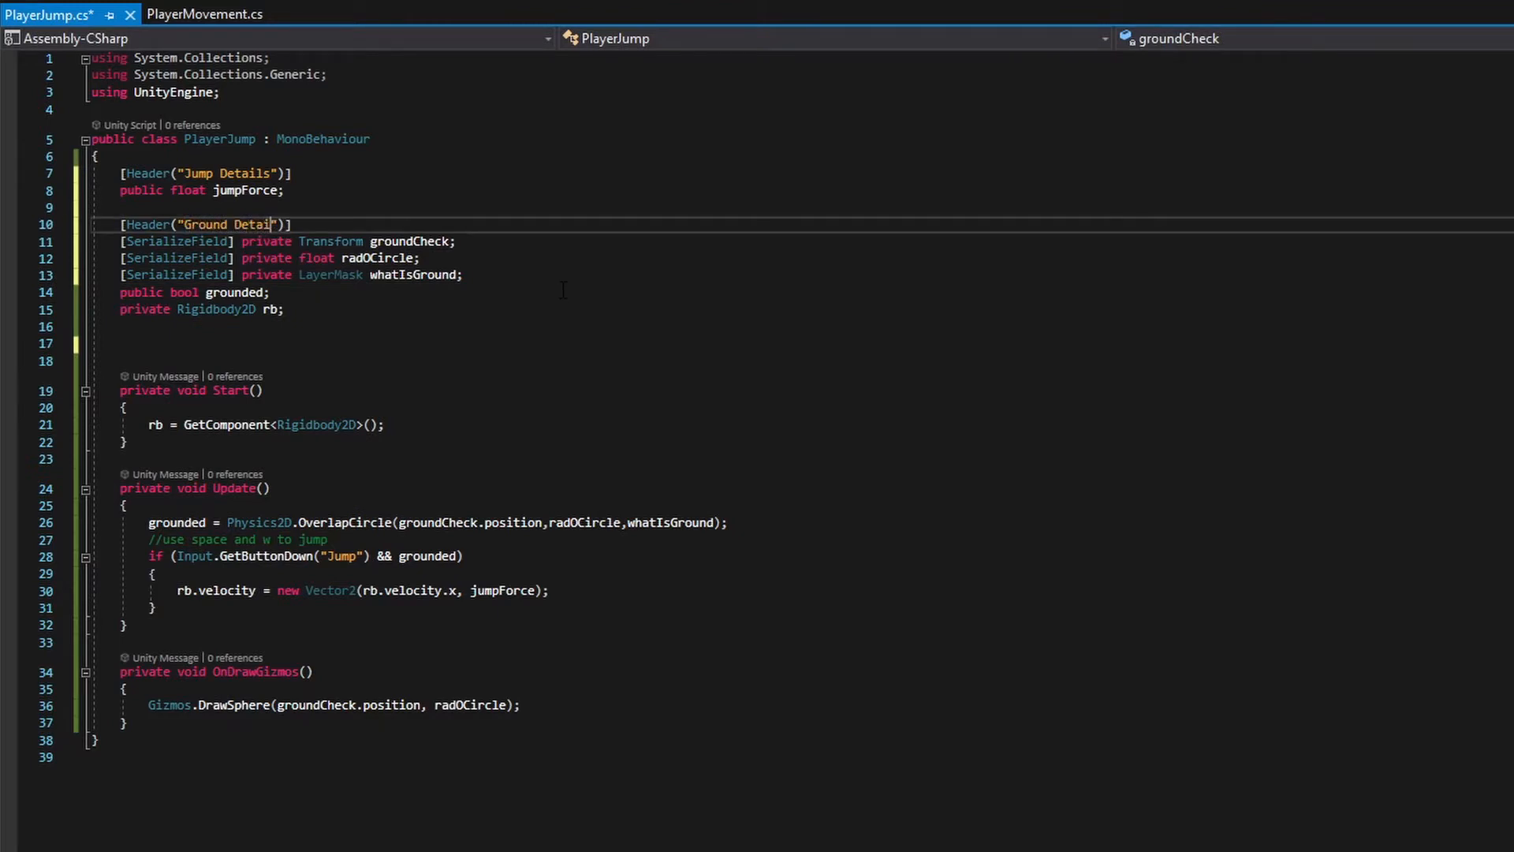
pyautogui.write('ls')
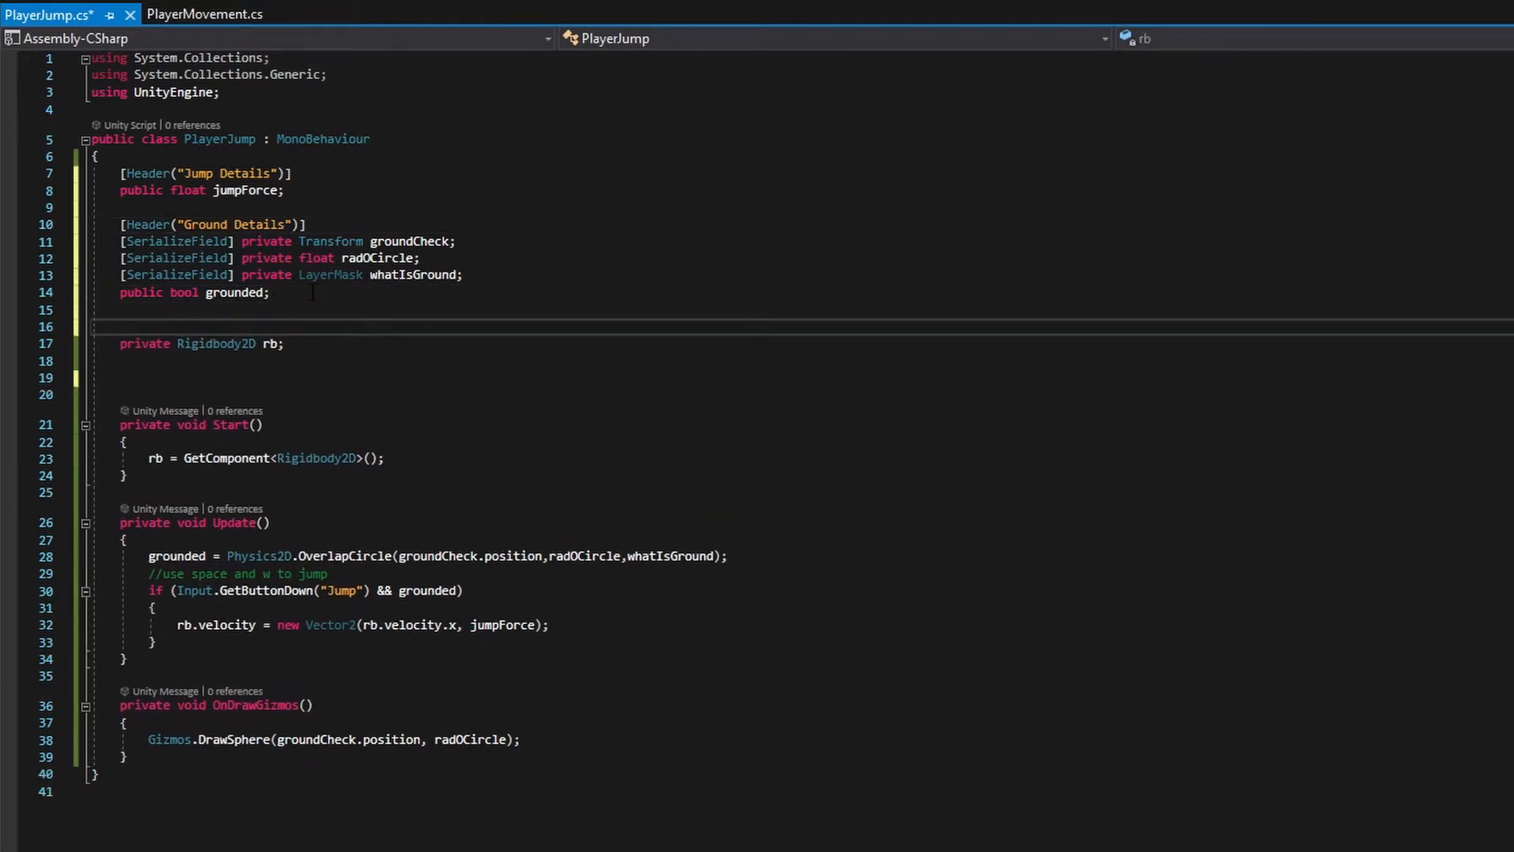
# Step: Add a Components Header attribute above the rb field
pyautogui.write('[]')
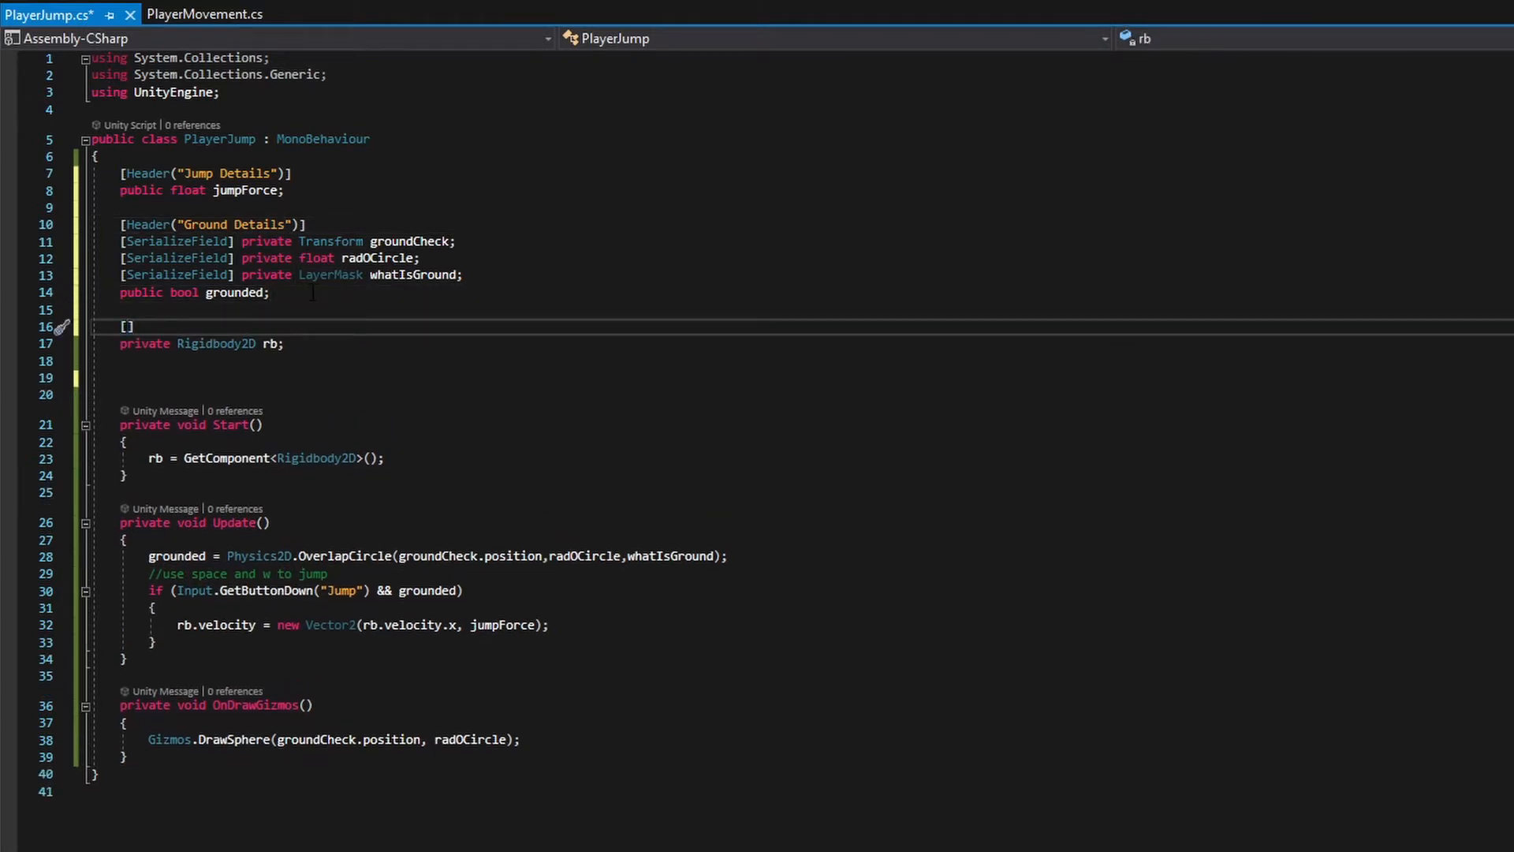
pyautogui.write('Header(')
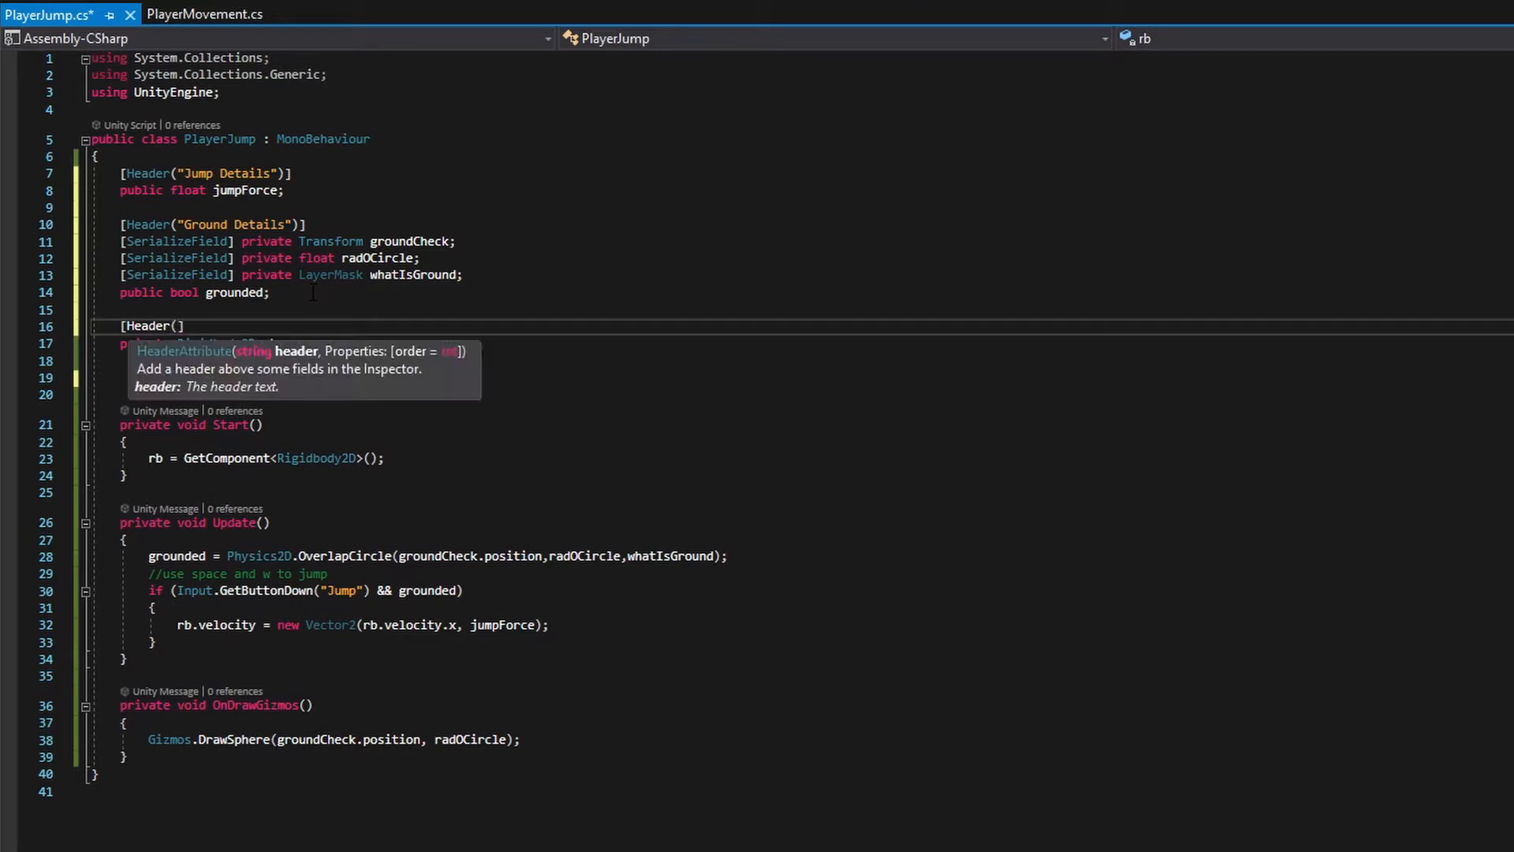
pyautogui.write('""')
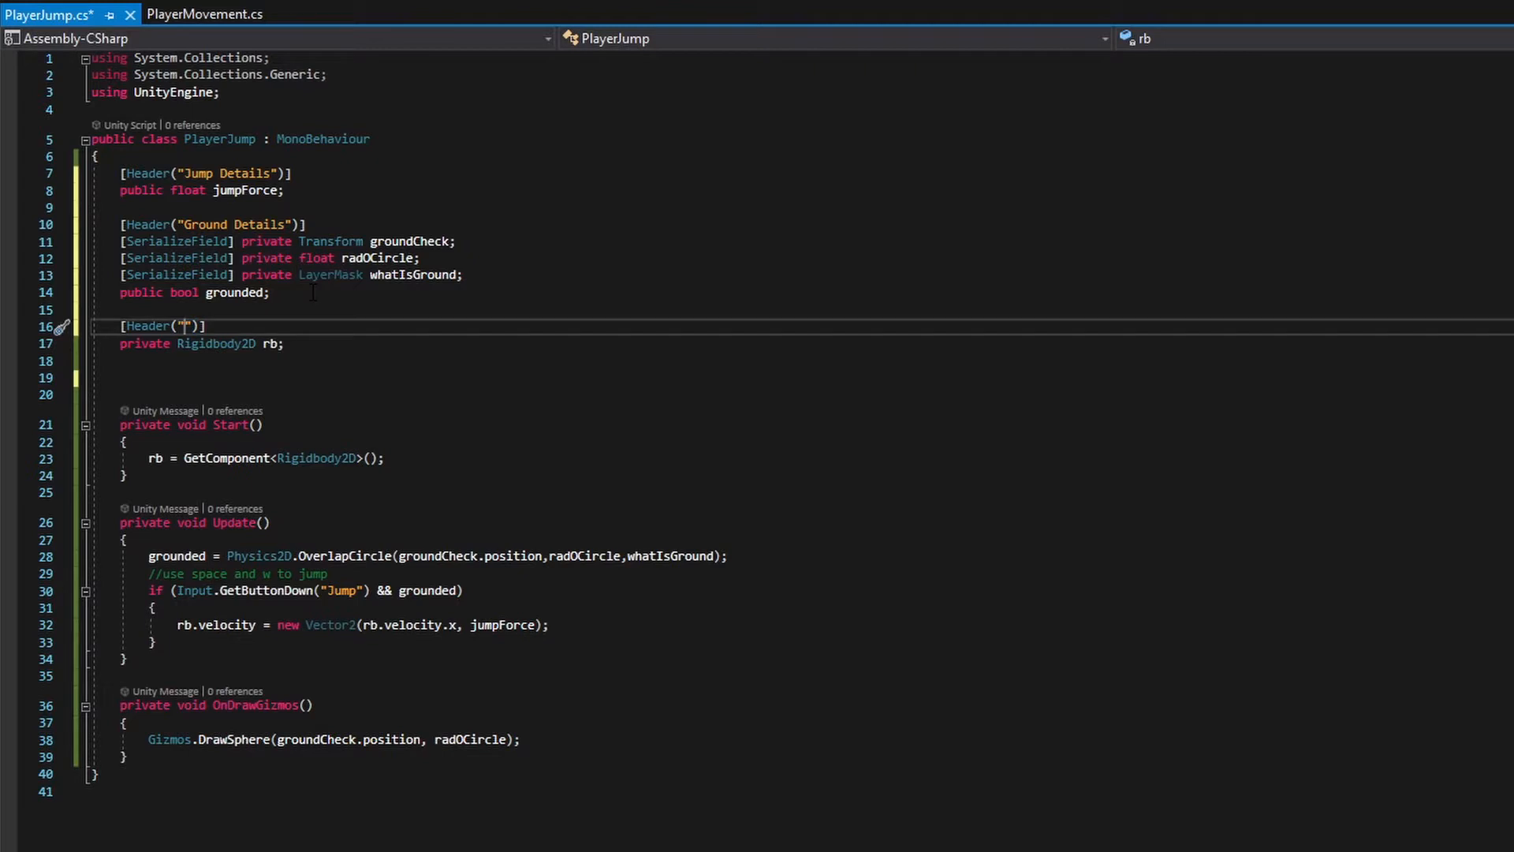
pyautogui.write('Components')
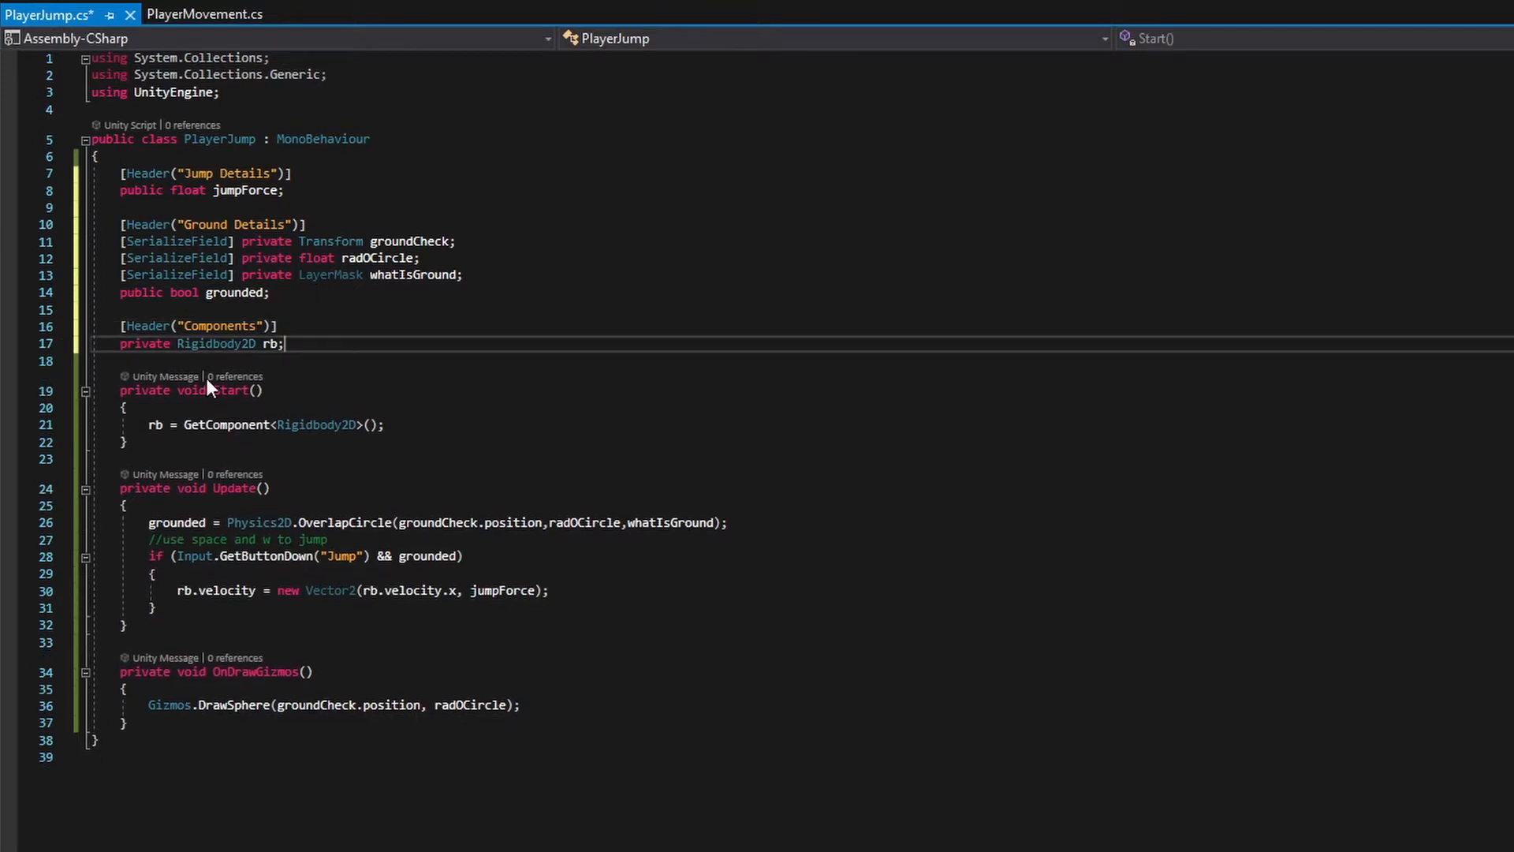
pyautogui.click(281, 343)
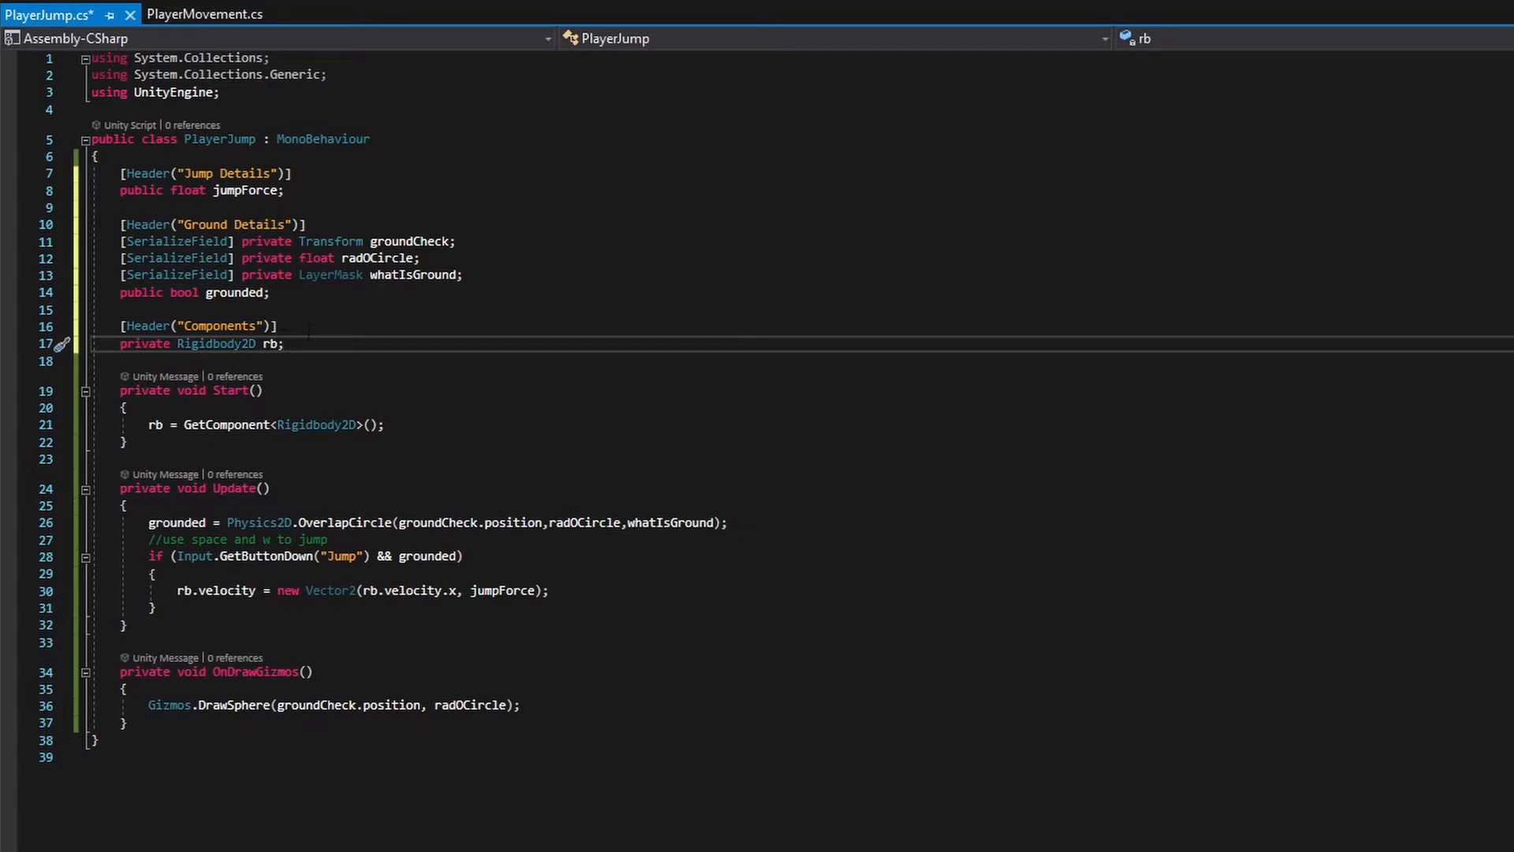
# Step: Save the regrouped script and add an empty line below the jumpForce field
pyautogui.click(279, 325)
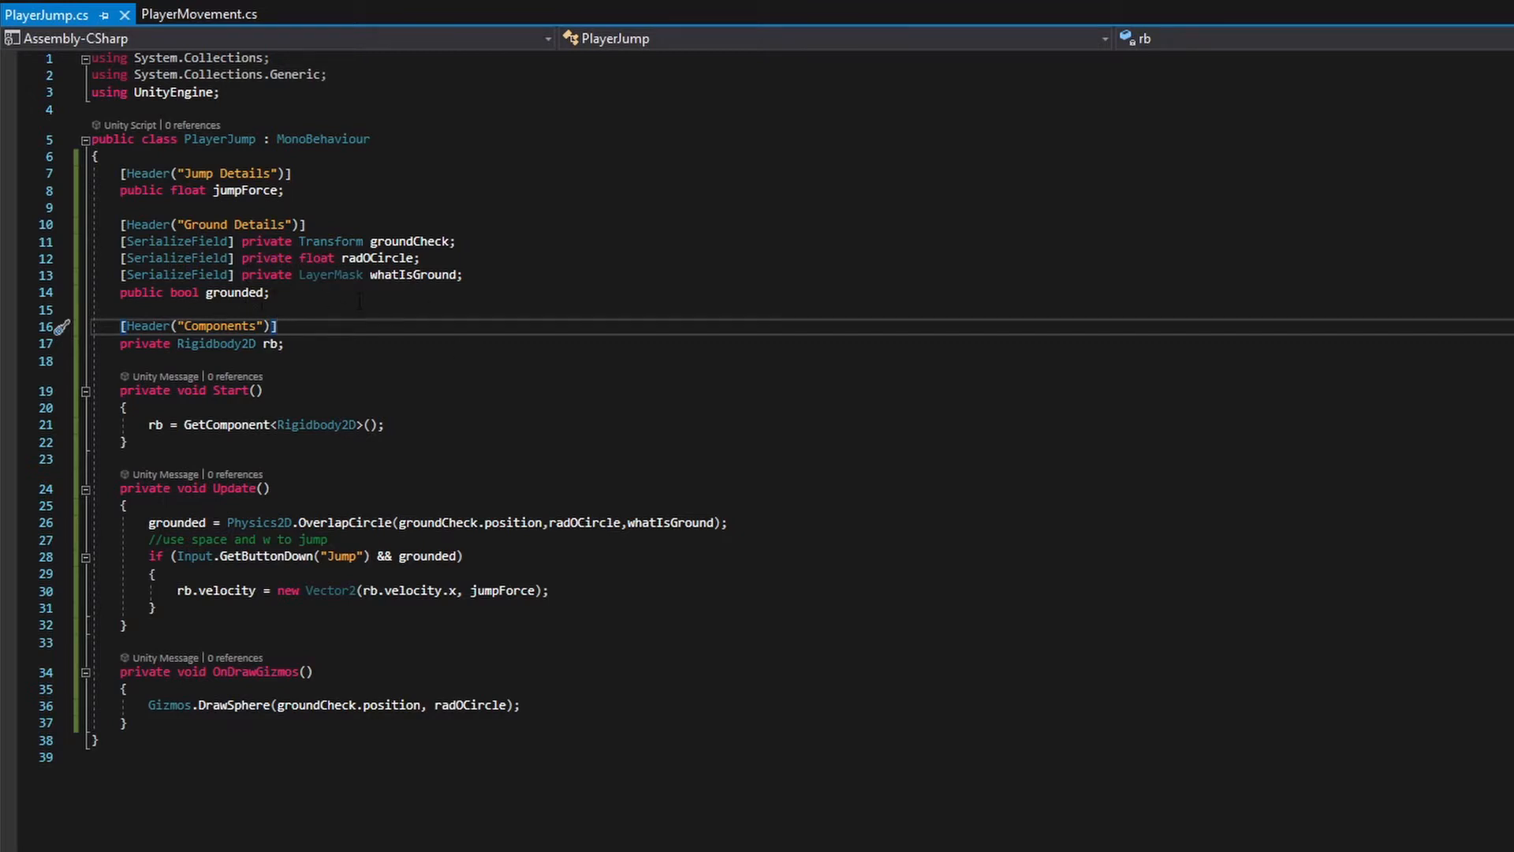
pyautogui.click(283, 191)
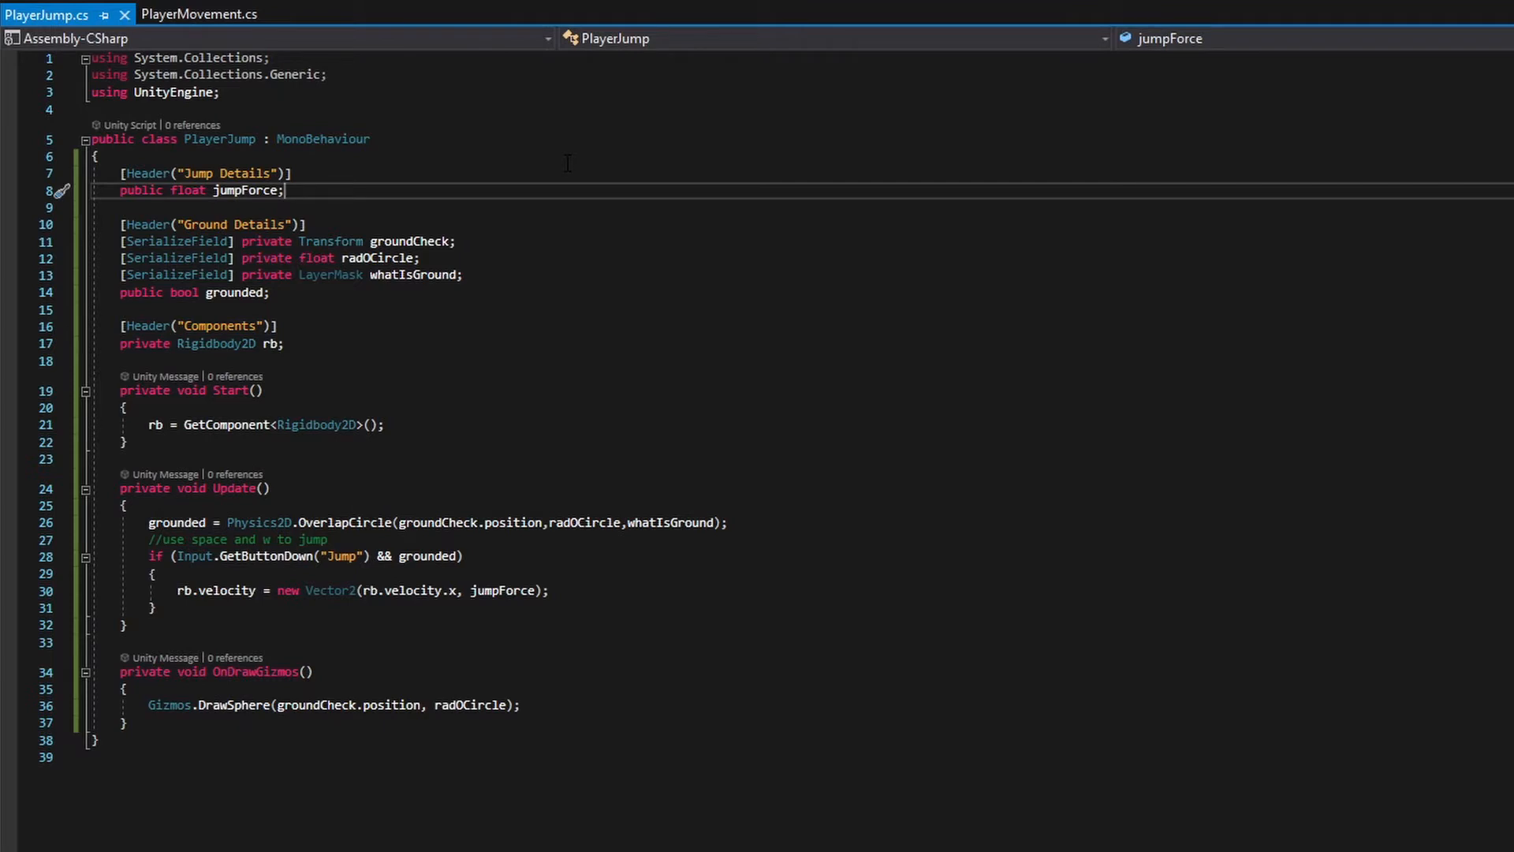
pyautogui.press('enter')
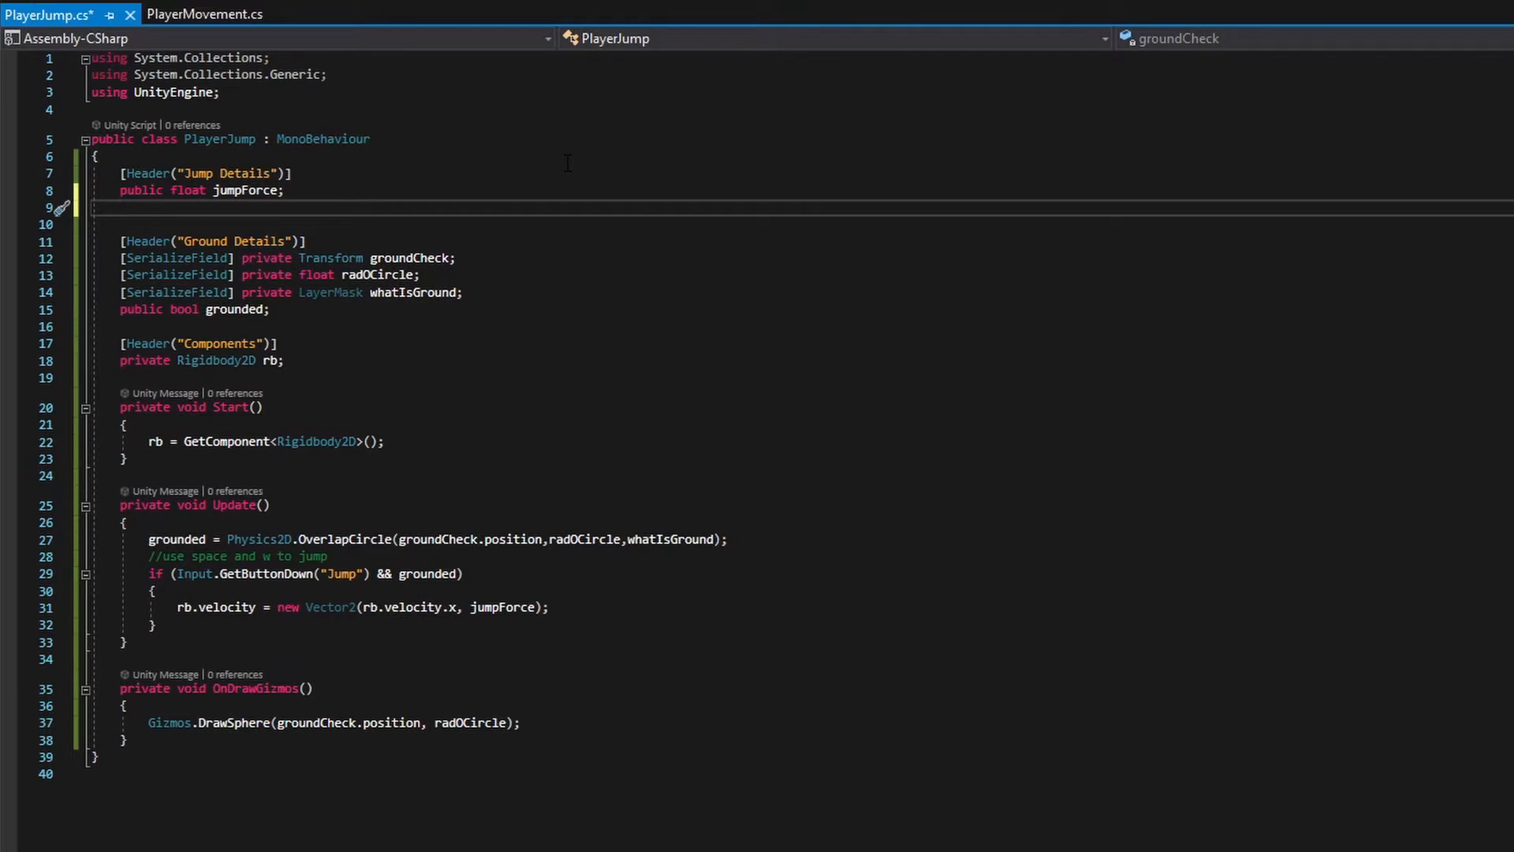
# Step: Declare public float jumpTime and private float jumpTimeCounter under Jump Details
pyautogui.click(119, 208)
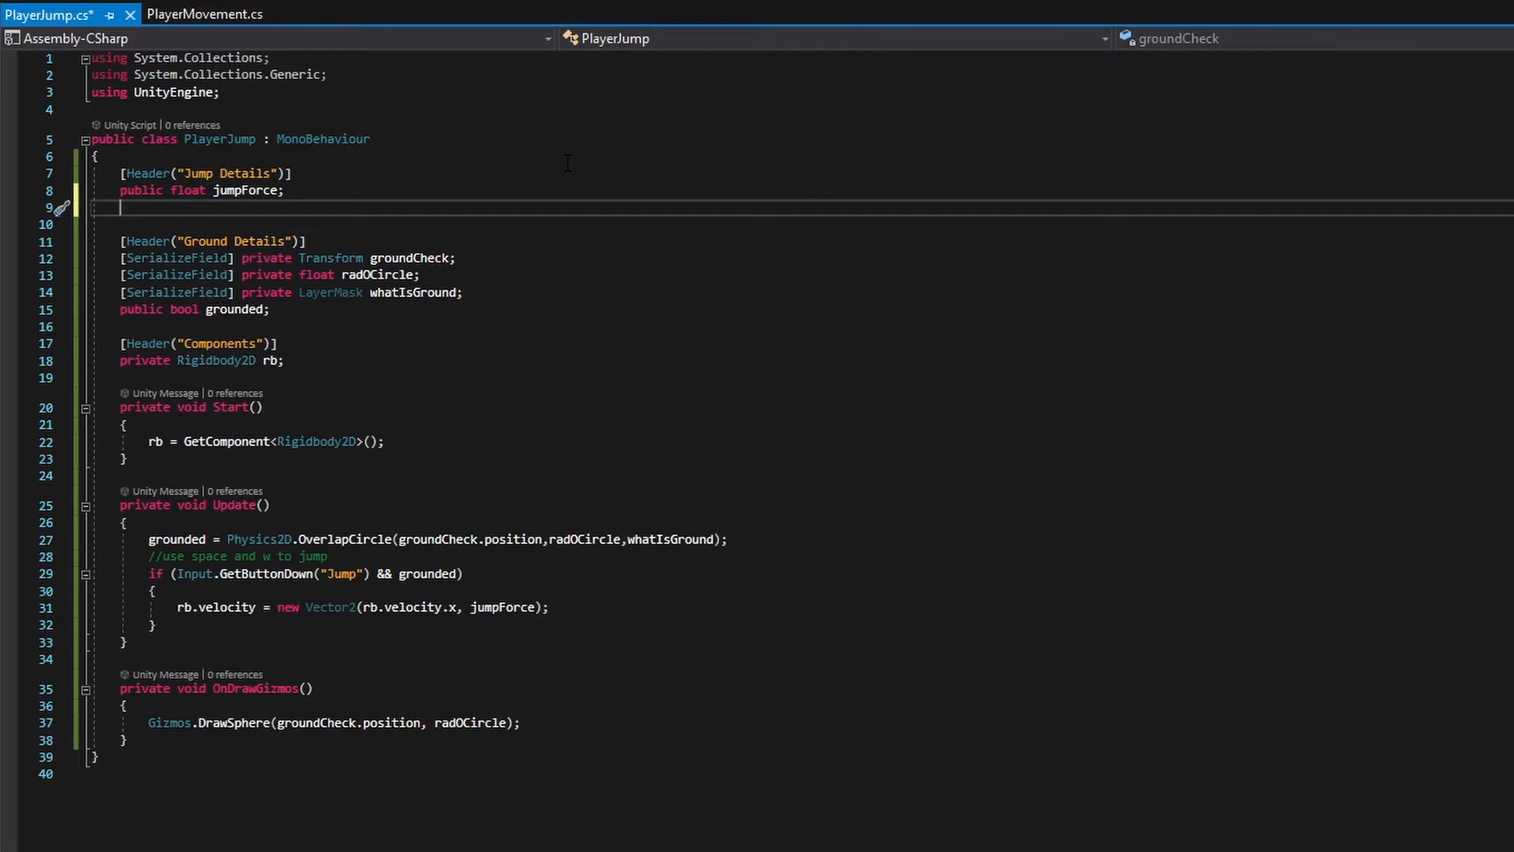
pyautogui.write('public')
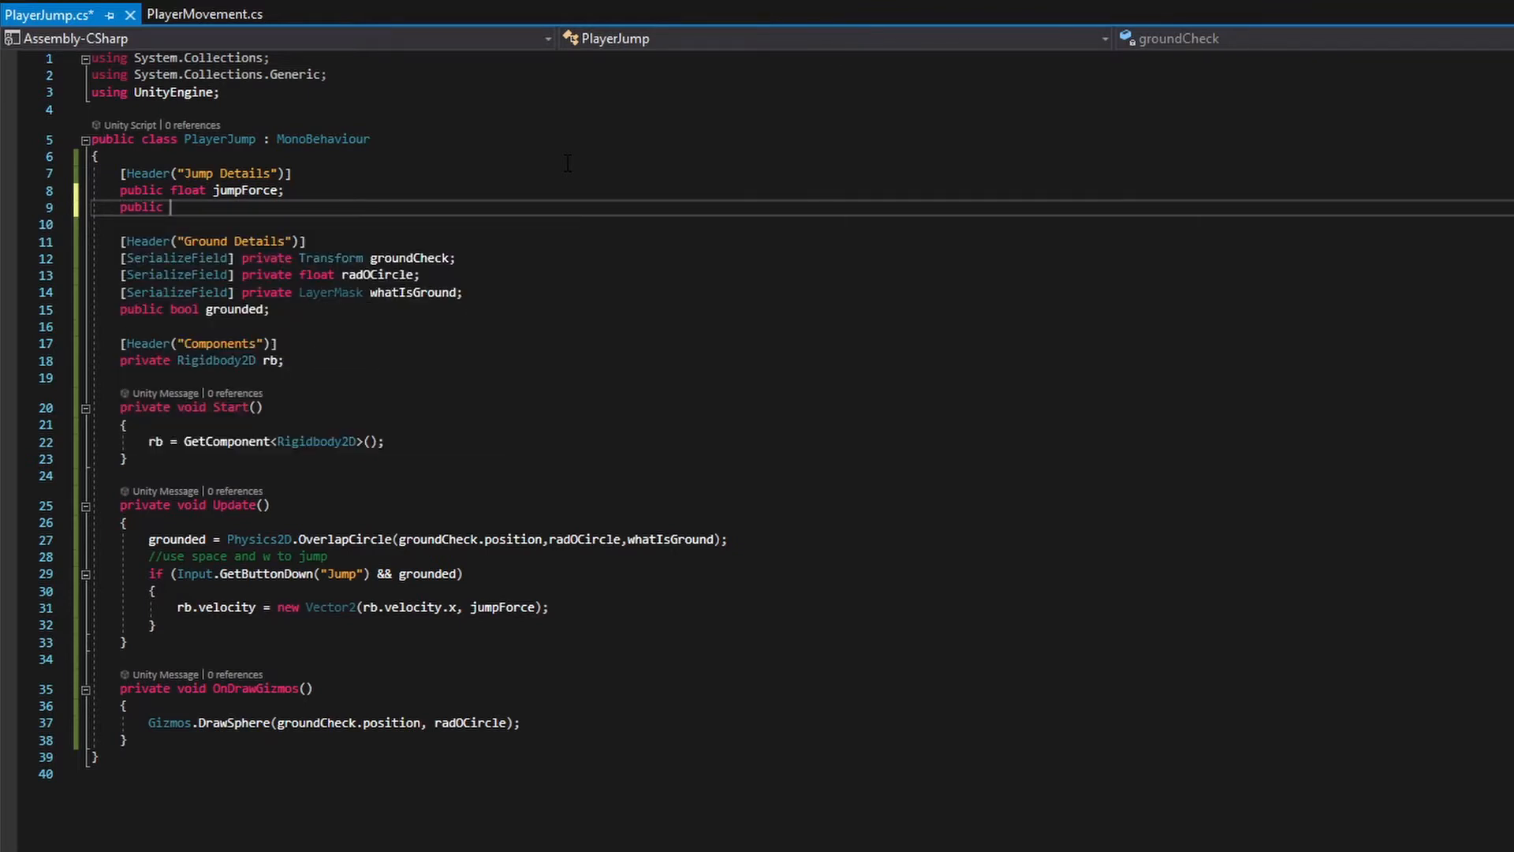
pyautogui.write('jumpTime')
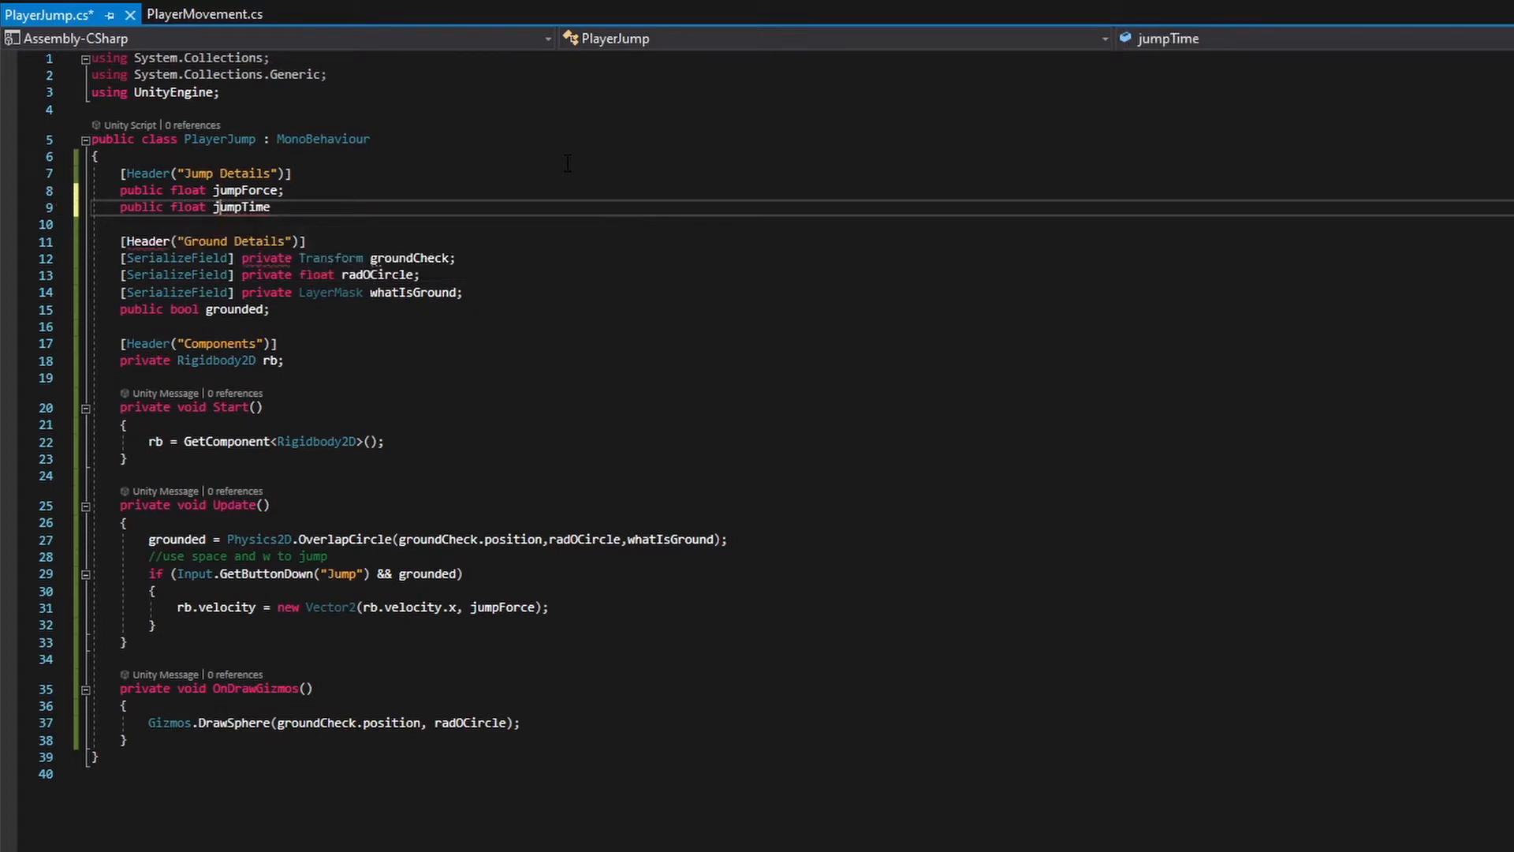
pyautogui.press('enter')
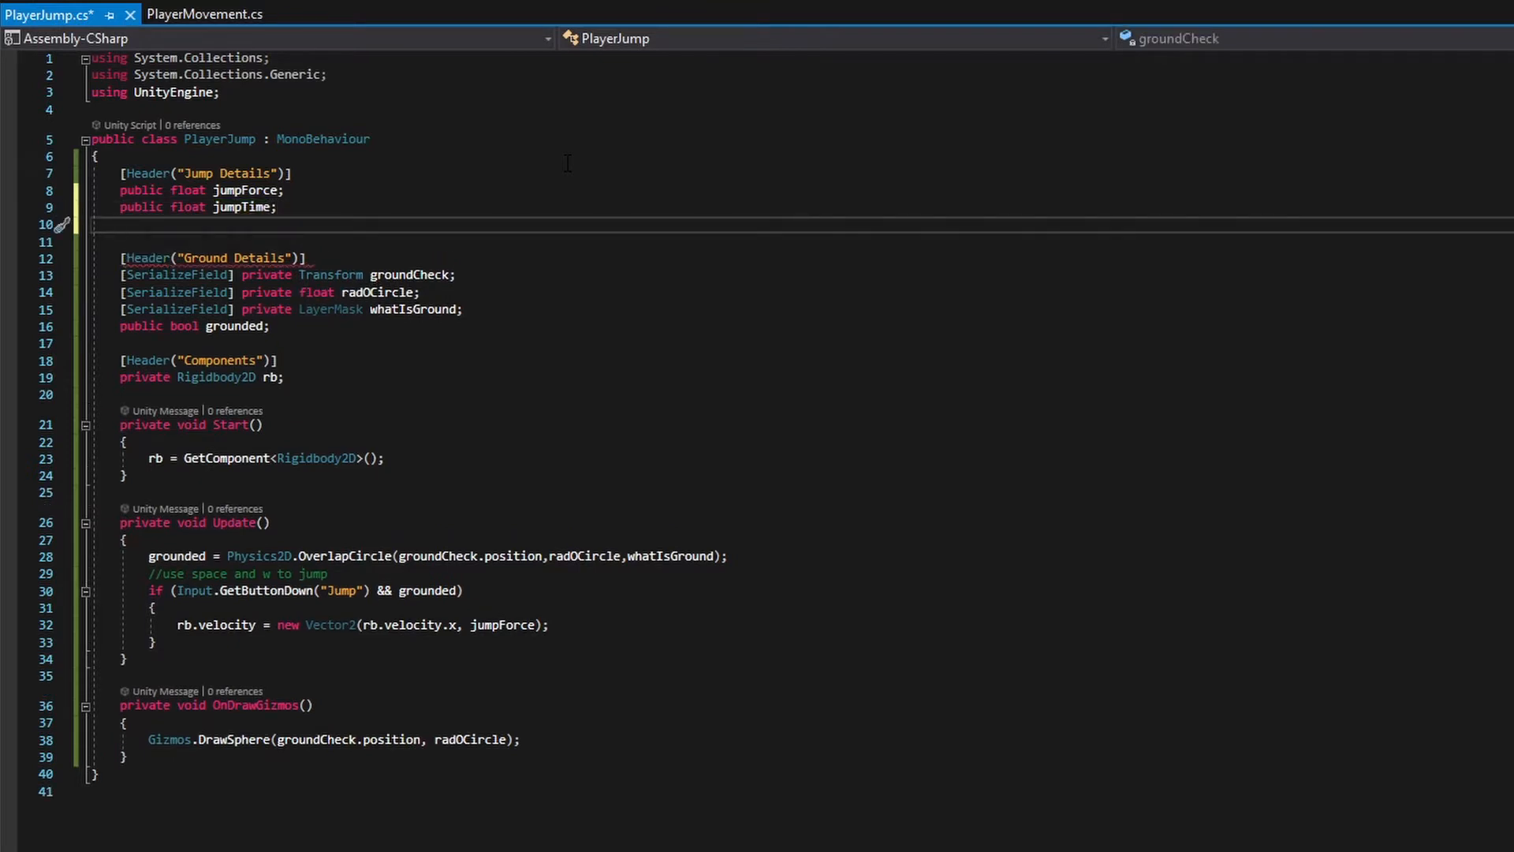
pyautogui.write('pu')
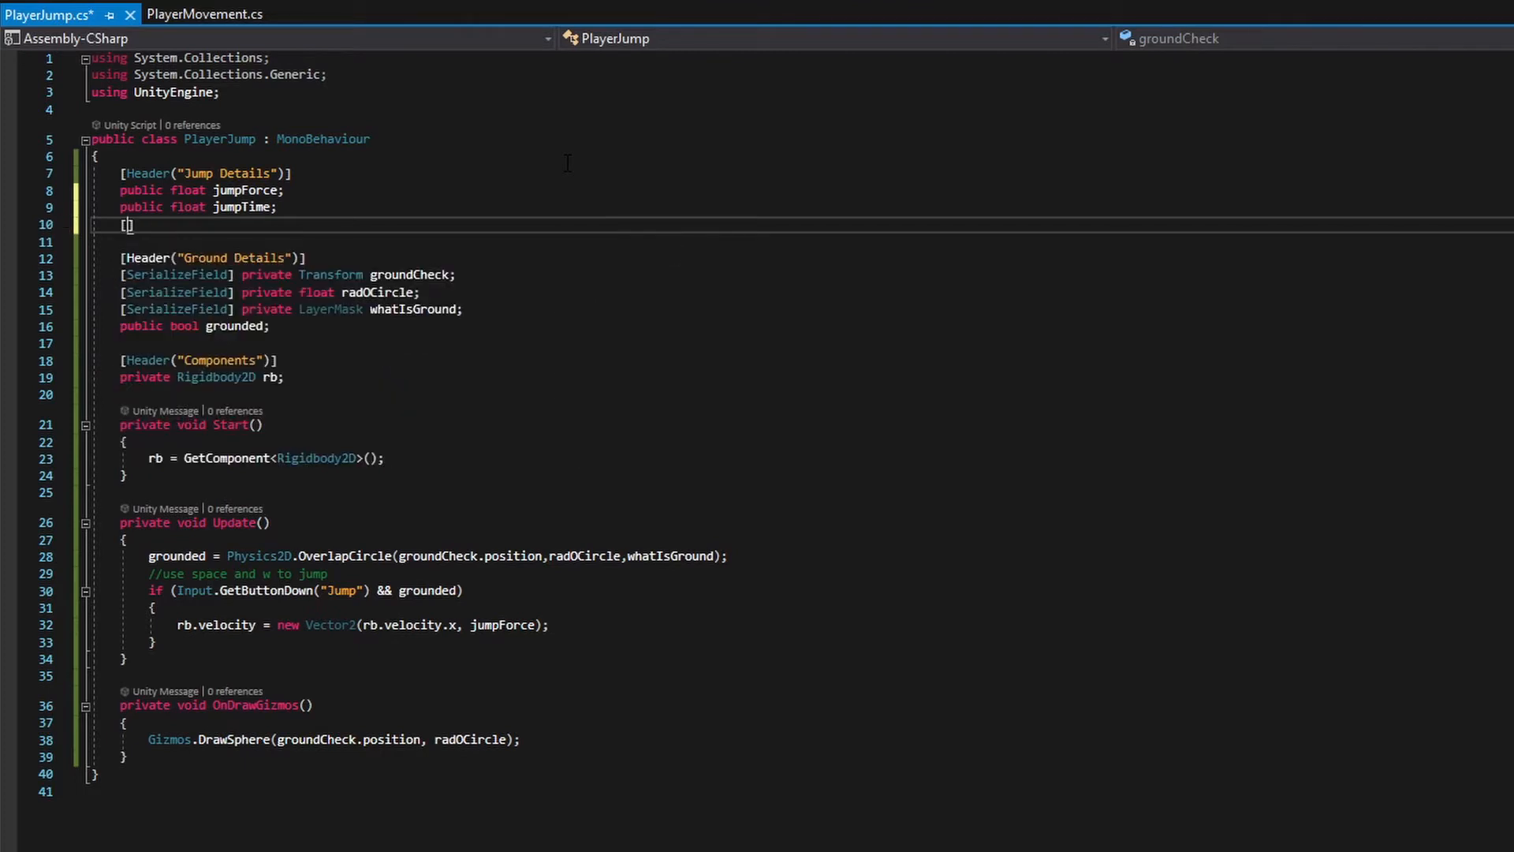
pyautogui.write('private float j')
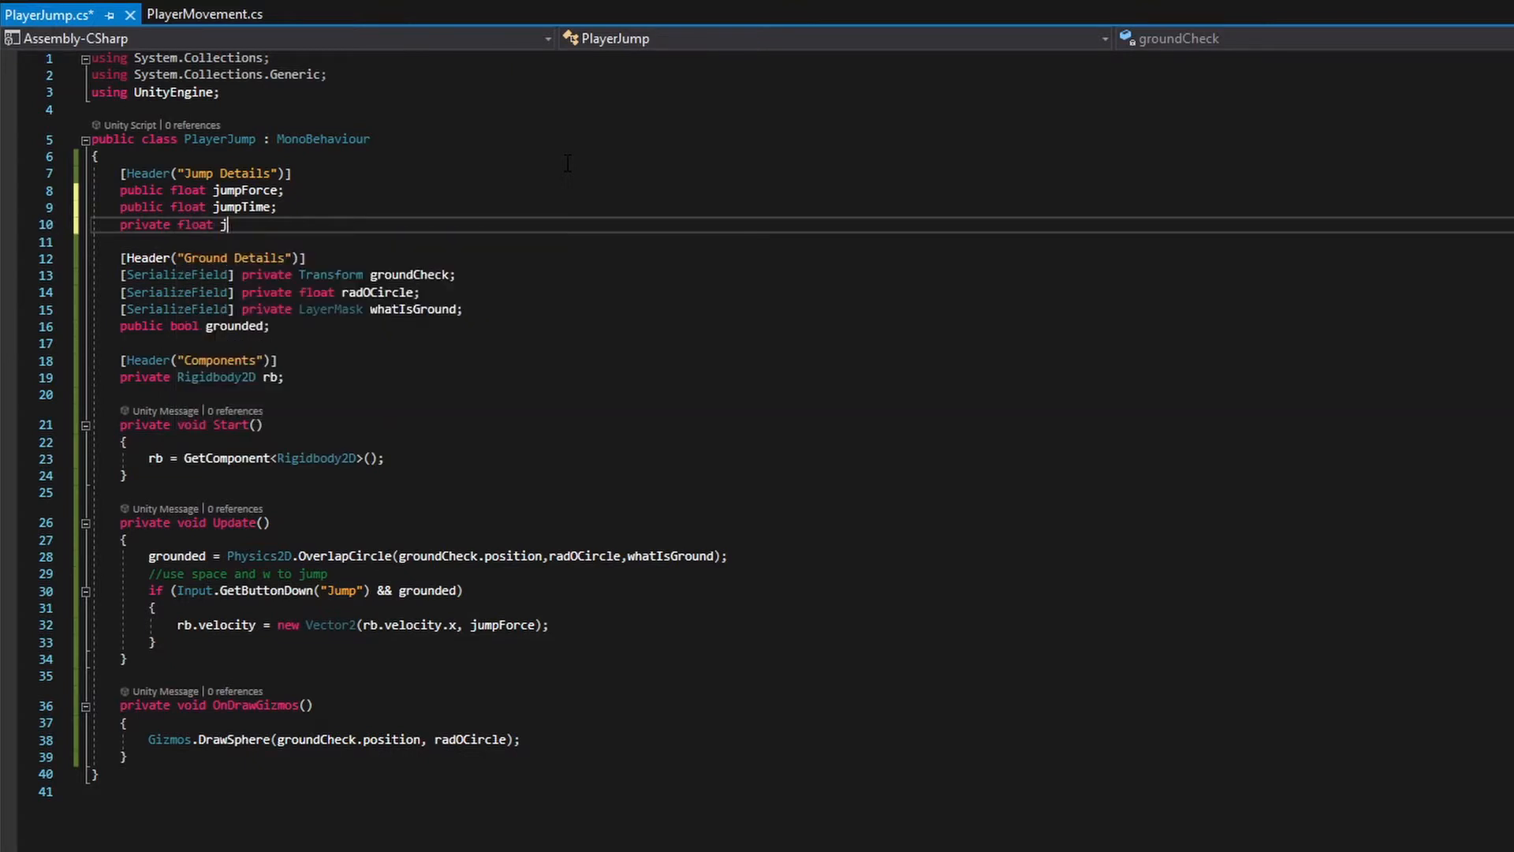
pyautogui.write('umpTime')
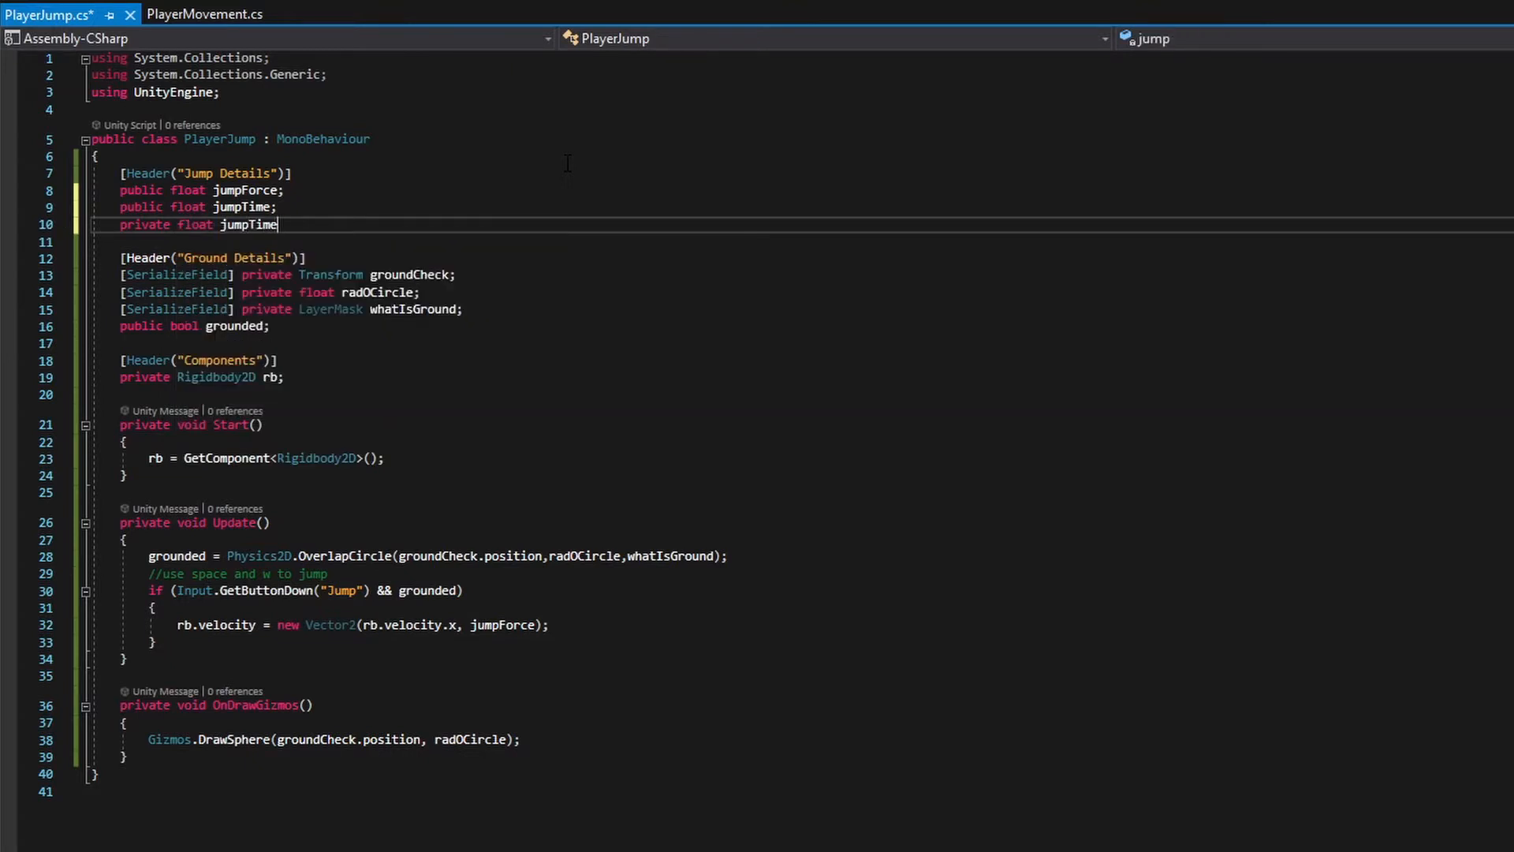
pyautogui.write('Counter;')
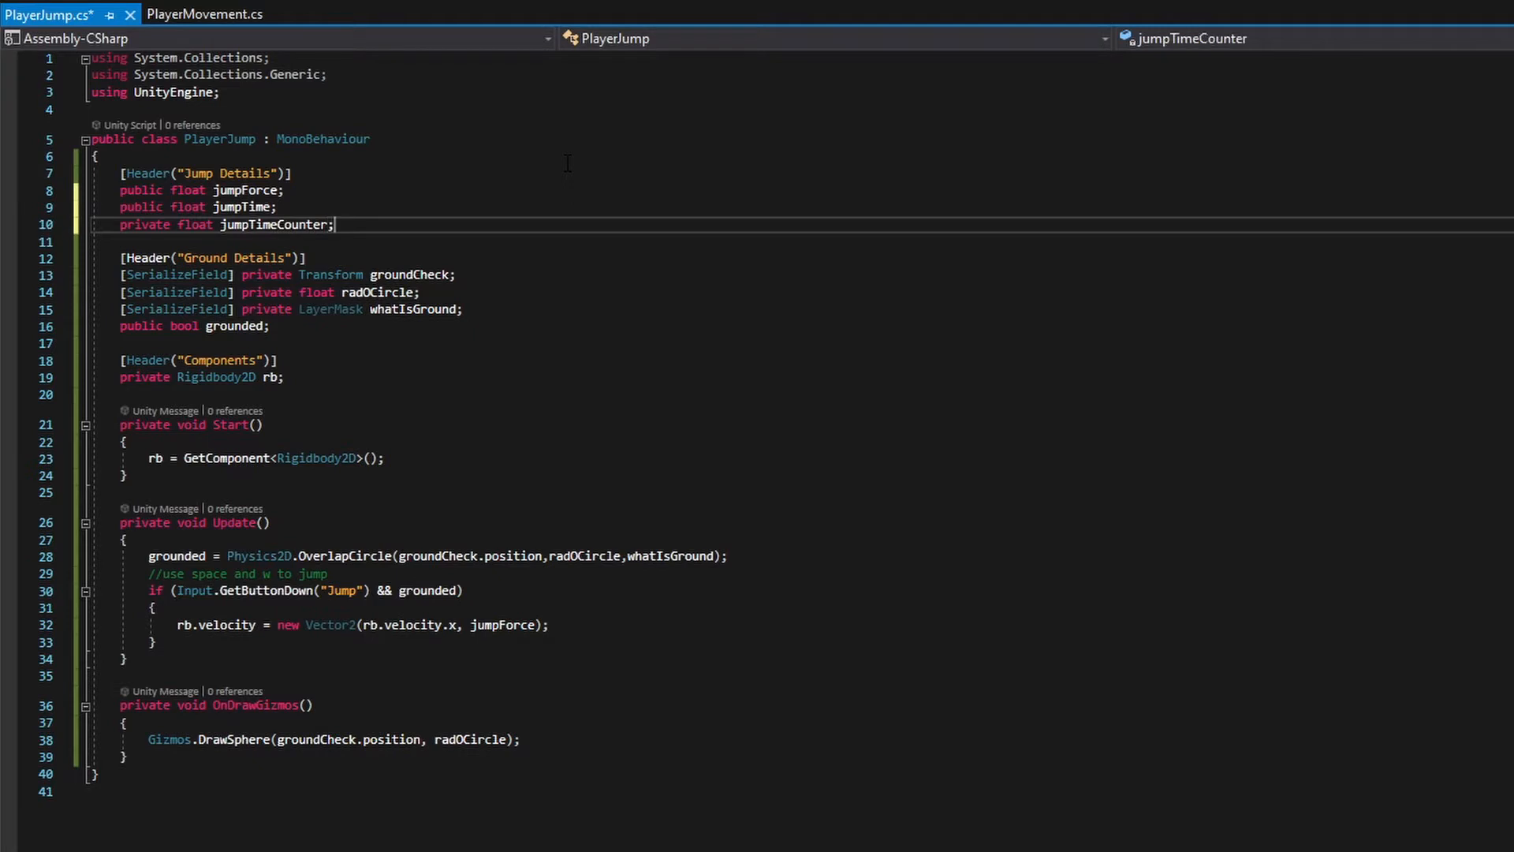
# Step: Declare private bool stoppedJumping below jumpTimeCounter
pyautogui.press('enter')
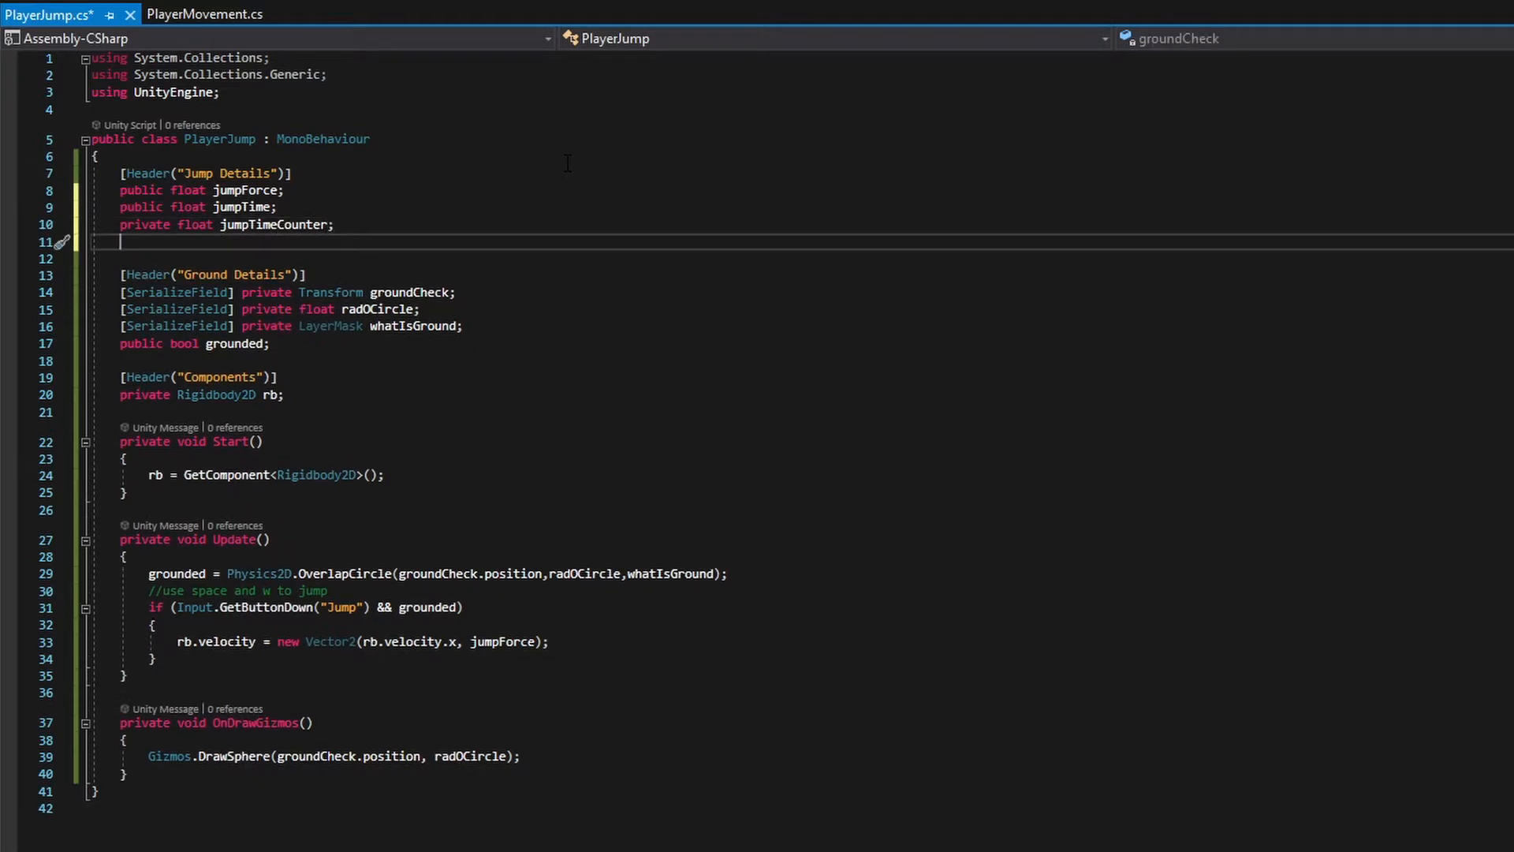
pyautogui.write('private')
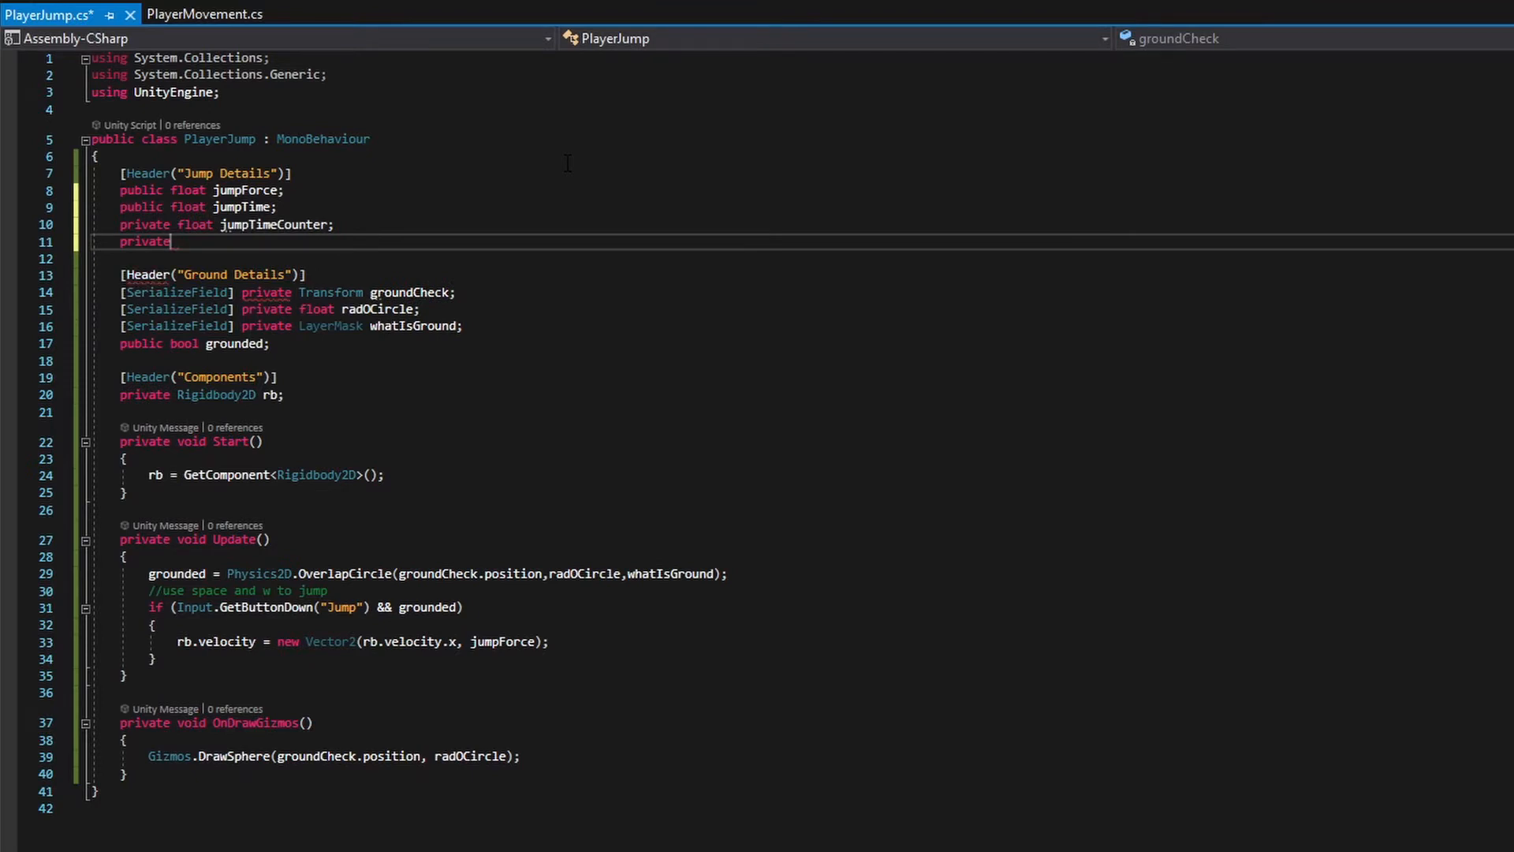
pyautogui.write('bool')
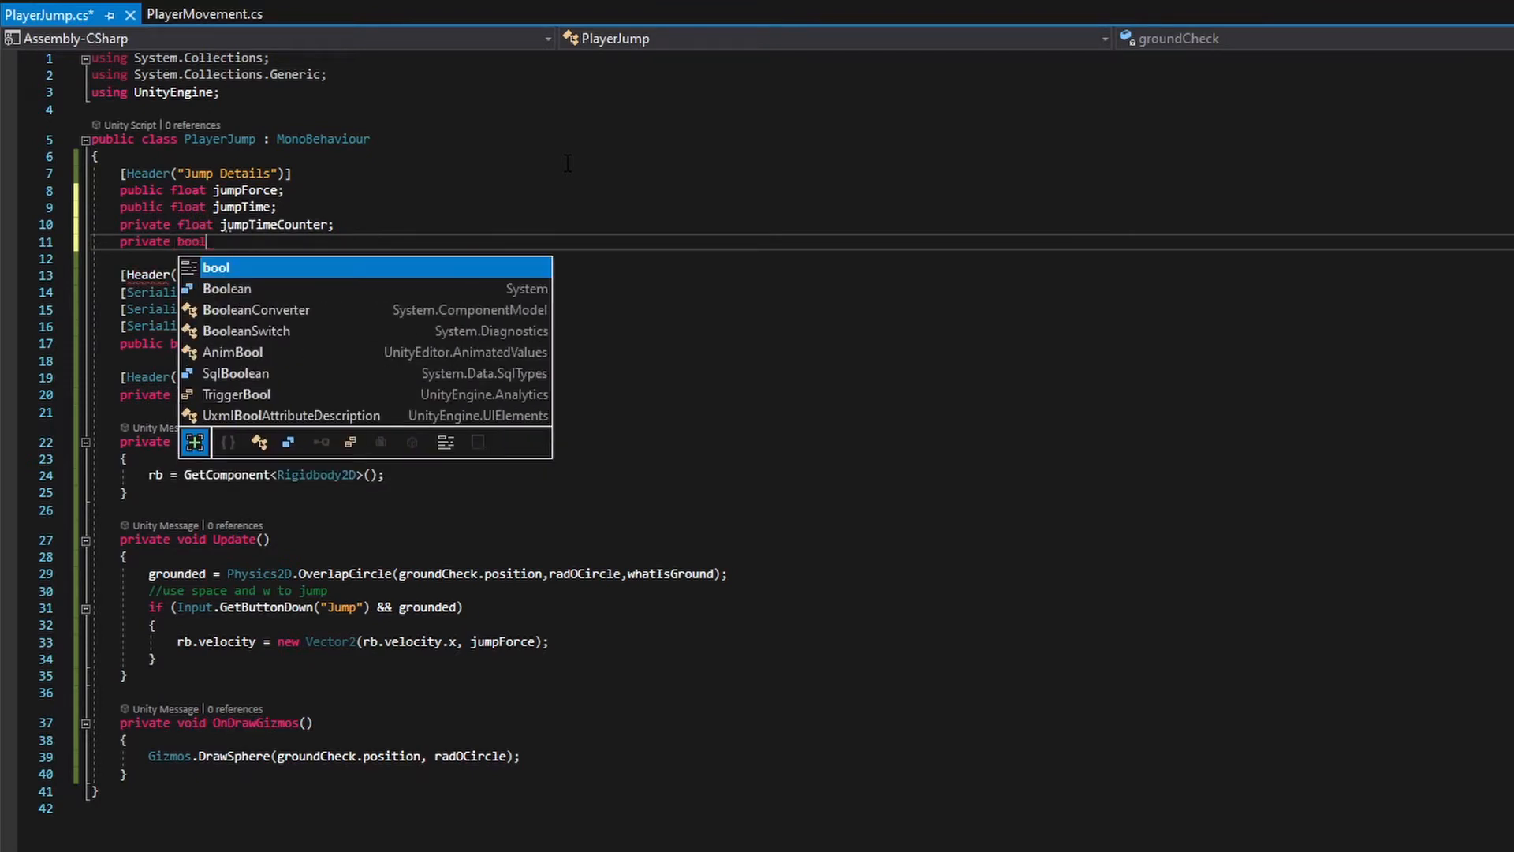
pyautogui.write('stopped')
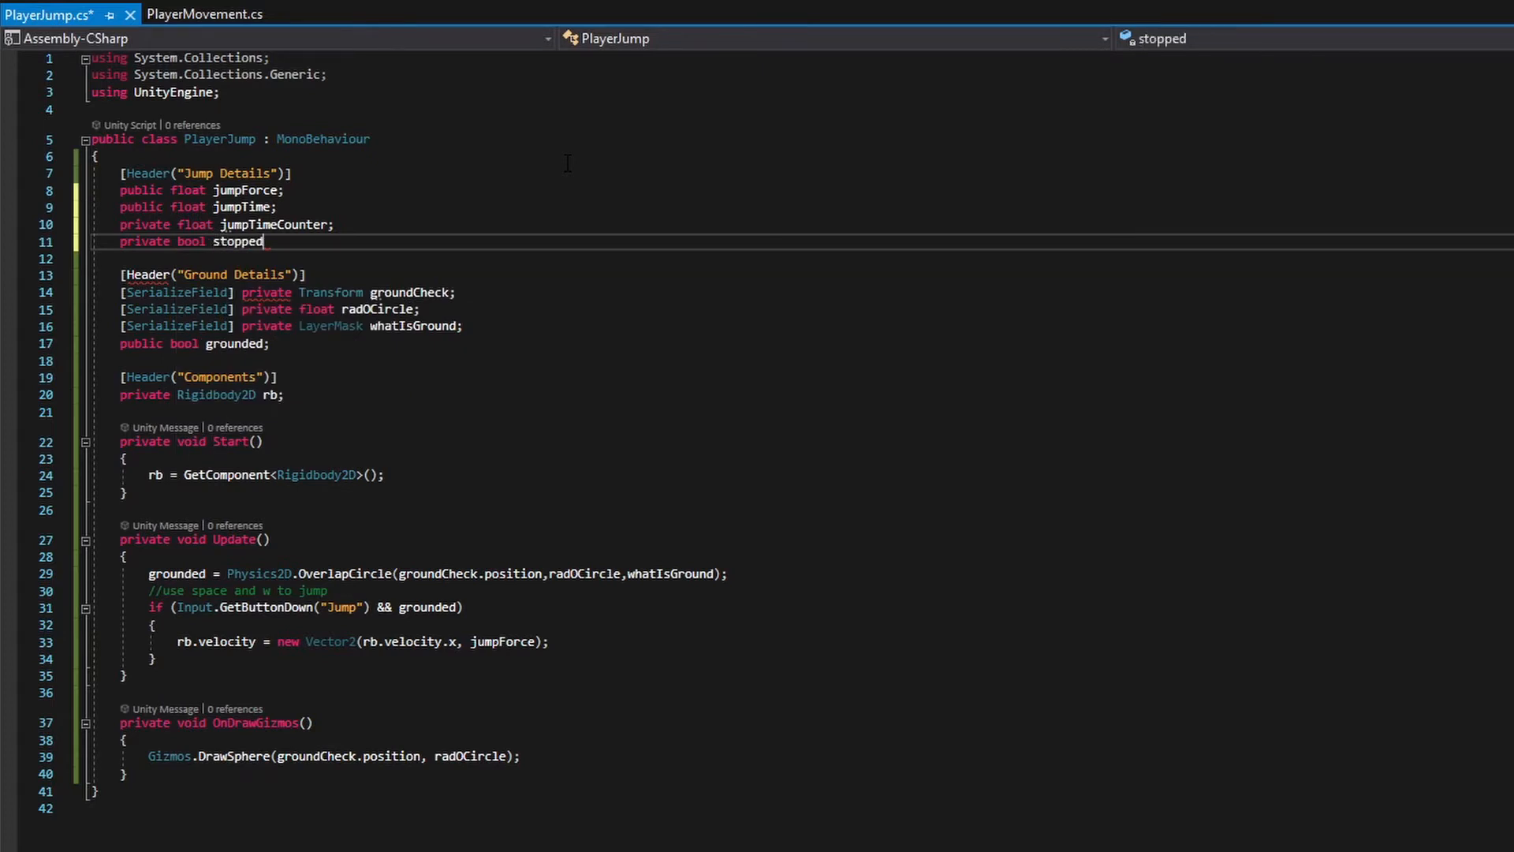
pyautogui.write('Jumping')
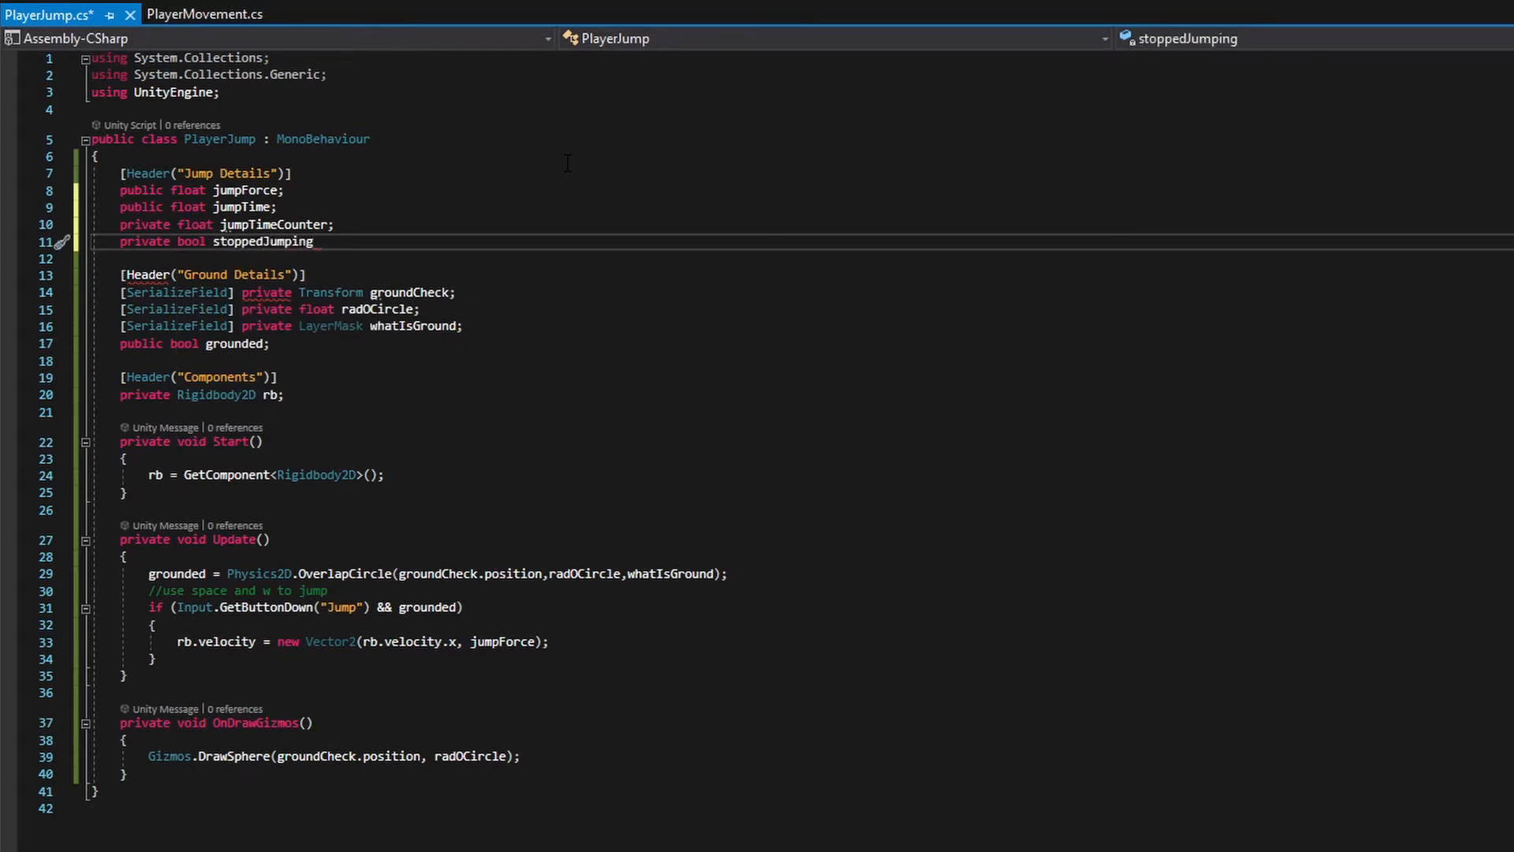
pyautogui.write(';')
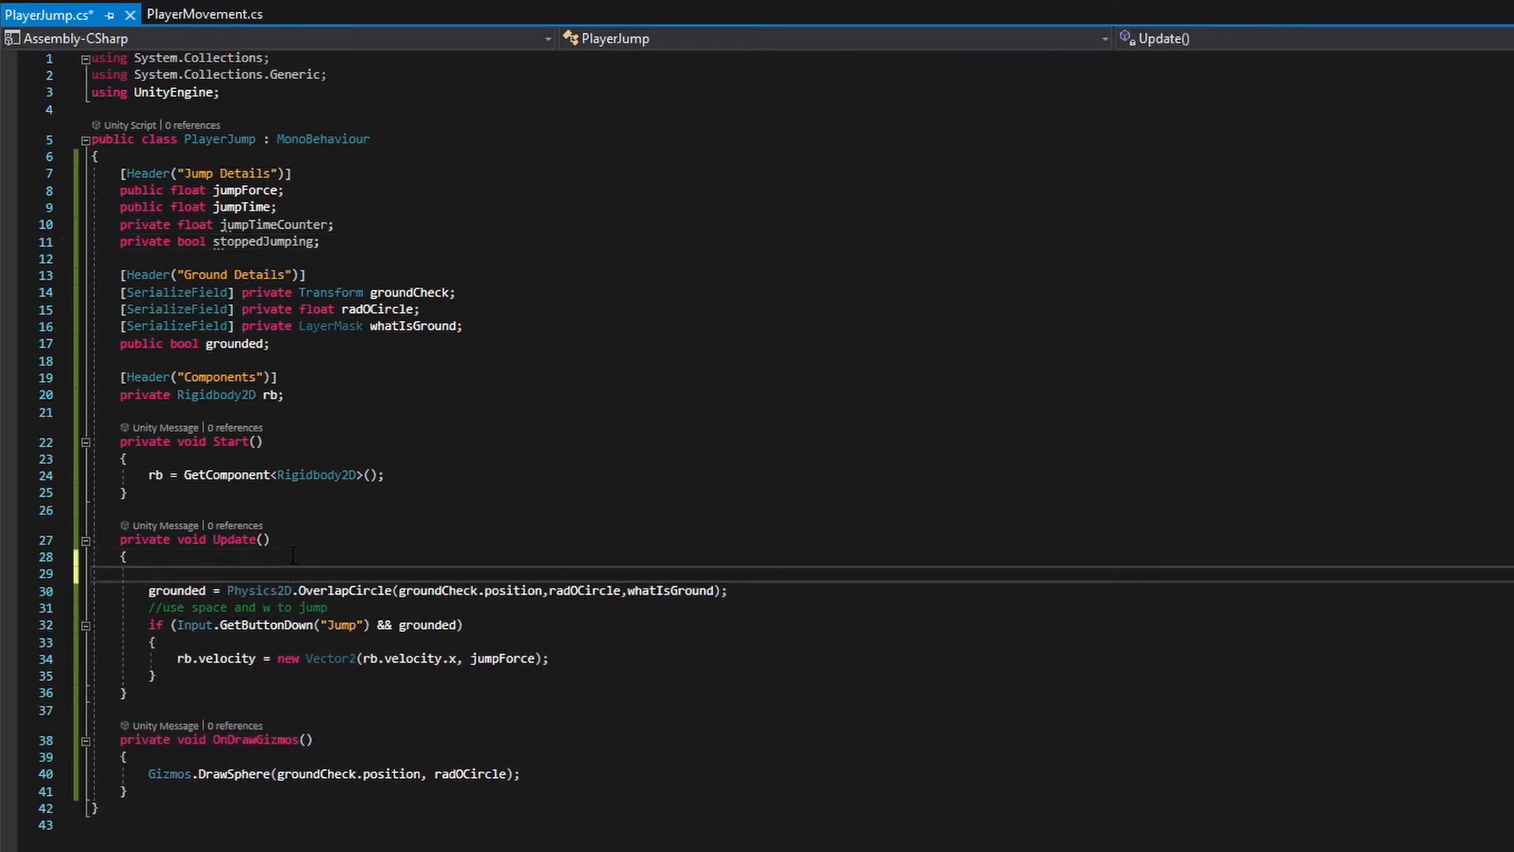
# Step: Comment Update with '//what it means to be grounded' and '//use space or w … jump!!!', leaving room below the jump block
pyautogui.write('//what it meant')
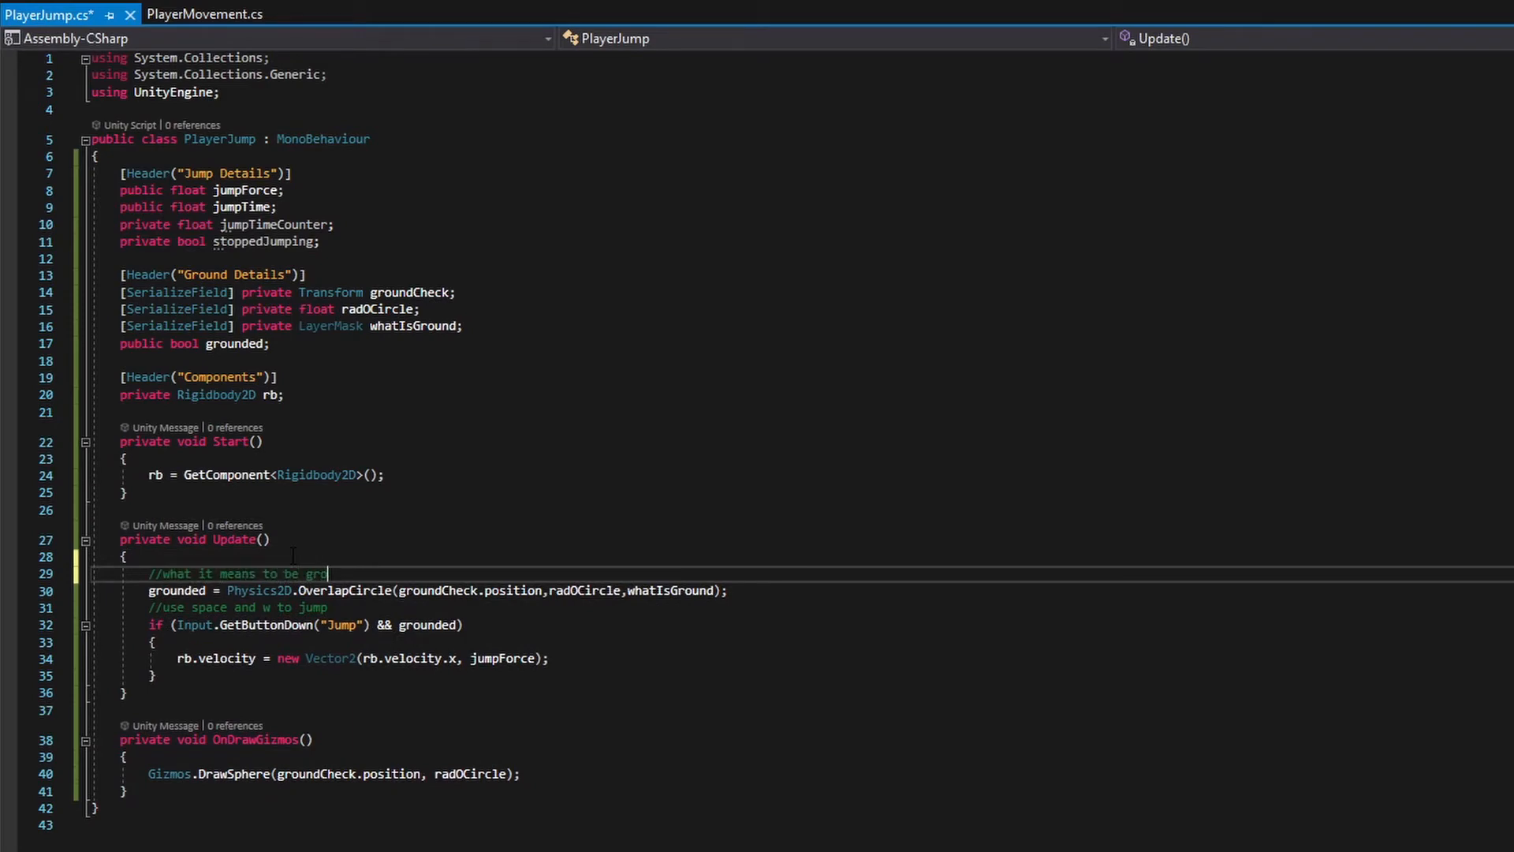
pyautogui.write('unded')
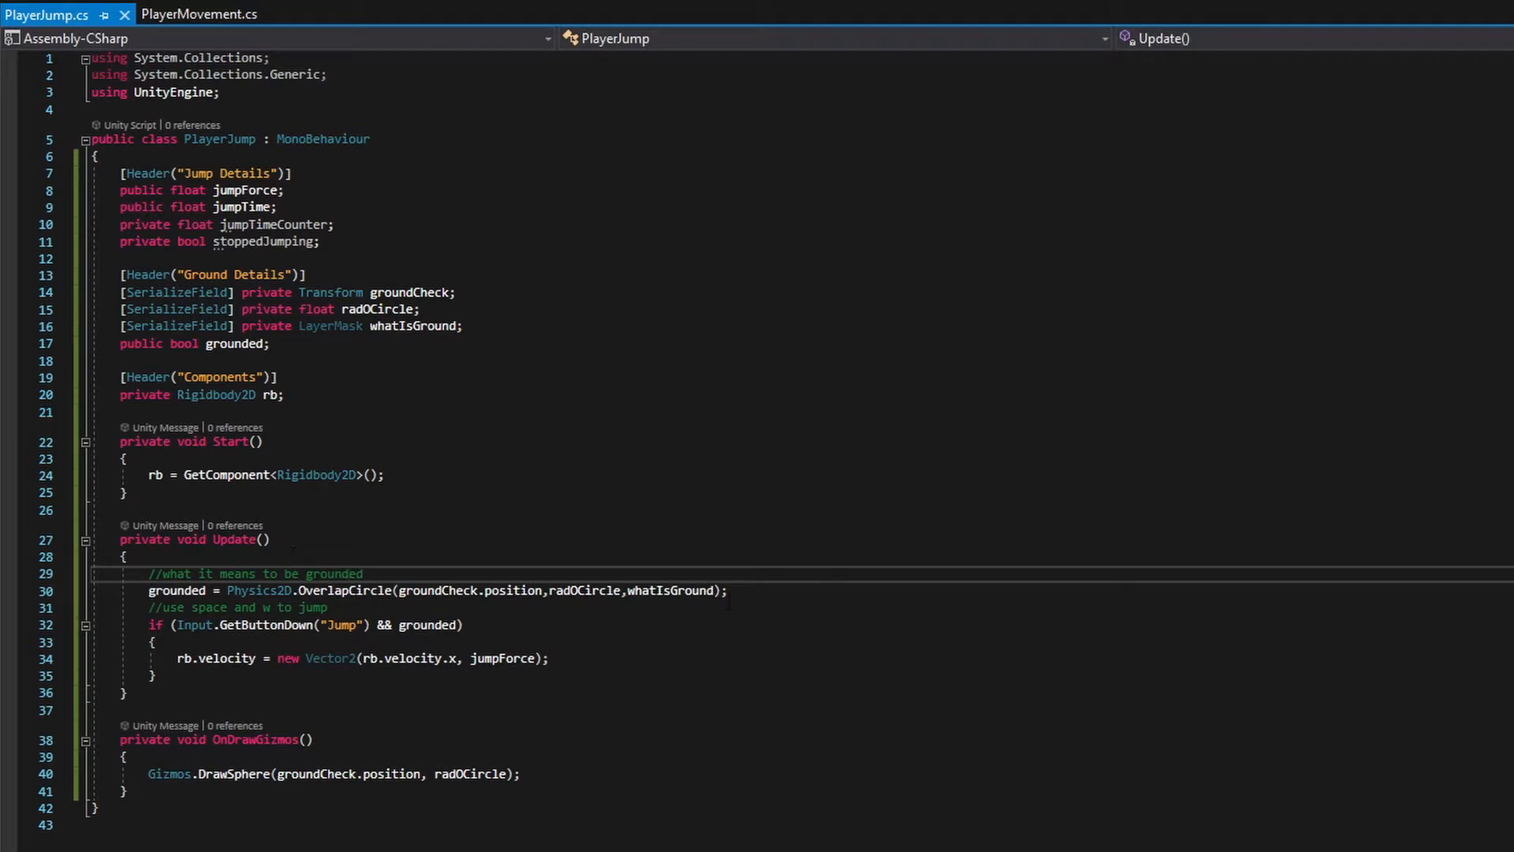
pyautogui.press('enter')
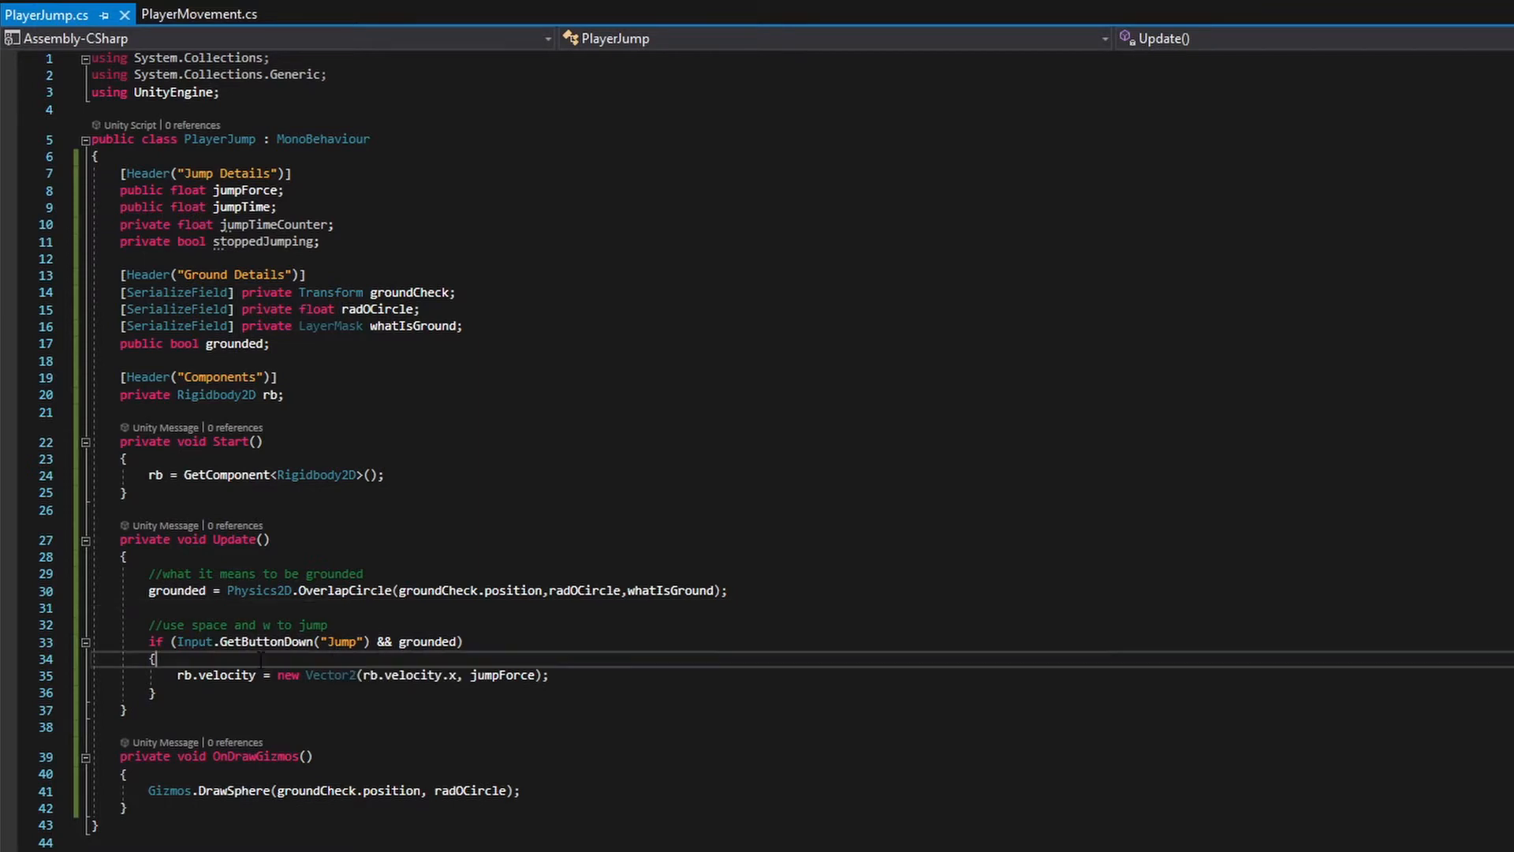
pyautogui.write('//use')
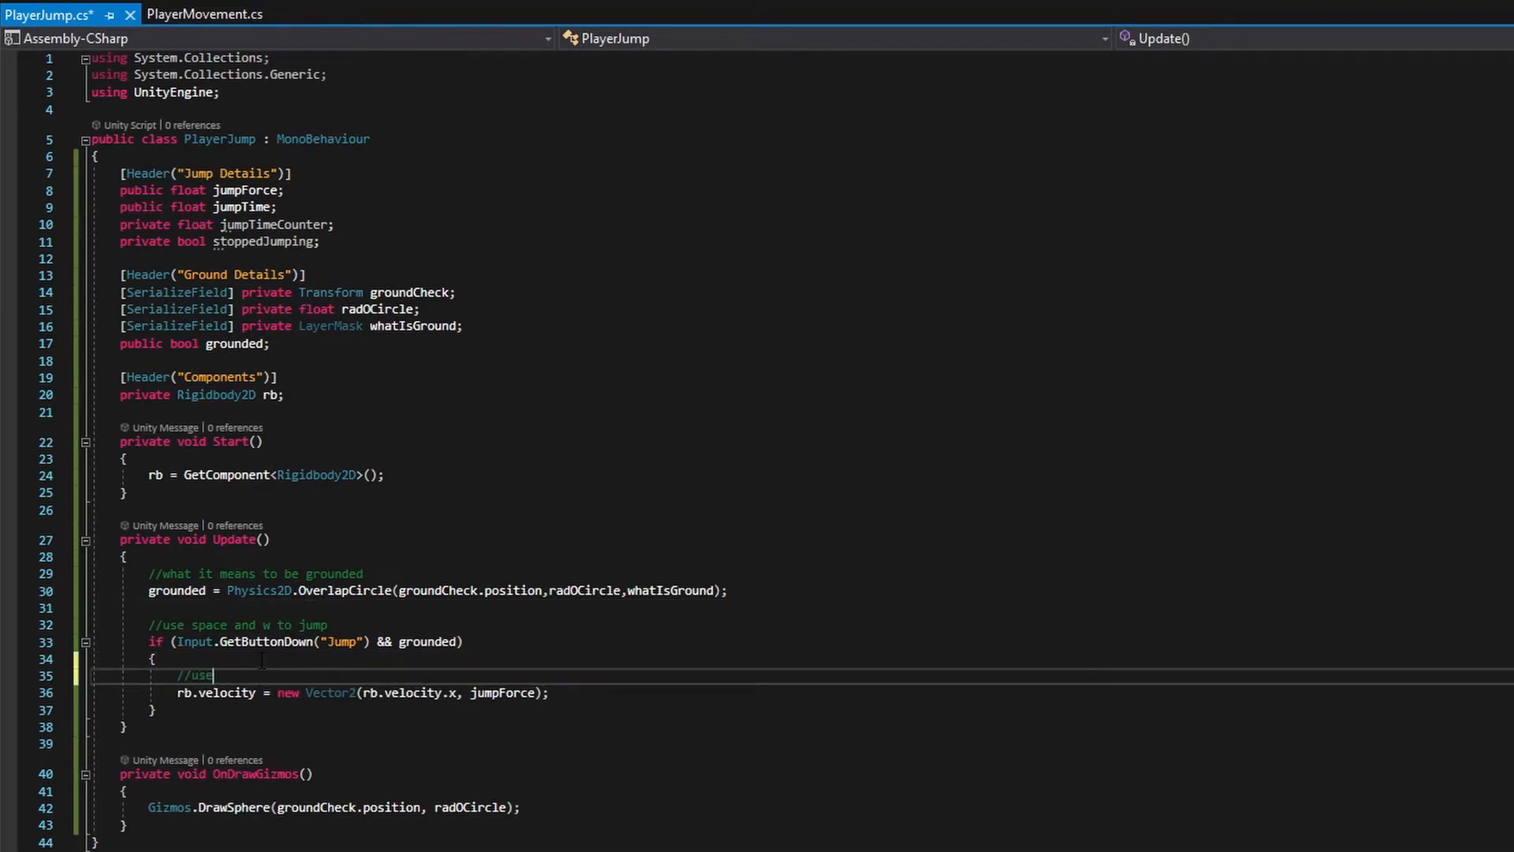
pyautogui.write('space or w')
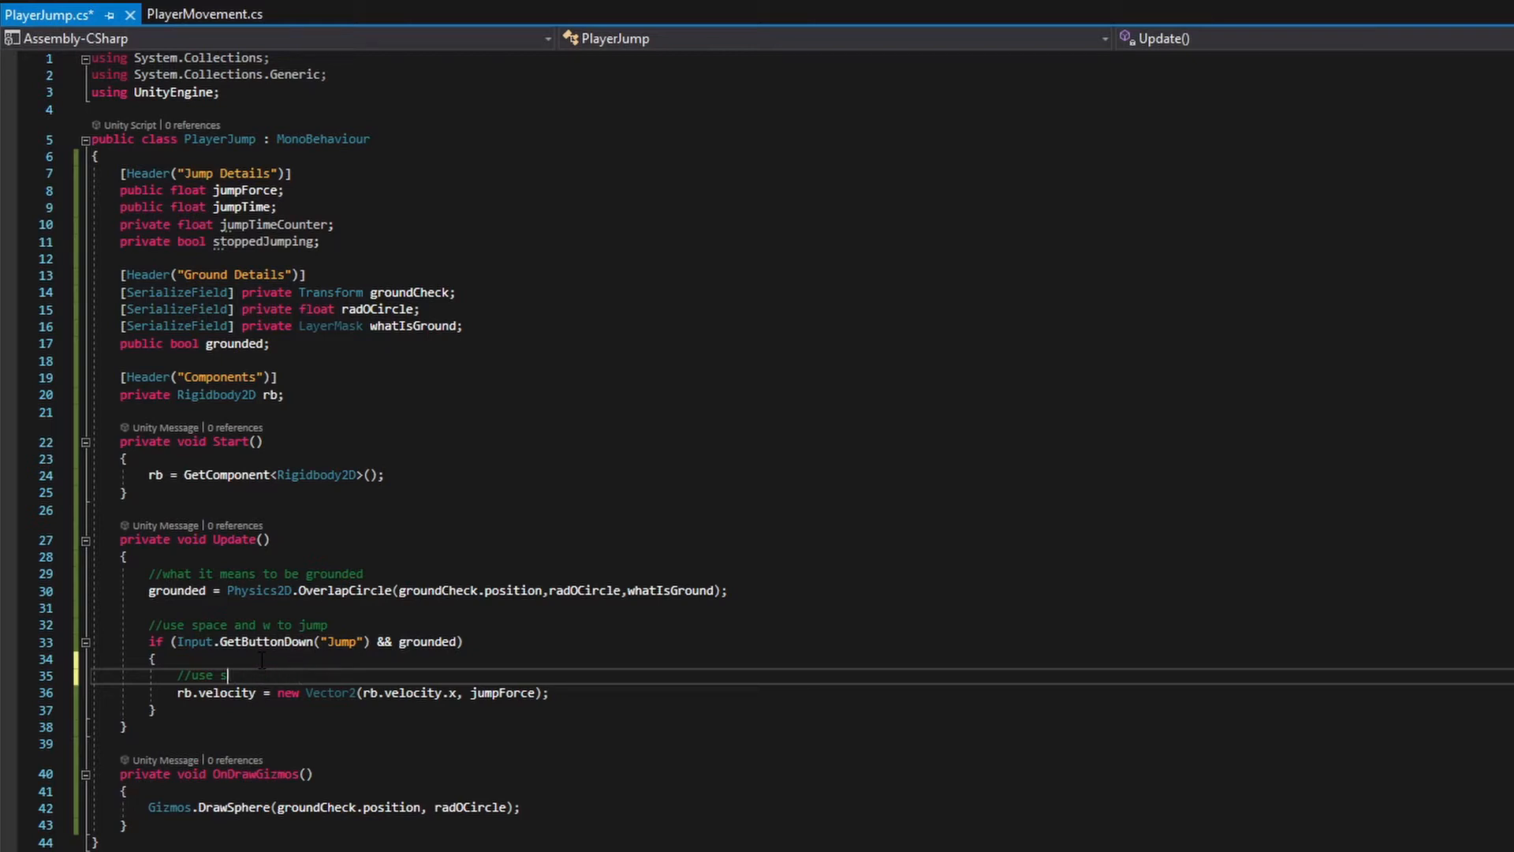
pyautogui.write('jump')
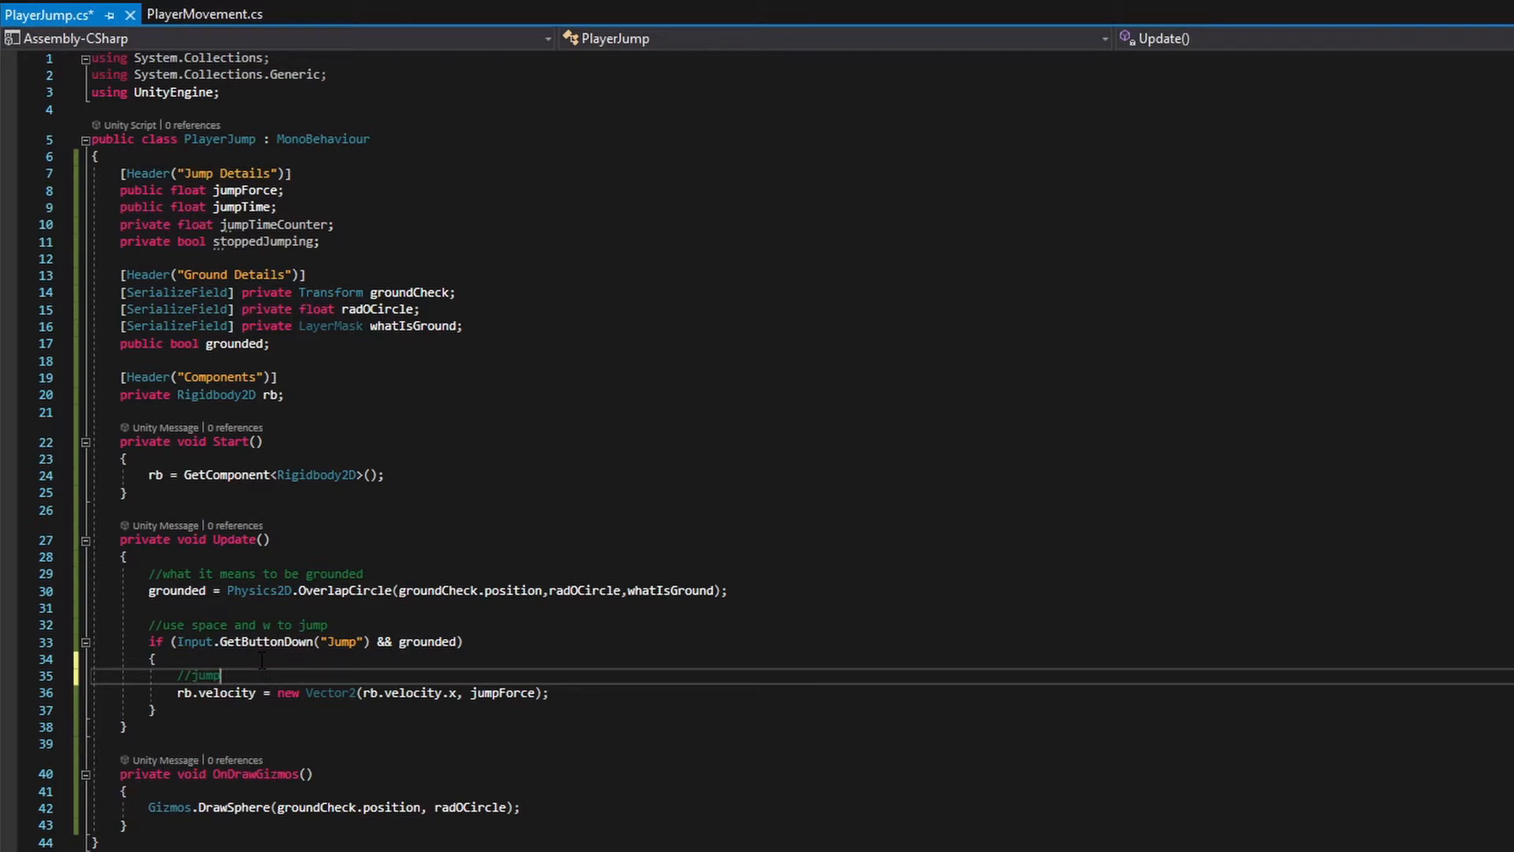
pyautogui.write('!!!')
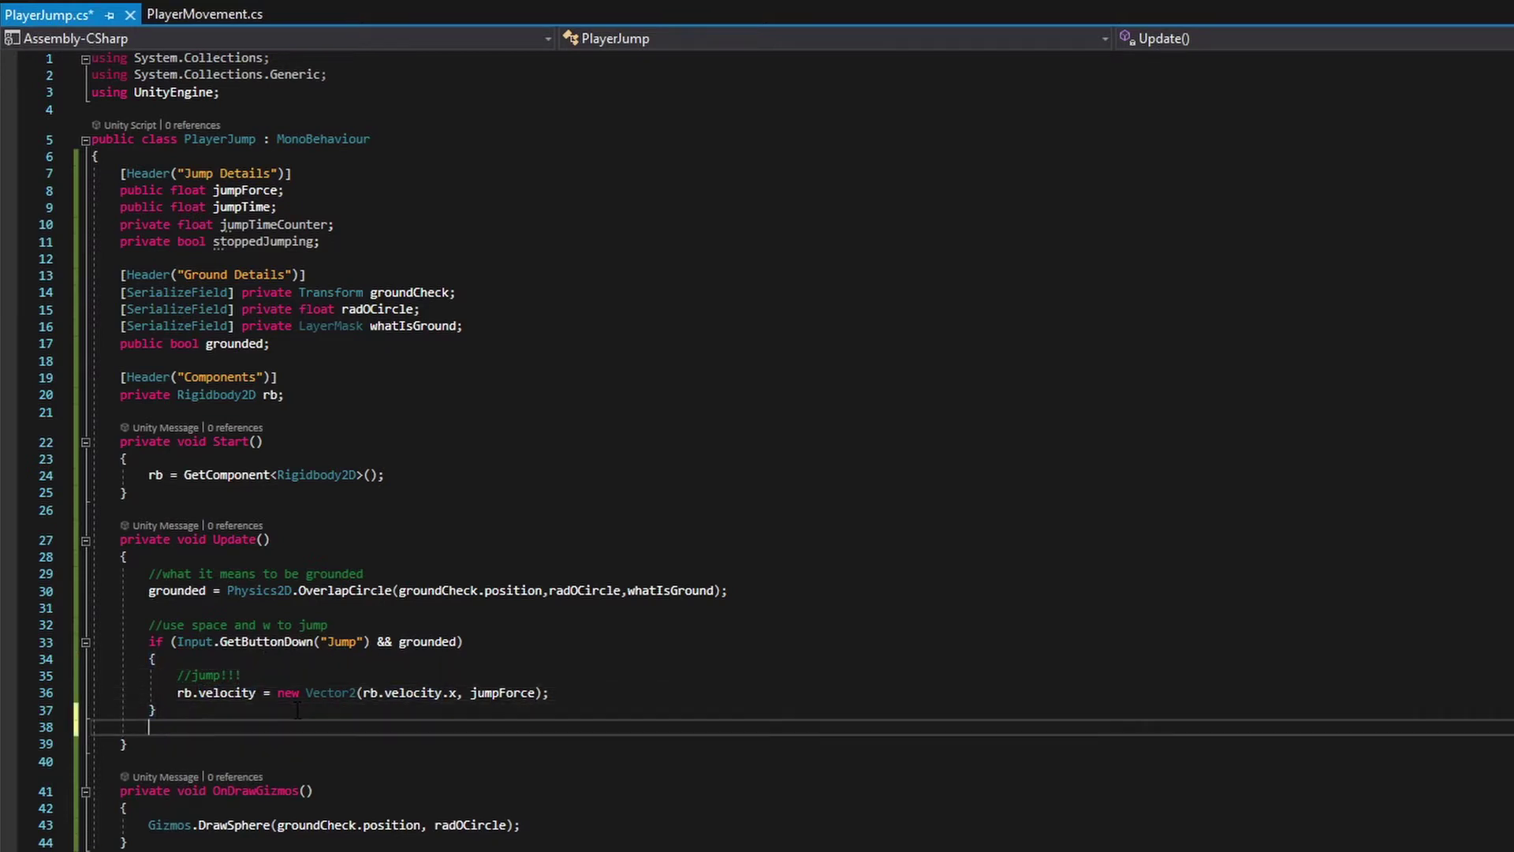
pyautogui.press('enter')
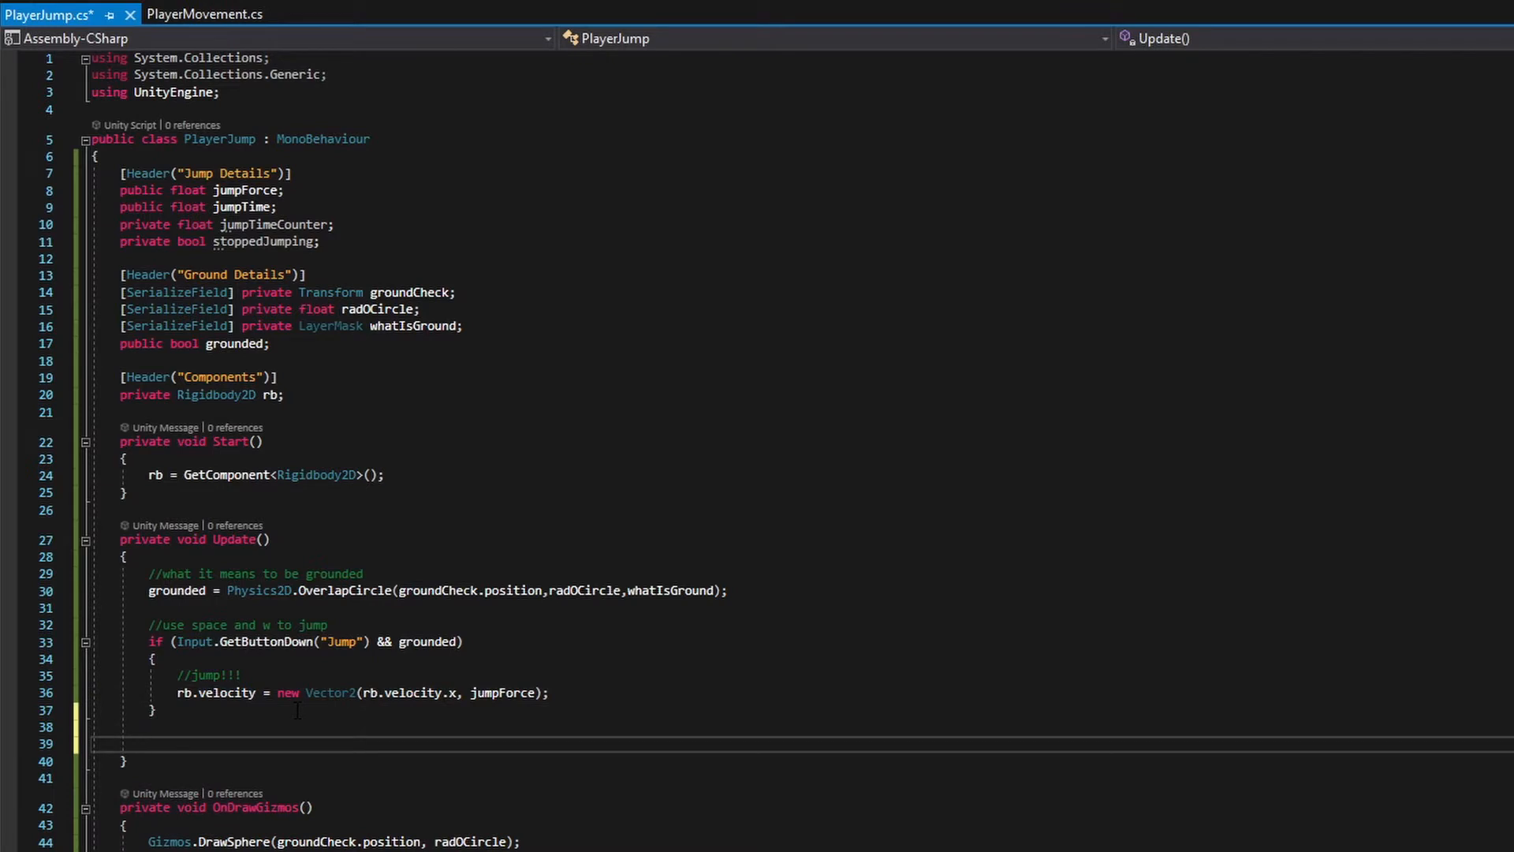
# Step: Add an empty if (Input.GetButton("Jump")) block below the first jump check in Update
pyautogui.click(150, 743)
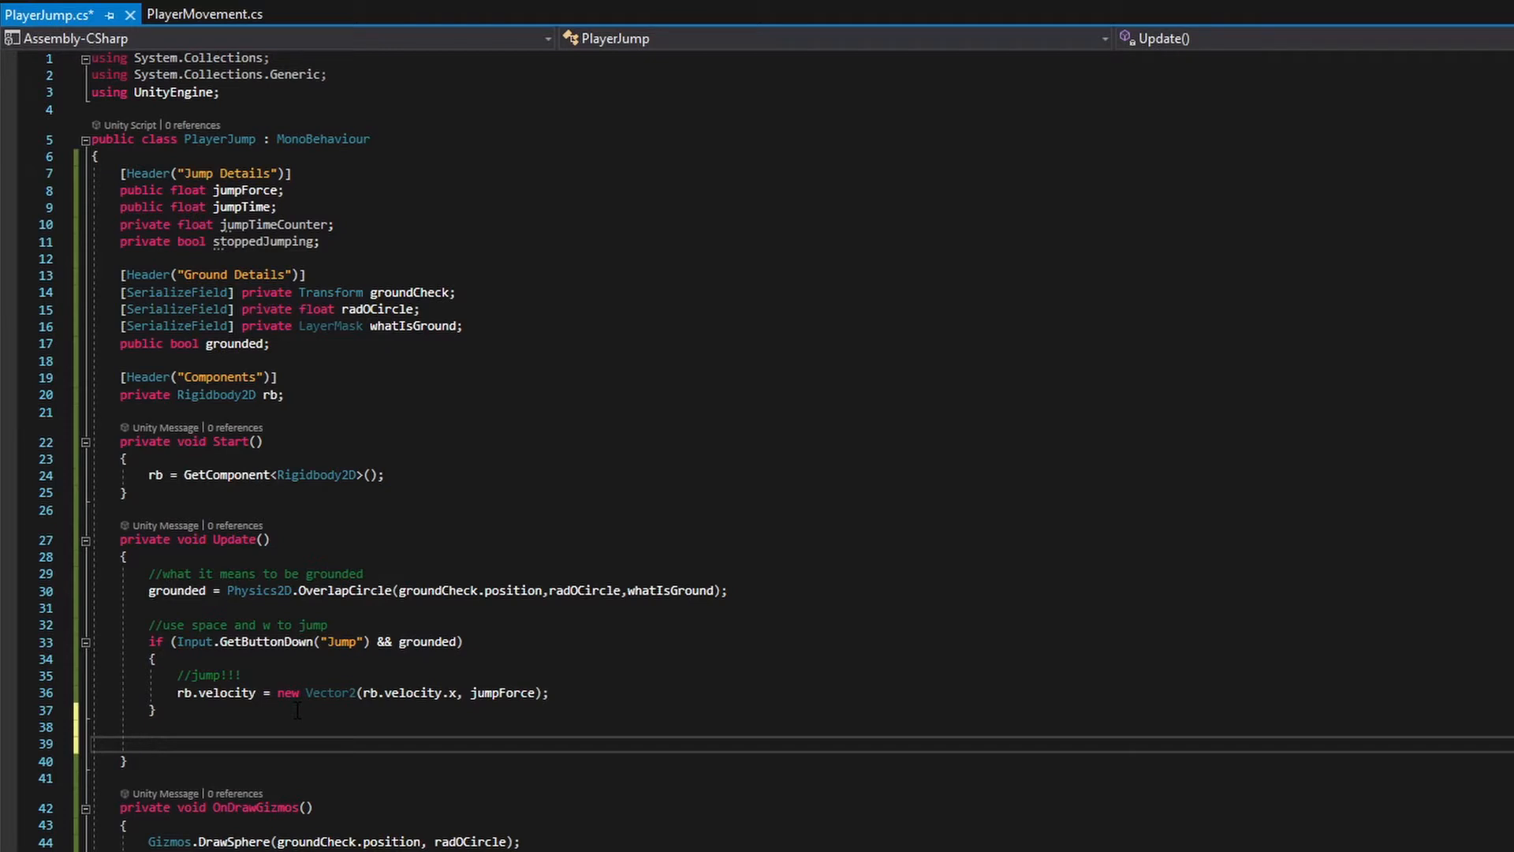
pyautogui.write('if(')
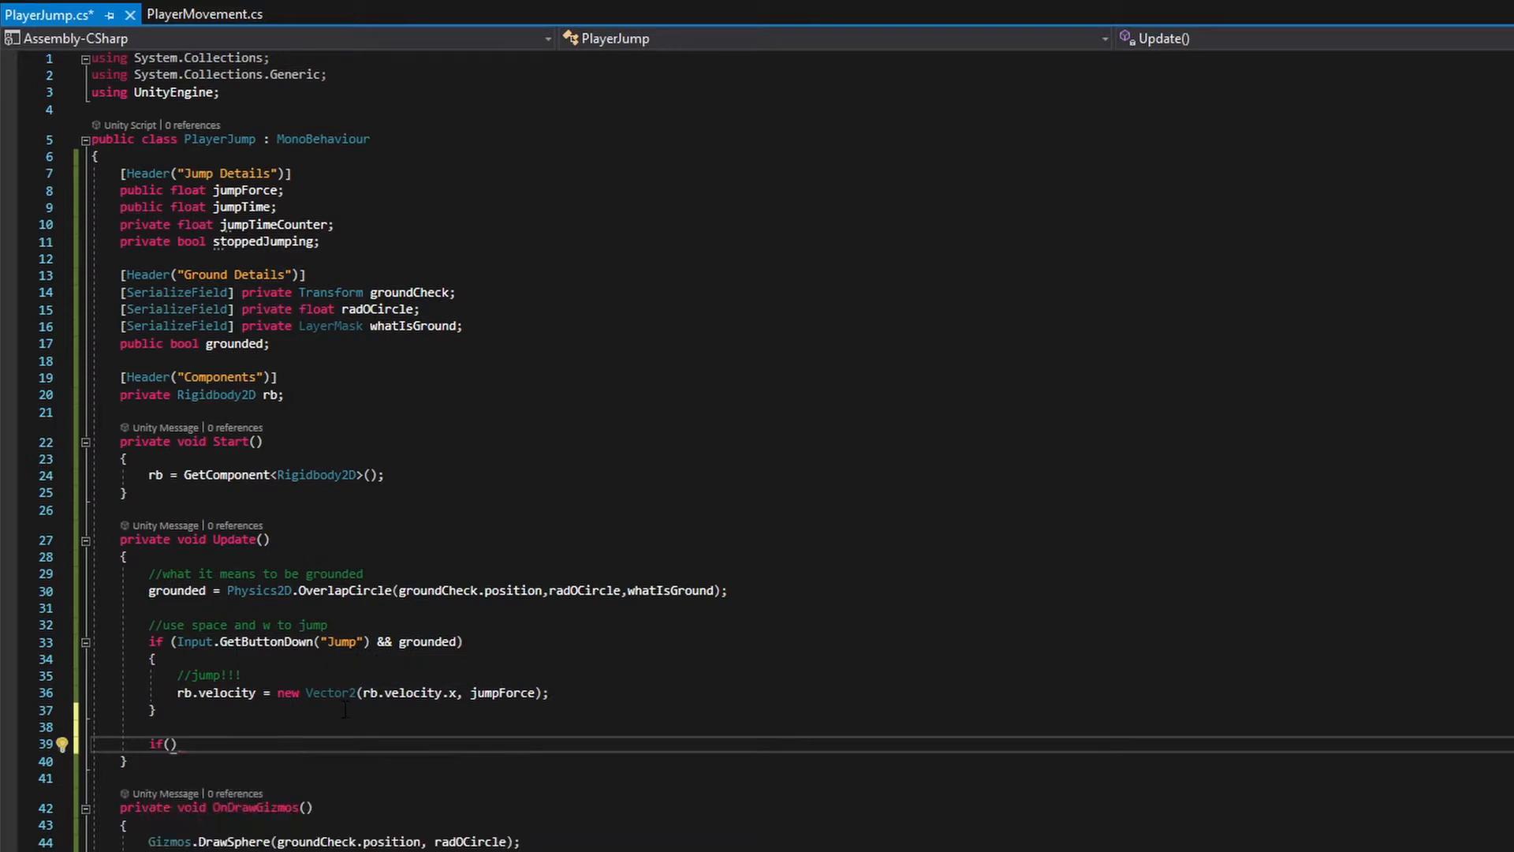
pyautogui.write('inp')
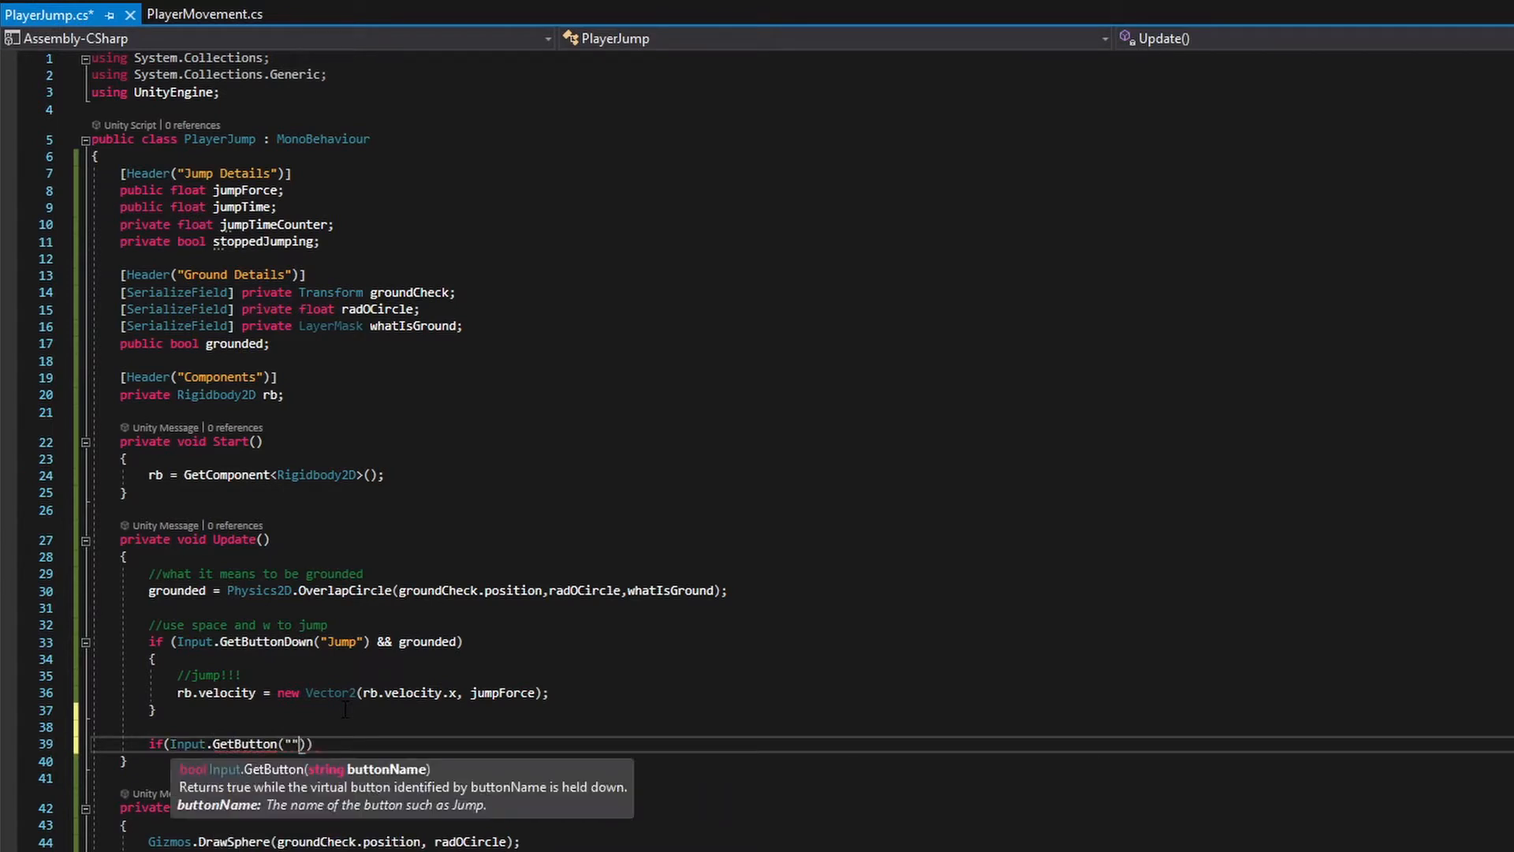
pyautogui.write('Jump')
pyautogui.write('{ }')
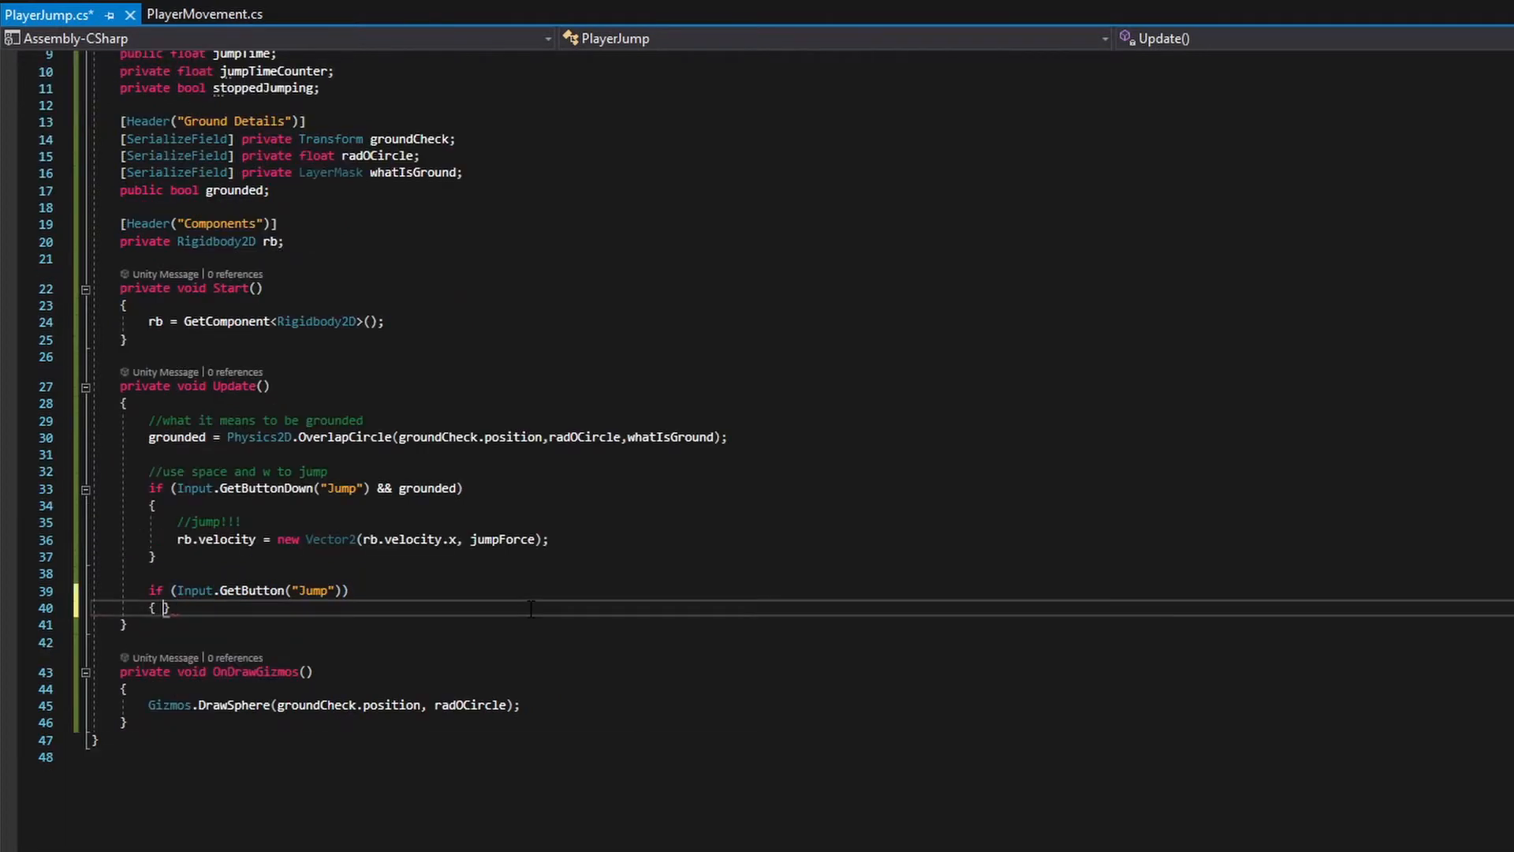
pyautogui.press('enter')
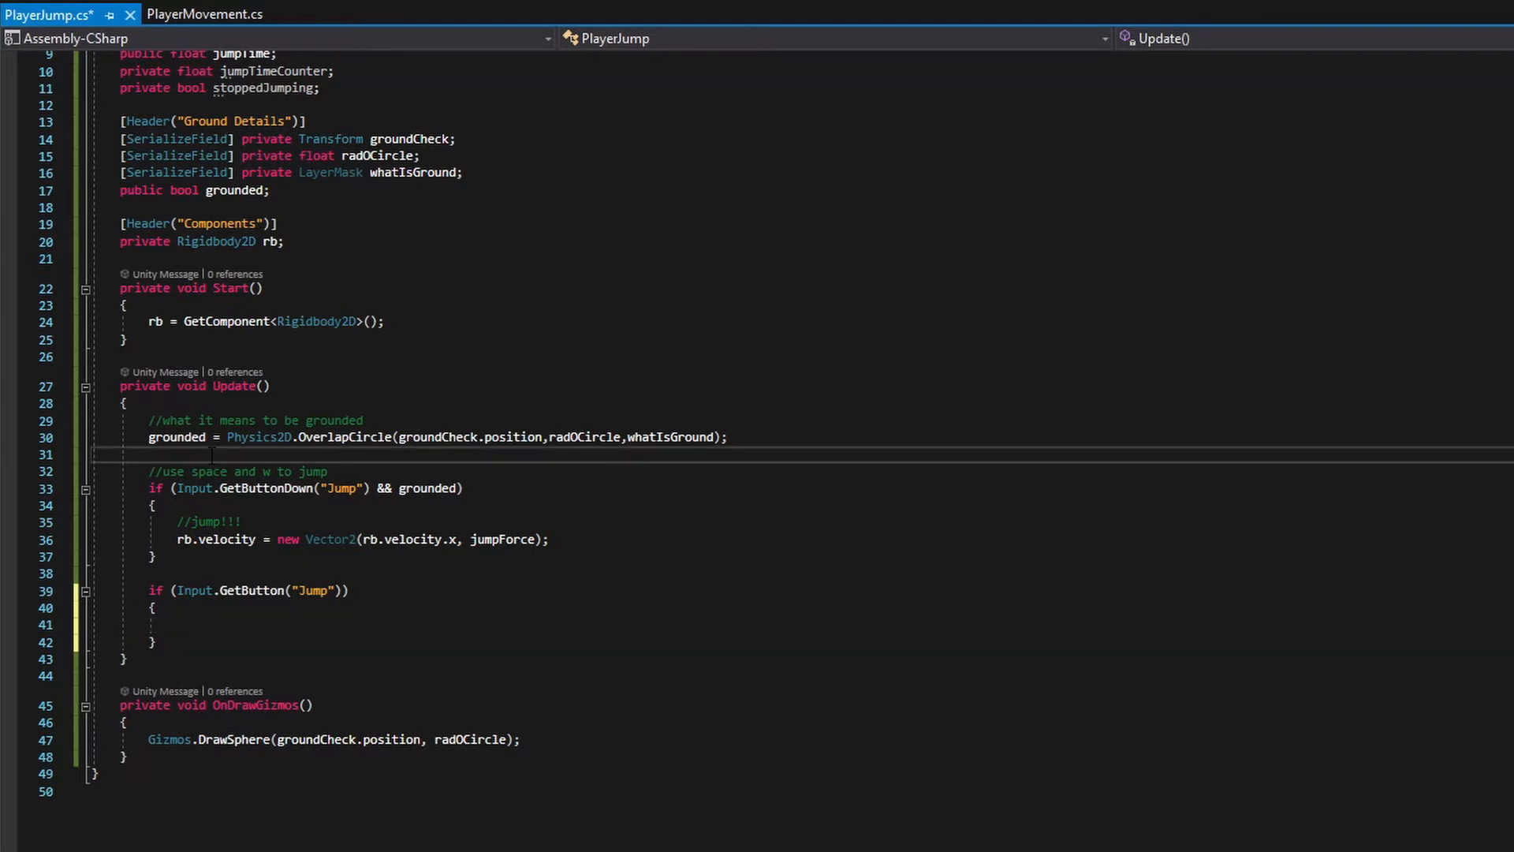
pyautogui.click(150, 454)
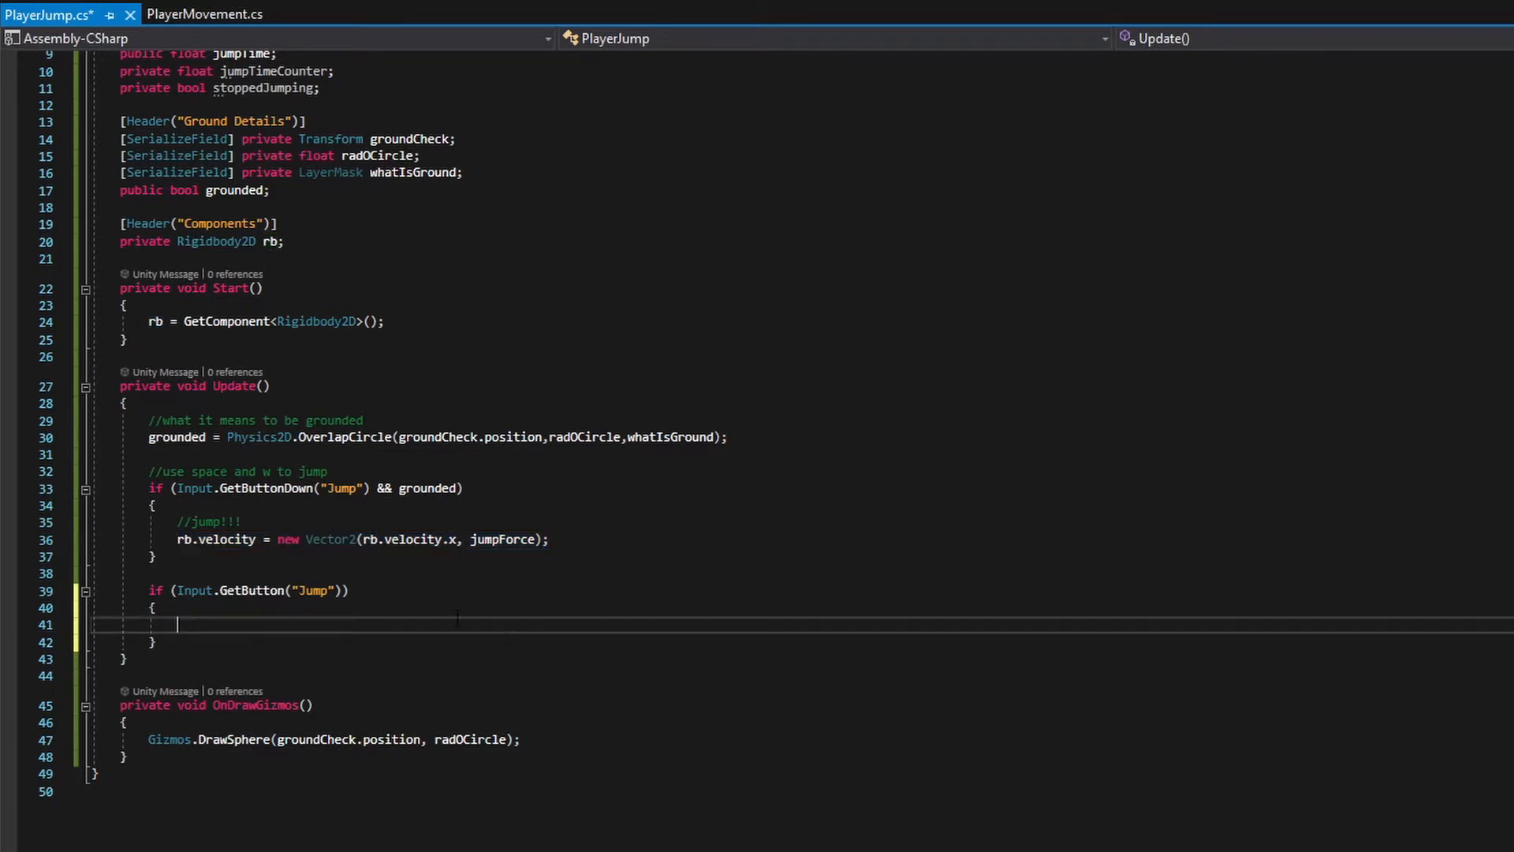
# Step: Make the held-jump block check !stoppedJumping and set the jump velocity with a //jump!!! comment
pyautogui.write('rb.velocity = new Vector2(rb.velocity.x, jumpForce);')
pyautogui.click(815, 590)
pyautogui.write(' && ')
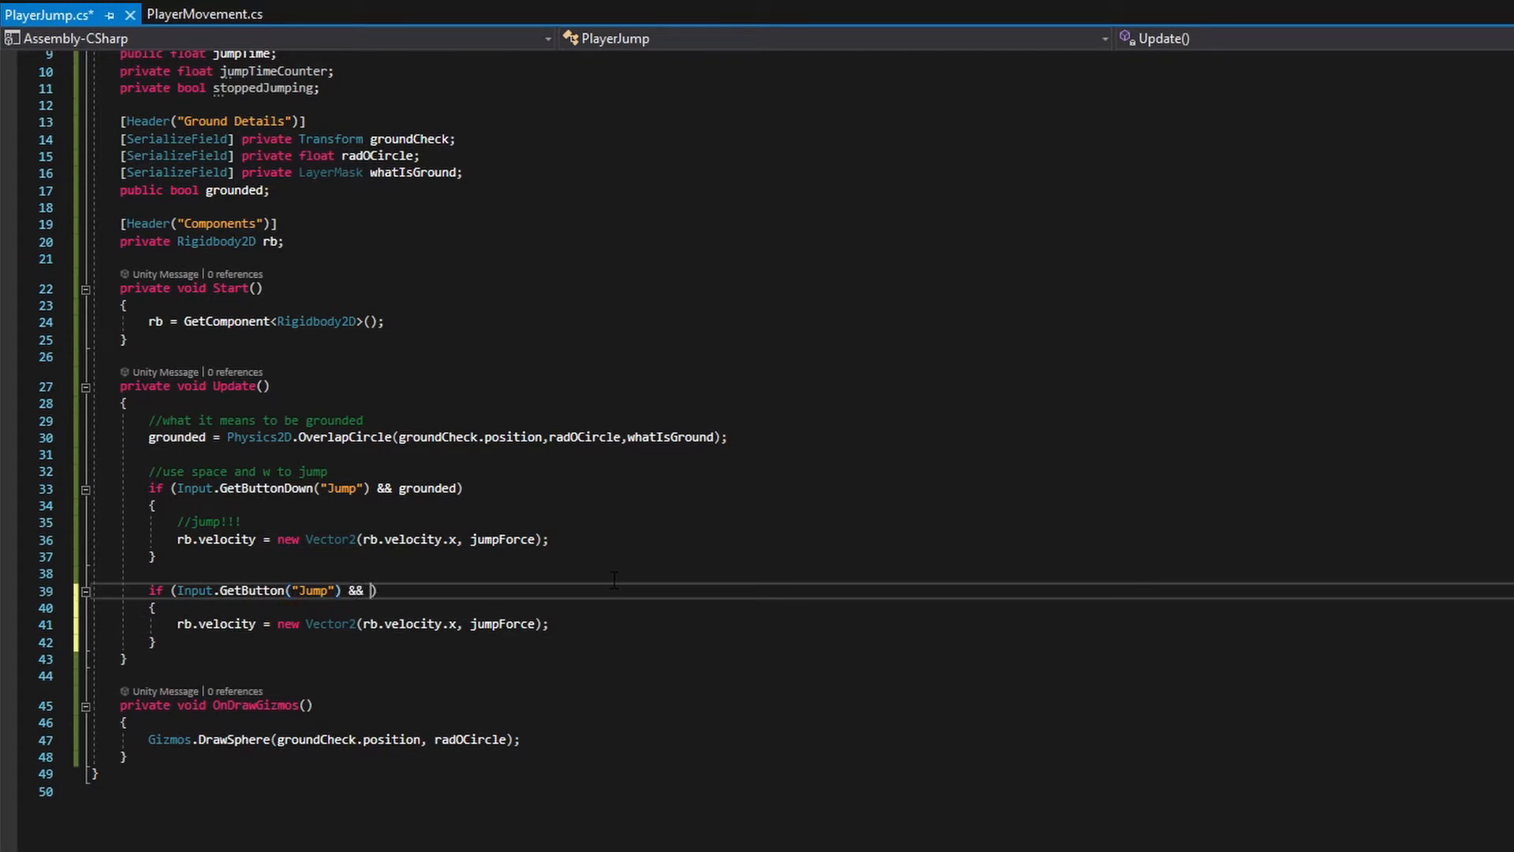
pyautogui.write('!stoppedJumping')
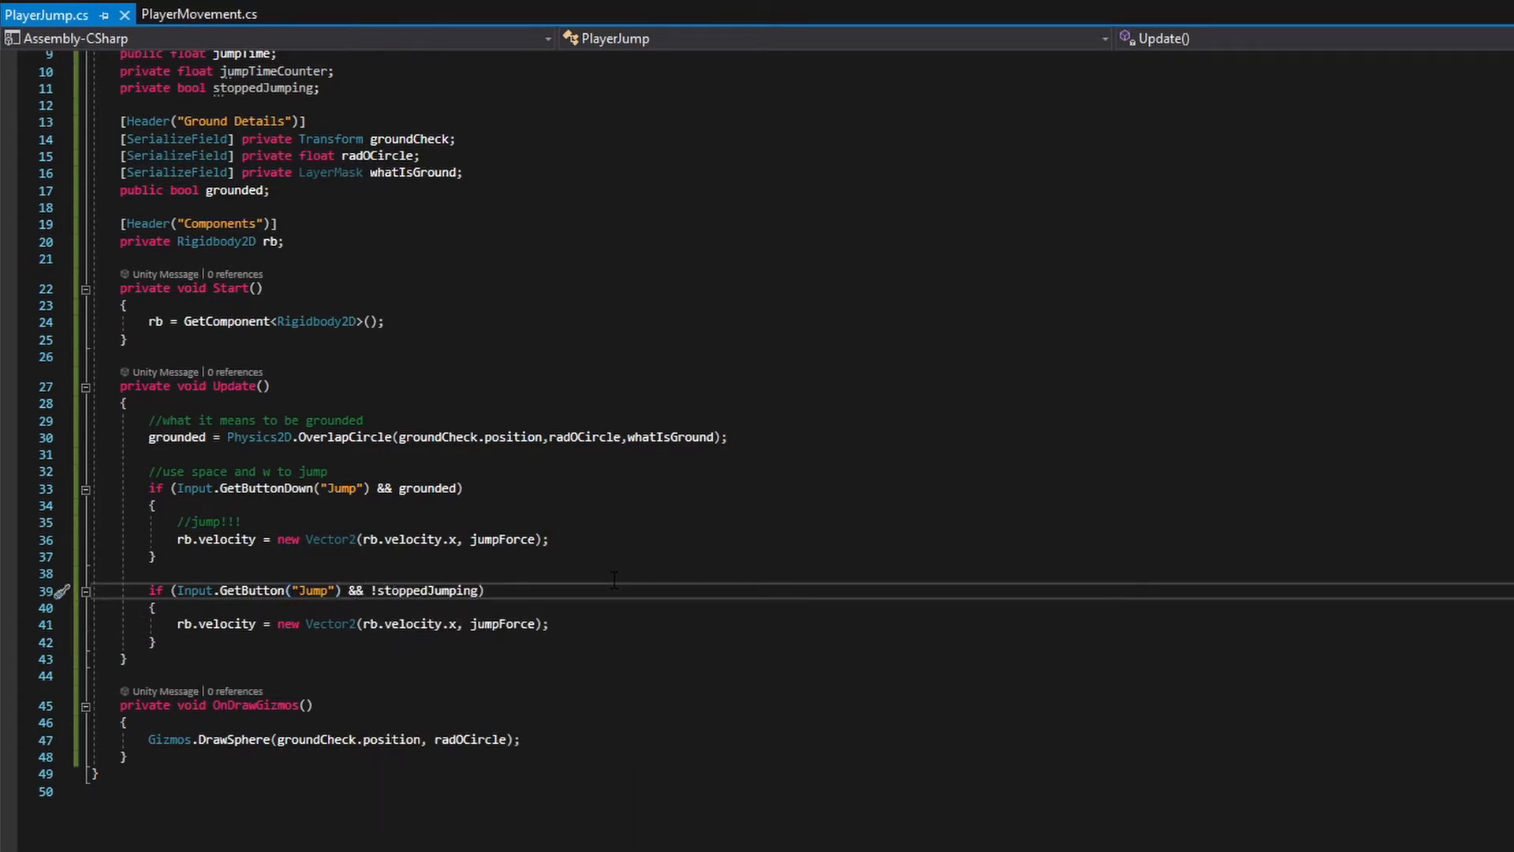
pyautogui.doubleClick(427, 590)
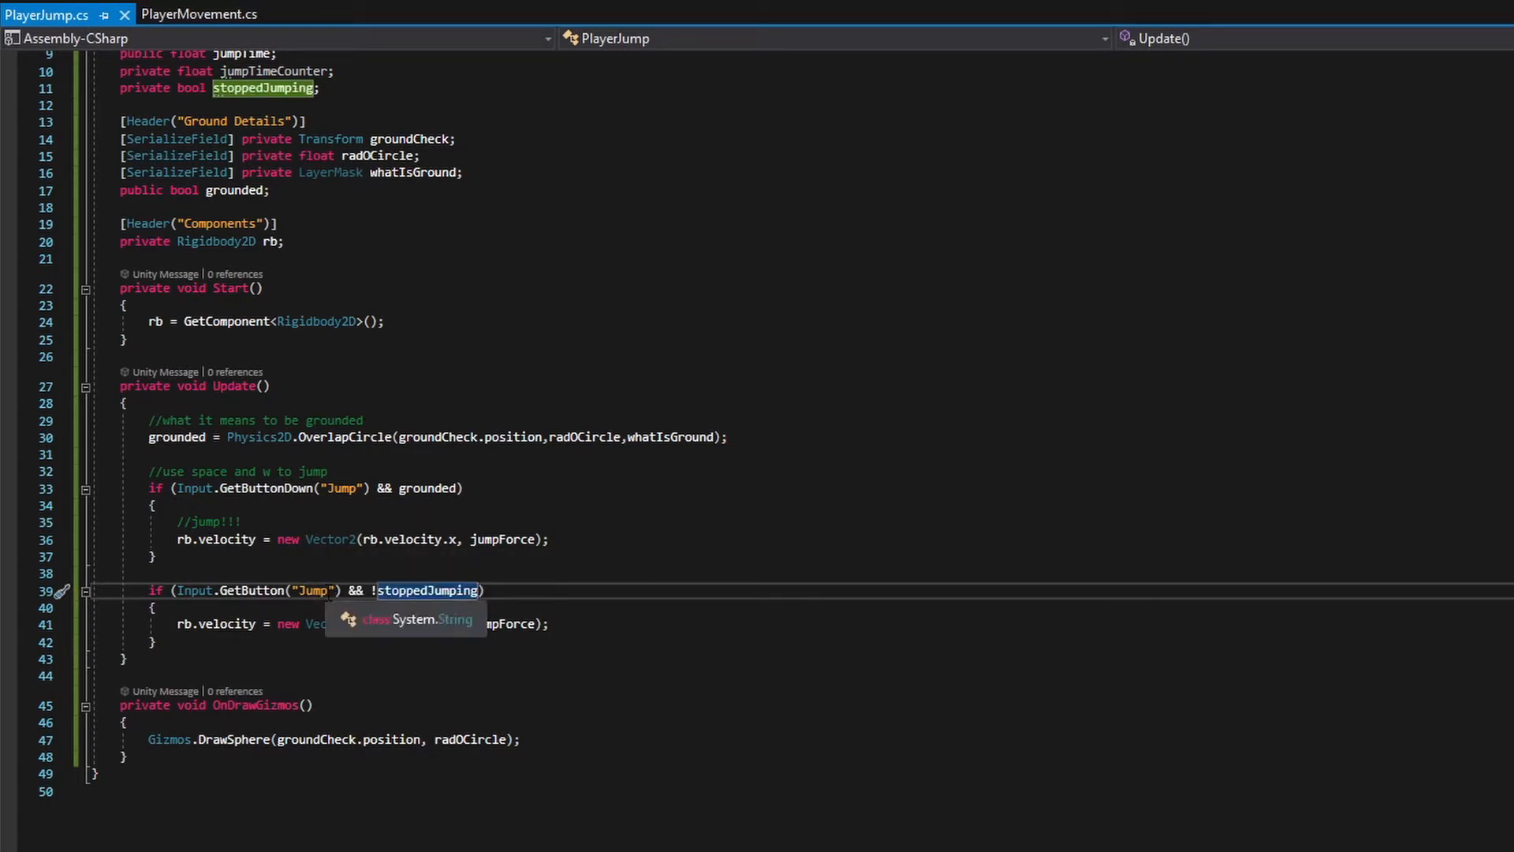
pyautogui.press('Escape')
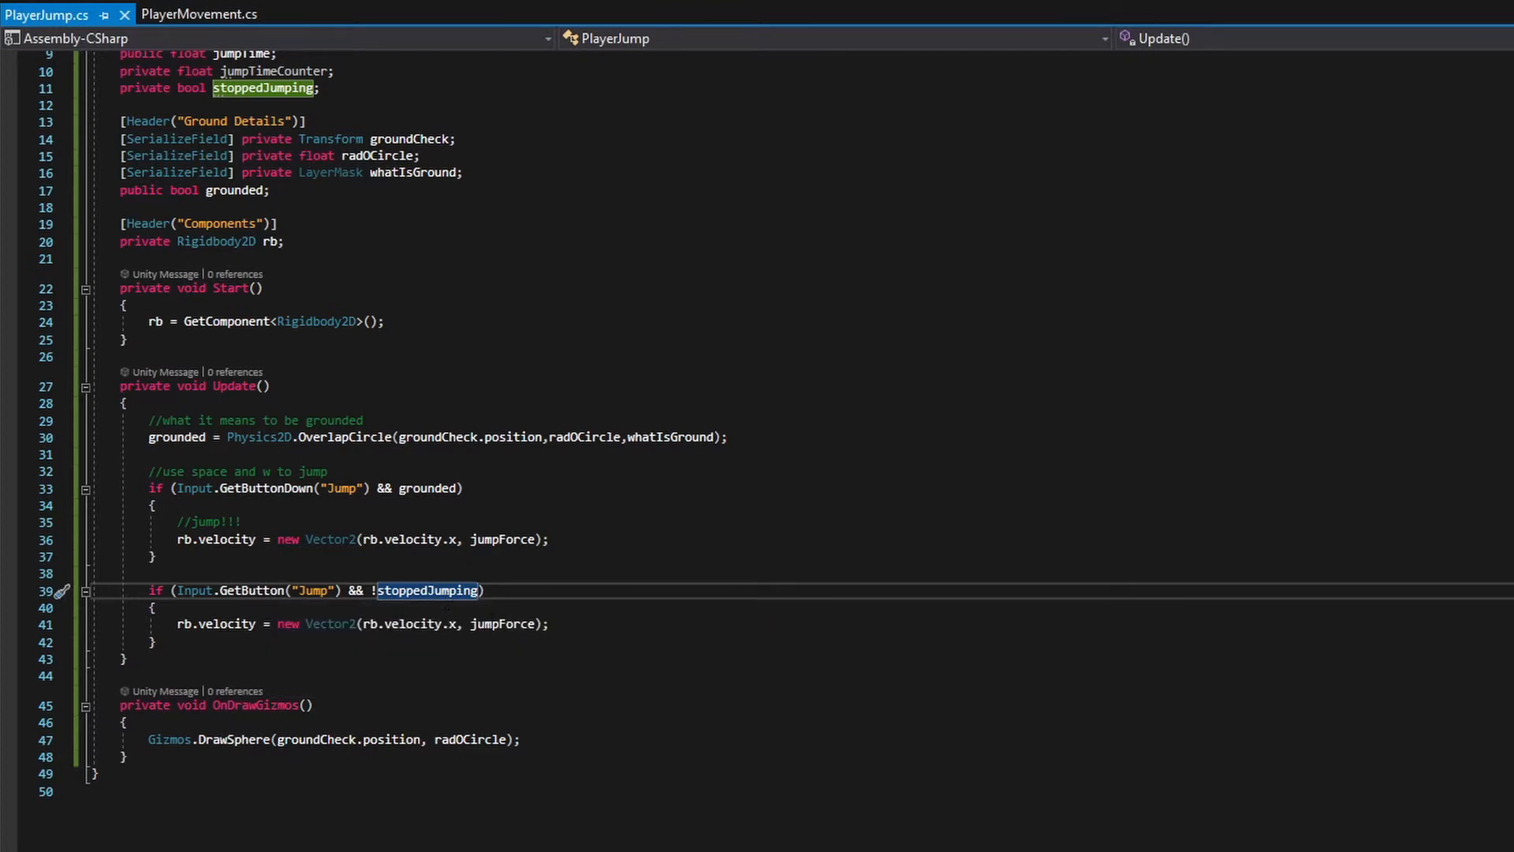
pyautogui.write('//ju')
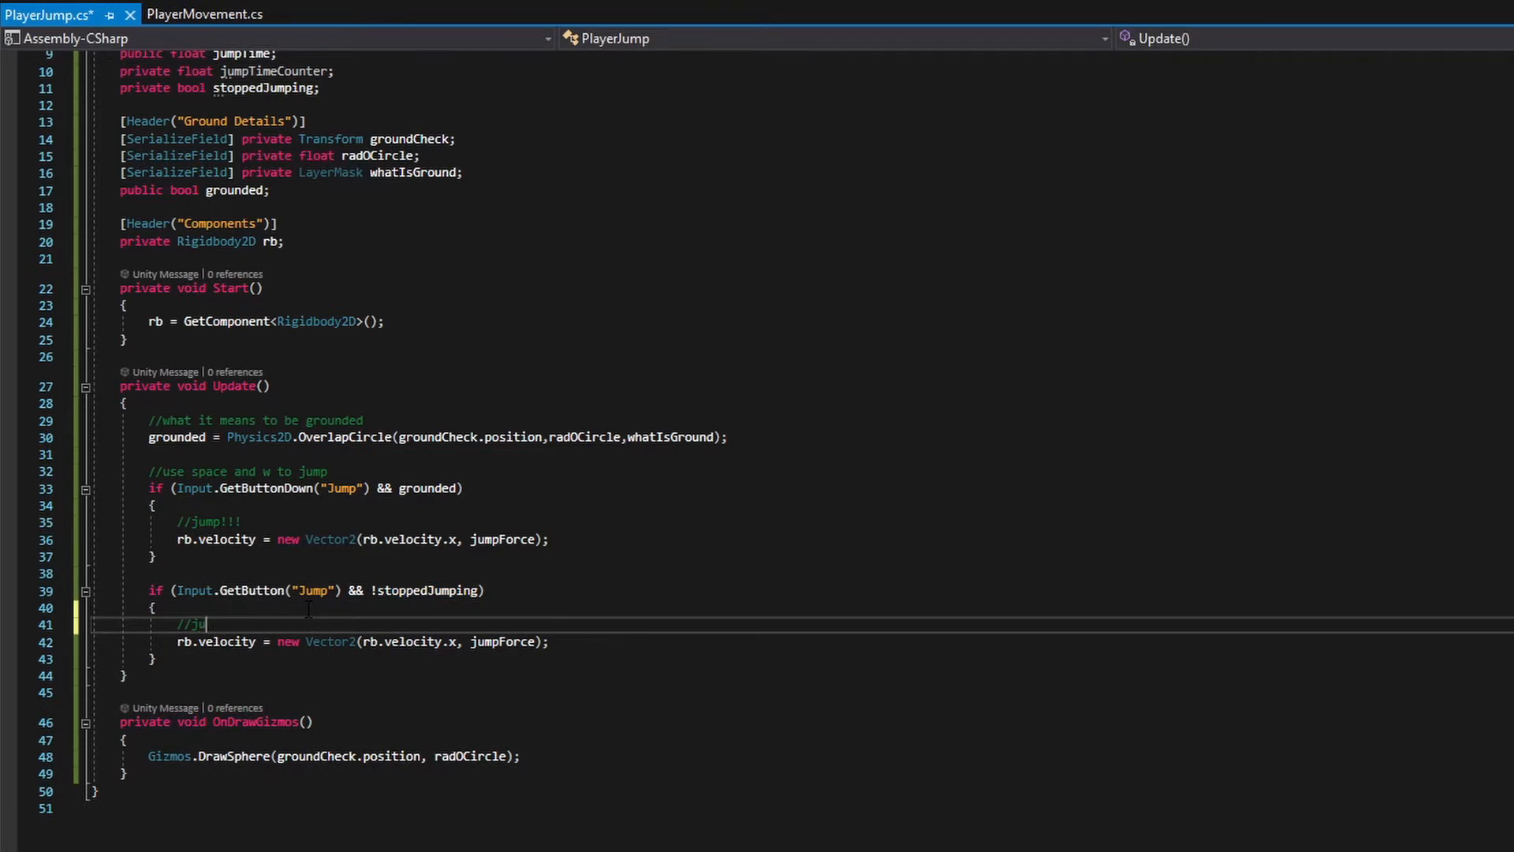
pyautogui.write('mp!!')
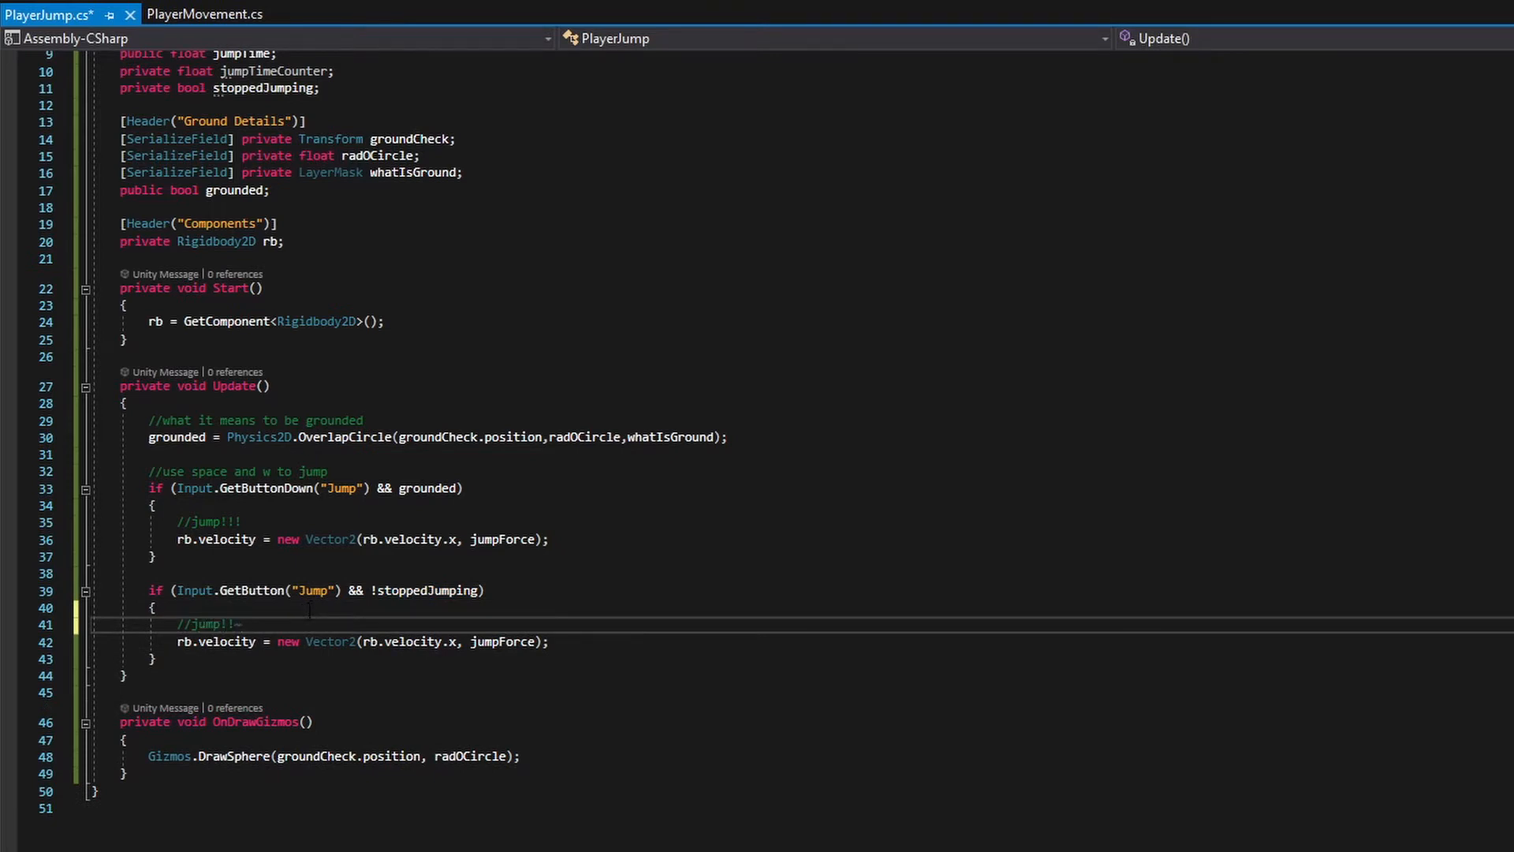
pyautogui.write('!')
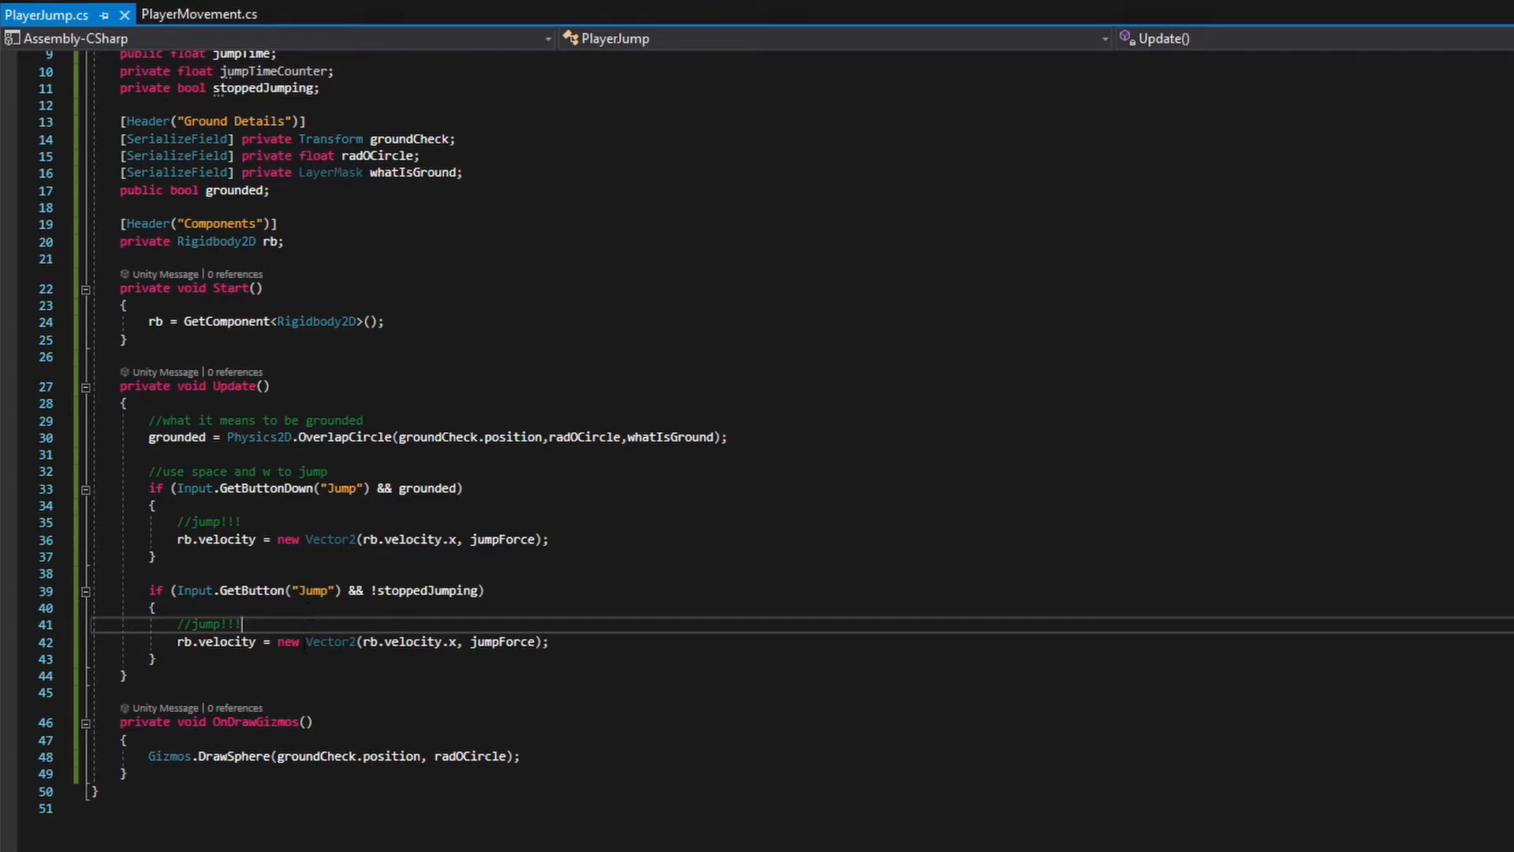
pyautogui.moveTo(661, 640)
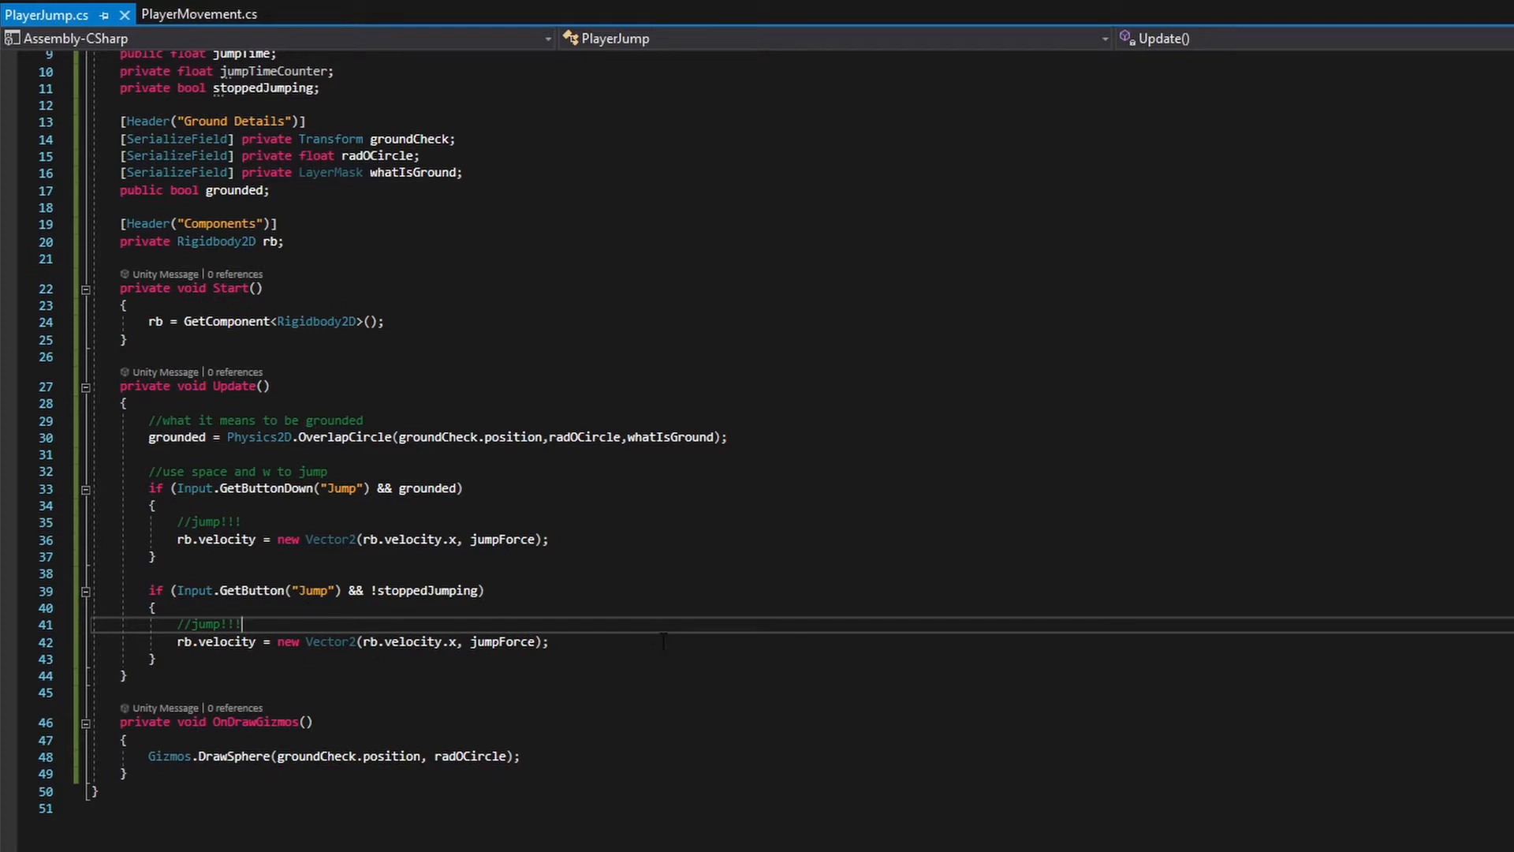
# Step: Subtract Time.deltaTime from jumpTimeCounter after the velocity assignment
pyautogui.press('Enter')
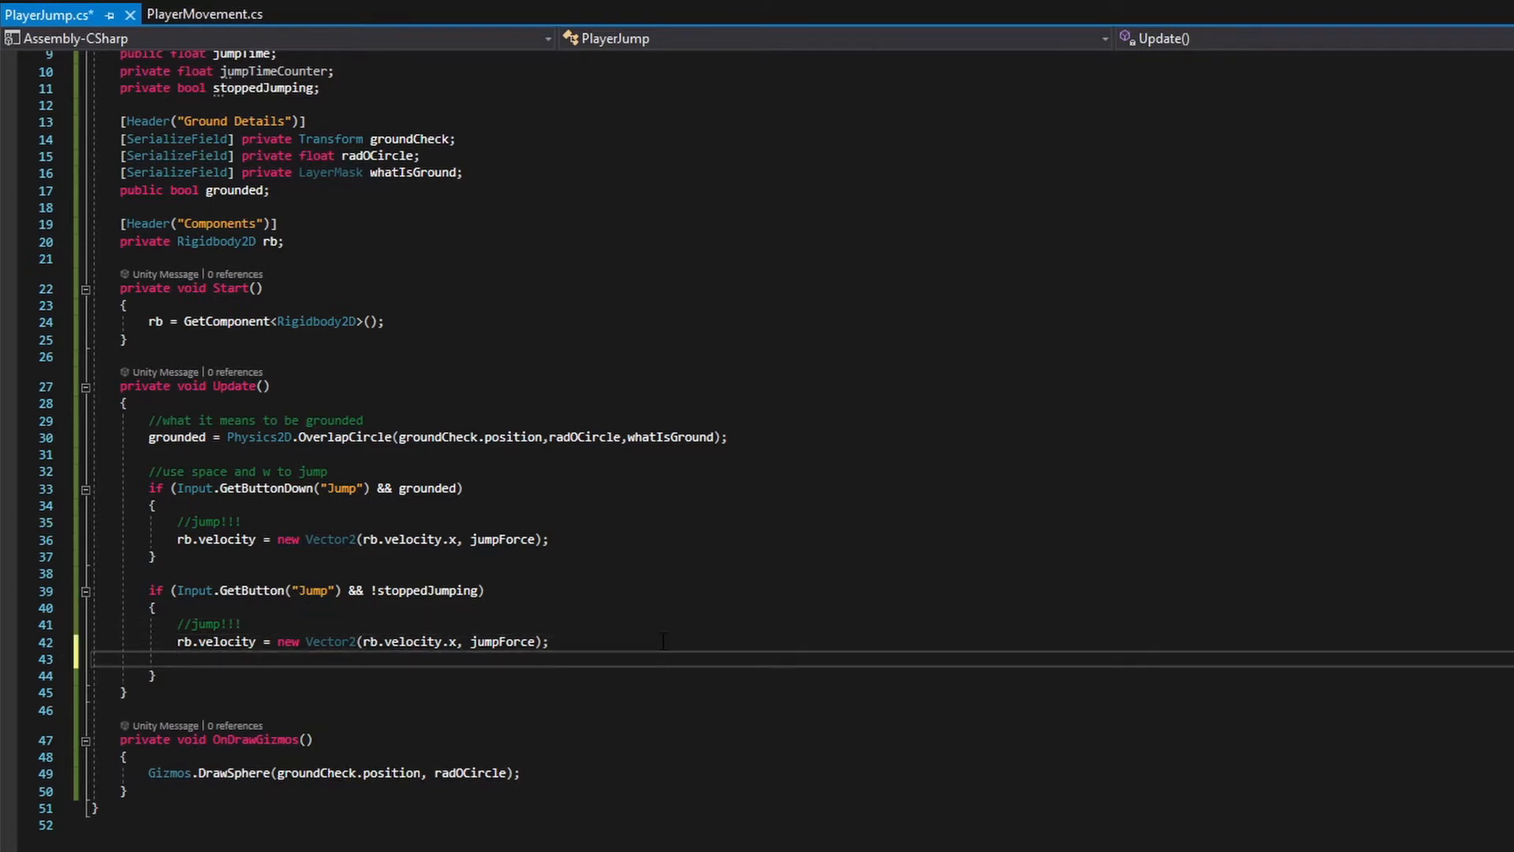
pyautogui.write('jumpTimeCounter -=')
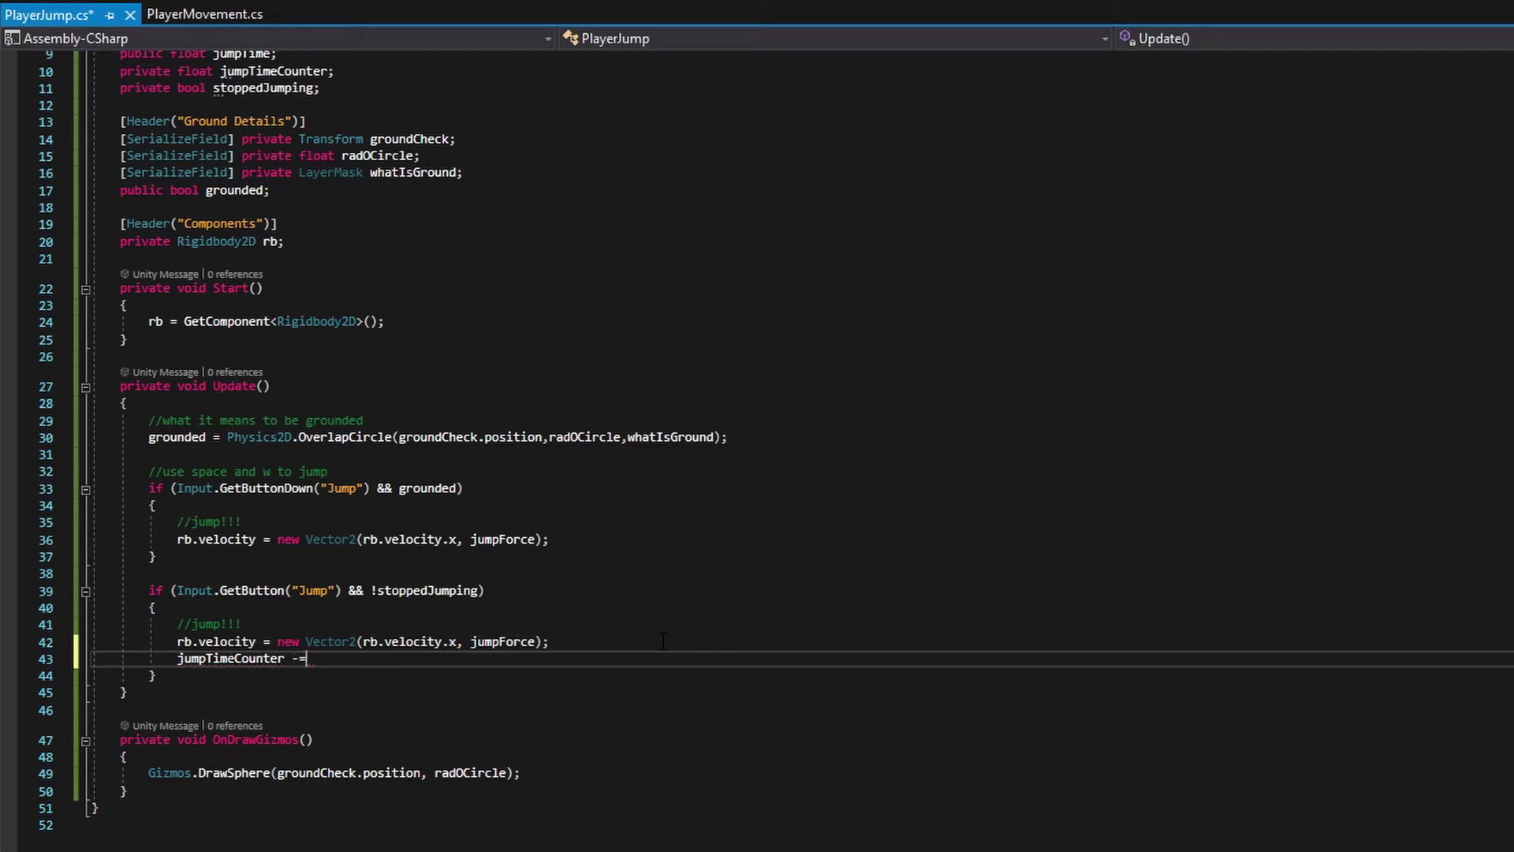
pyautogui.write('Time')
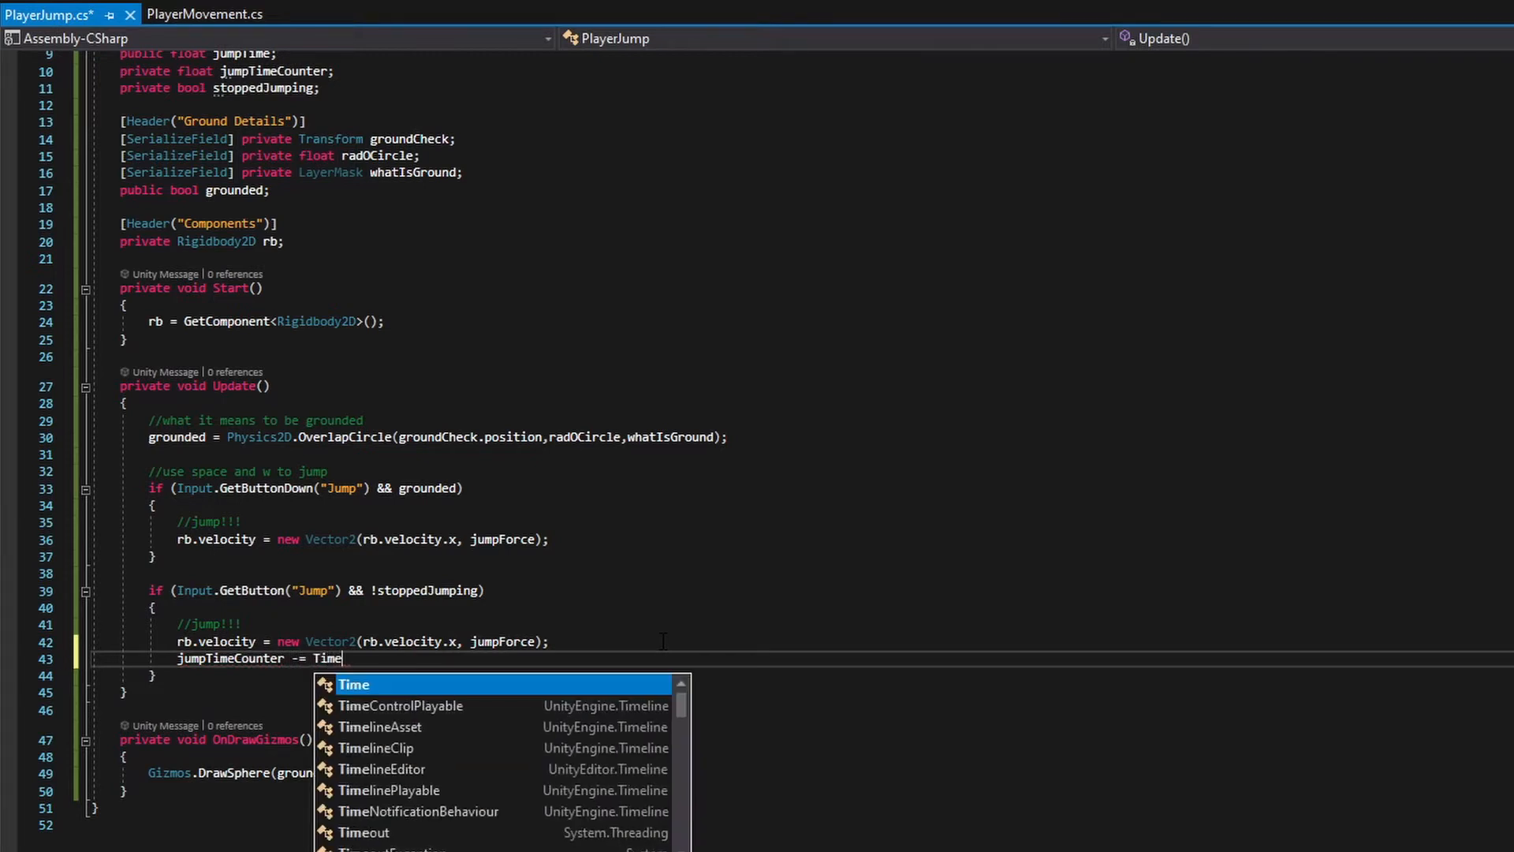
pyautogui.write('.deltaTime;')
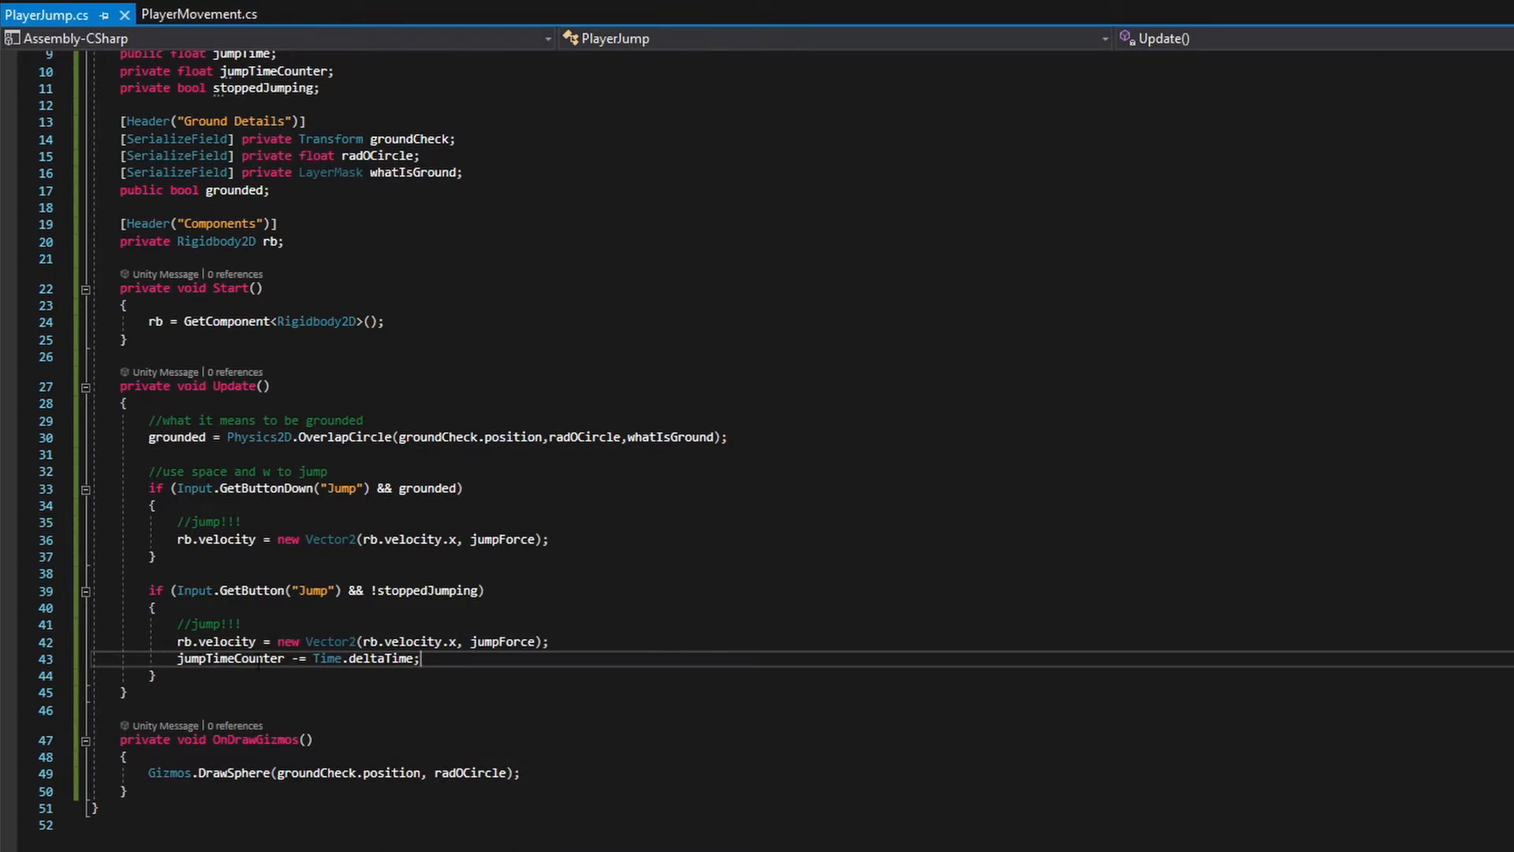
pyautogui.moveTo(232, 658)
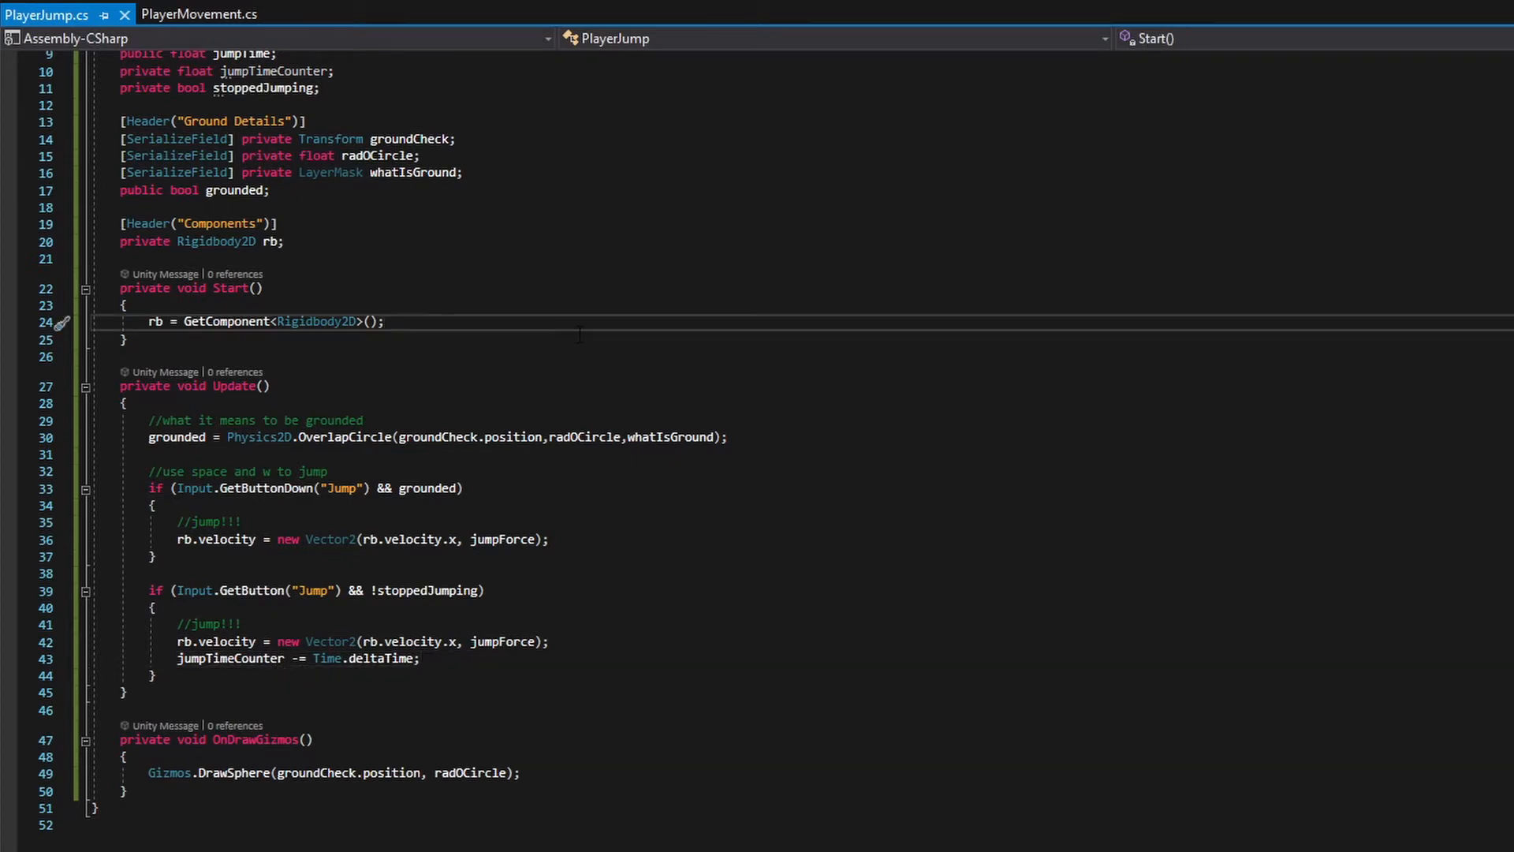
# Step: Initialise jumpTimeCounter = jumpTime in Start after the Rigidbody2D lookup
pyautogui.click(385, 322)
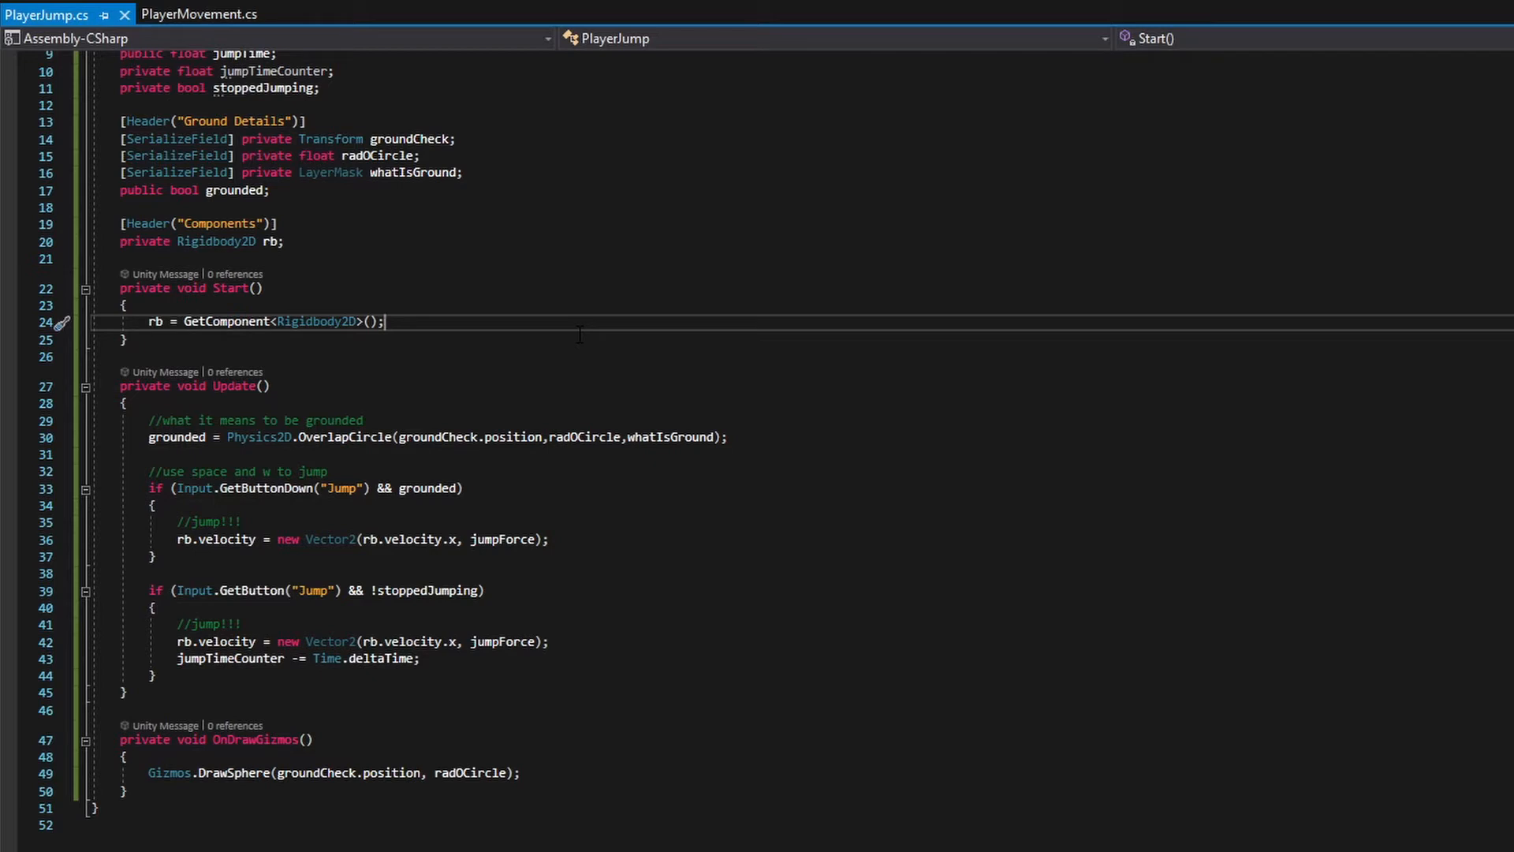
pyautogui.press('enter')
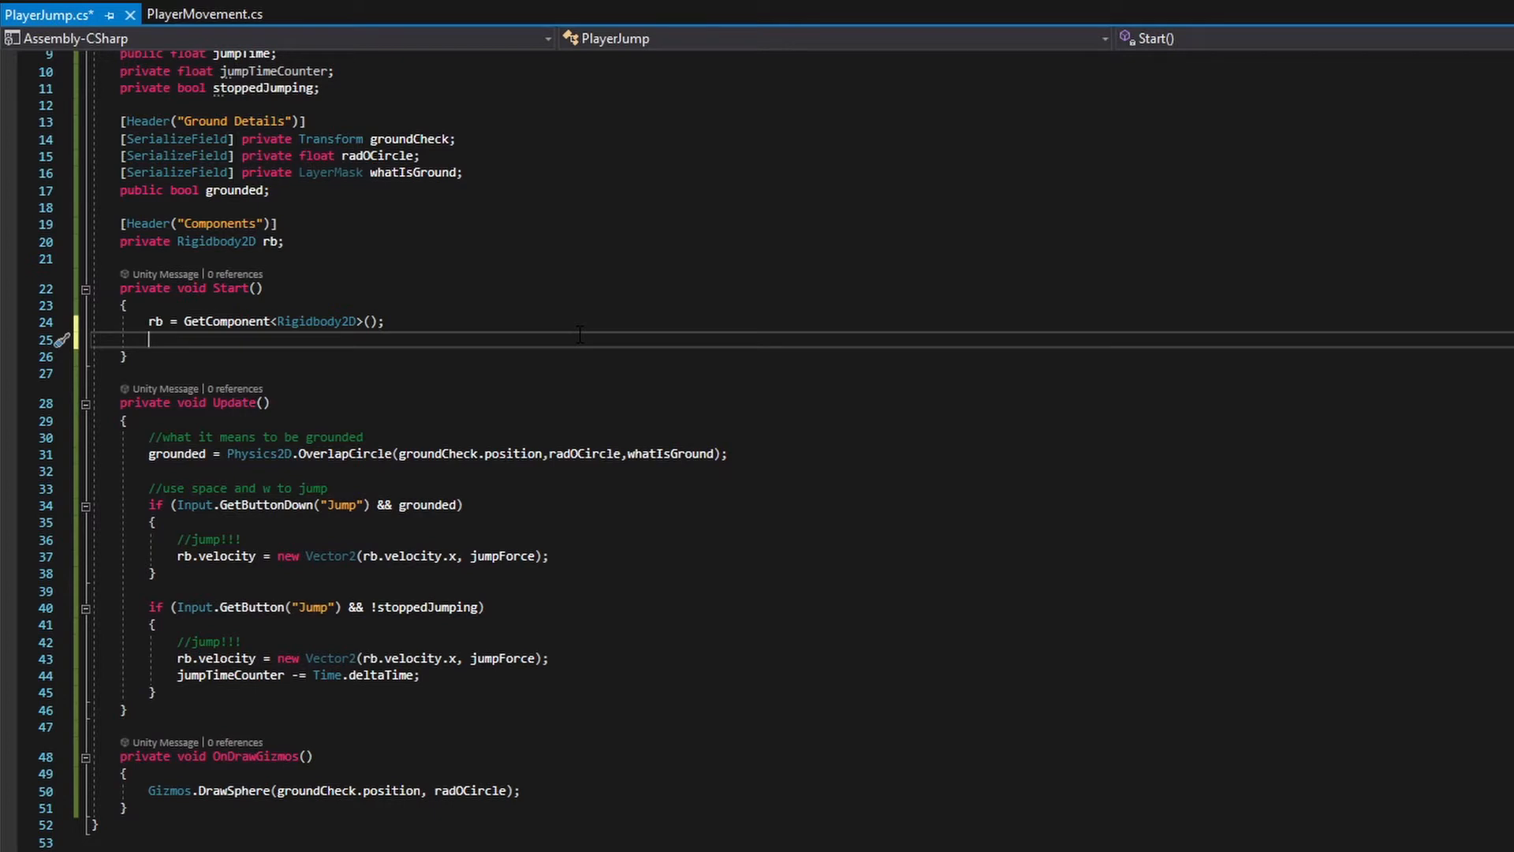
pyautogui.write('jumpTimeCounter =')
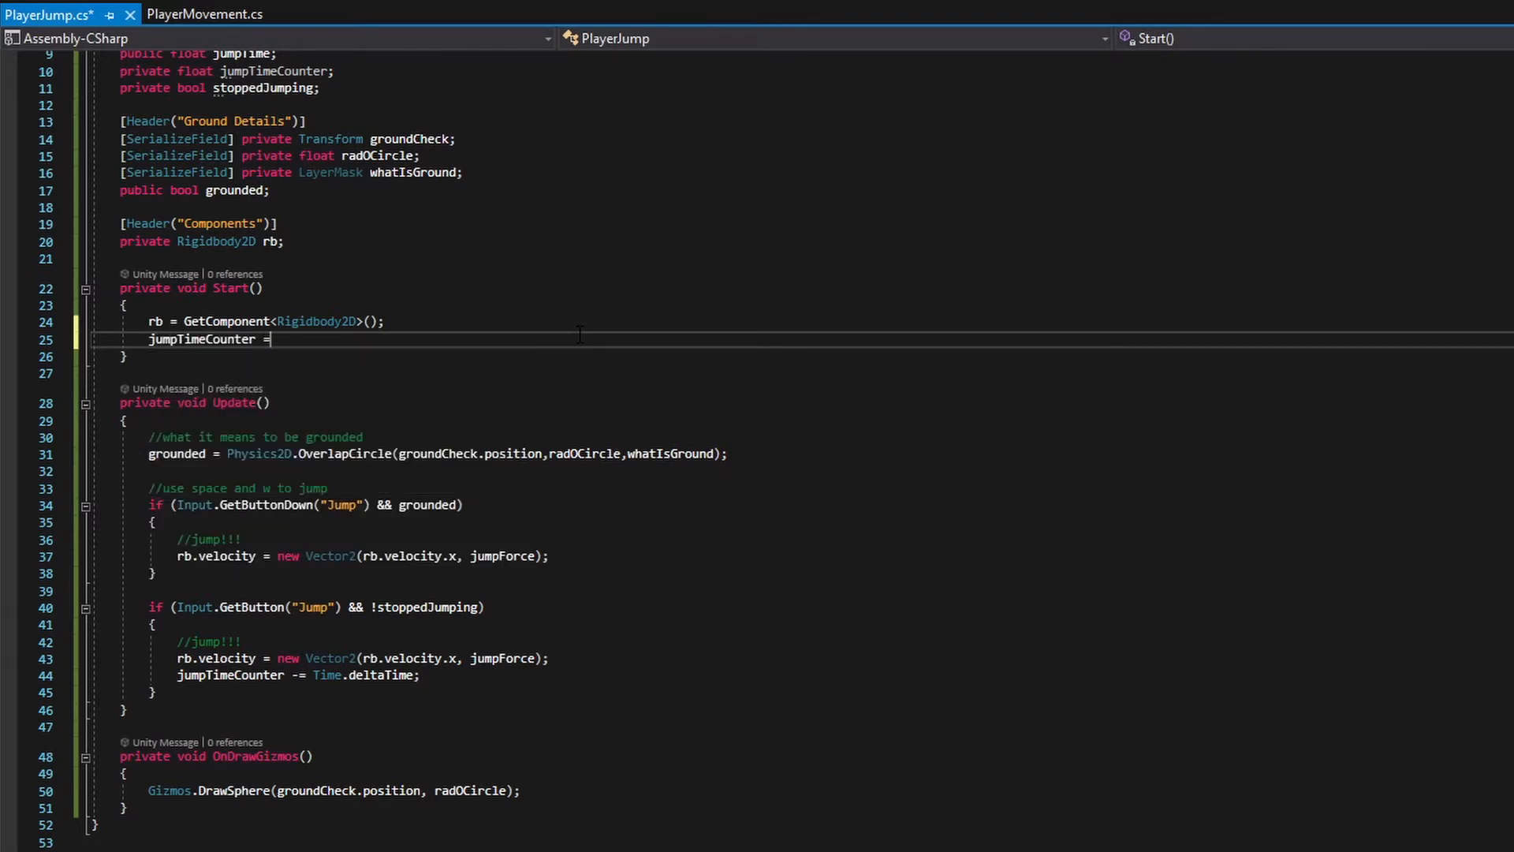
pyautogui.write('jumpTime;')
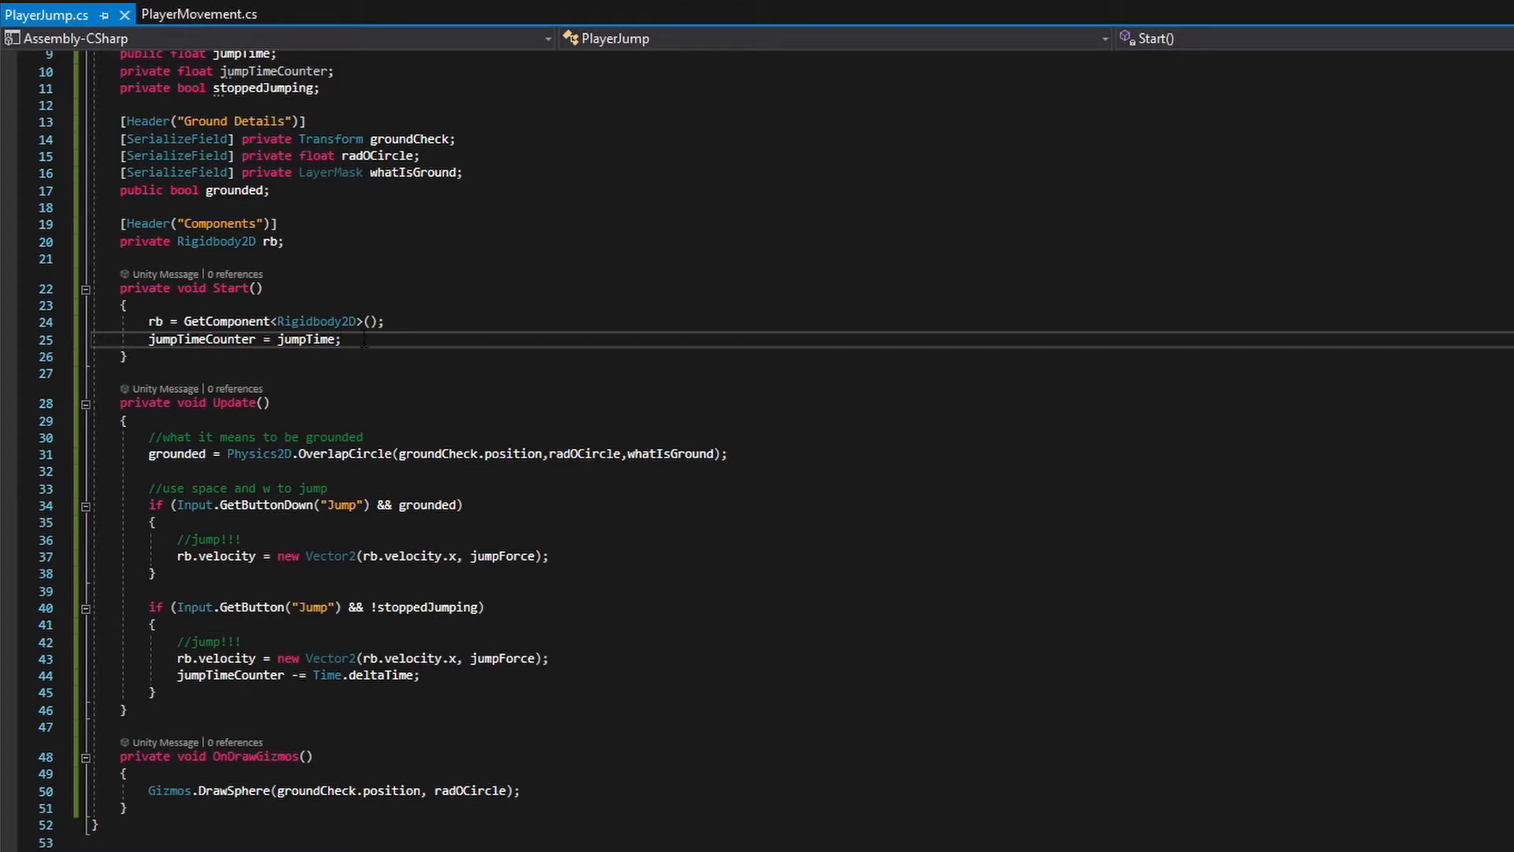
pyautogui.moveTo(319, 339)
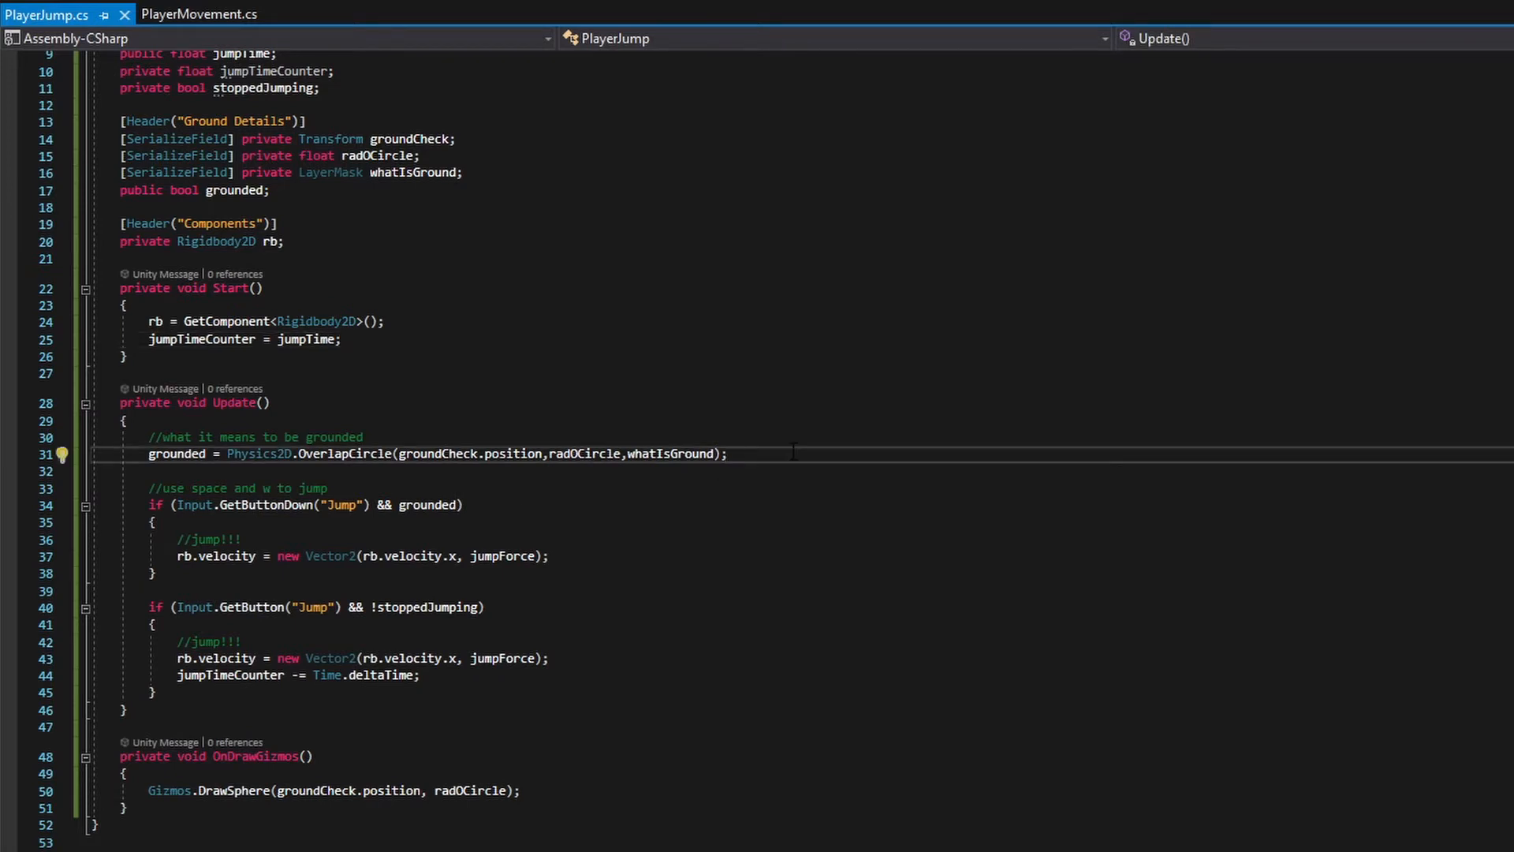
# Step: Add an if (grounded) block in Update that resets jumpTimeCounter to jumpTime
pyautogui.press('enter')
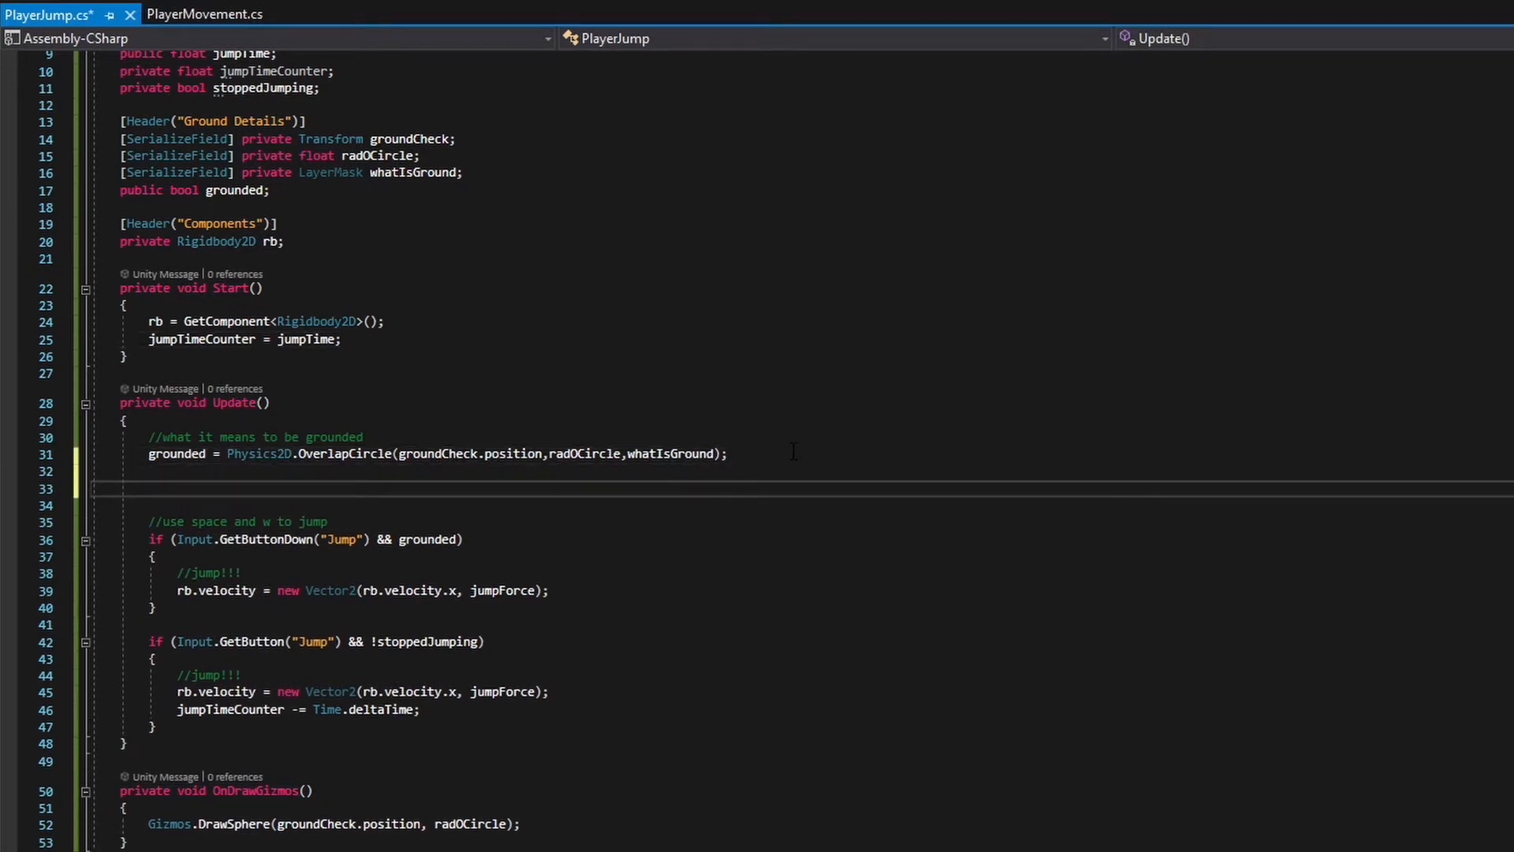
pyautogui.write('if')
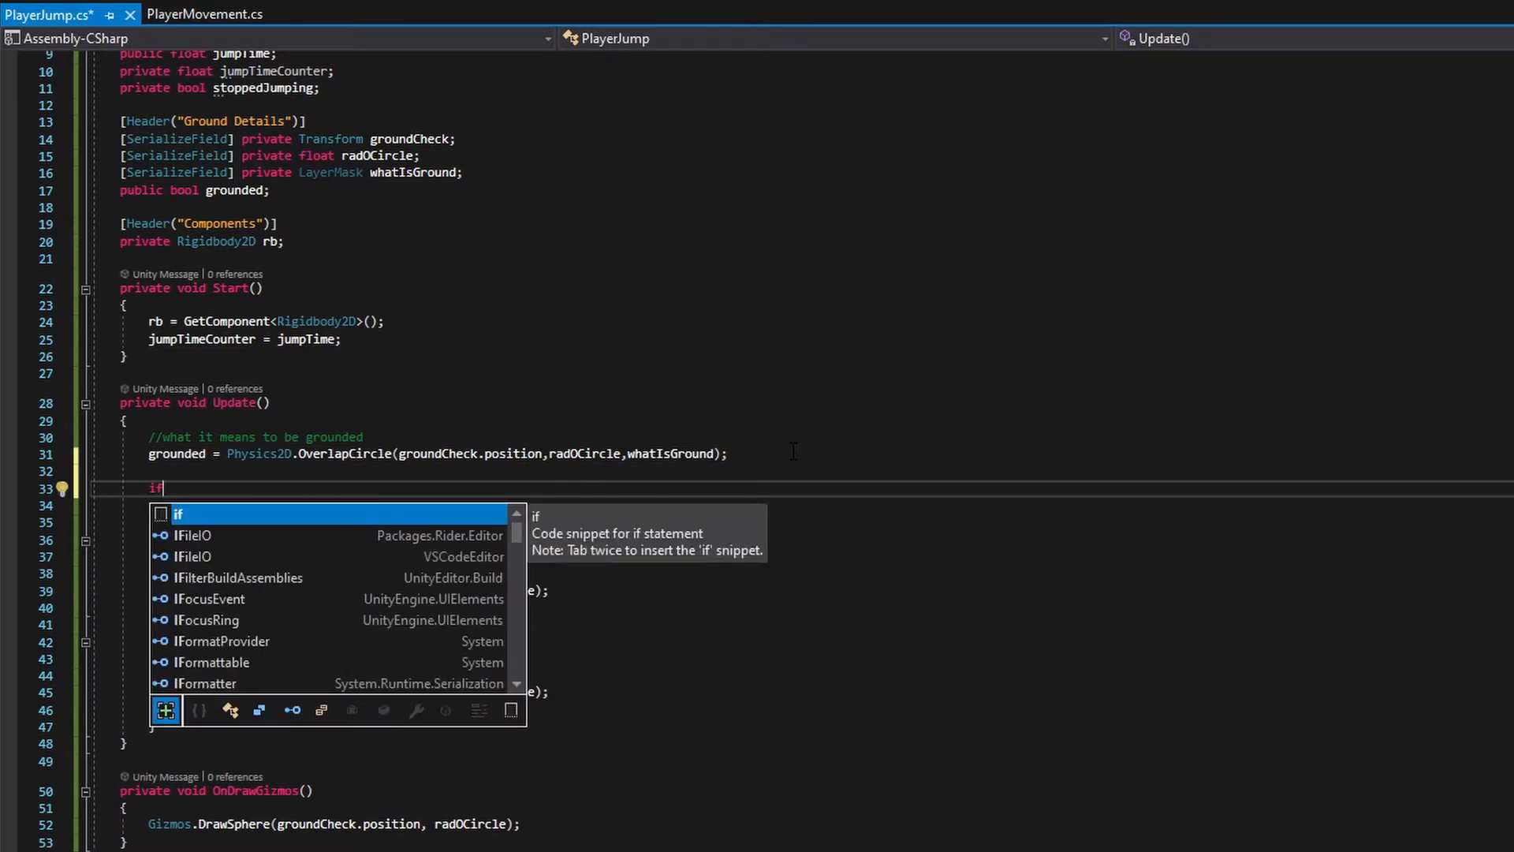
pyautogui.press('Tab')
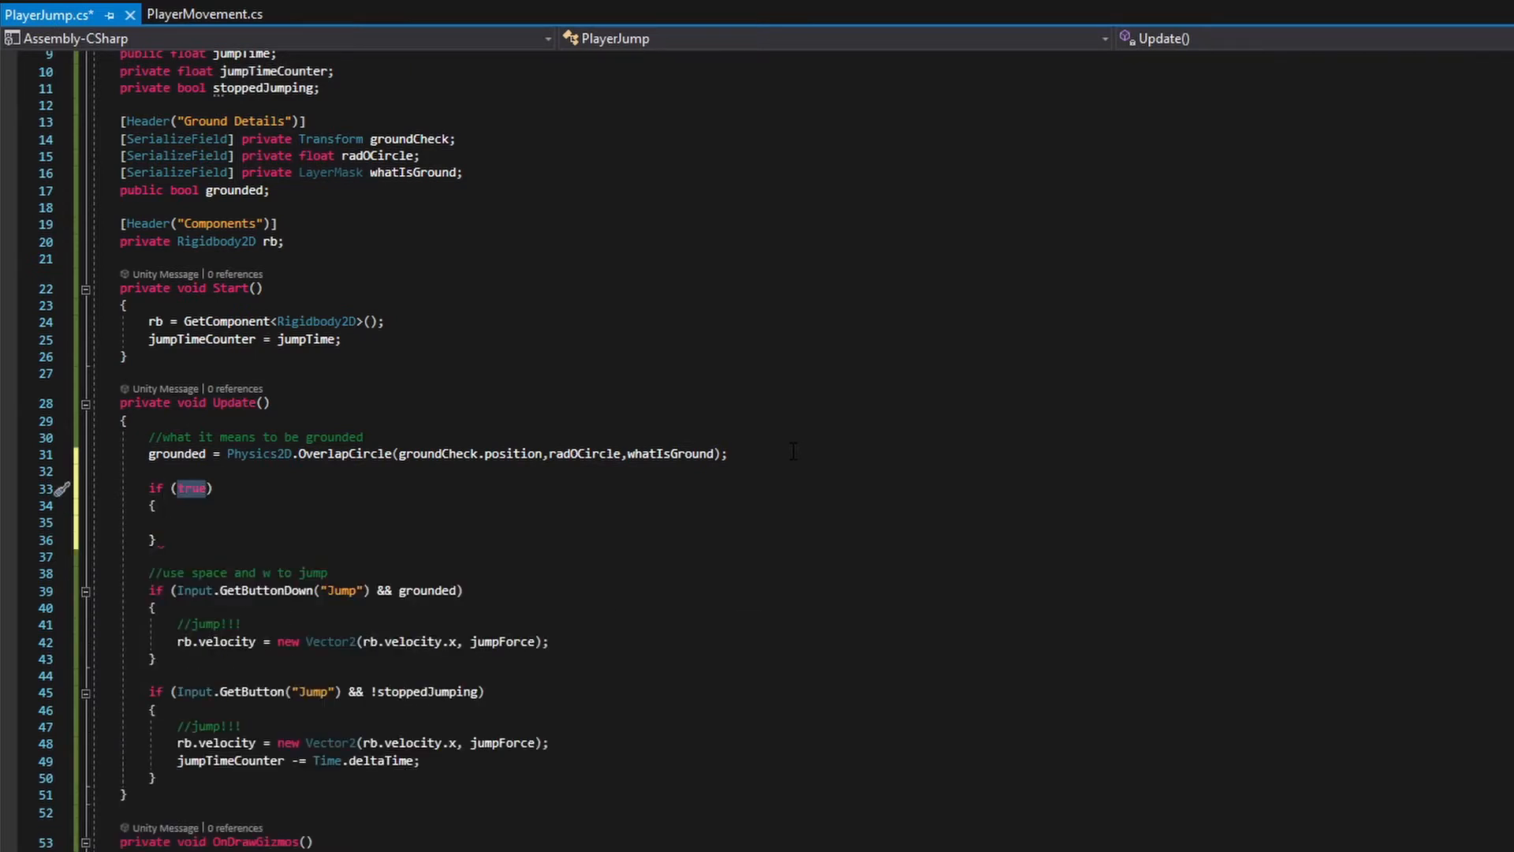
pyautogui.click(86, 489)
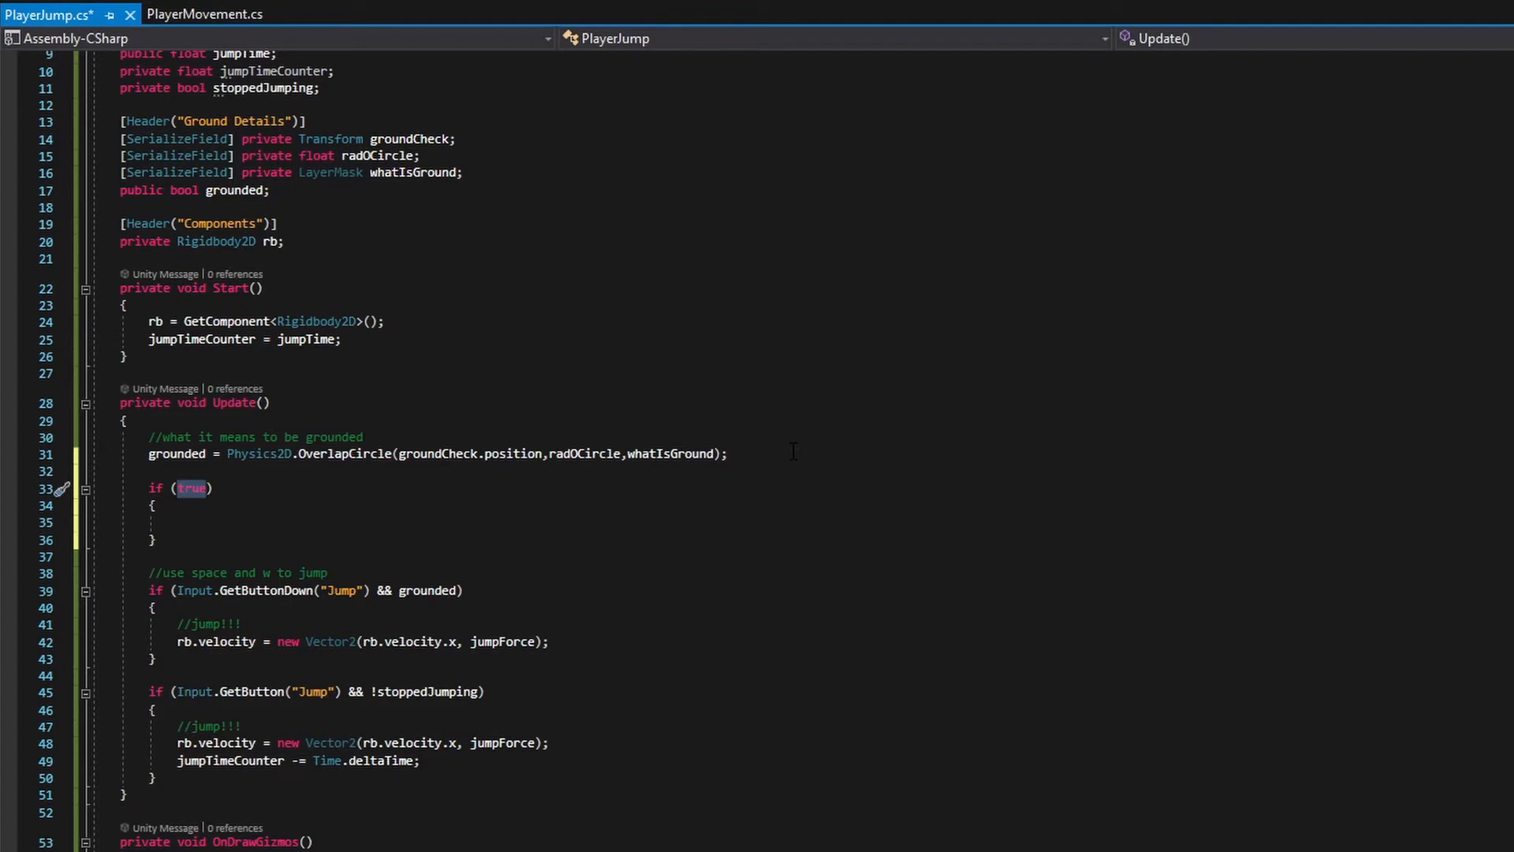
pyautogui.scroll(3)
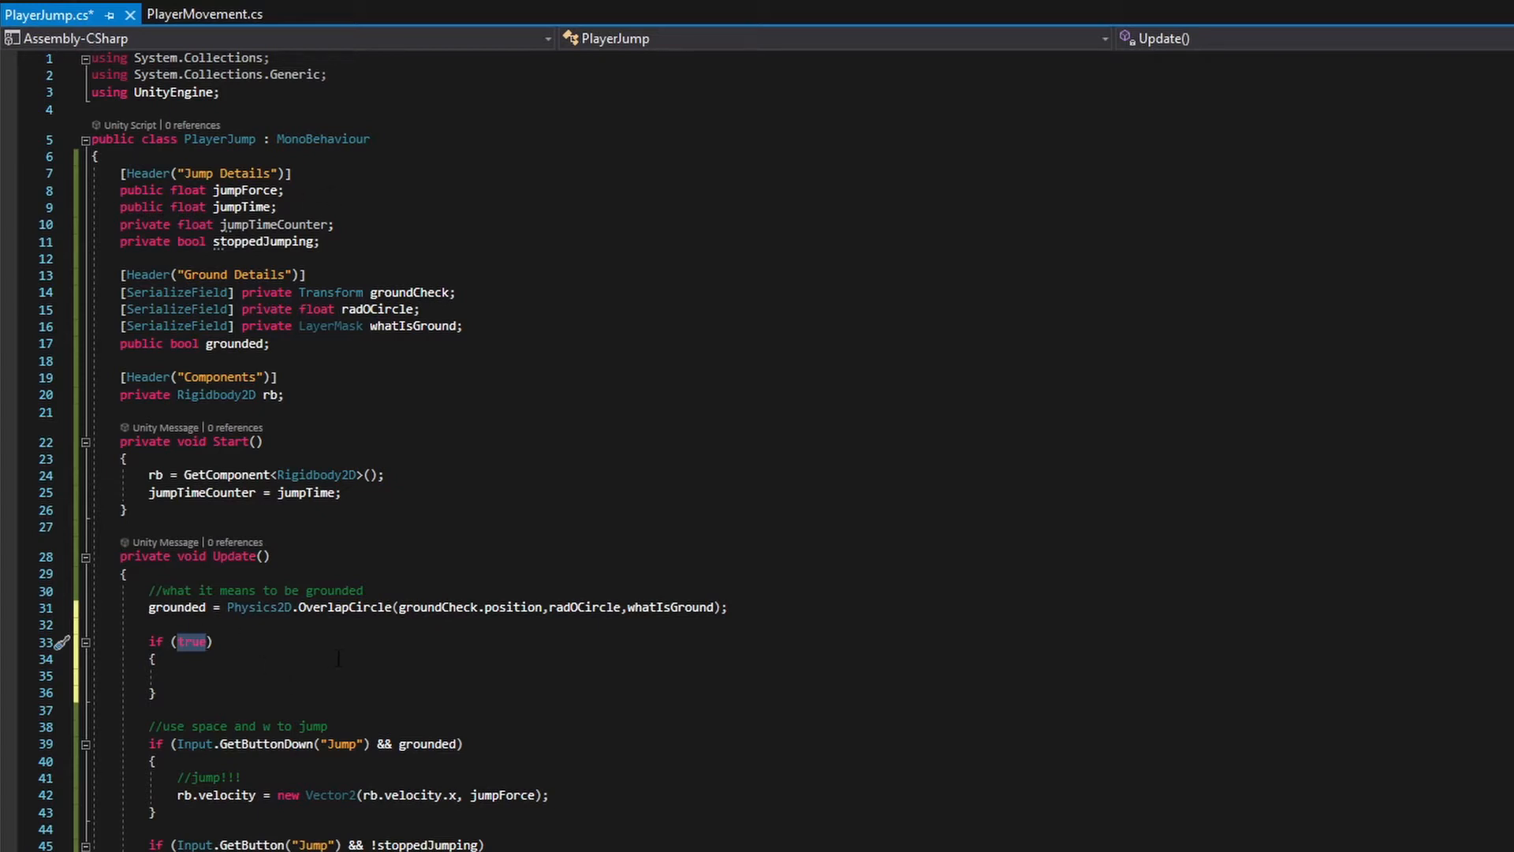
pyautogui.write('grounded')
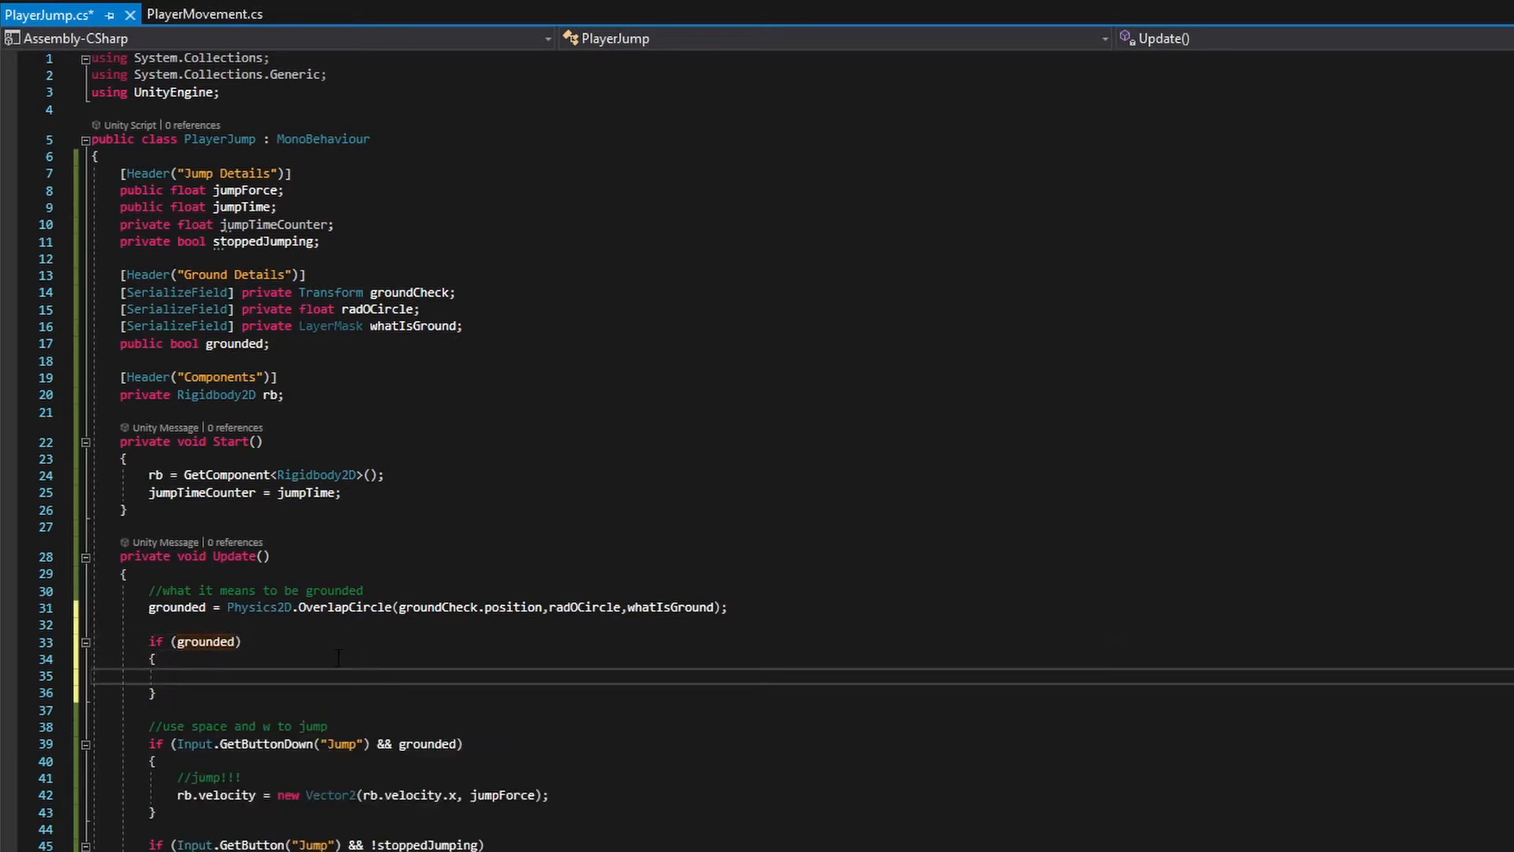
pyautogui.write('jumpTimeCounter =')
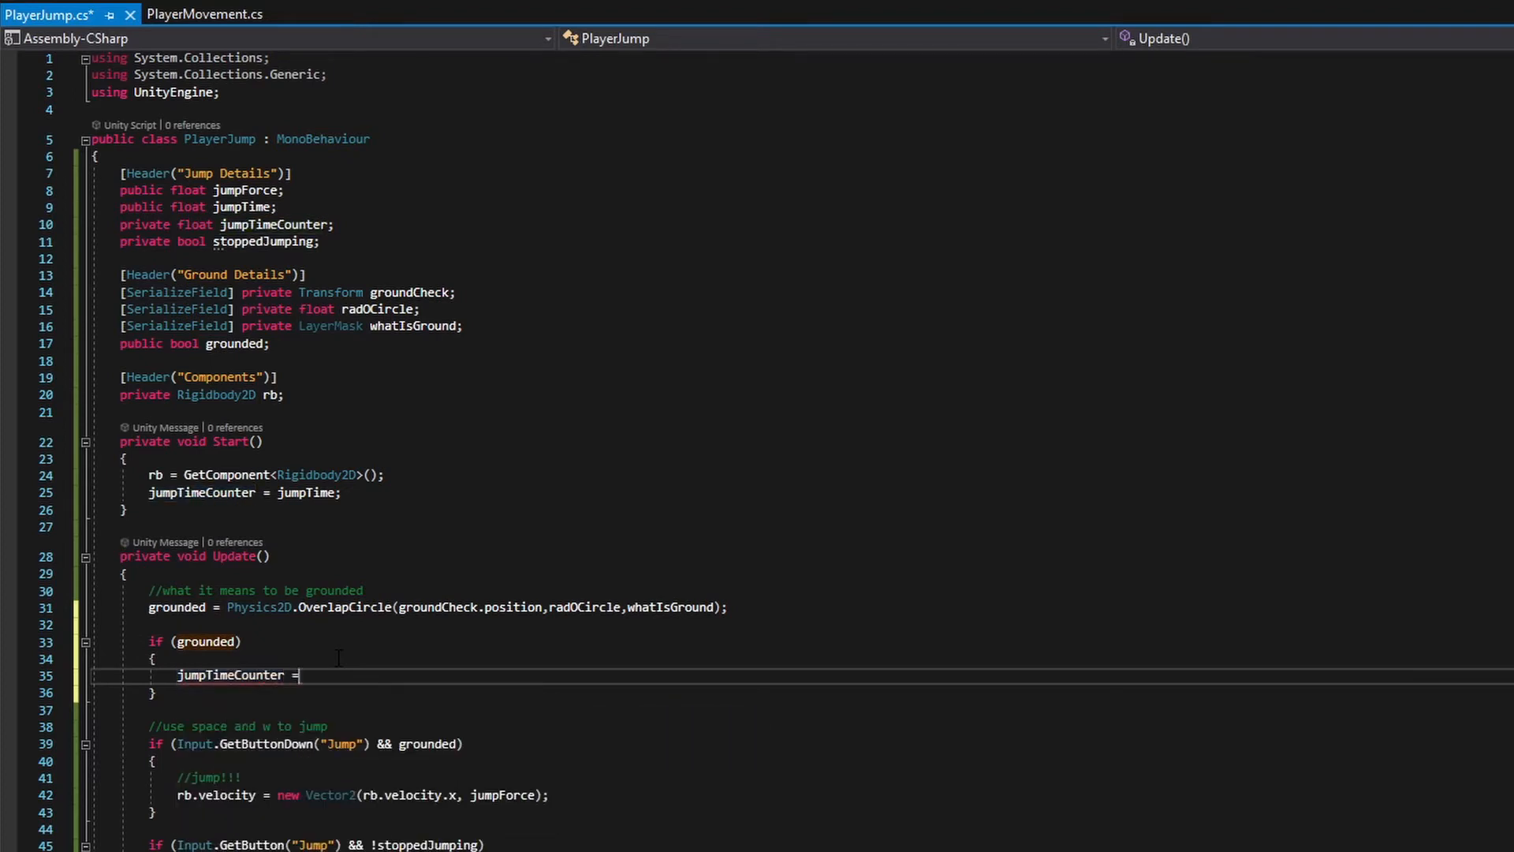
pyautogui.write('jumpTime;')
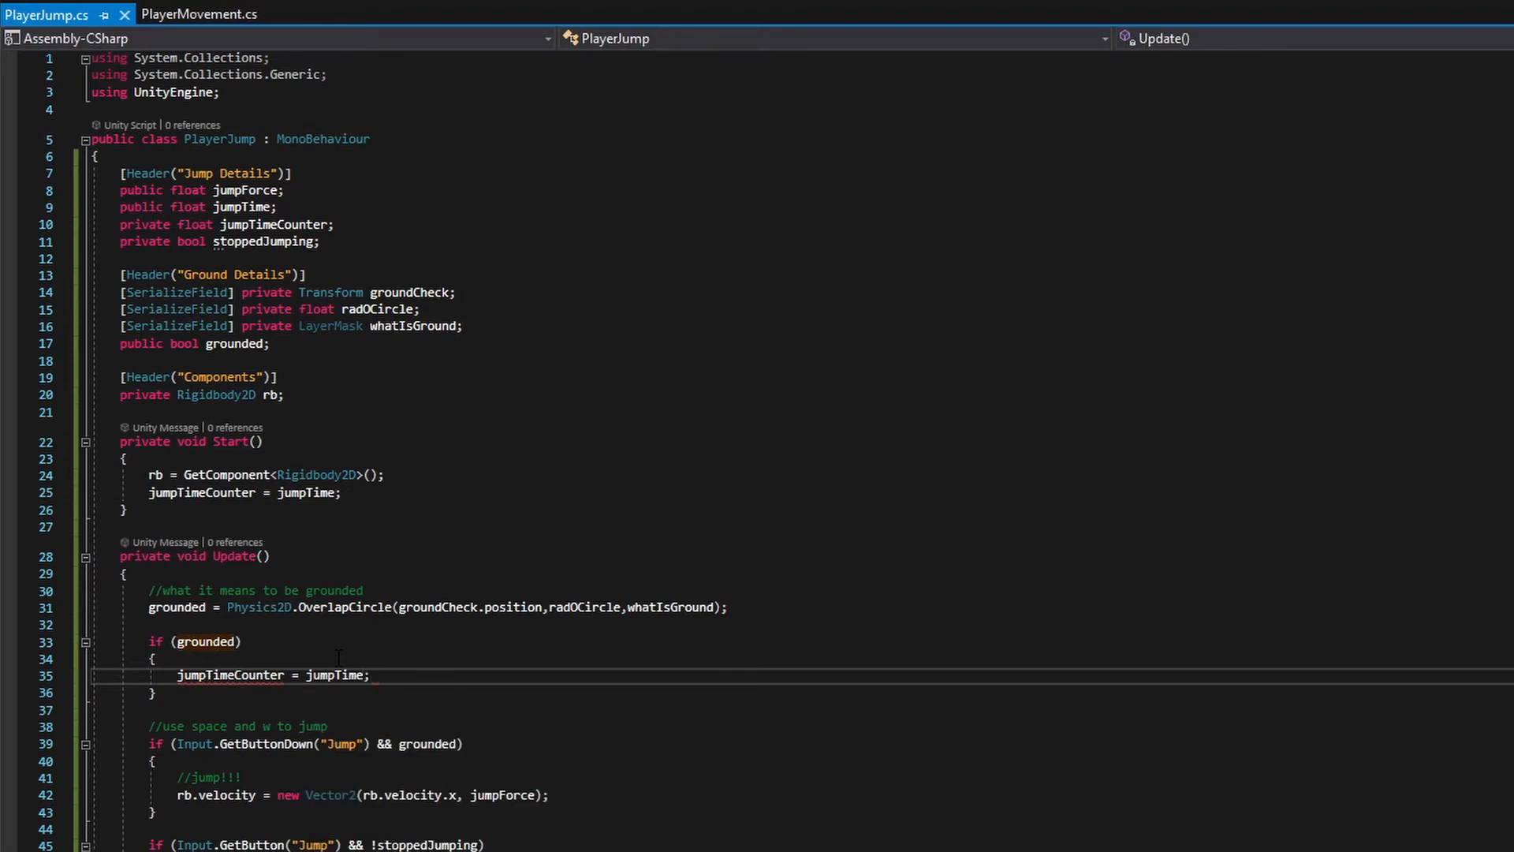
pyautogui.click(372, 675)
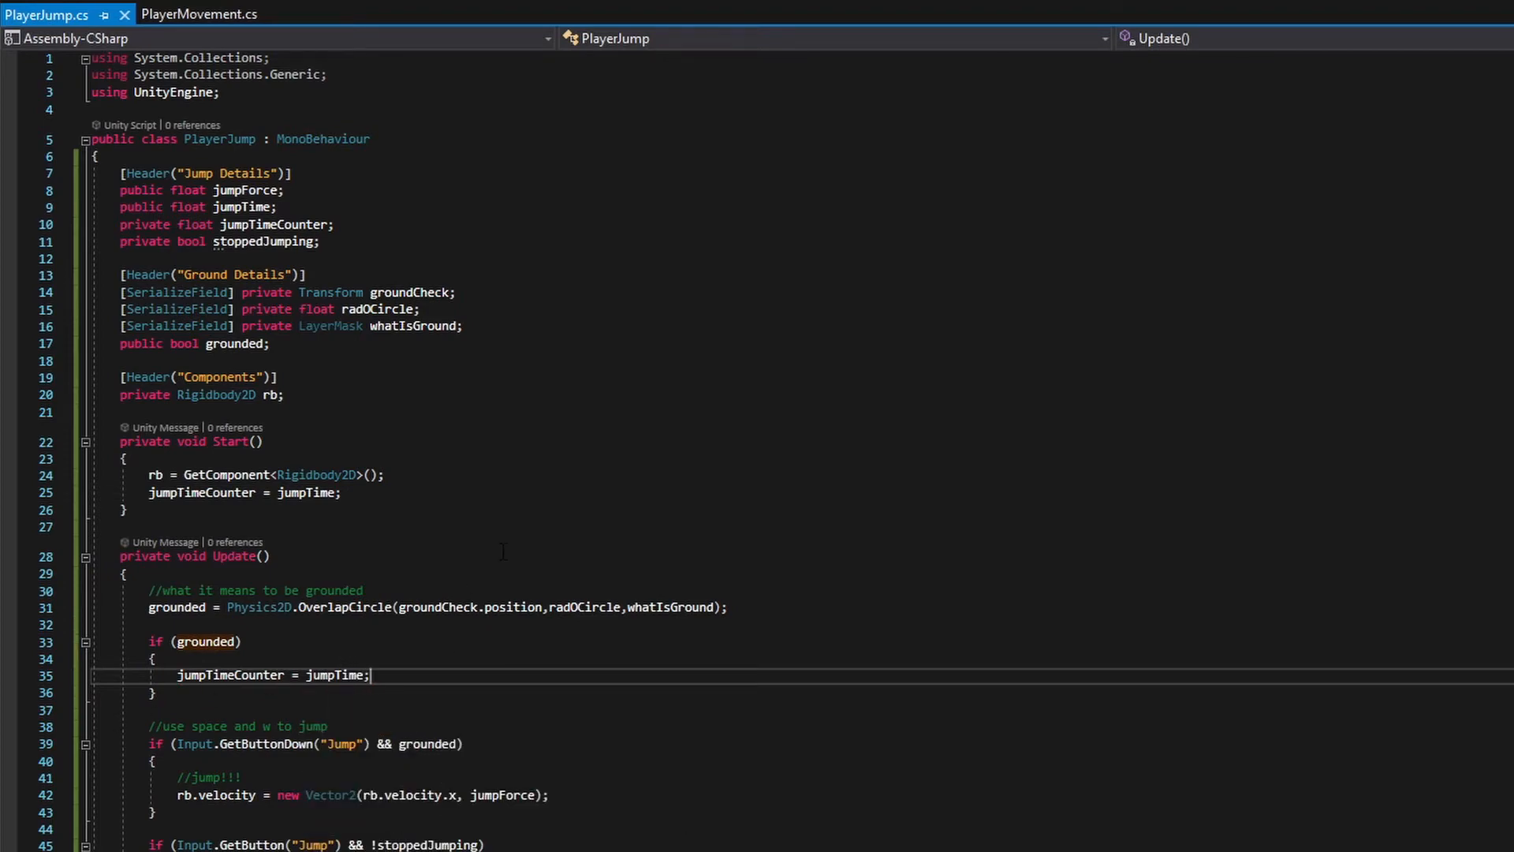
pyautogui.scroll(-3)
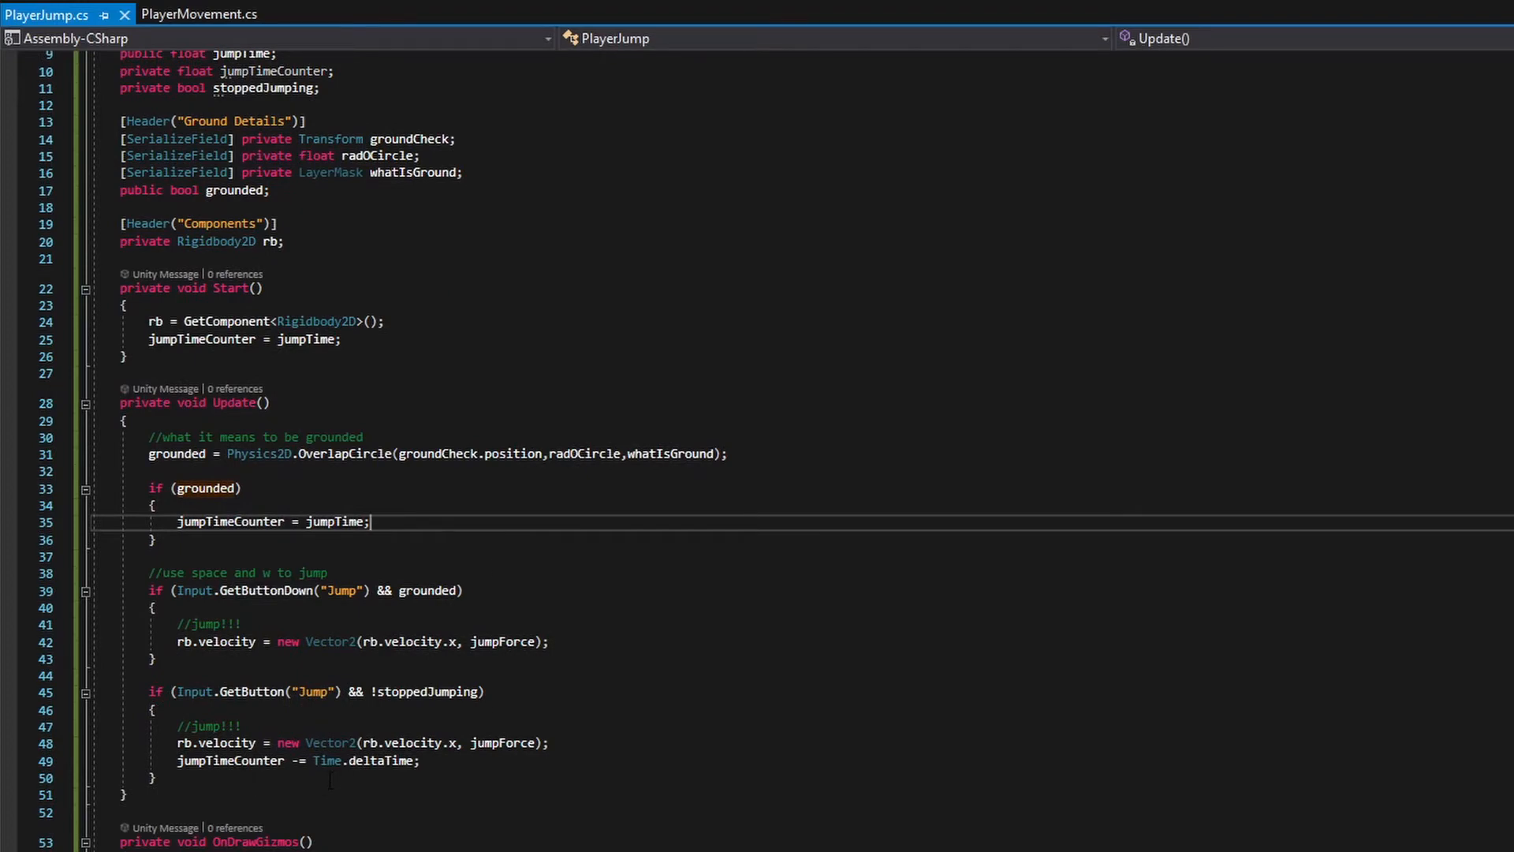
pyautogui.doubleClick(326, 760)
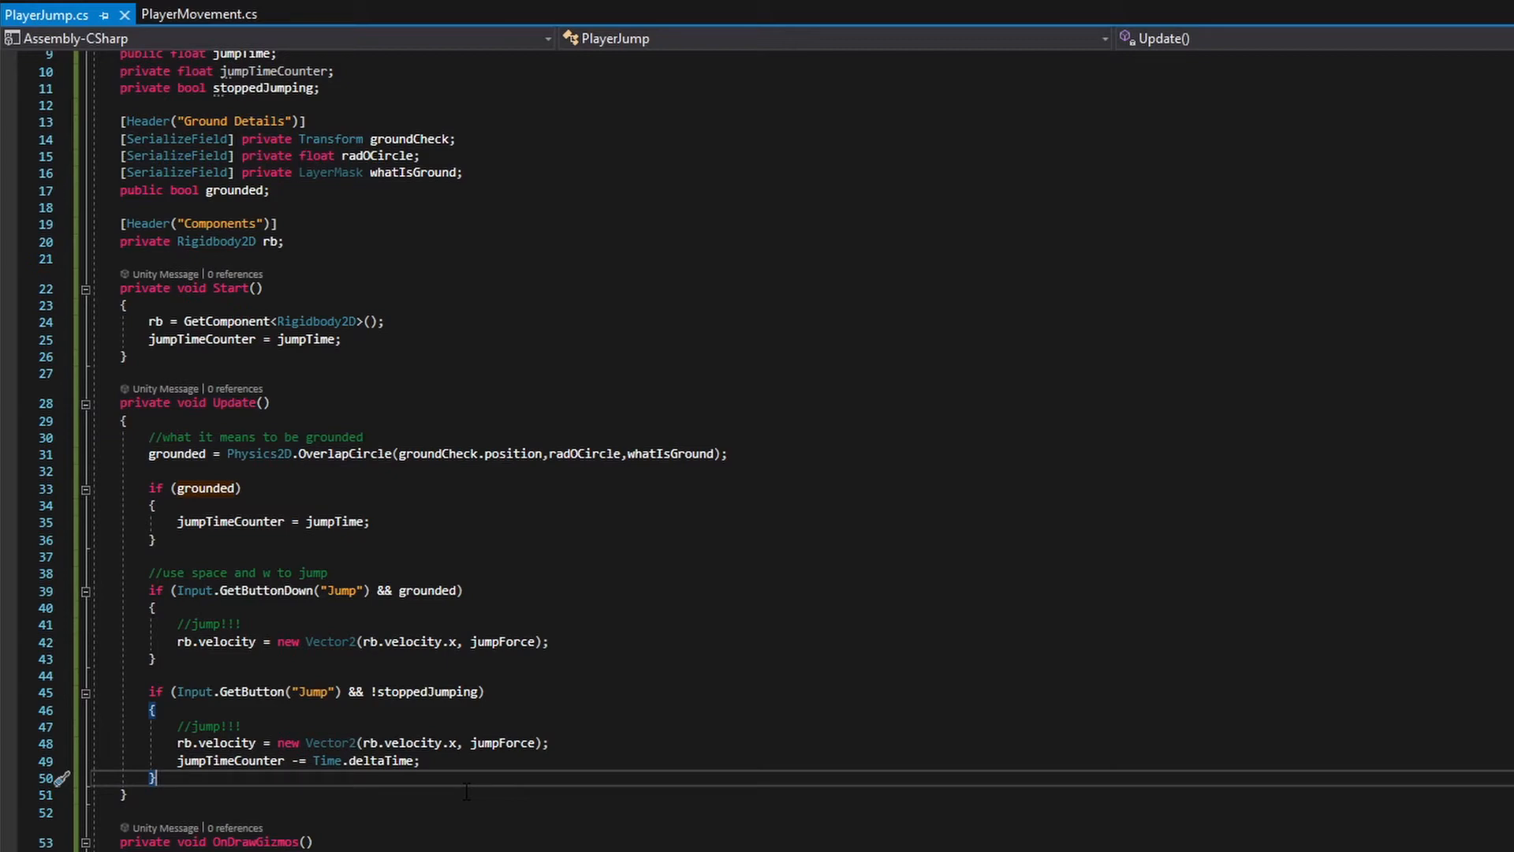
pyautogui.write('i')
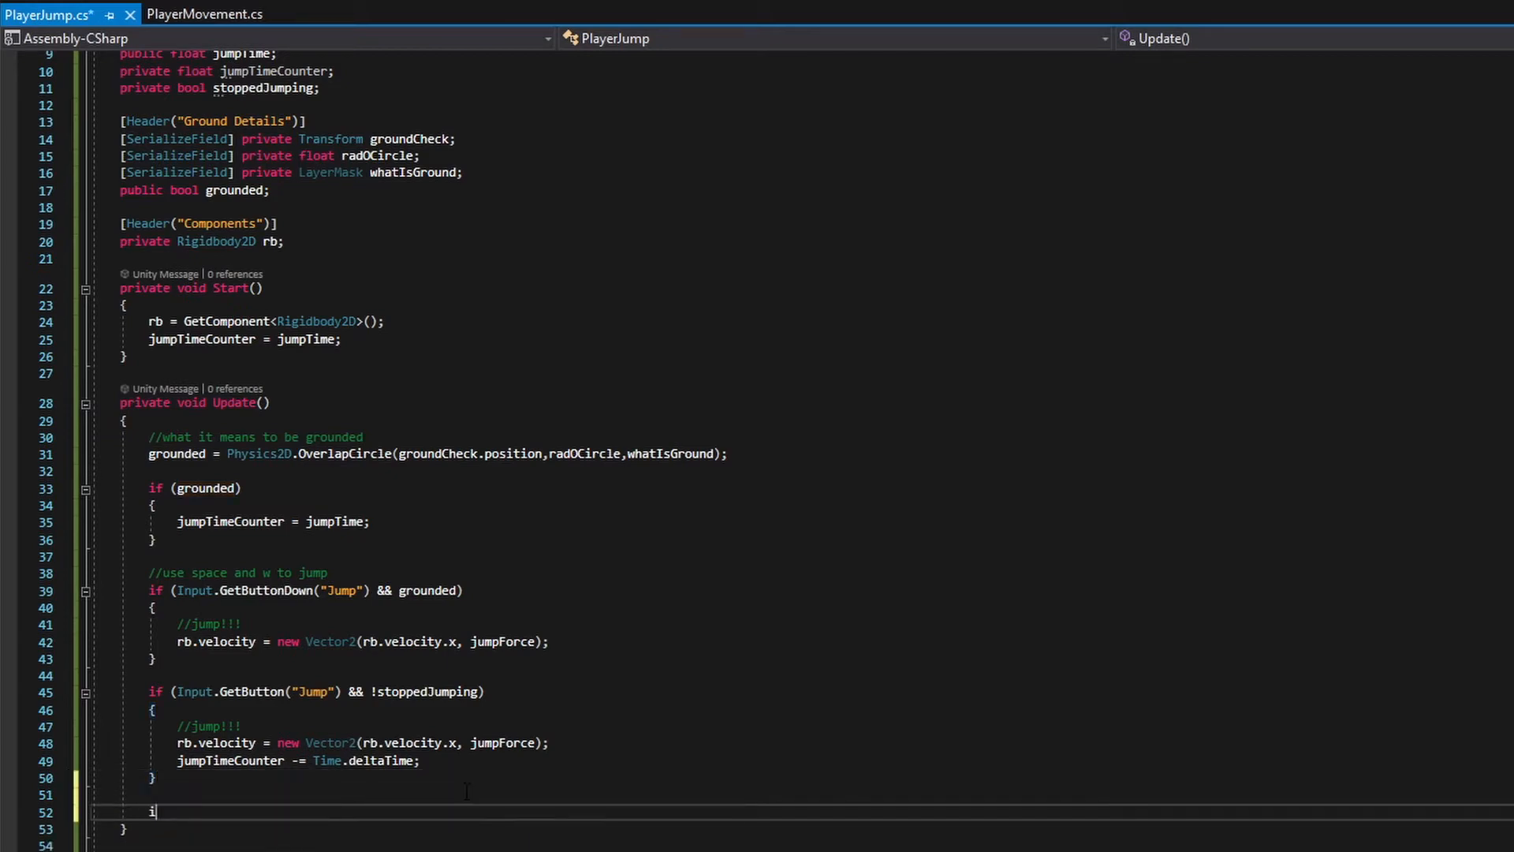
pyautogui.write('f')
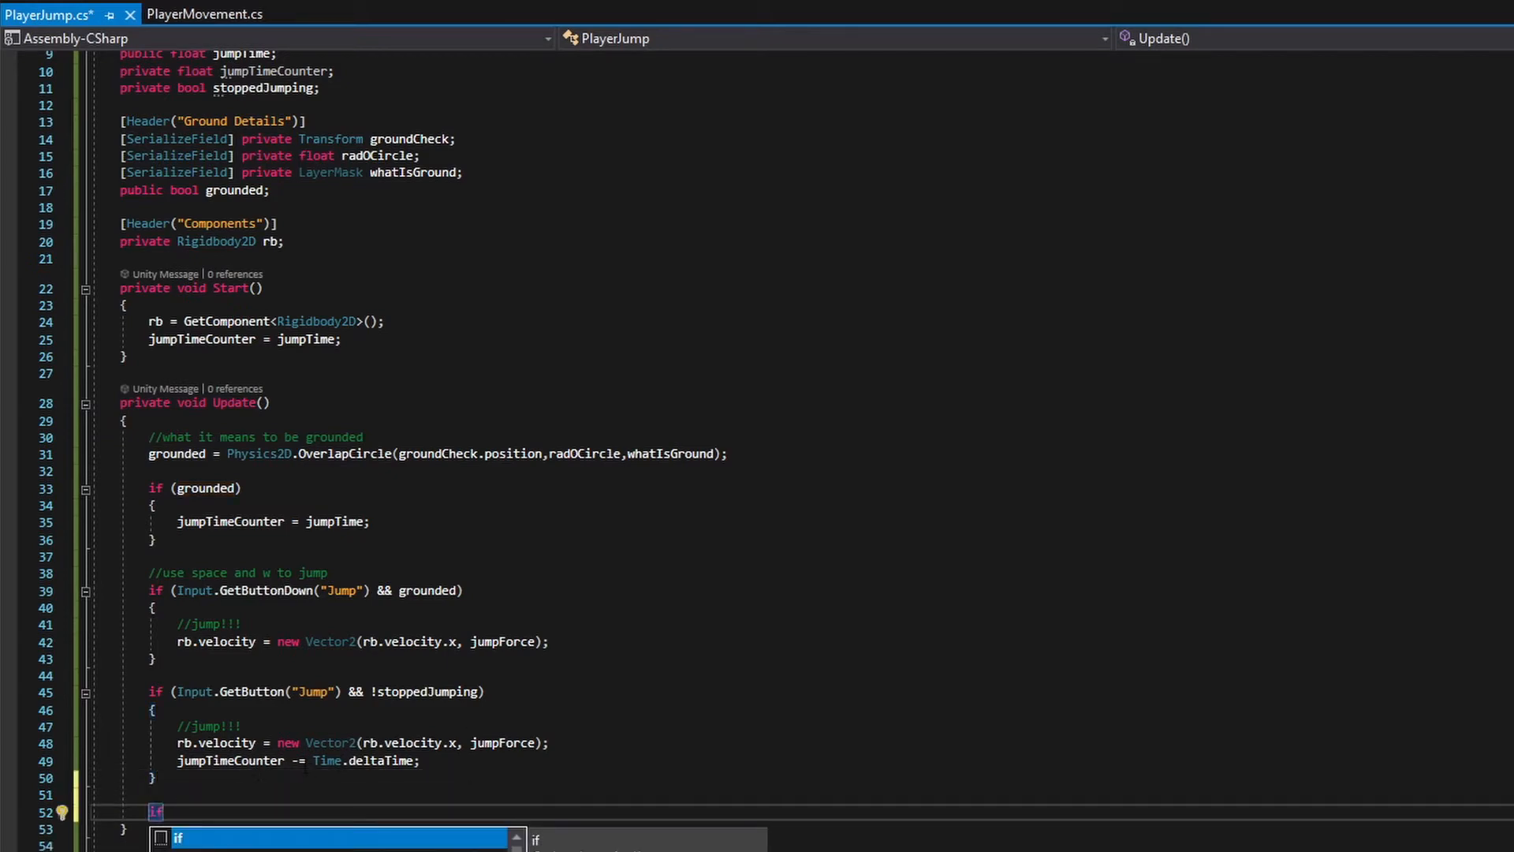
pyautogui.moveTo(326, 760)
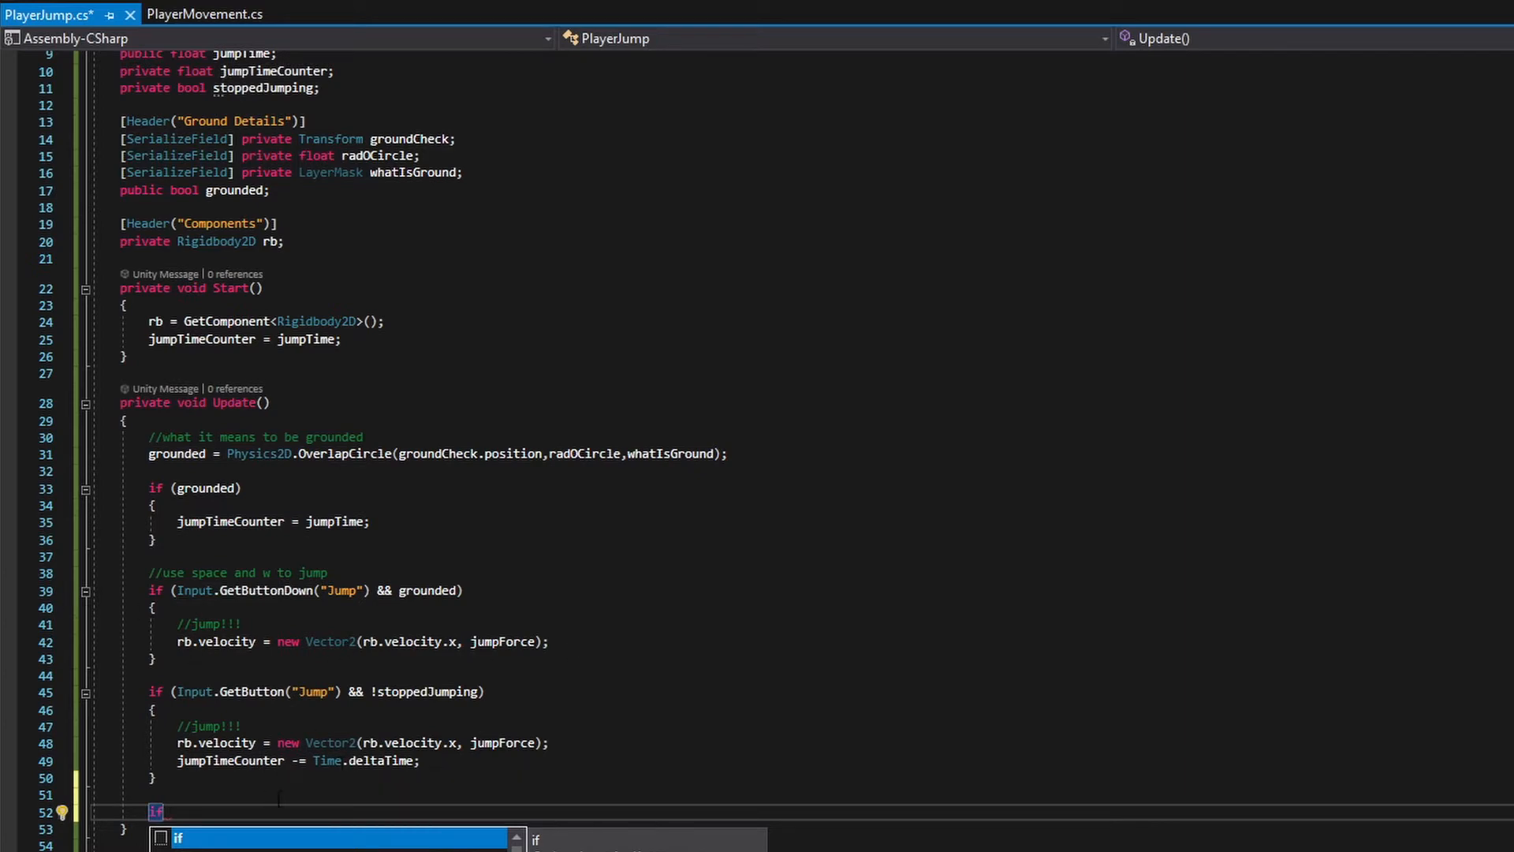
pyautogui.press('Escape')
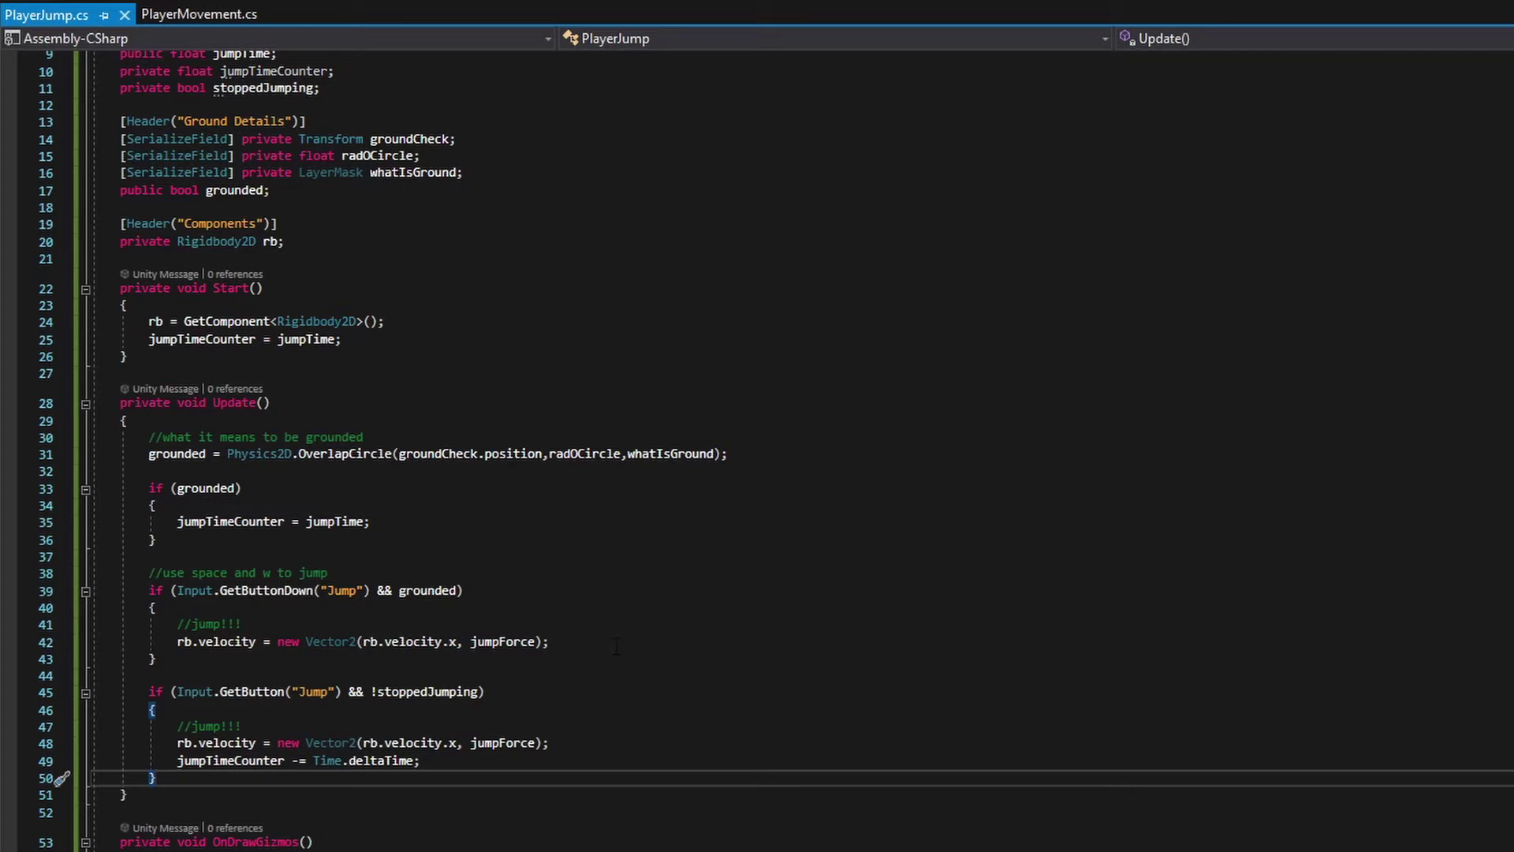
# Step: Set stoppedJumping = false in the initial jump-press block after the velocity line
pyautogui.click(552, 642)
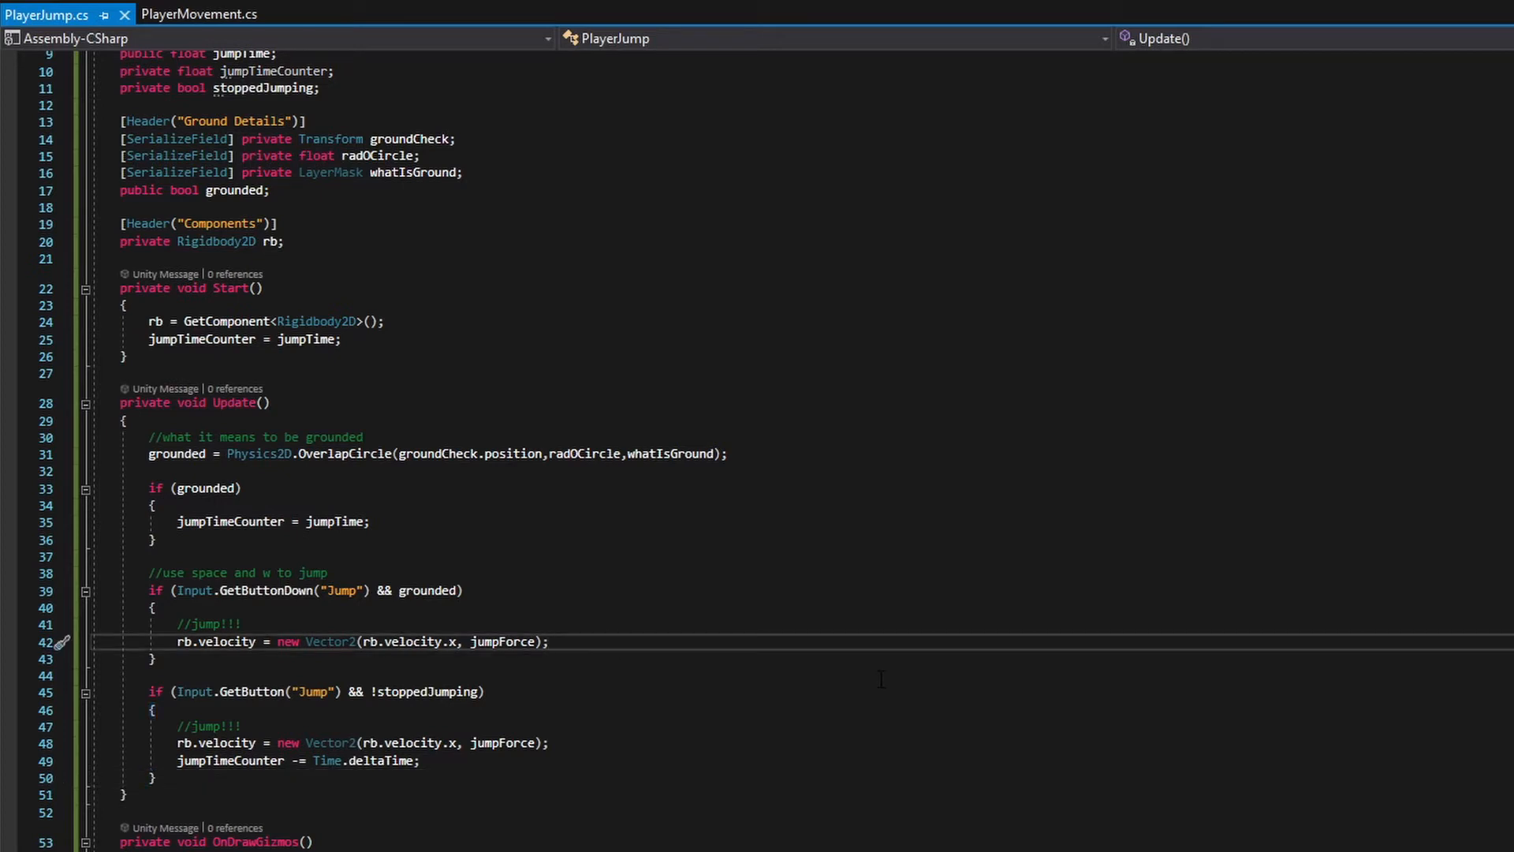
pyautogui.press('enter')
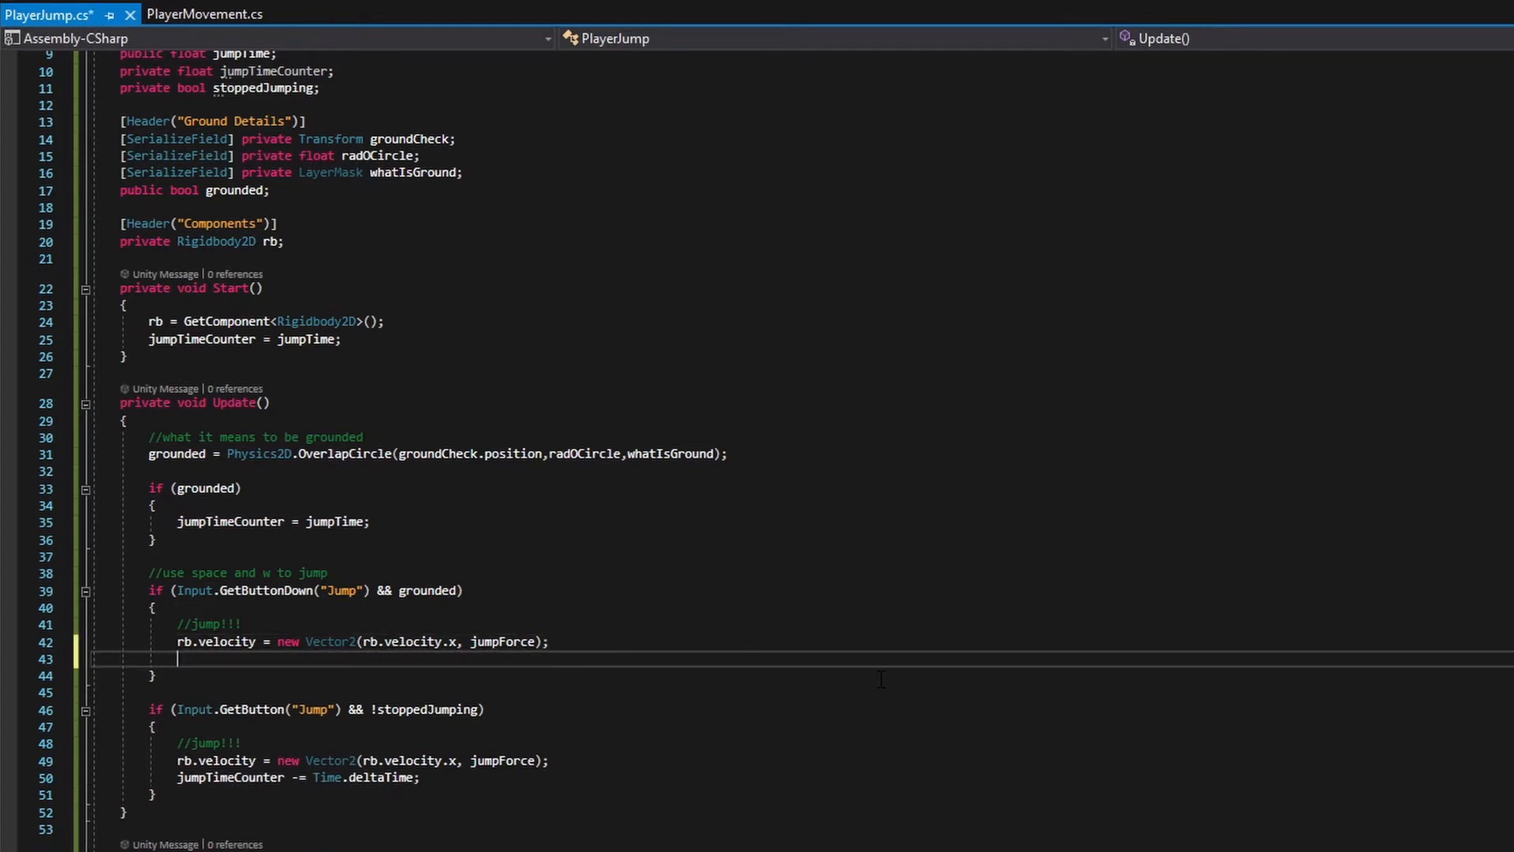
pyautogui.write('stoppedJumping =')
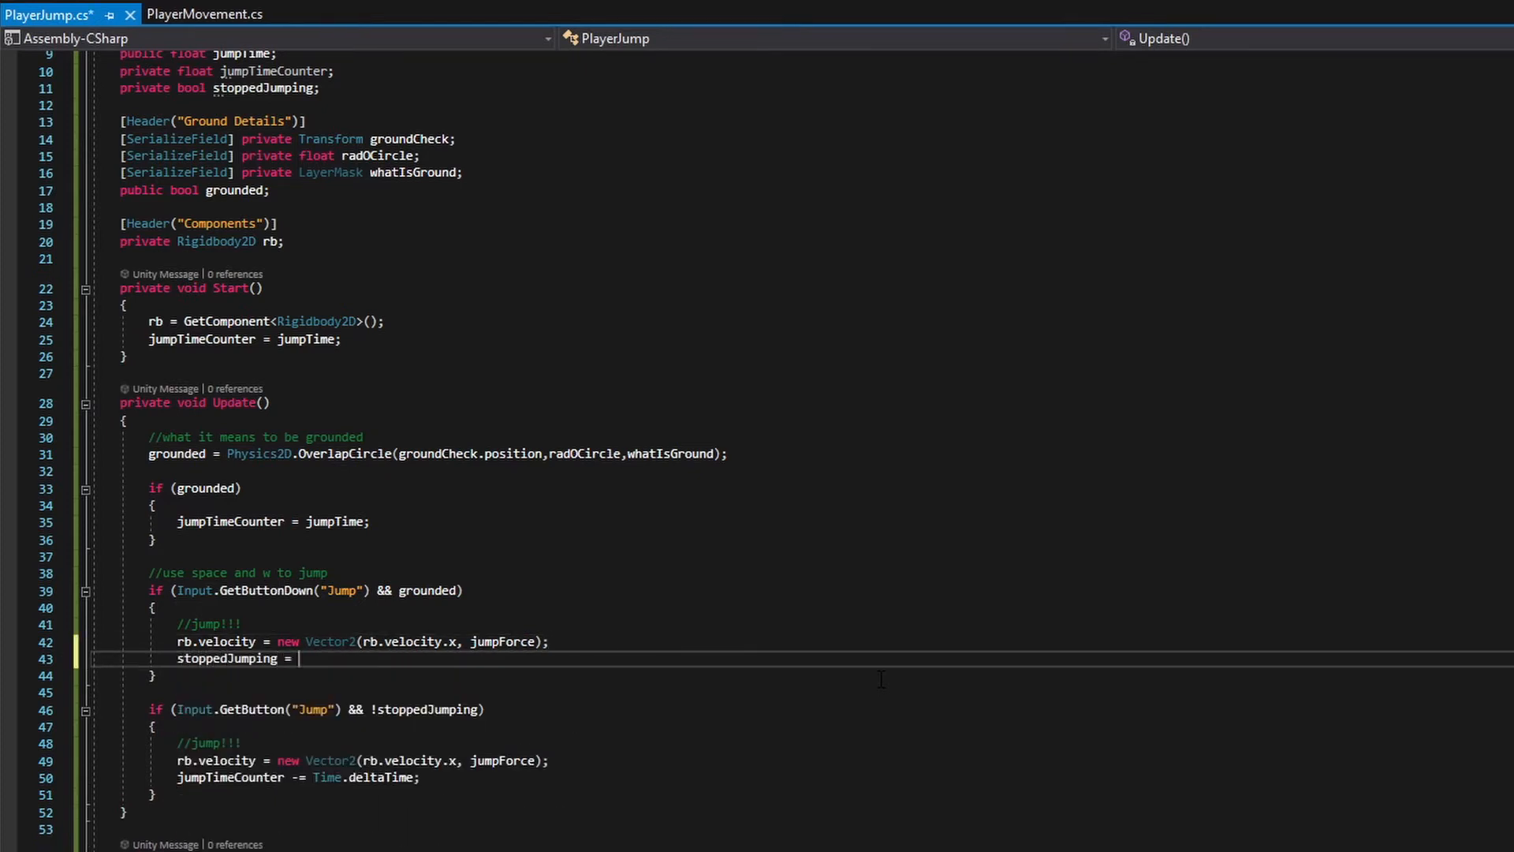
pyautogui.write('false;')
pyautogui.write('//to keep jum')
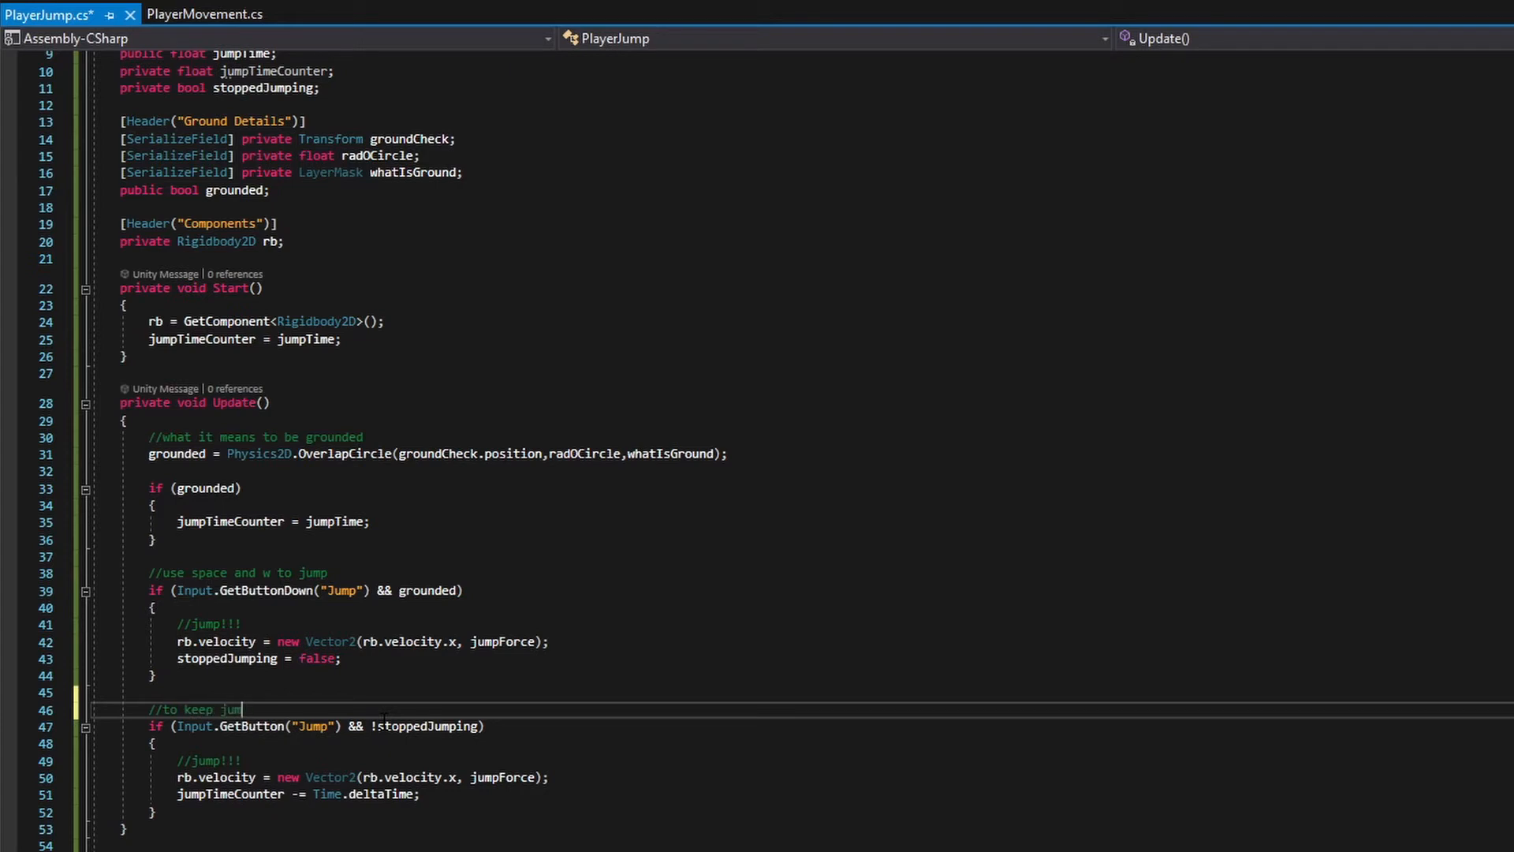
# Step: Comment the Update checks: 'if we press the jump button', 'if we hold...', 'if we stop holding the button'
pyautogui.write('ping while button is a')
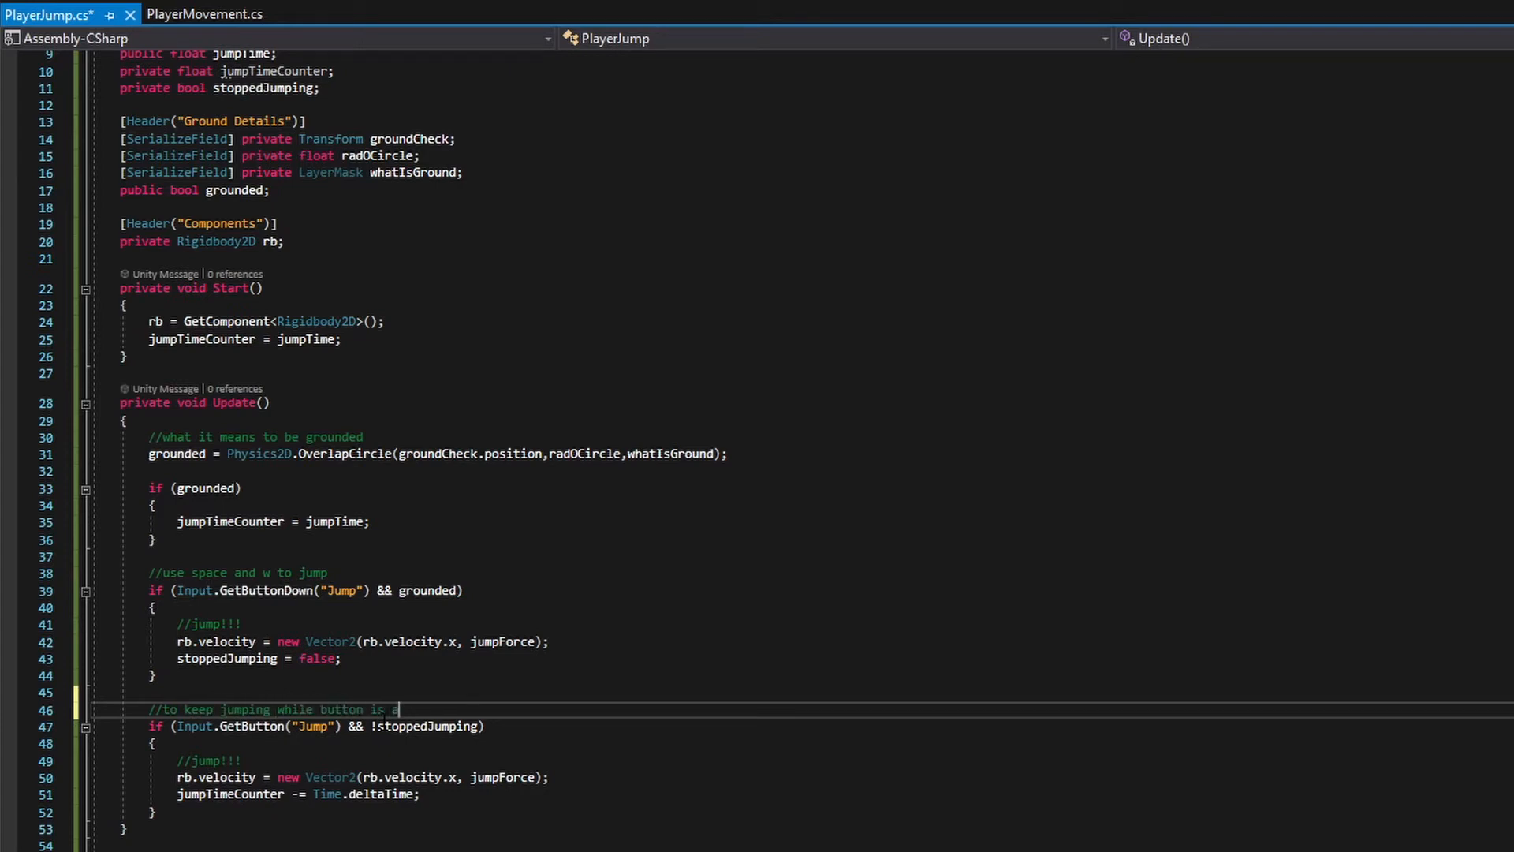
pyautogui.write('ctive')
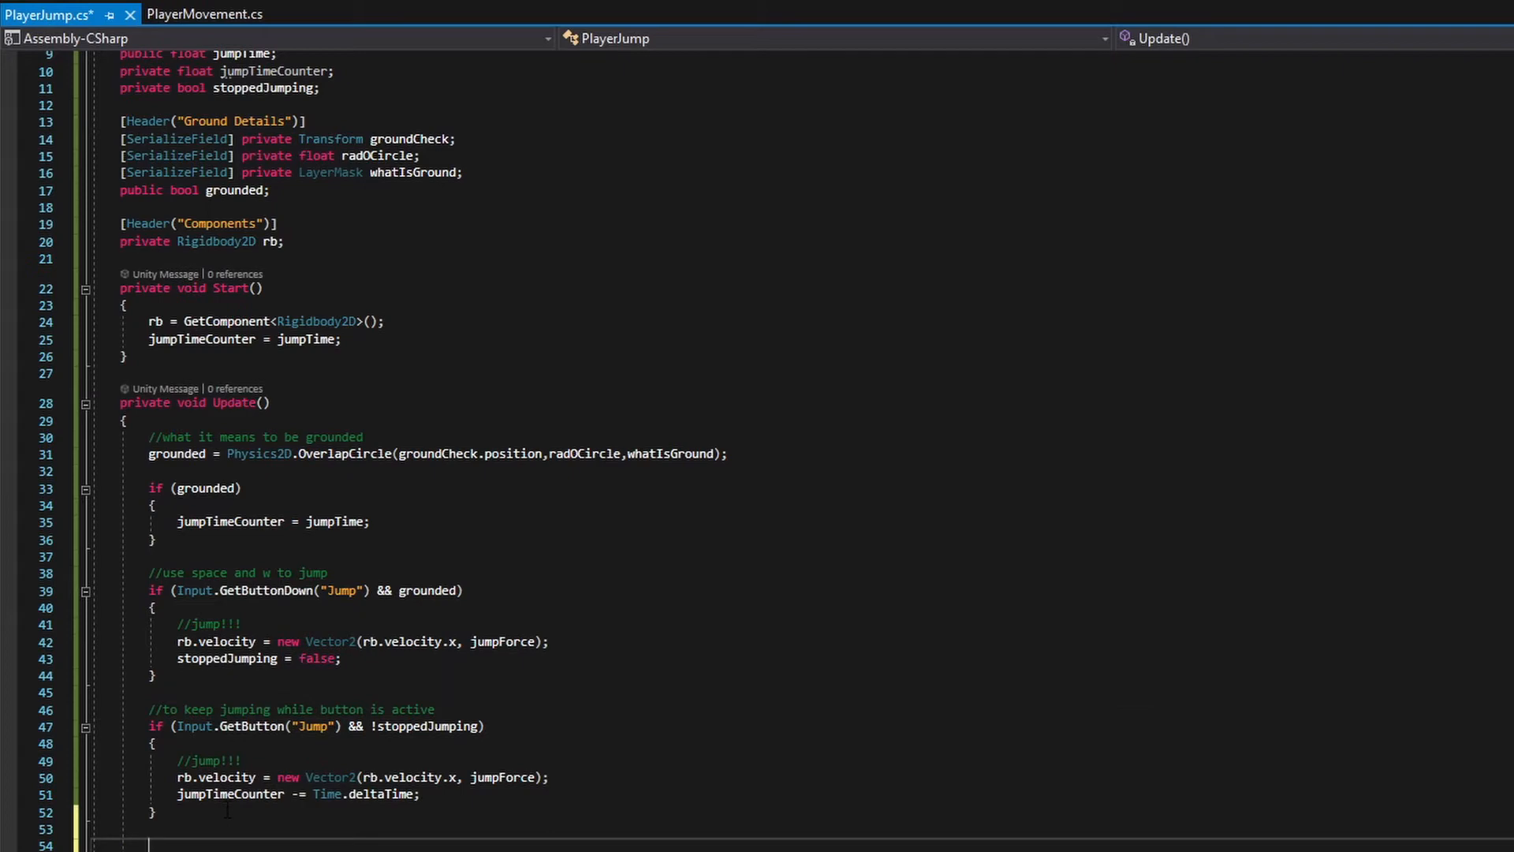
pyautogui.write('//if we stop holding the button')
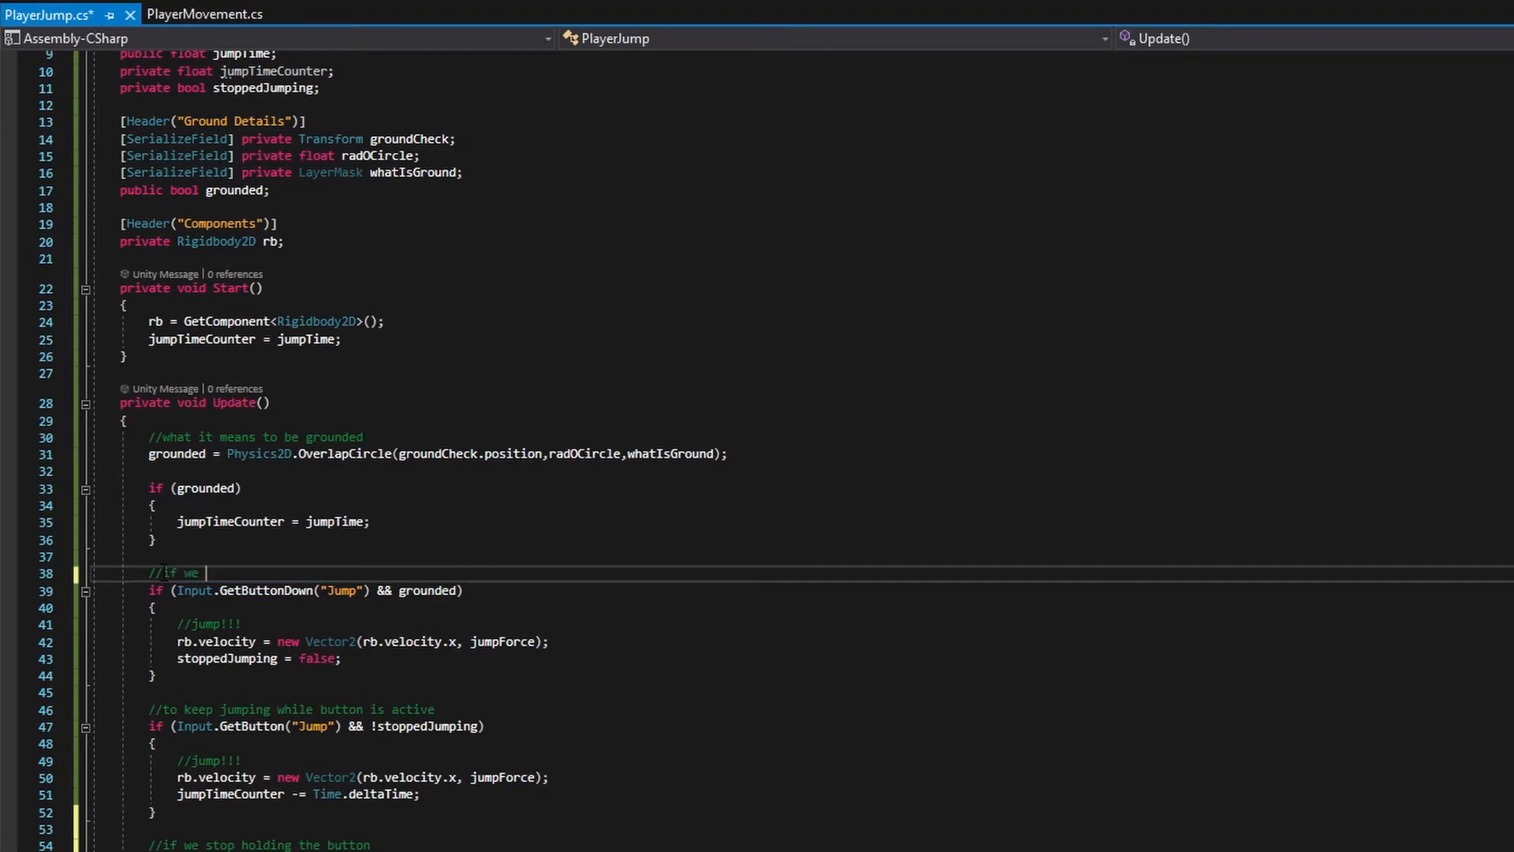
pyautogui.write('press the j')
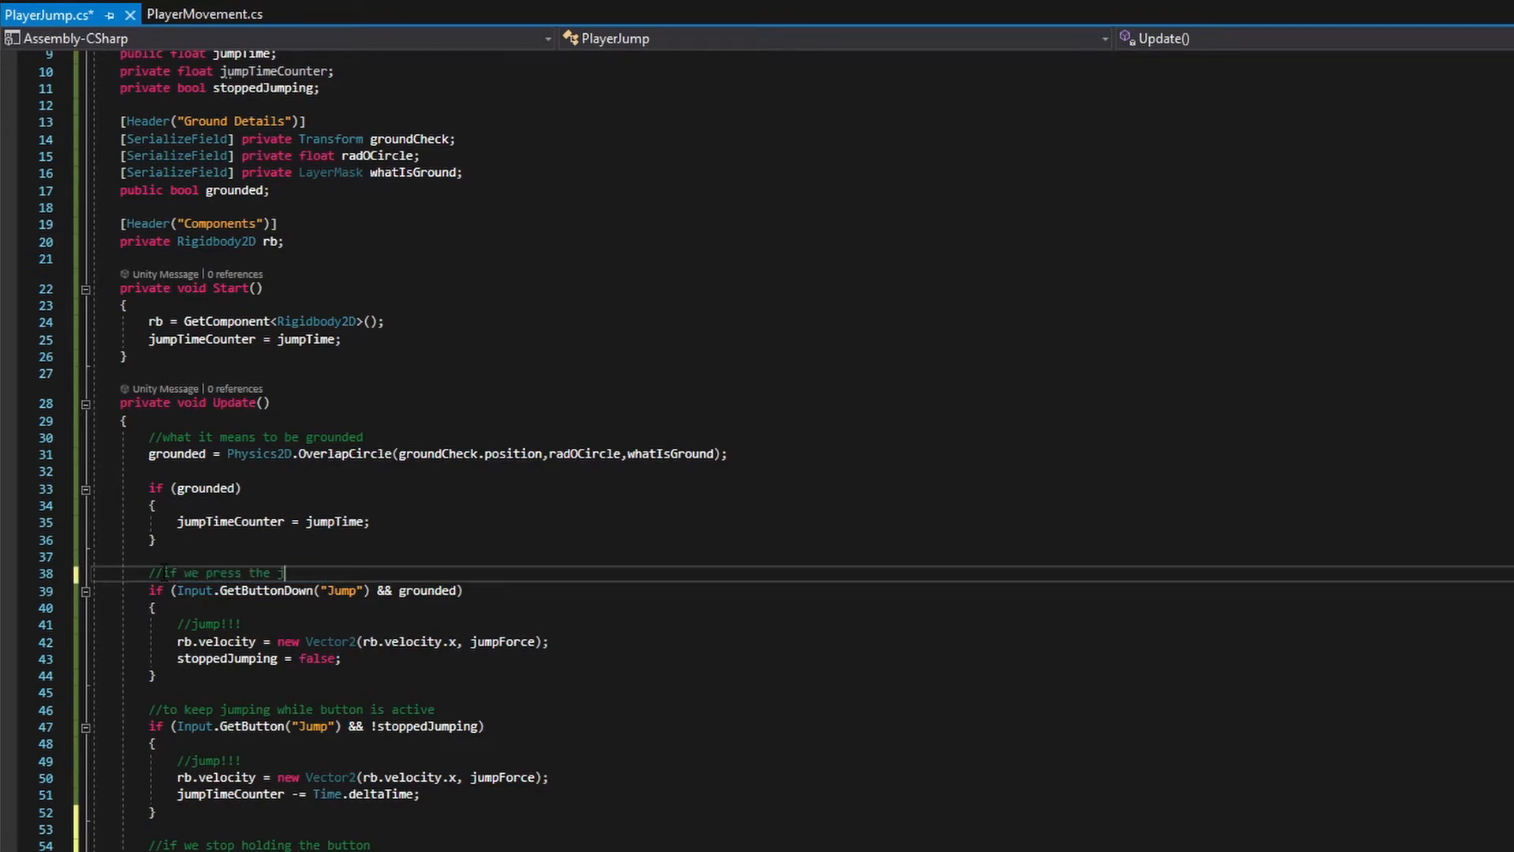
pyautogui.write('ump button')
pyautogui.click(815, 708)
pyautogui.write('//if we hold')
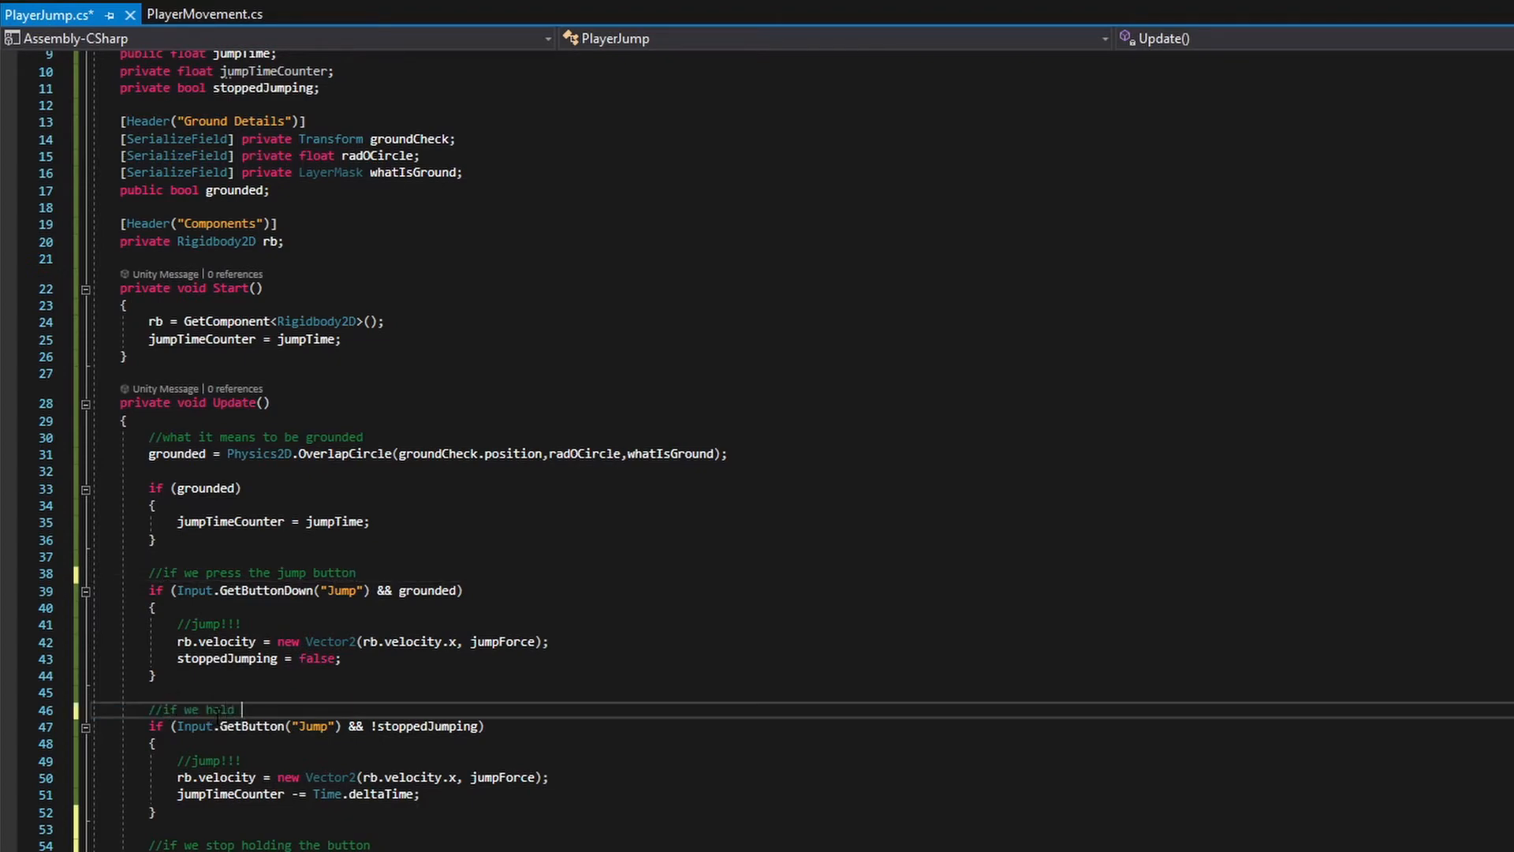
pyautogui.write('the jump button')
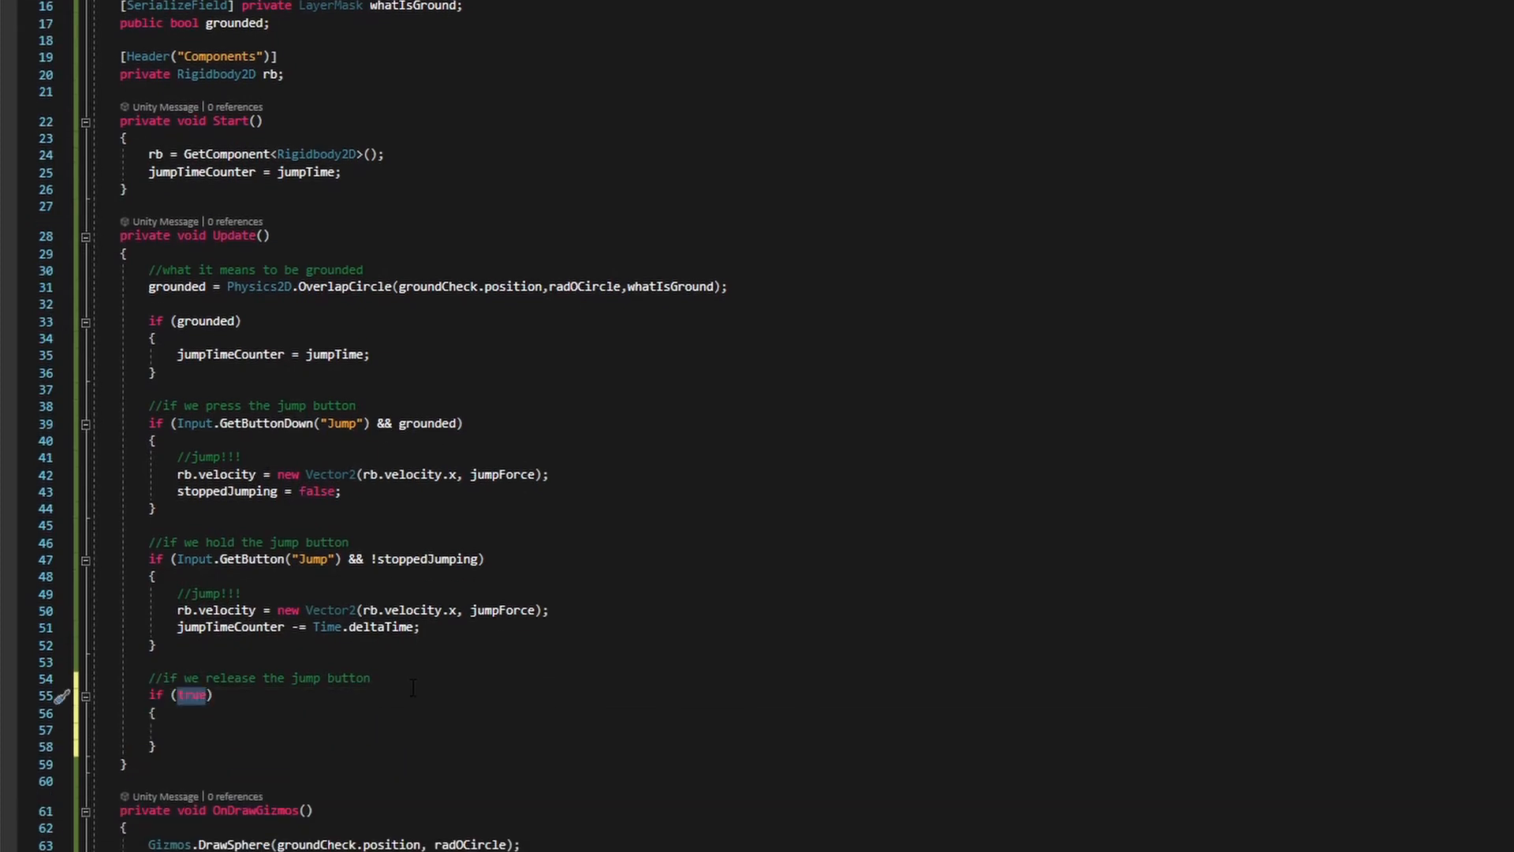
# Step: Write if (Input.GetButtonUp("Jump")) setting jumpTimeCounter = 0 on release
pyautogui.write('Input')
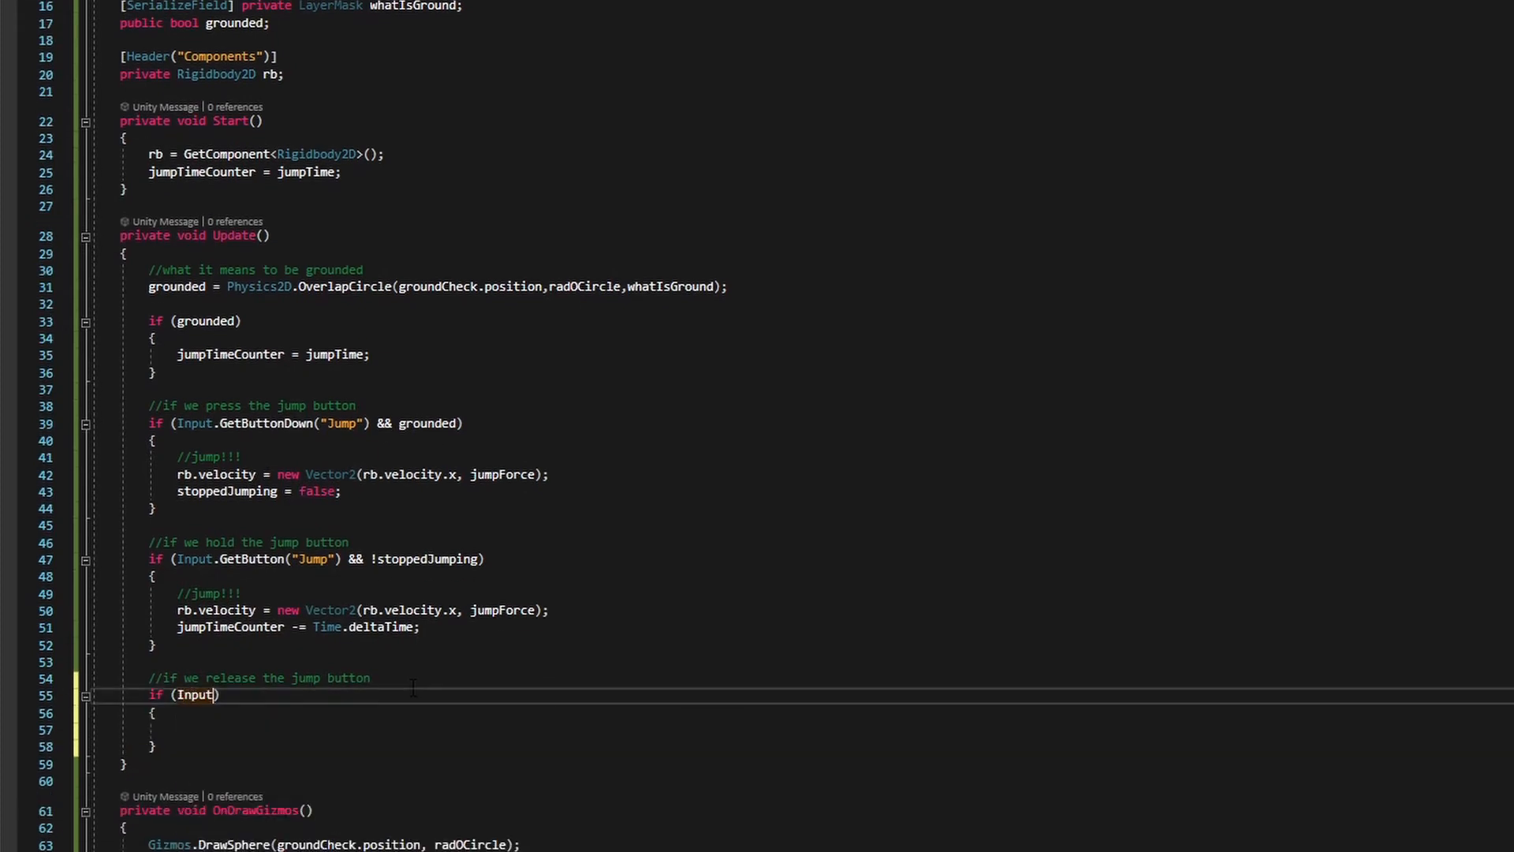
pyautogui.write('.g')
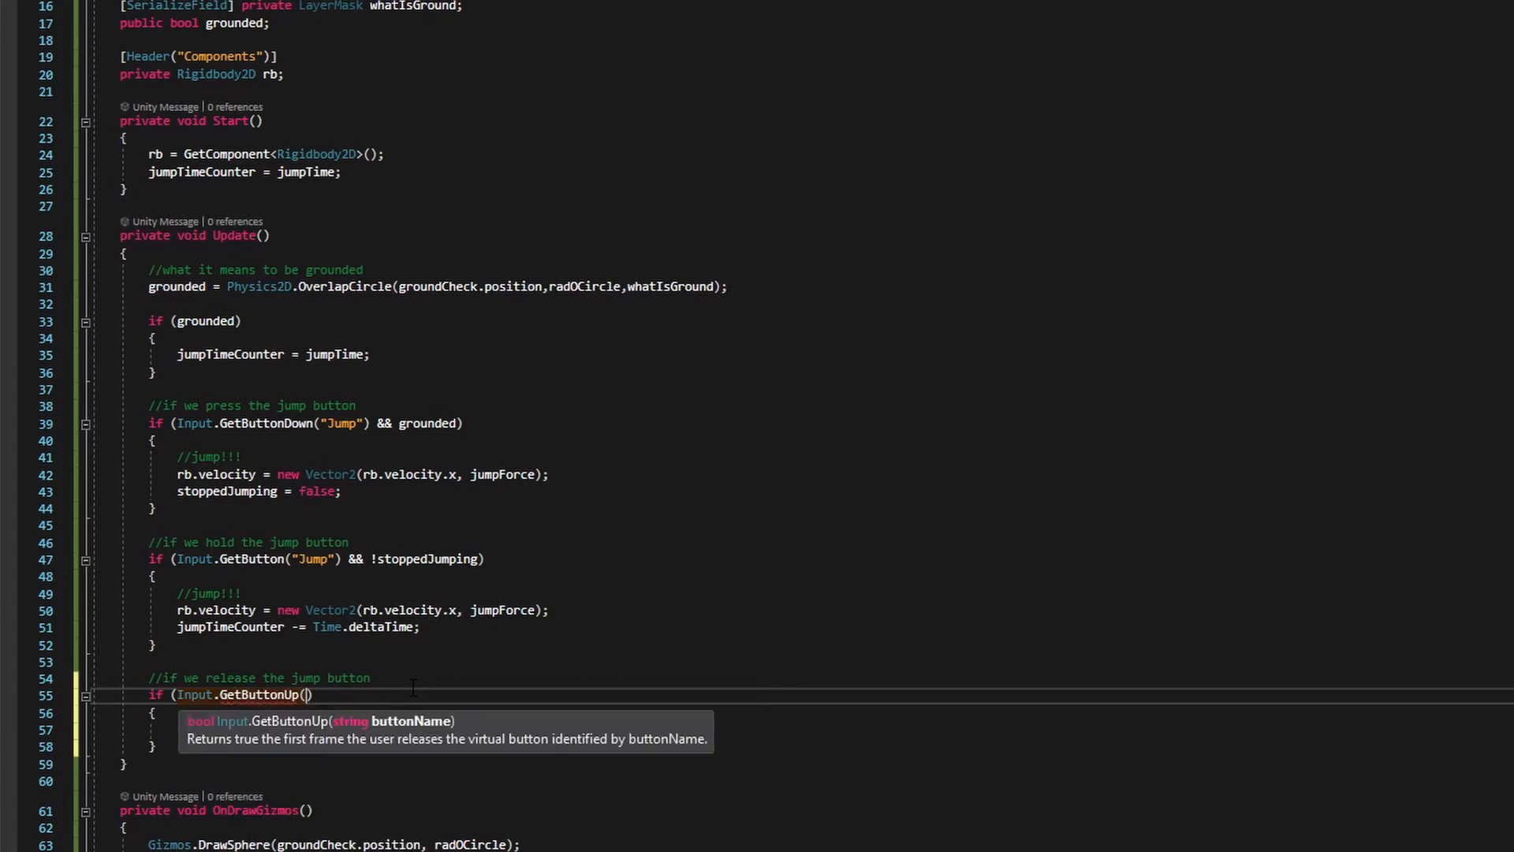
pyautogui.write('""')
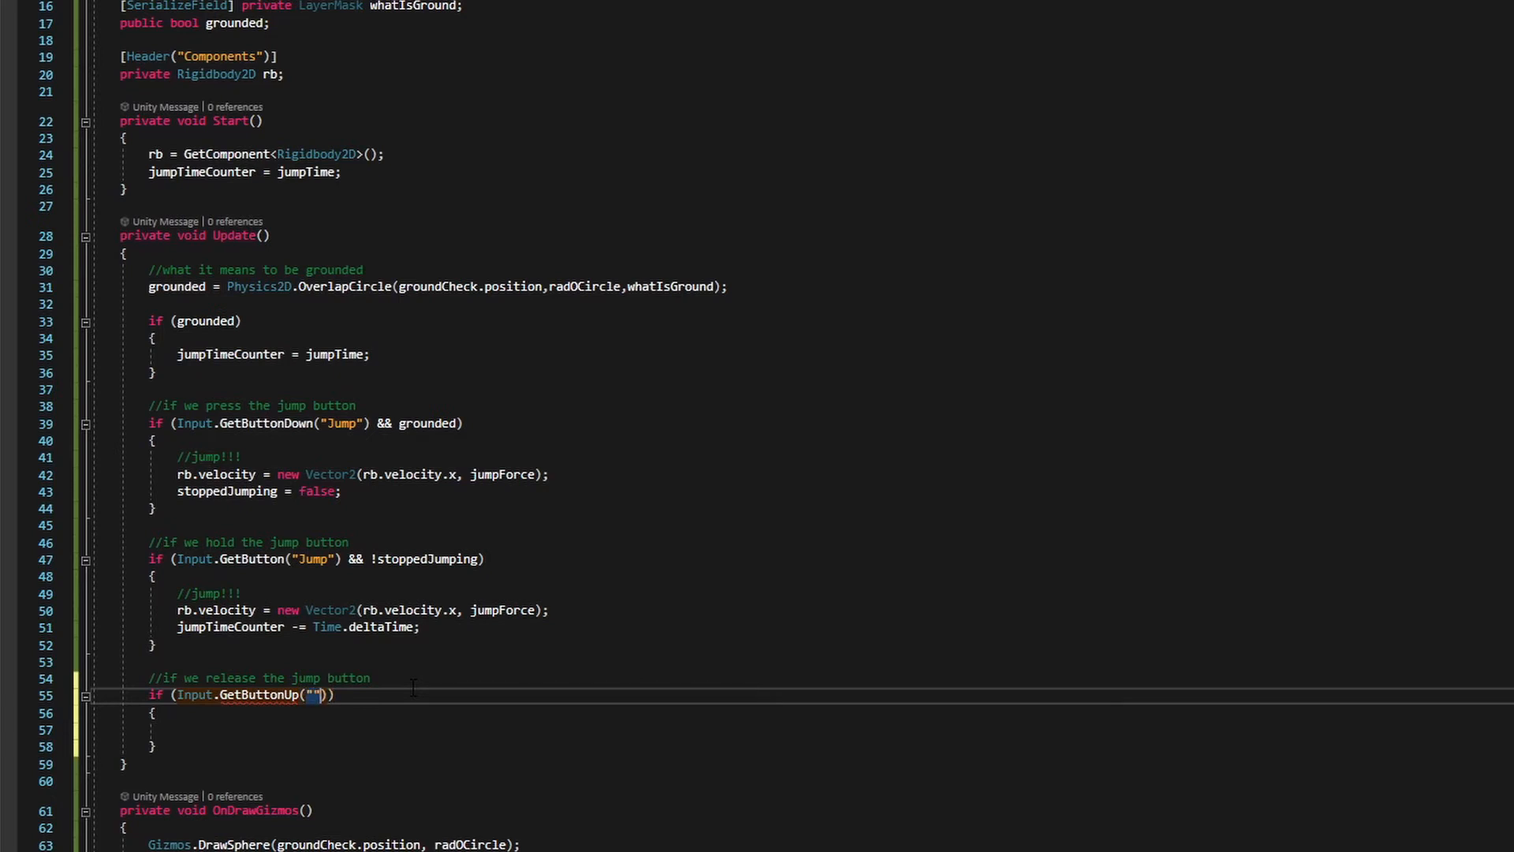
pyautogui.write('Jump')
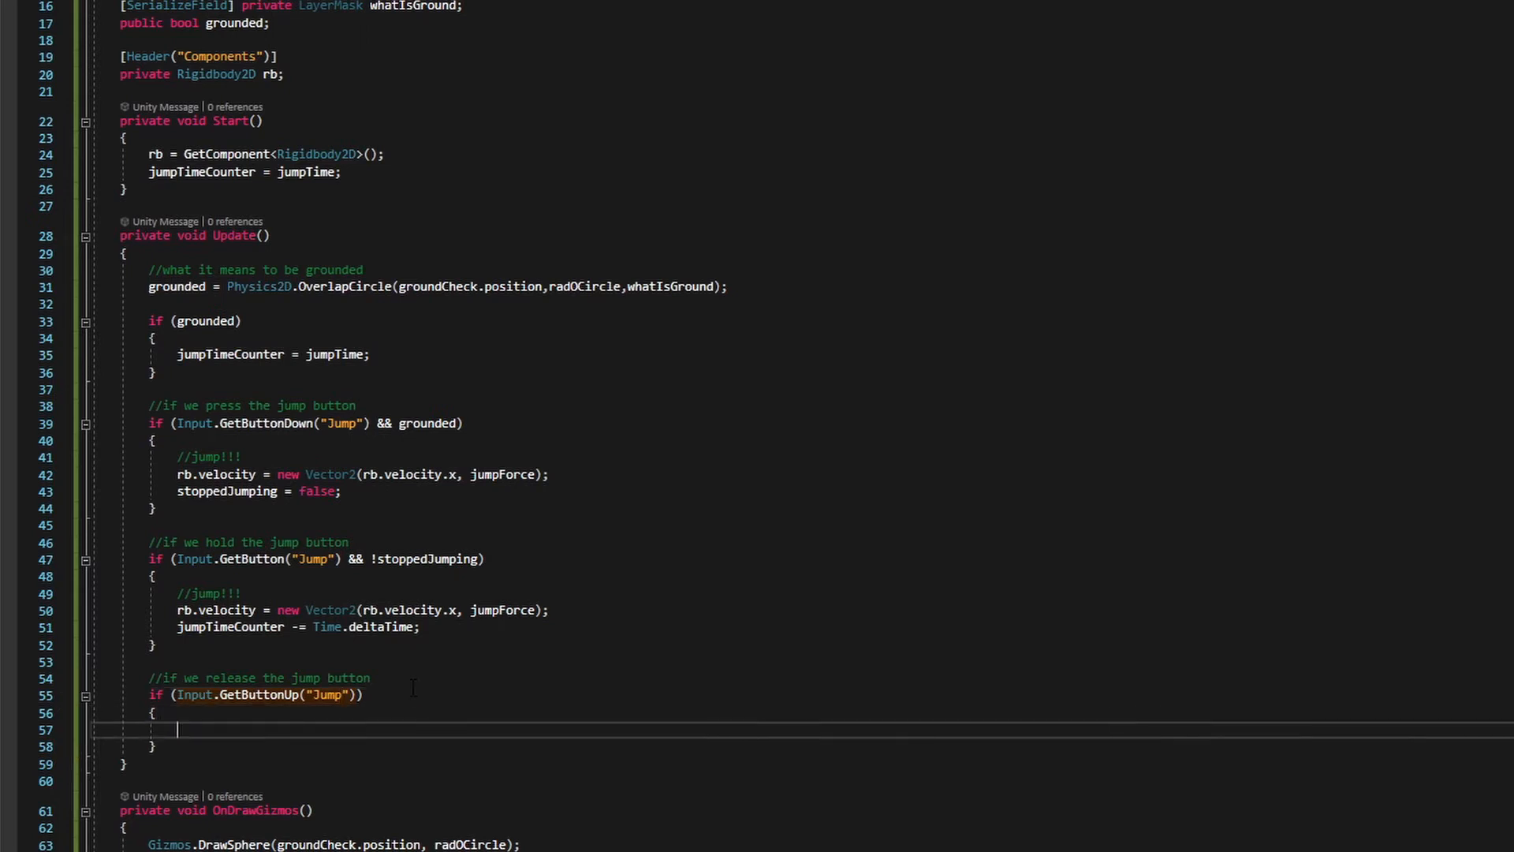
pyautogui.write('jumpTimeCounter')
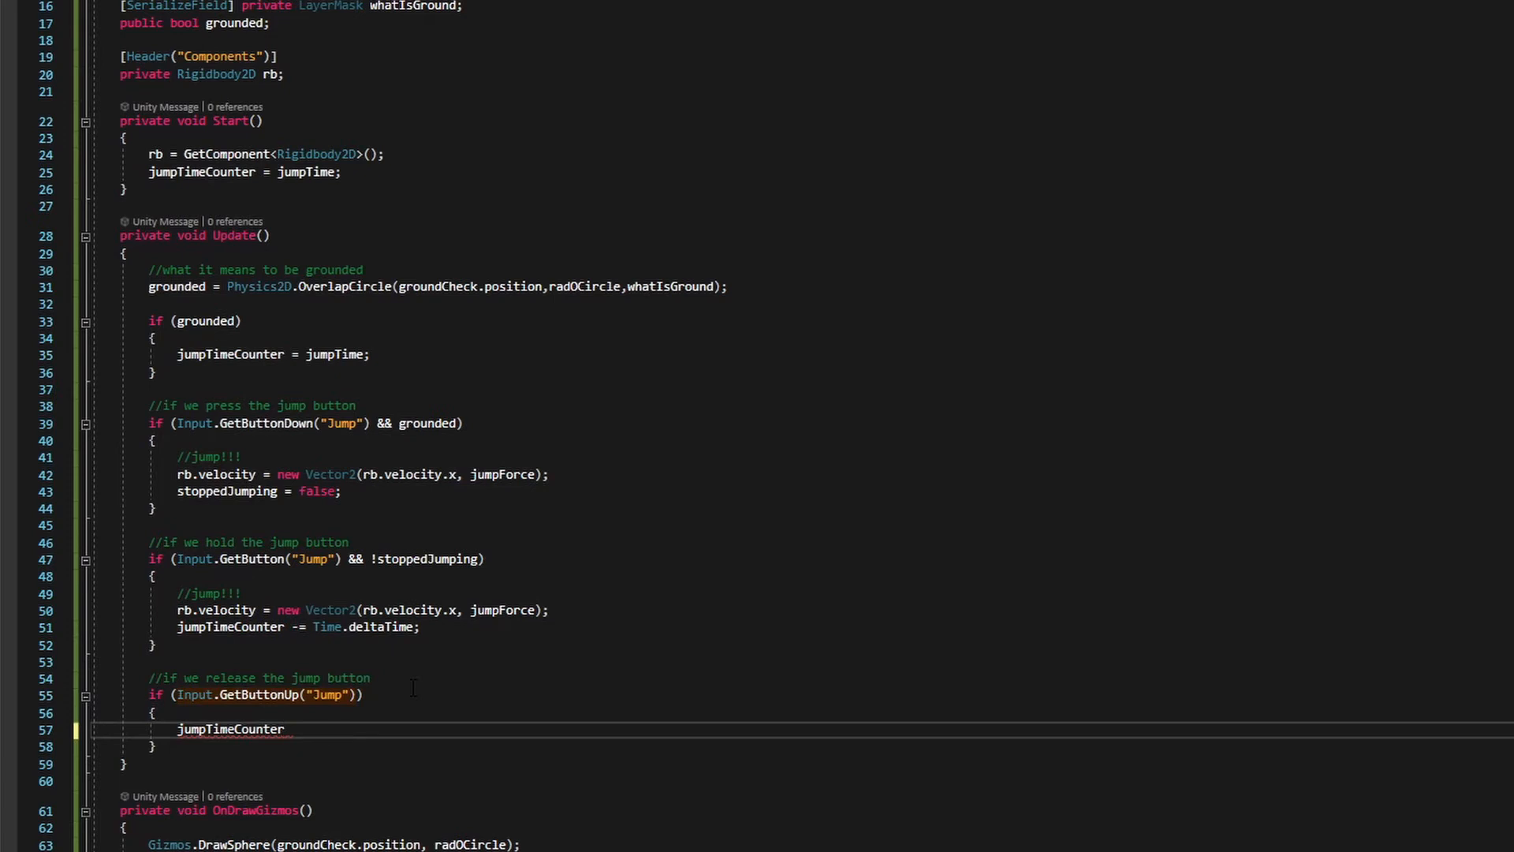
pyautogui.write('= 0;')
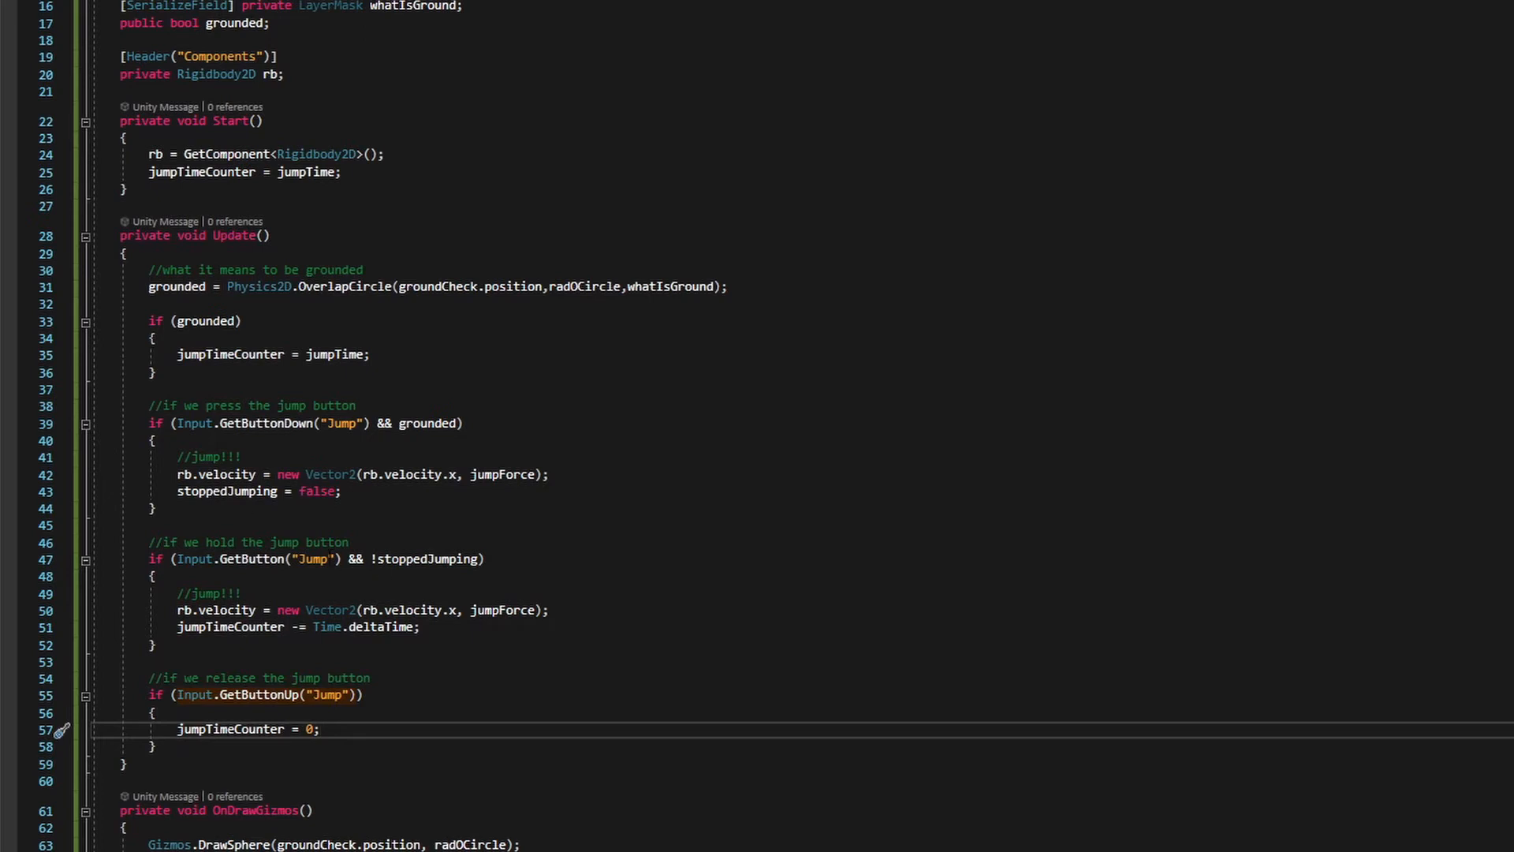
# Step: Add stoppedJumping = true inside the release-jump block
pyautogui.click(320, 729)
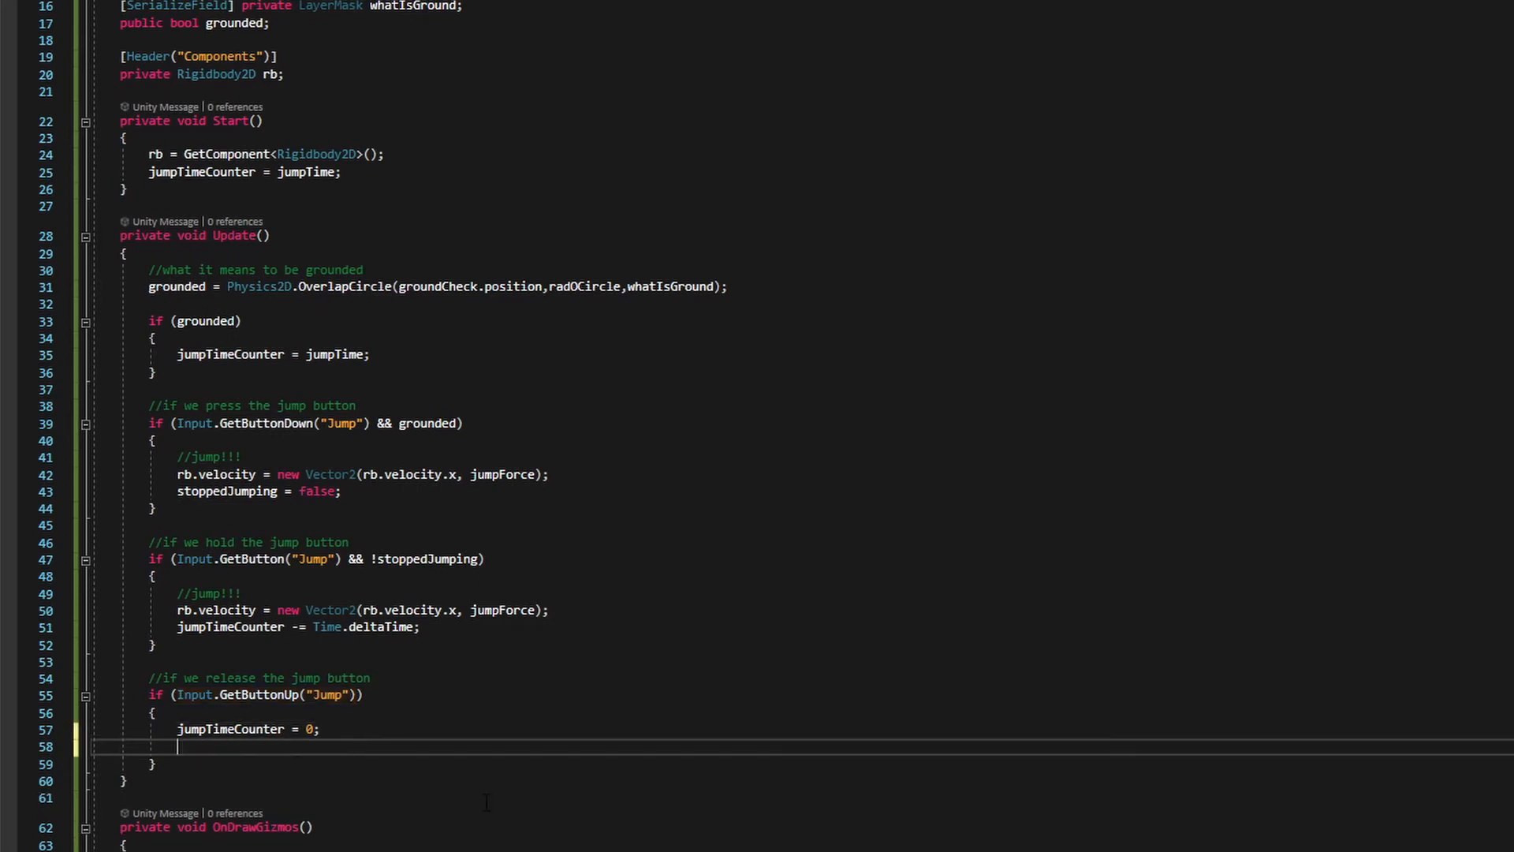
pyautogui.write('stoppedJumping')
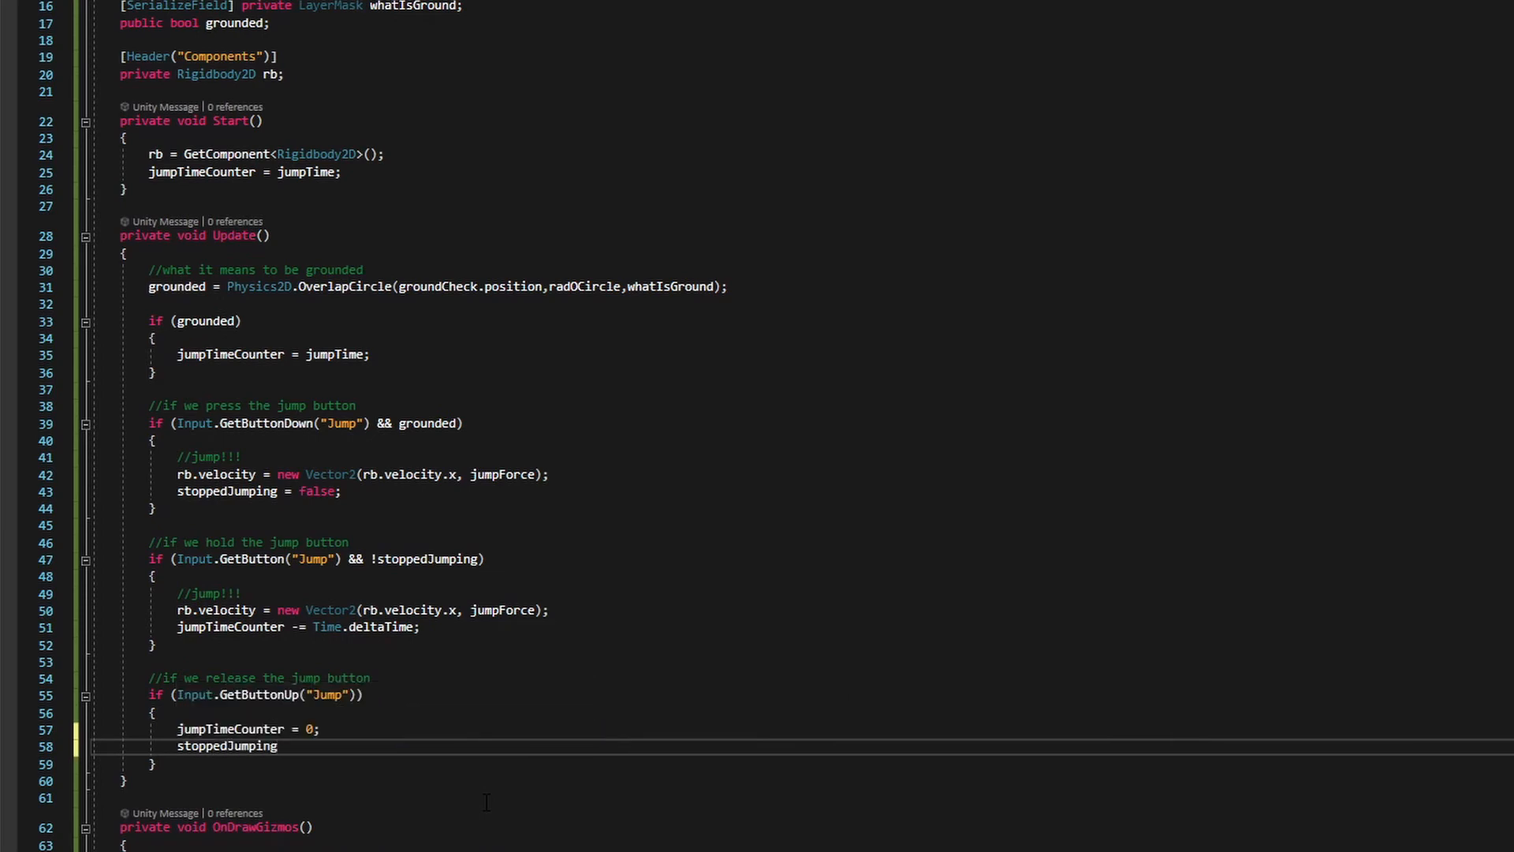
pyautogui.write('=')
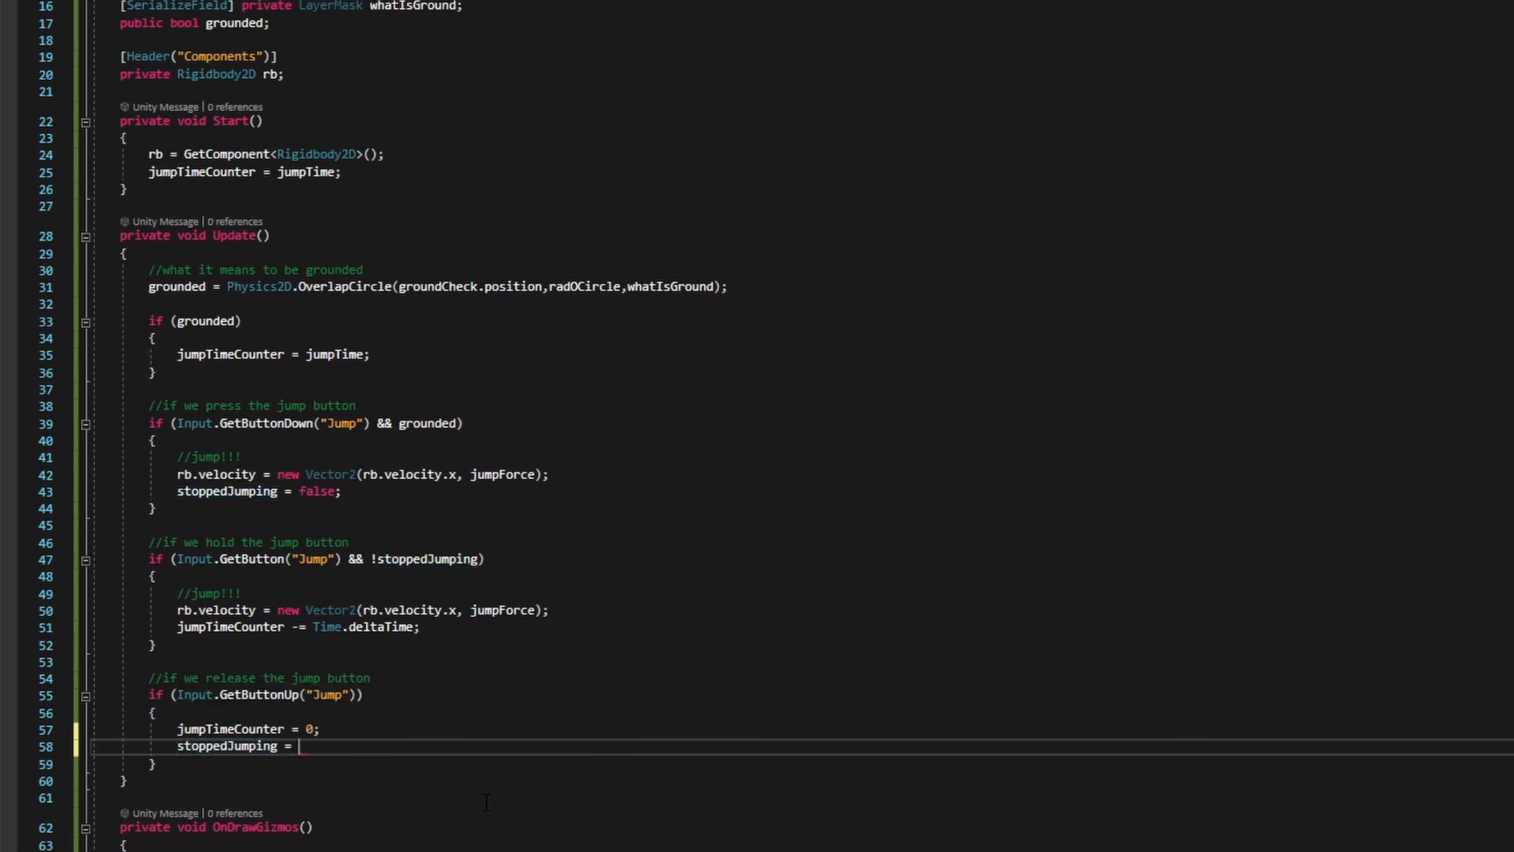
pyautogui.write('true;')
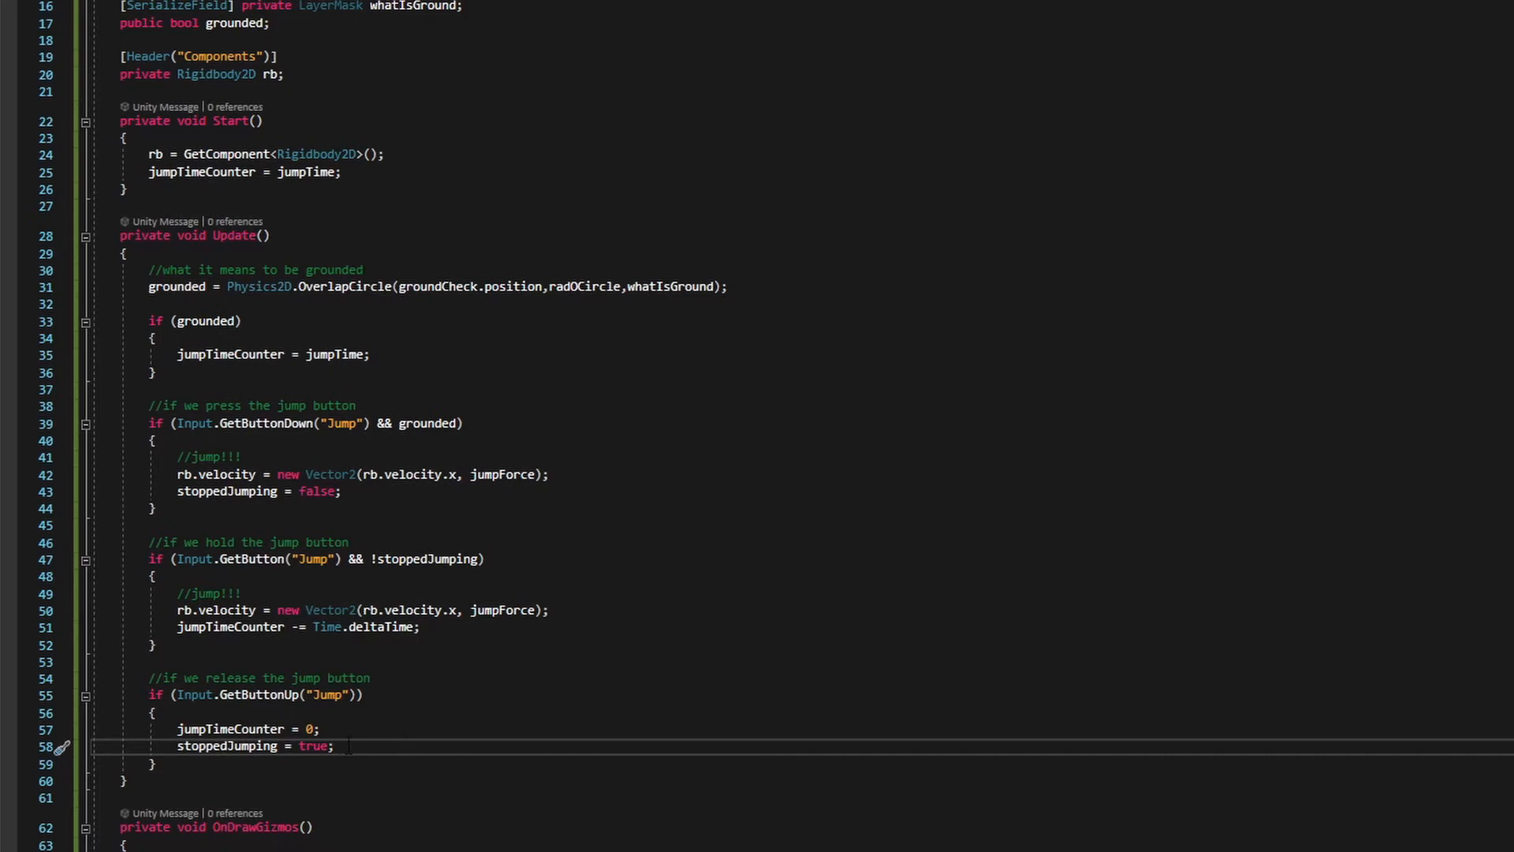
pyautogui.moveTo(312, 746)
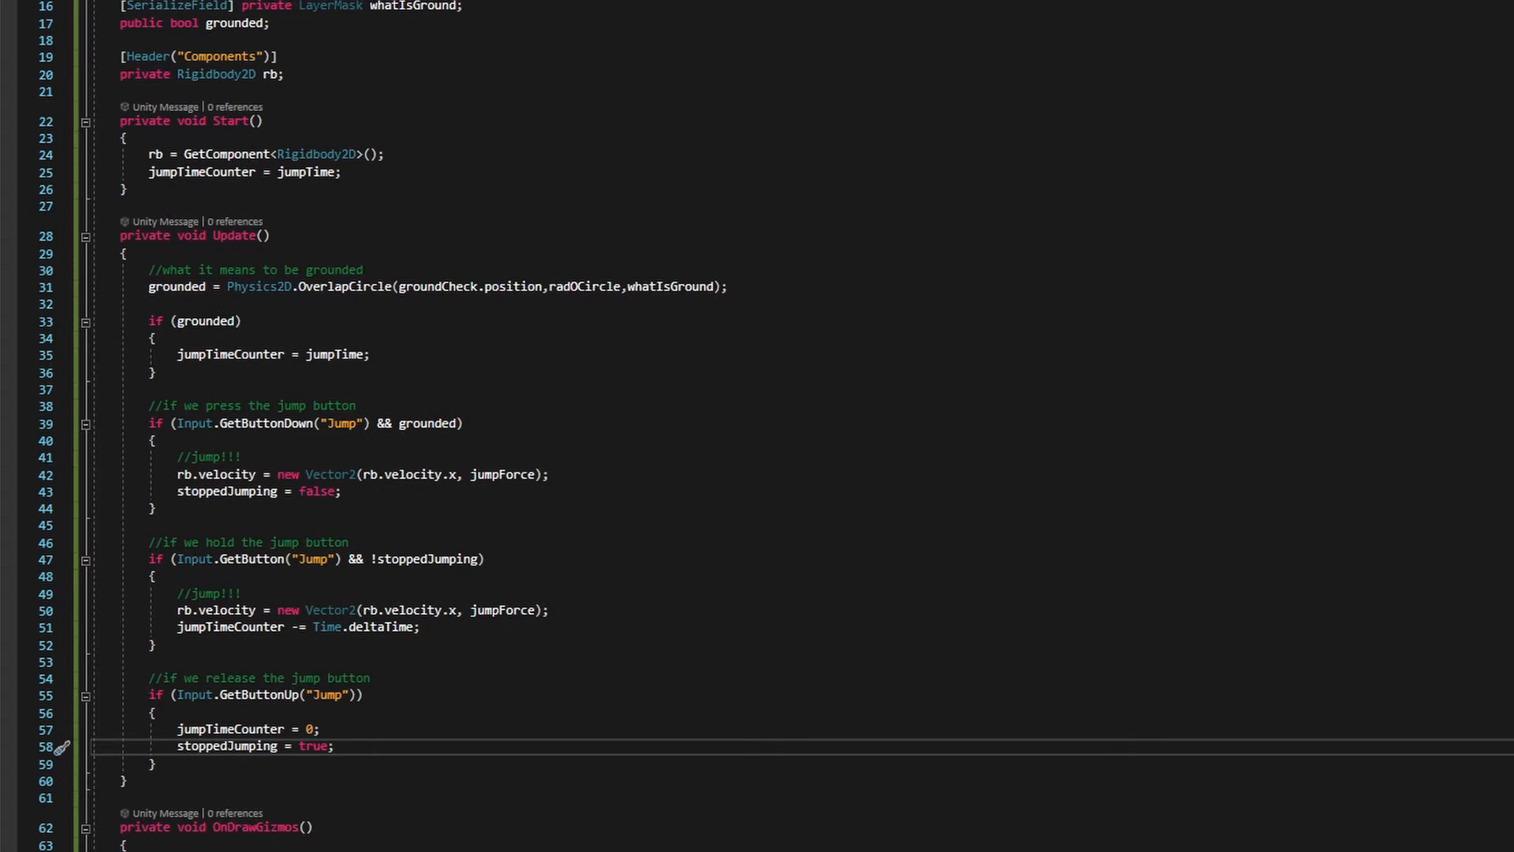
pyautogui.scroll(3)
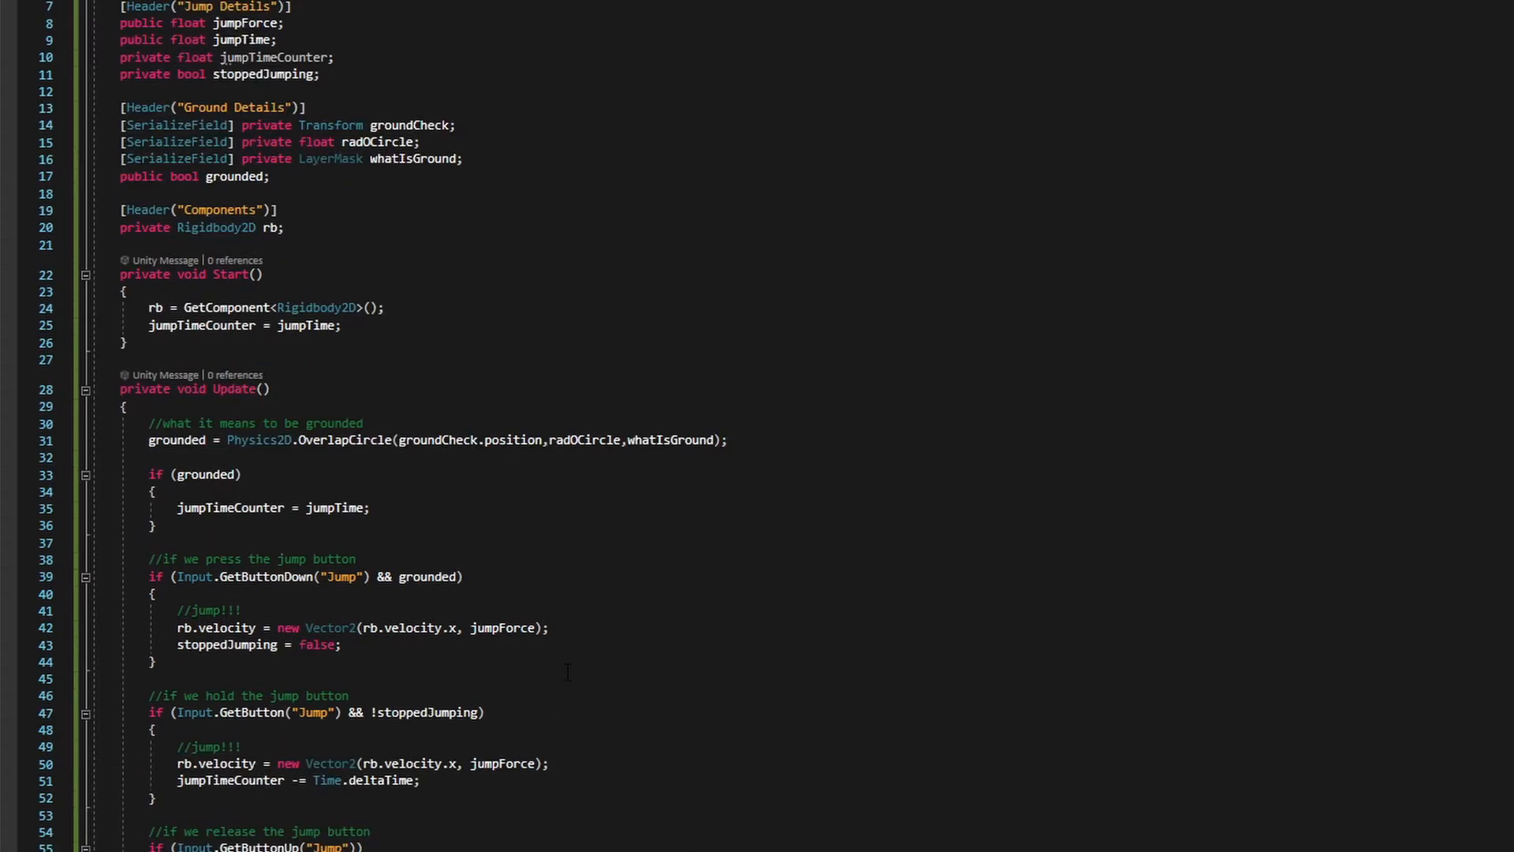
pyautogui.scroll(-3)
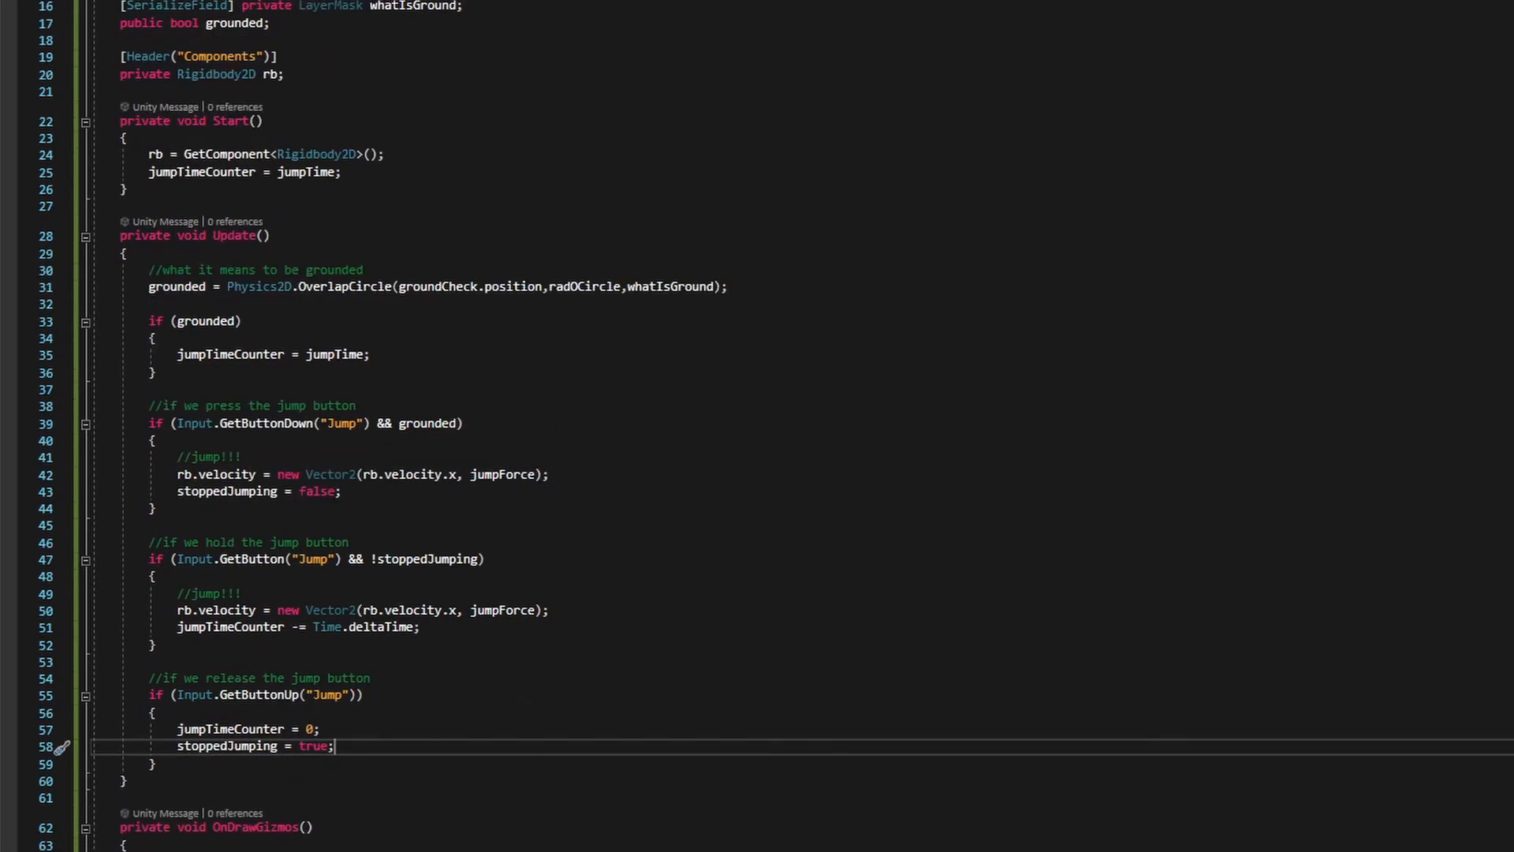
pyautogui.click(448, 839)
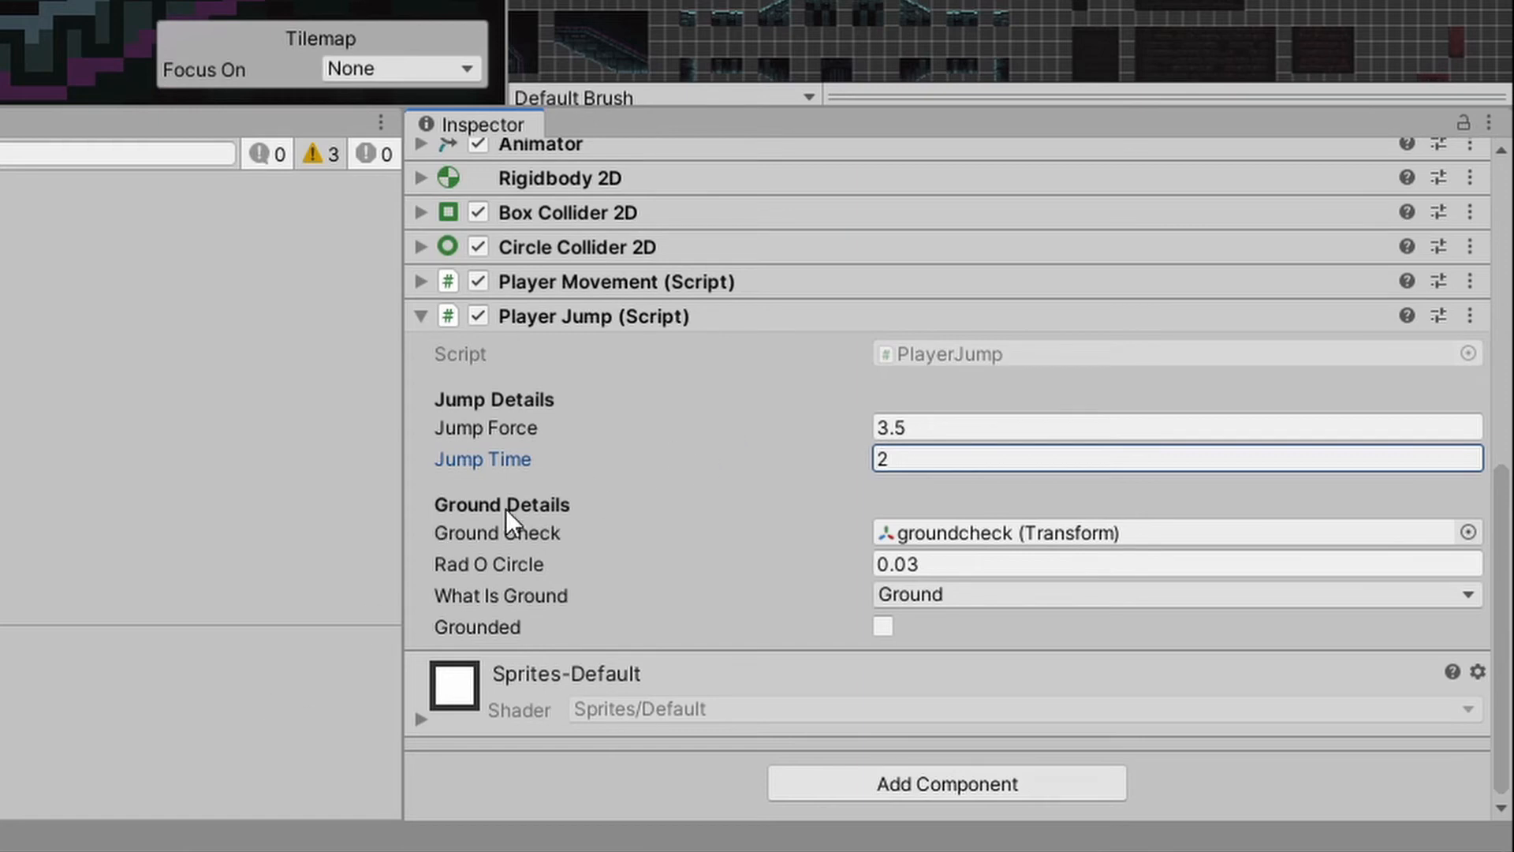
pyautogui.moveTo(1087, 634)
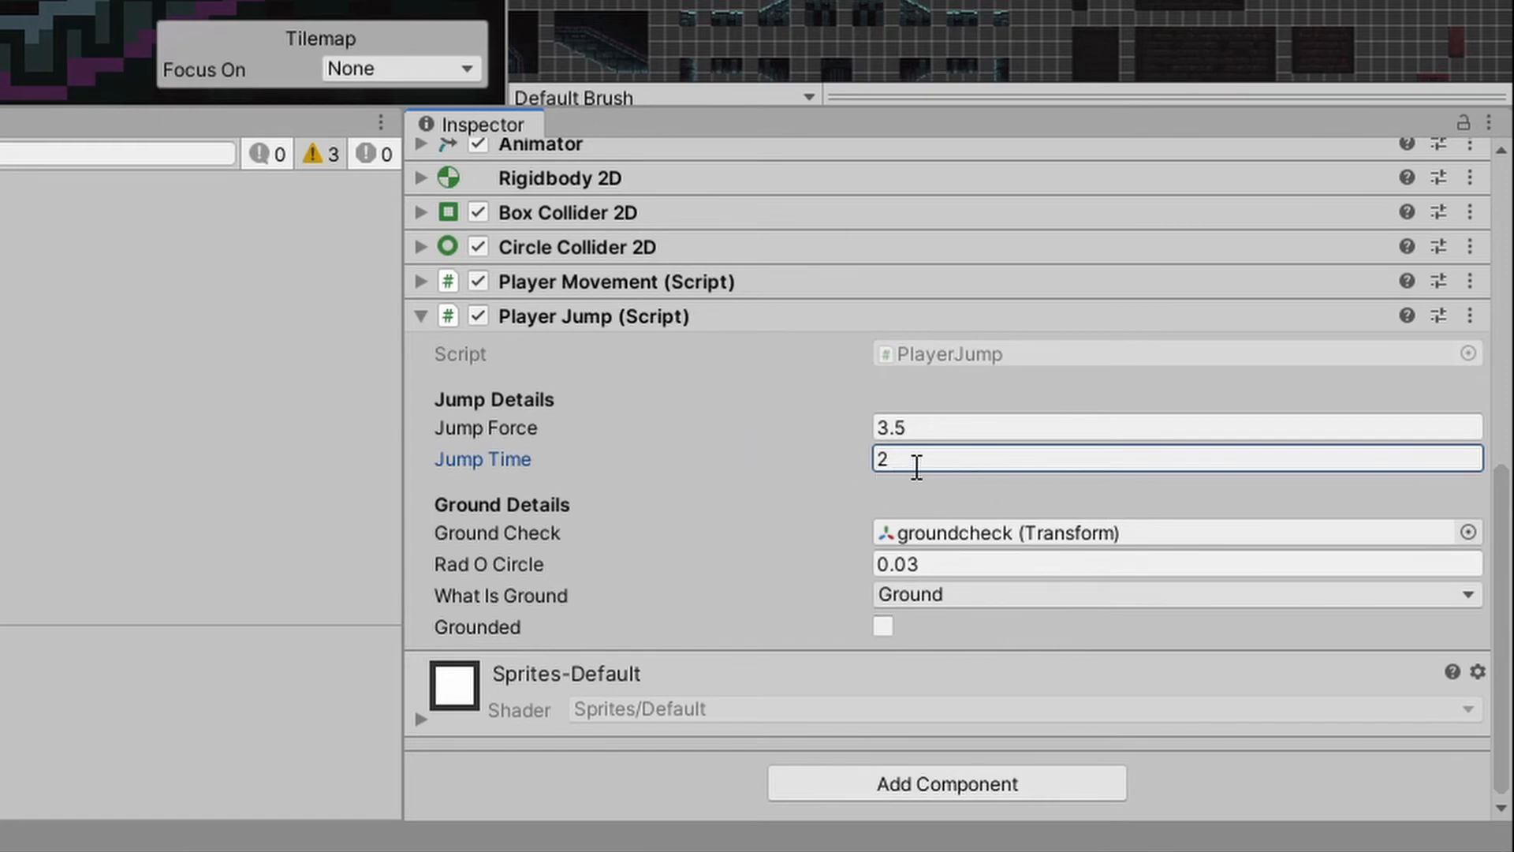
pyautogui.moveTo(906, 496)
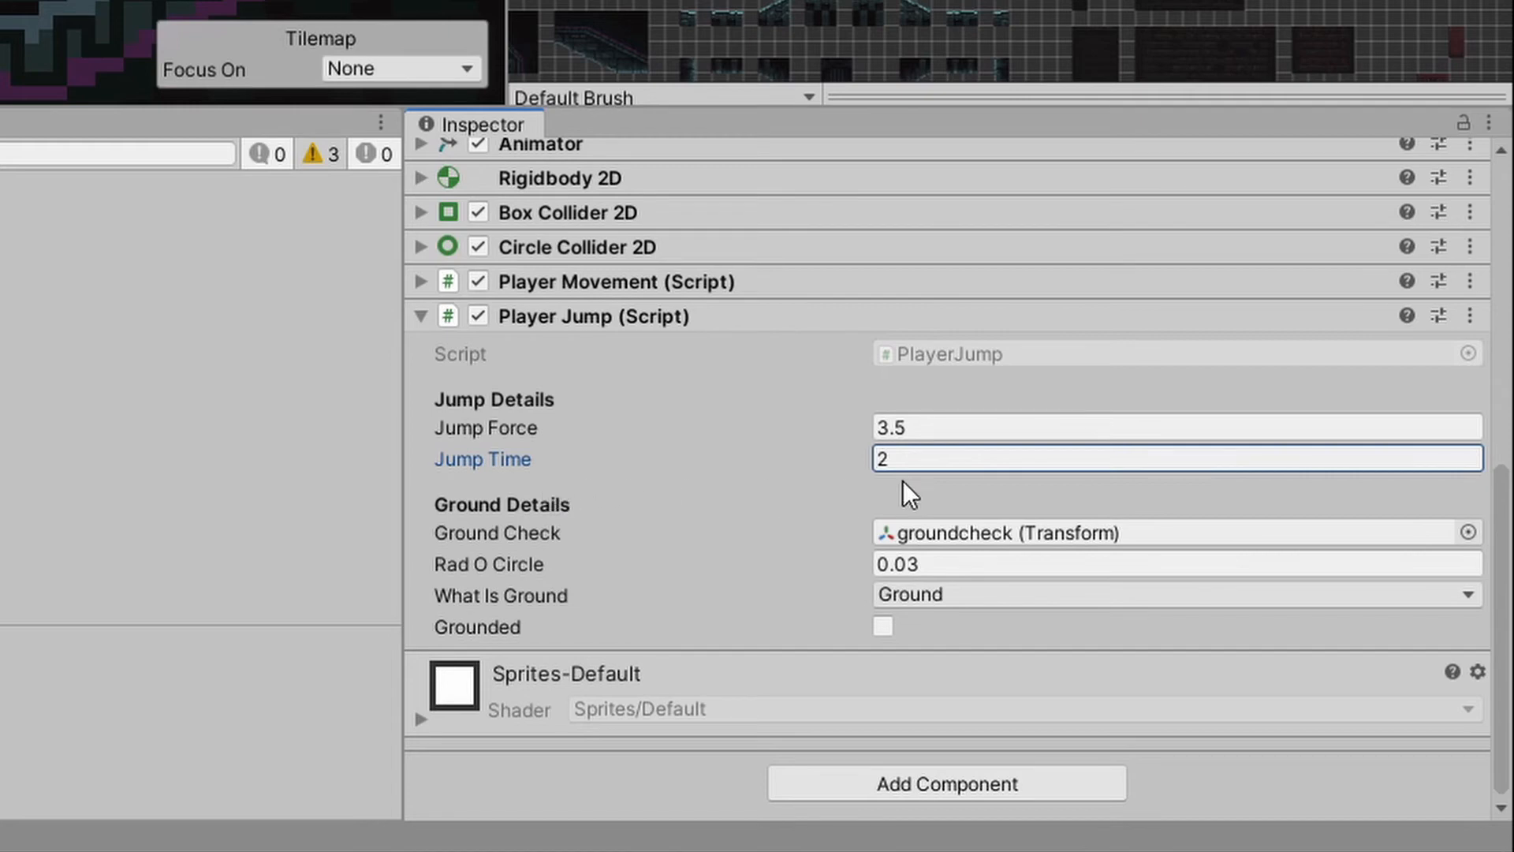
pyautogui.moveTo(908, 494)
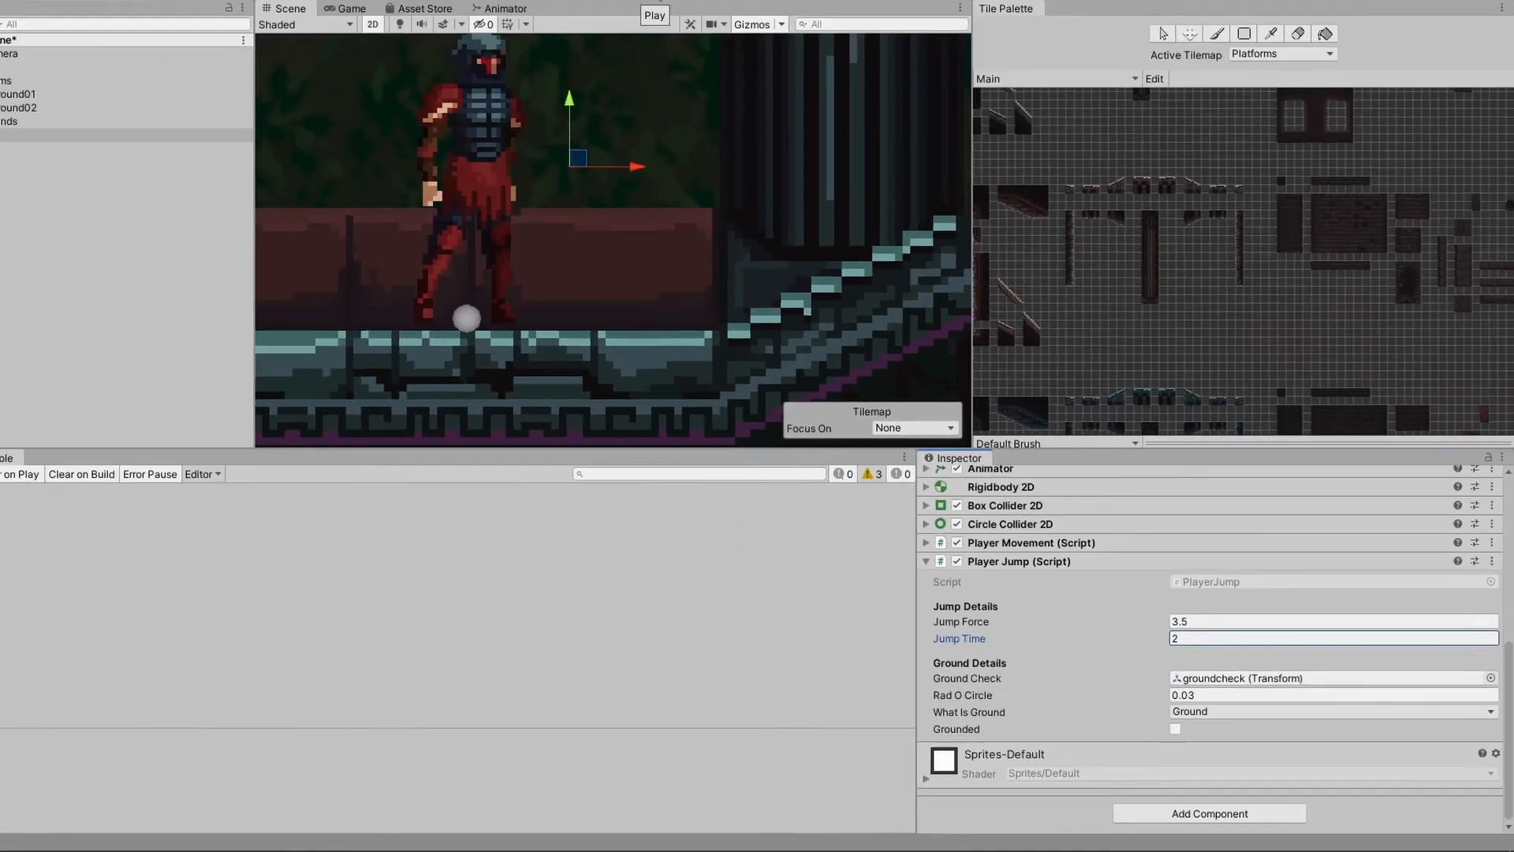
# Step: Enter Play mode to test the player's jump in the Game view
pyautogui.click(653, 14)
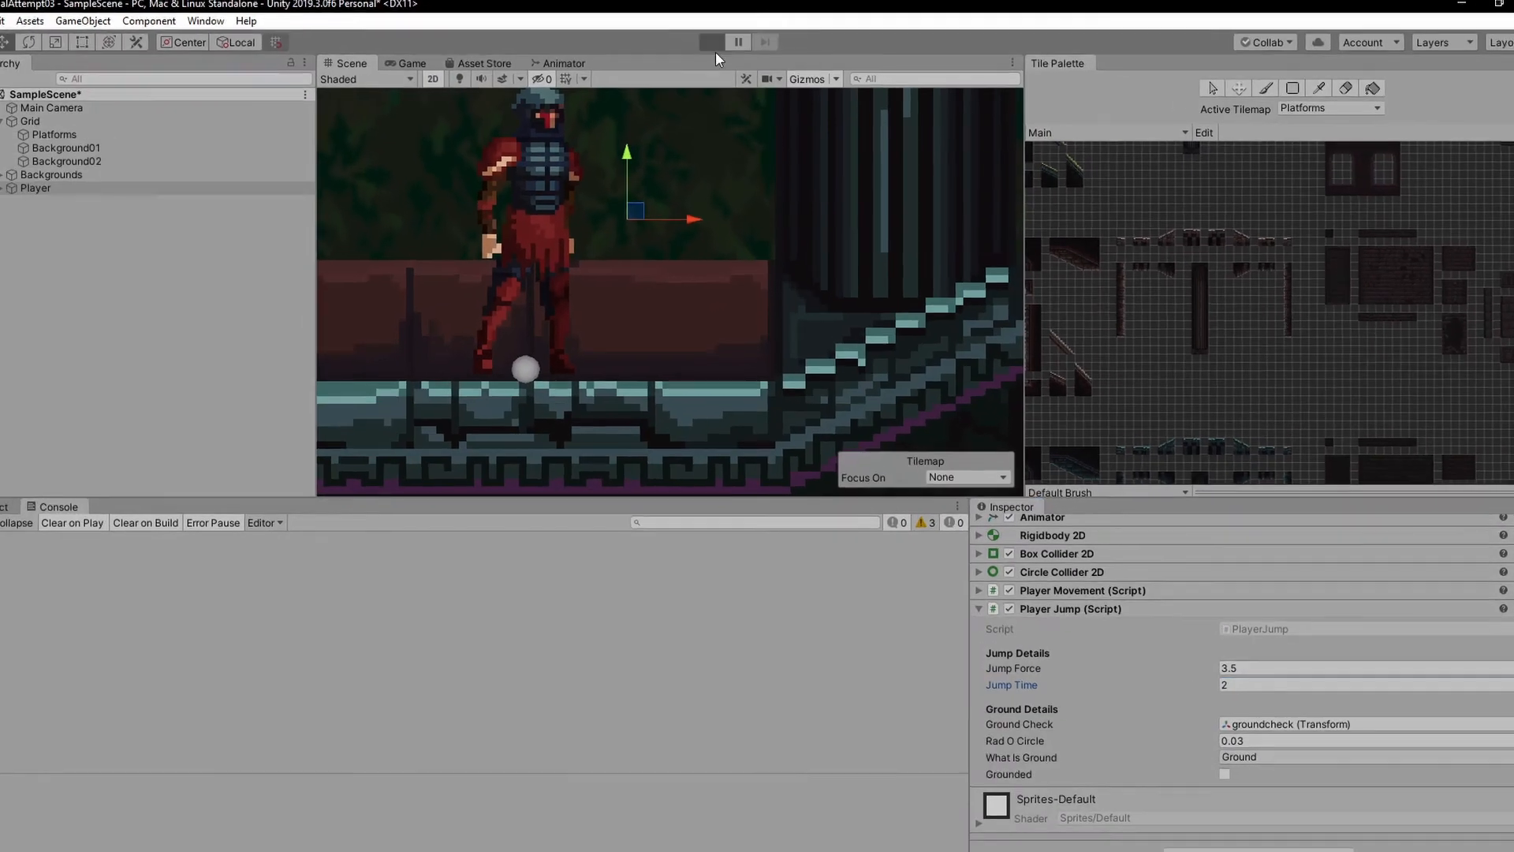
pyautogui.click(694, 16)
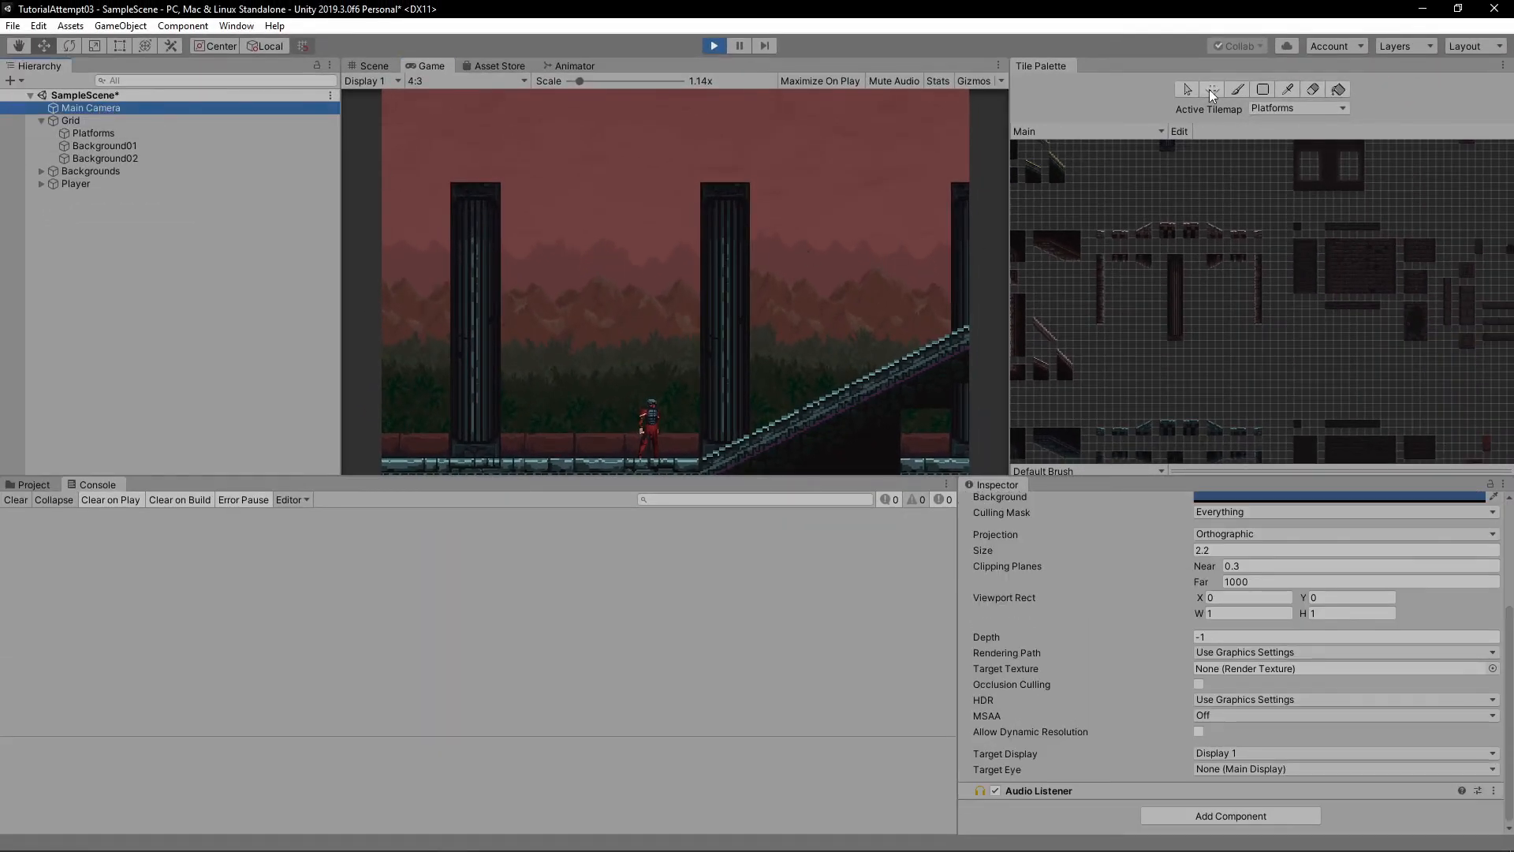
# Step: Exit Play mode and start the game again to retest the jump
pyautogui.click(373, 67)
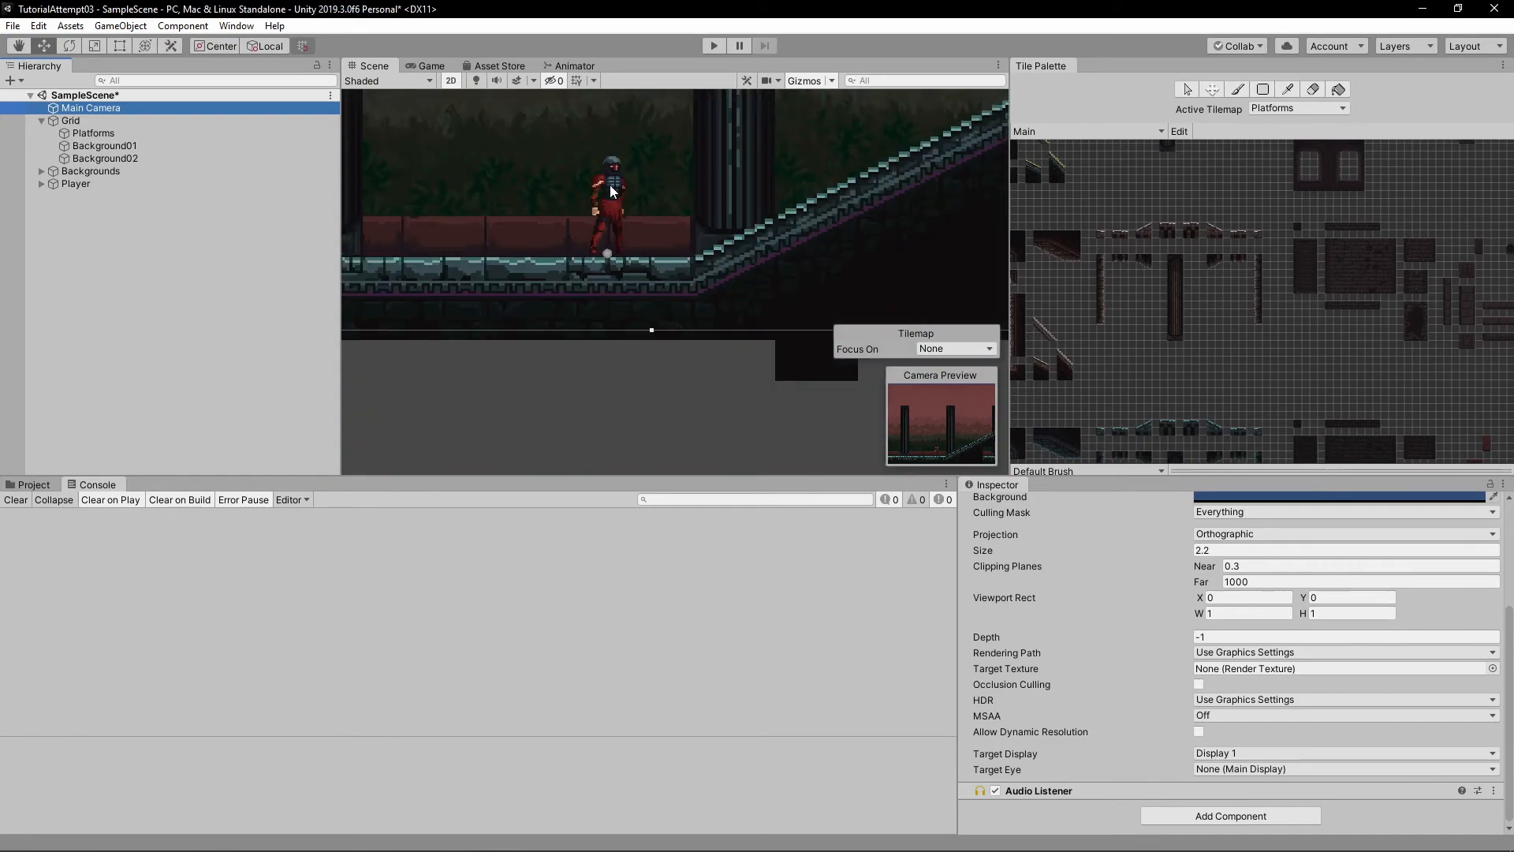
pyautogui.click(431, 67)
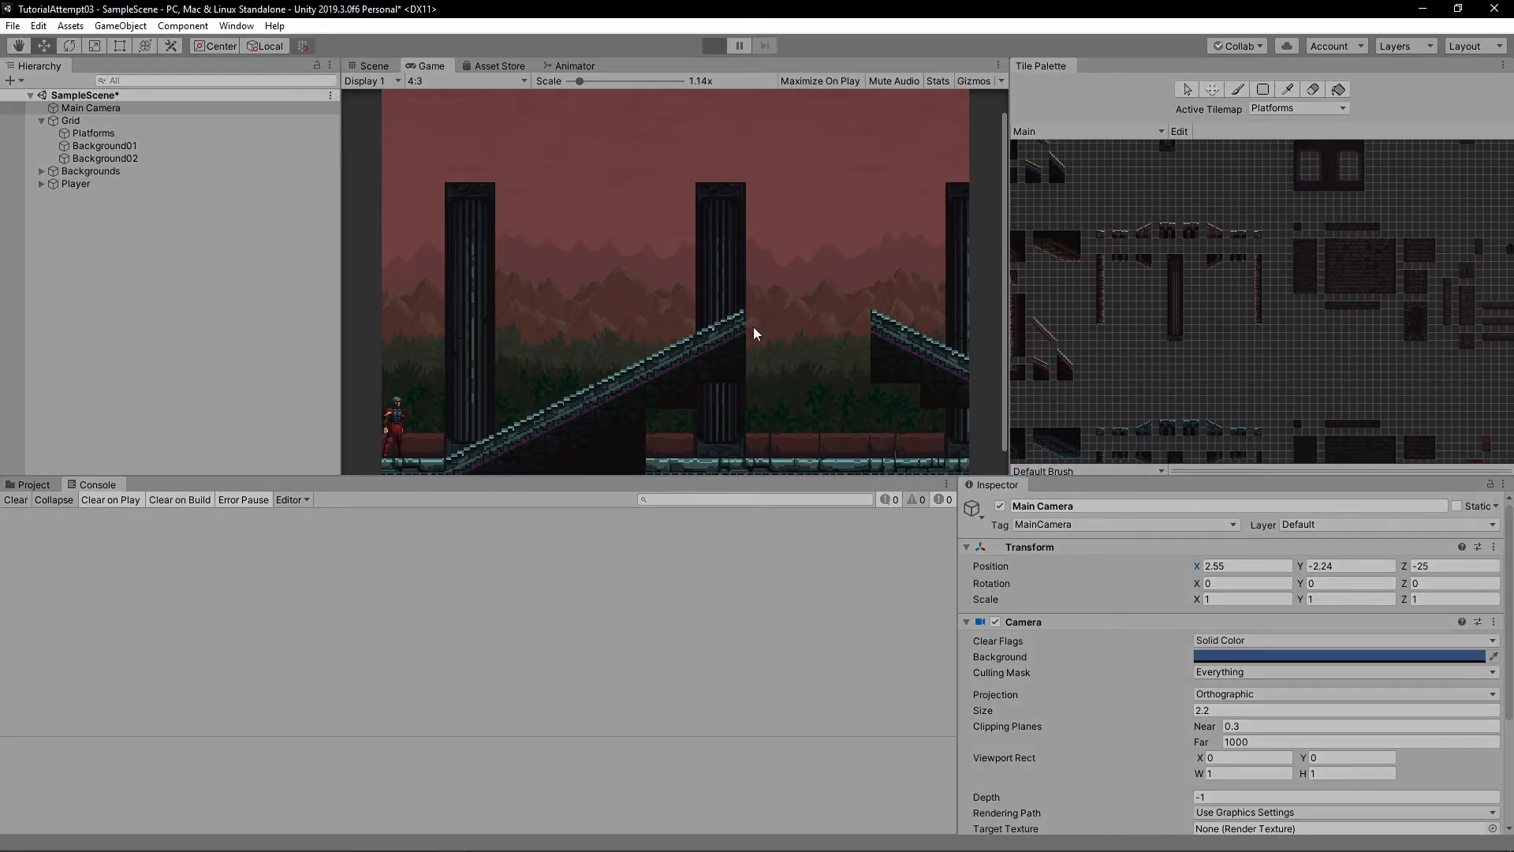
# Step: Stop Play mode and select the Player's Jump Time field in the Inspector
pyautogui.click(713, 46)
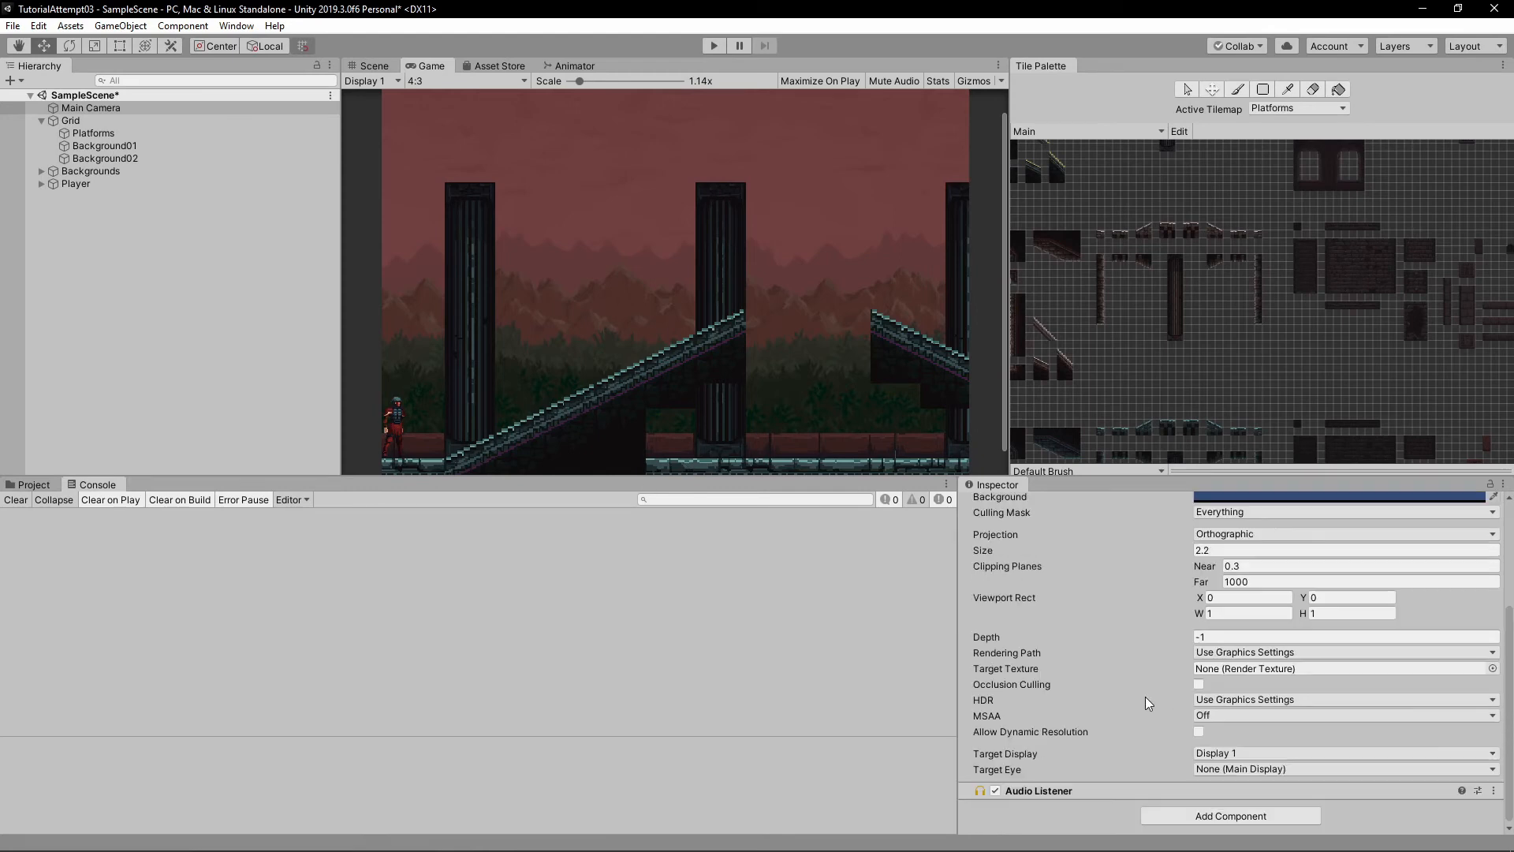
pyautogui.click(76, 183)
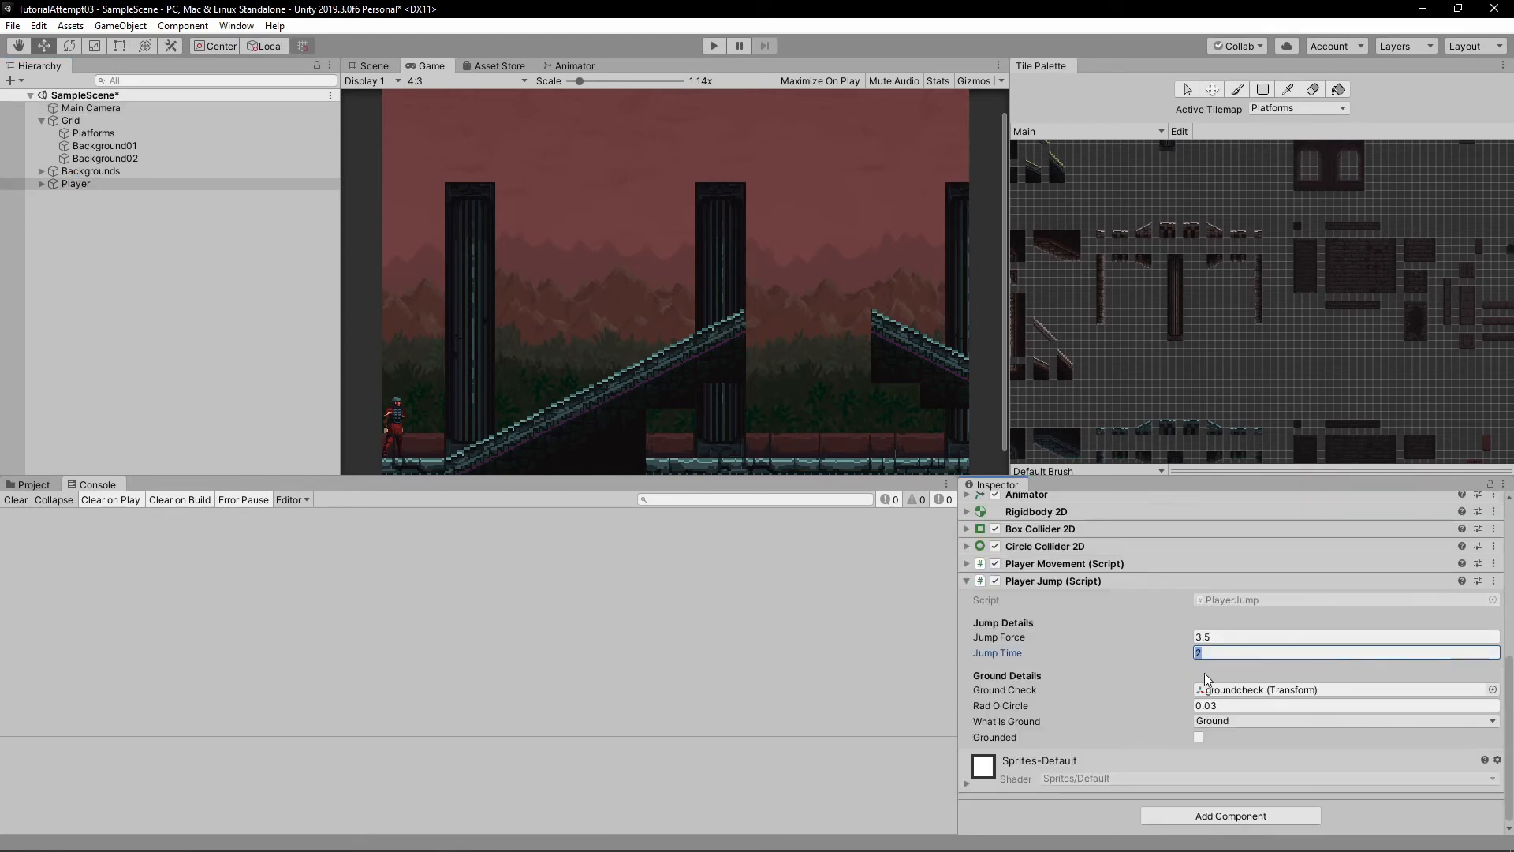
pyautogui.moveTo(1152, 664)
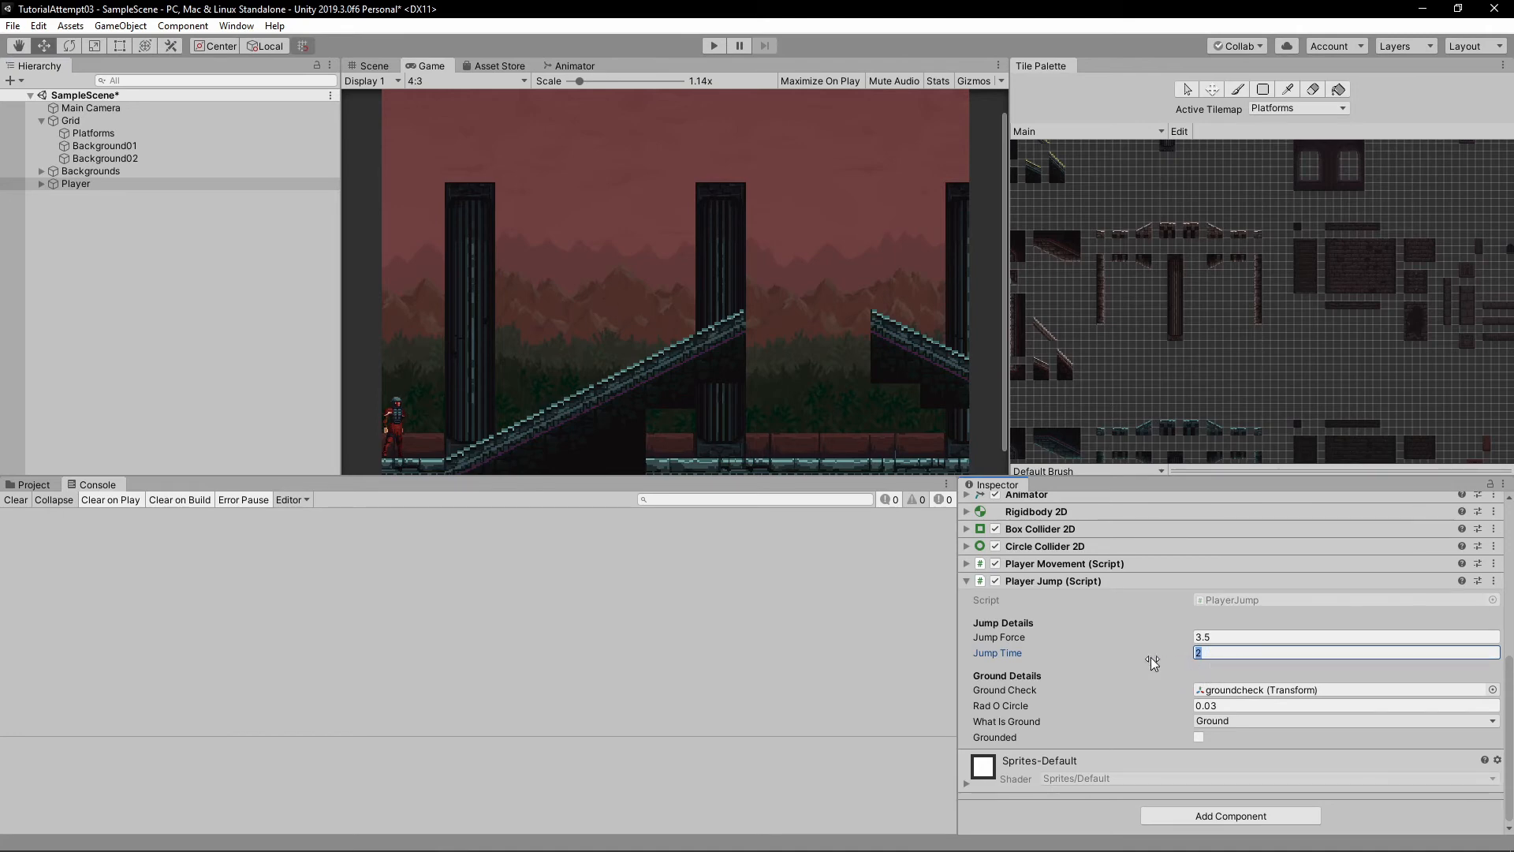
pyautogui.moveTo(1232, 674)
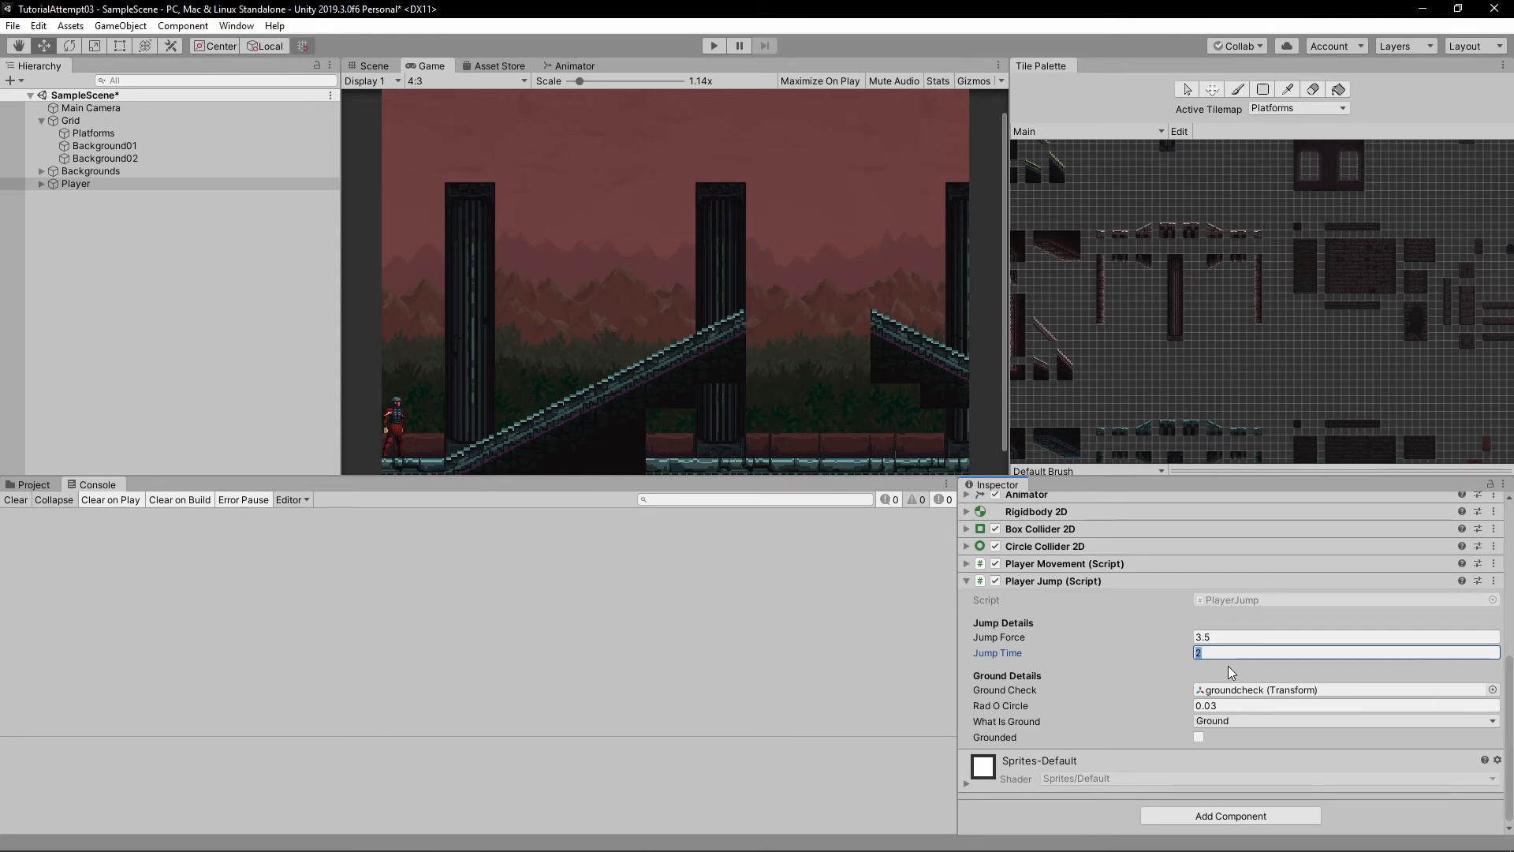
# Step: Set Jump Time to 0.5 and run the game to test the shorter jump
pyautogui.write('.5')
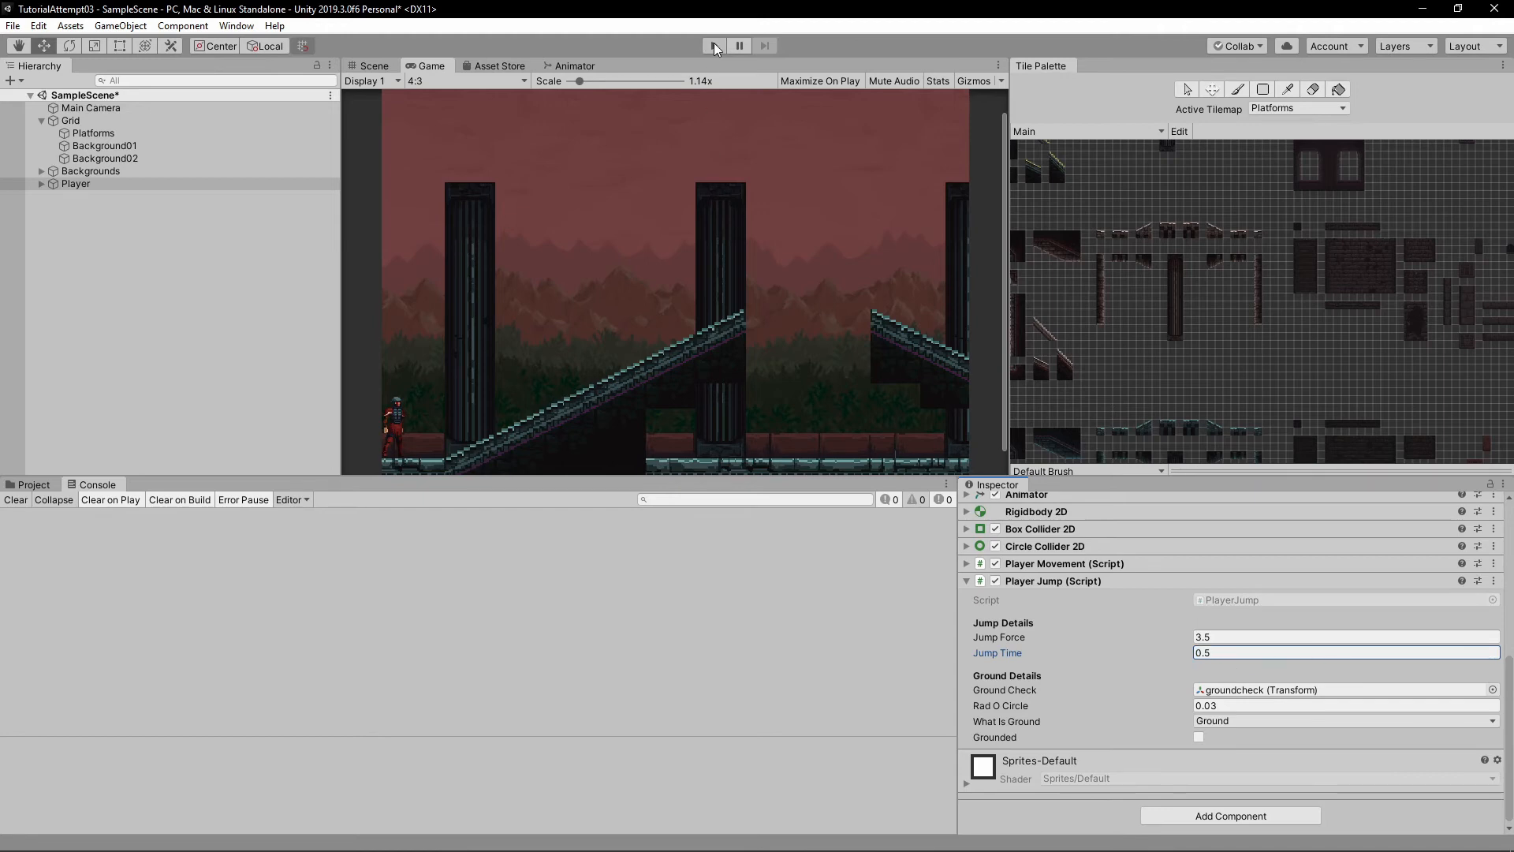
pyautogui.click(714, 45)
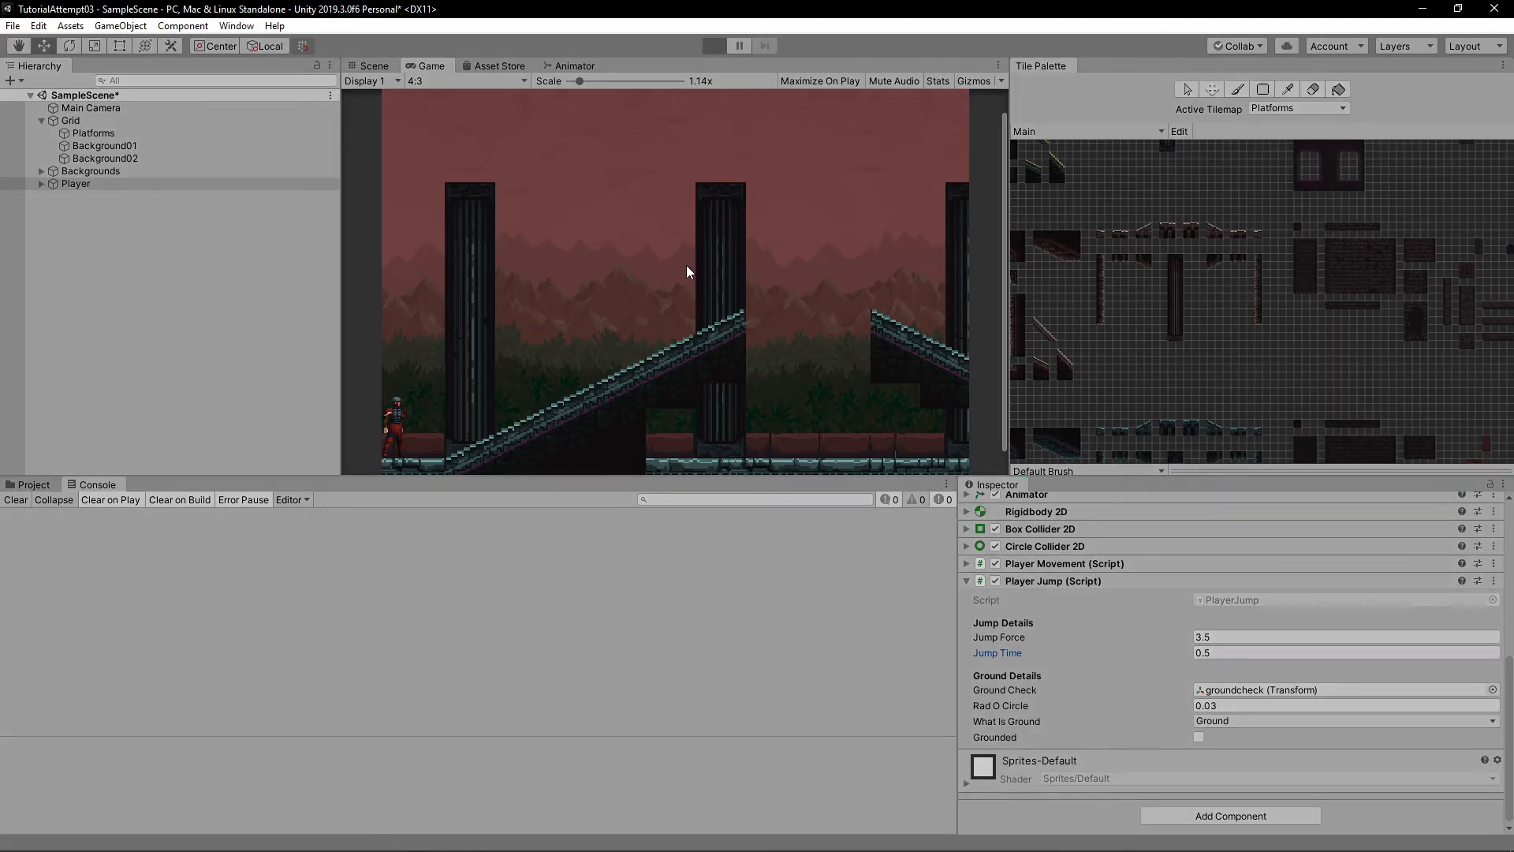
pyautogui.click(713, 46)
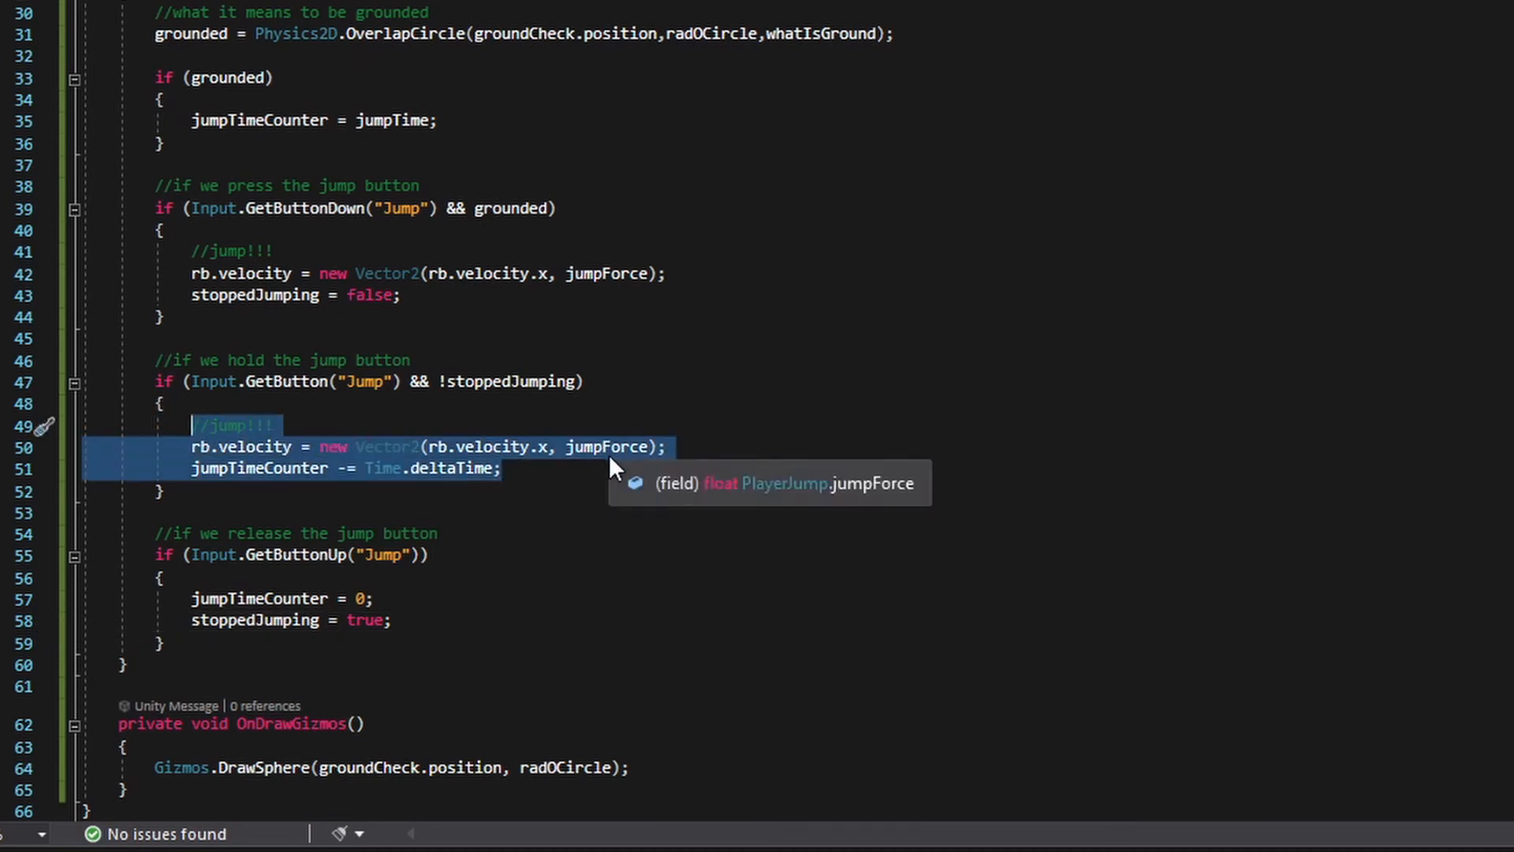
pyautogui.moveTo(347, 471)
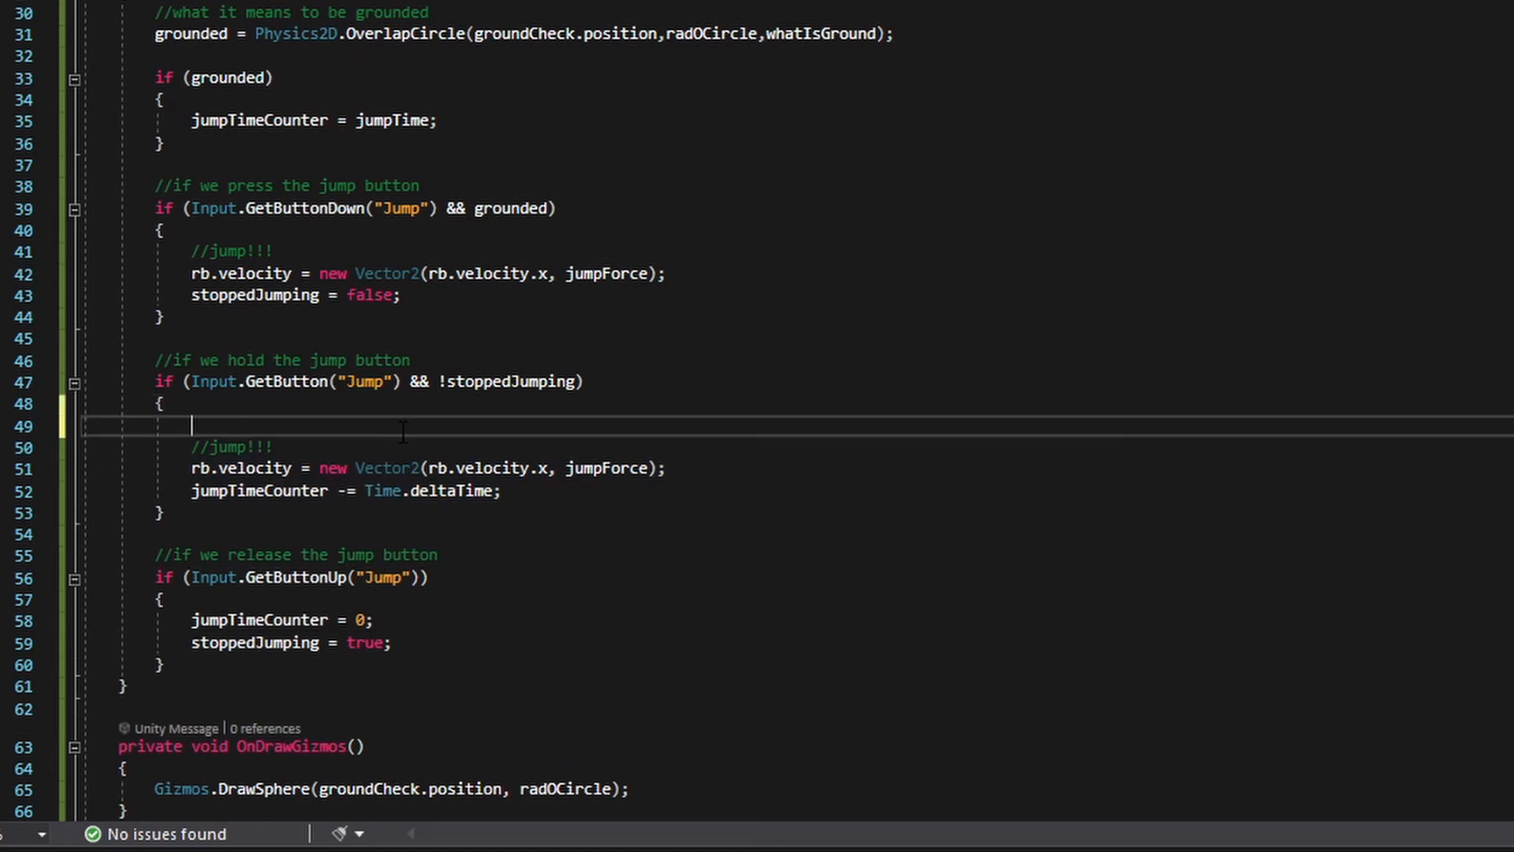
# Step: Nest if (jumpTimeCounter > 0) inside the Input.GetButton("Jump") block
pyautogui.write('if (true')
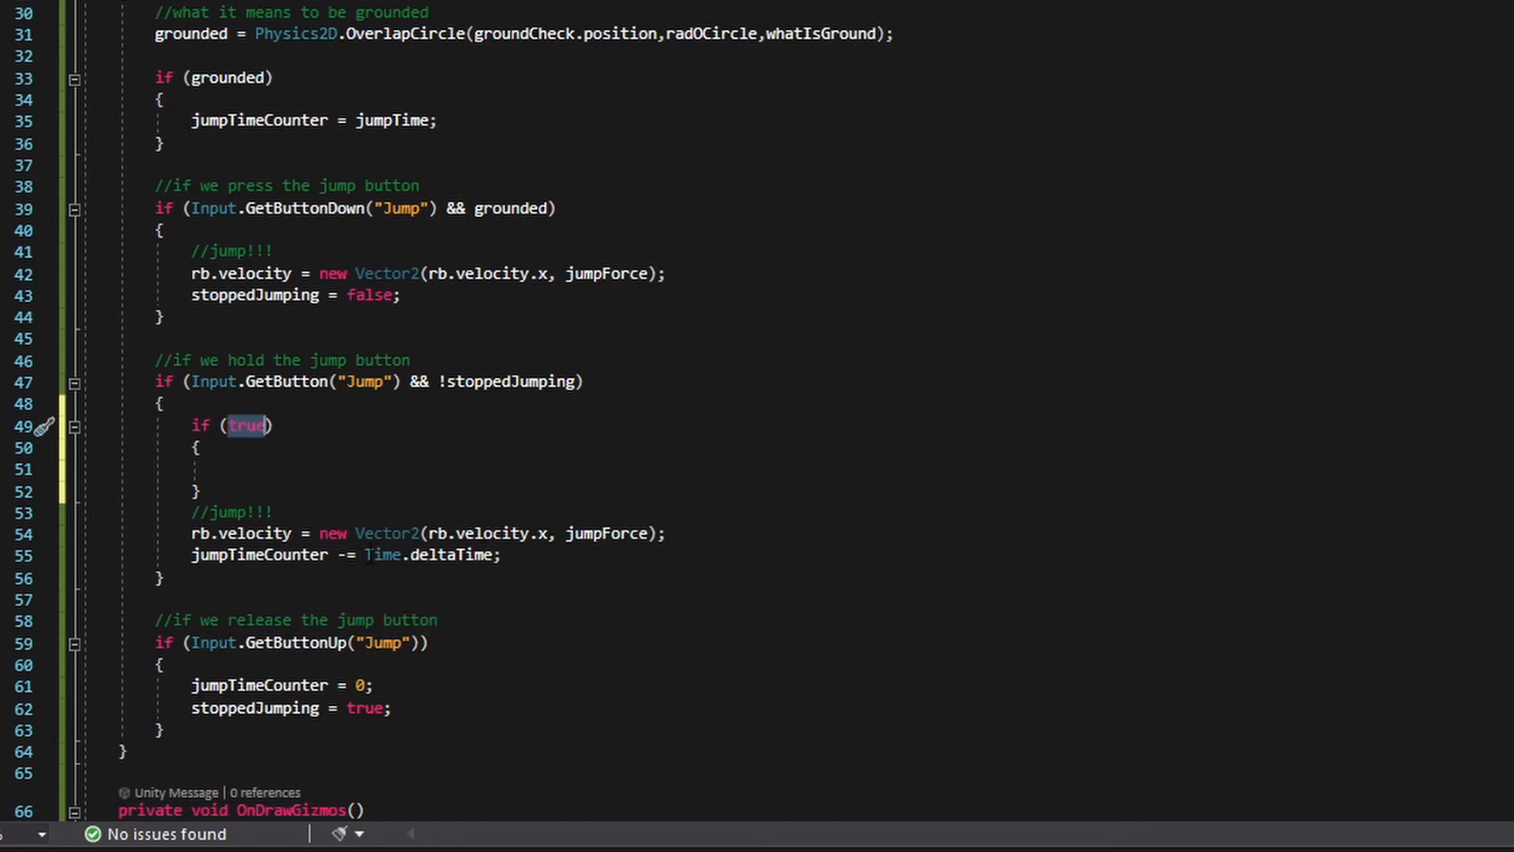
pyautogui.moveTo(315, 467)
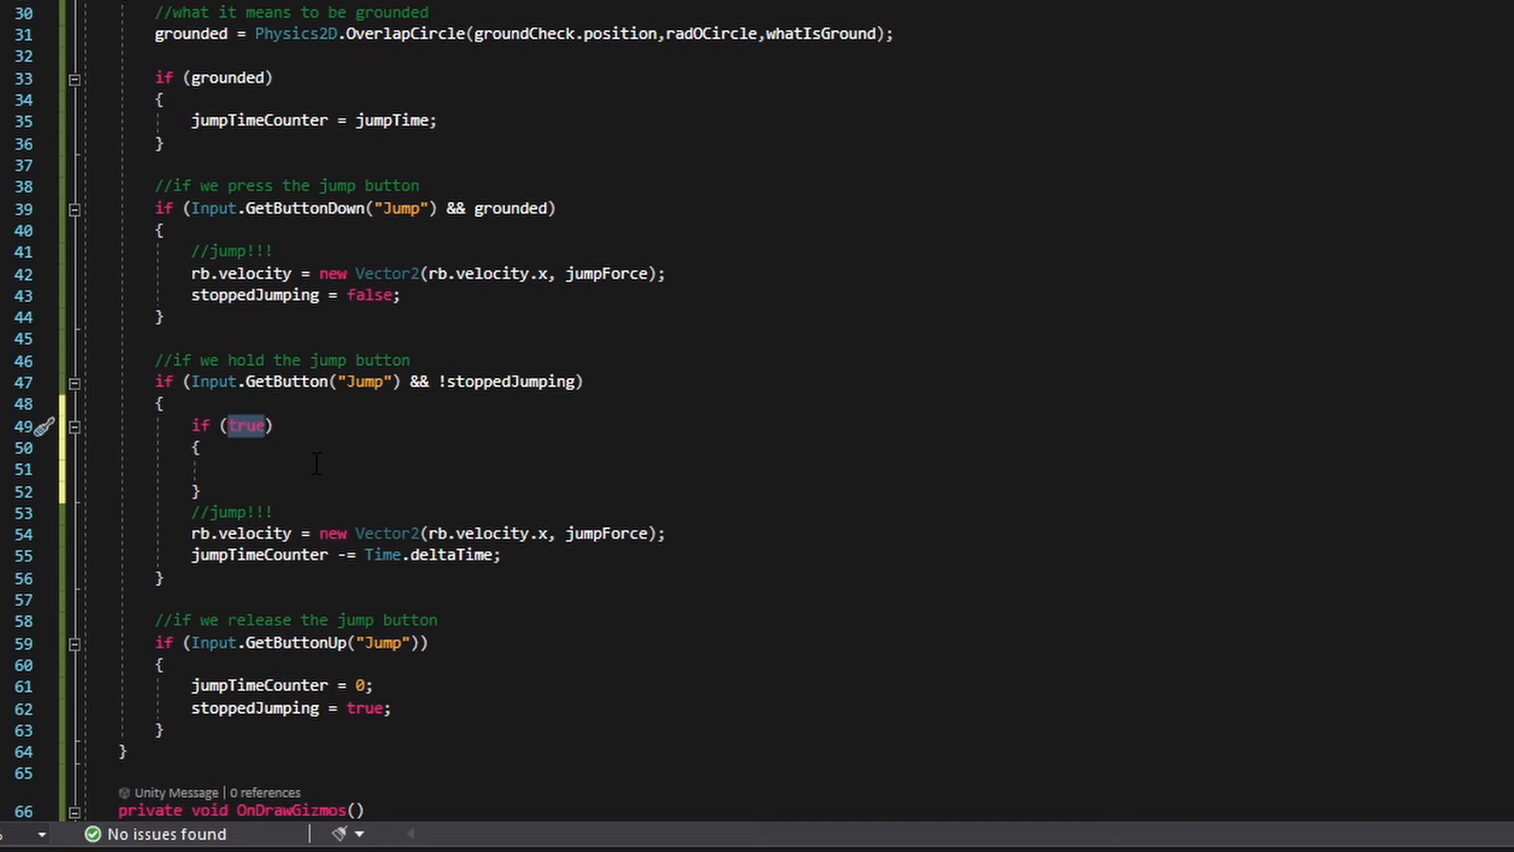
pyautogui.moveTo(248, 425)
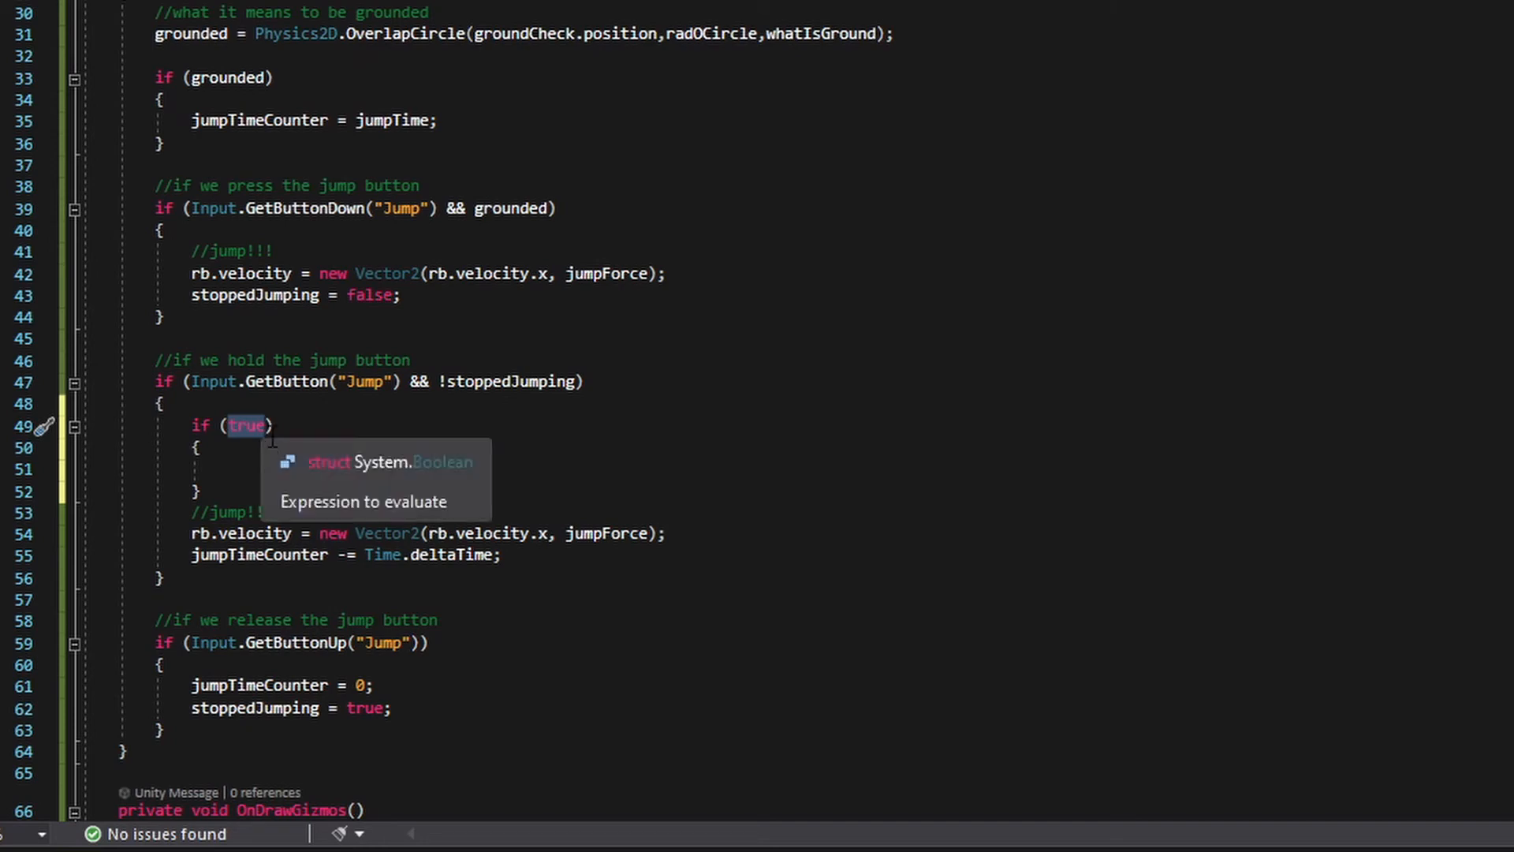
pyautogui.write('j')
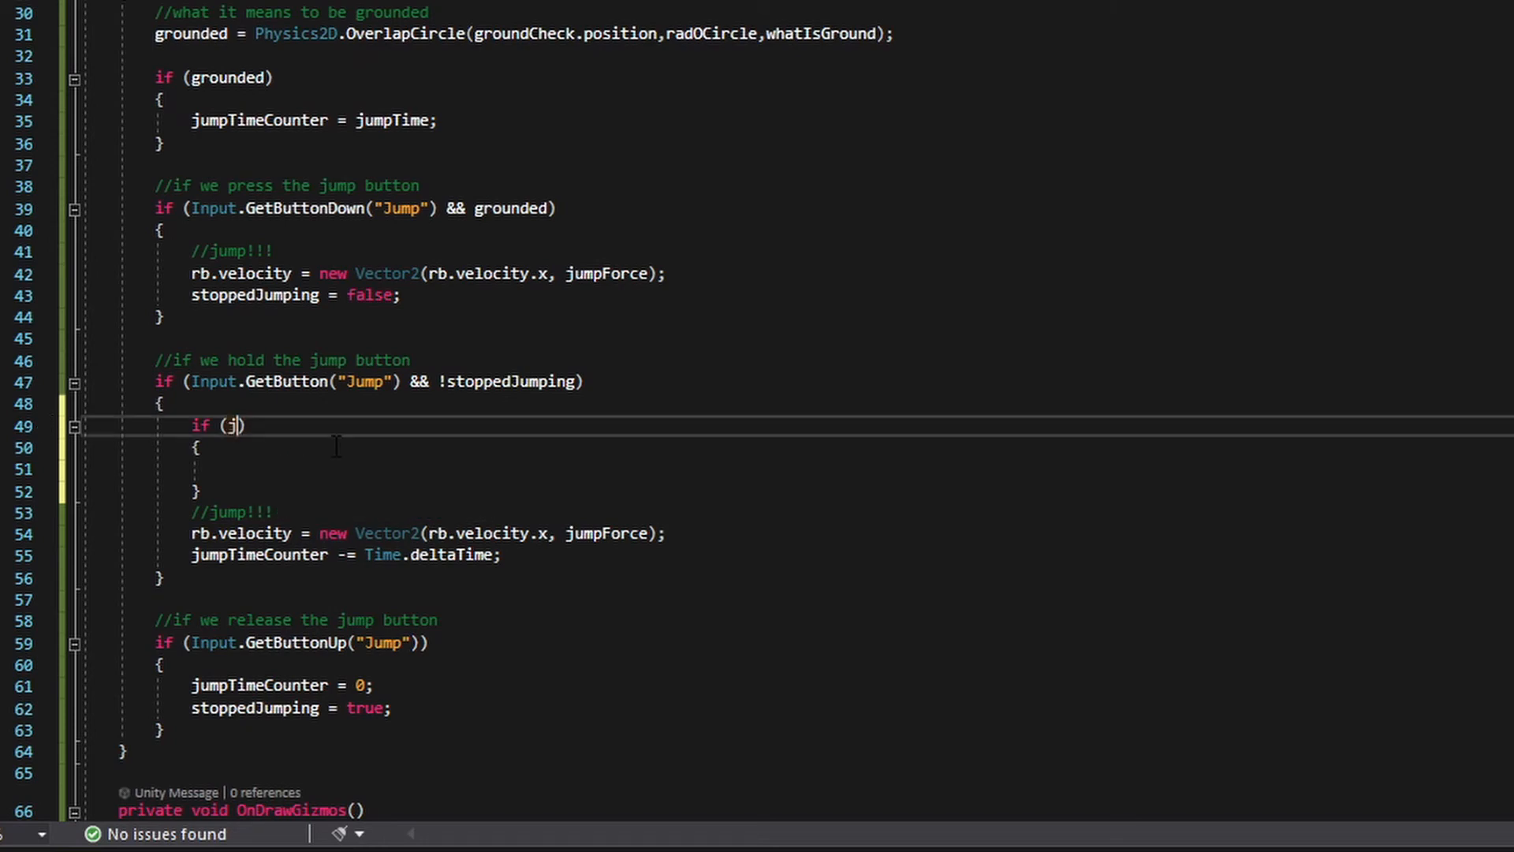
pyautogui.write('umpTimeCounter')
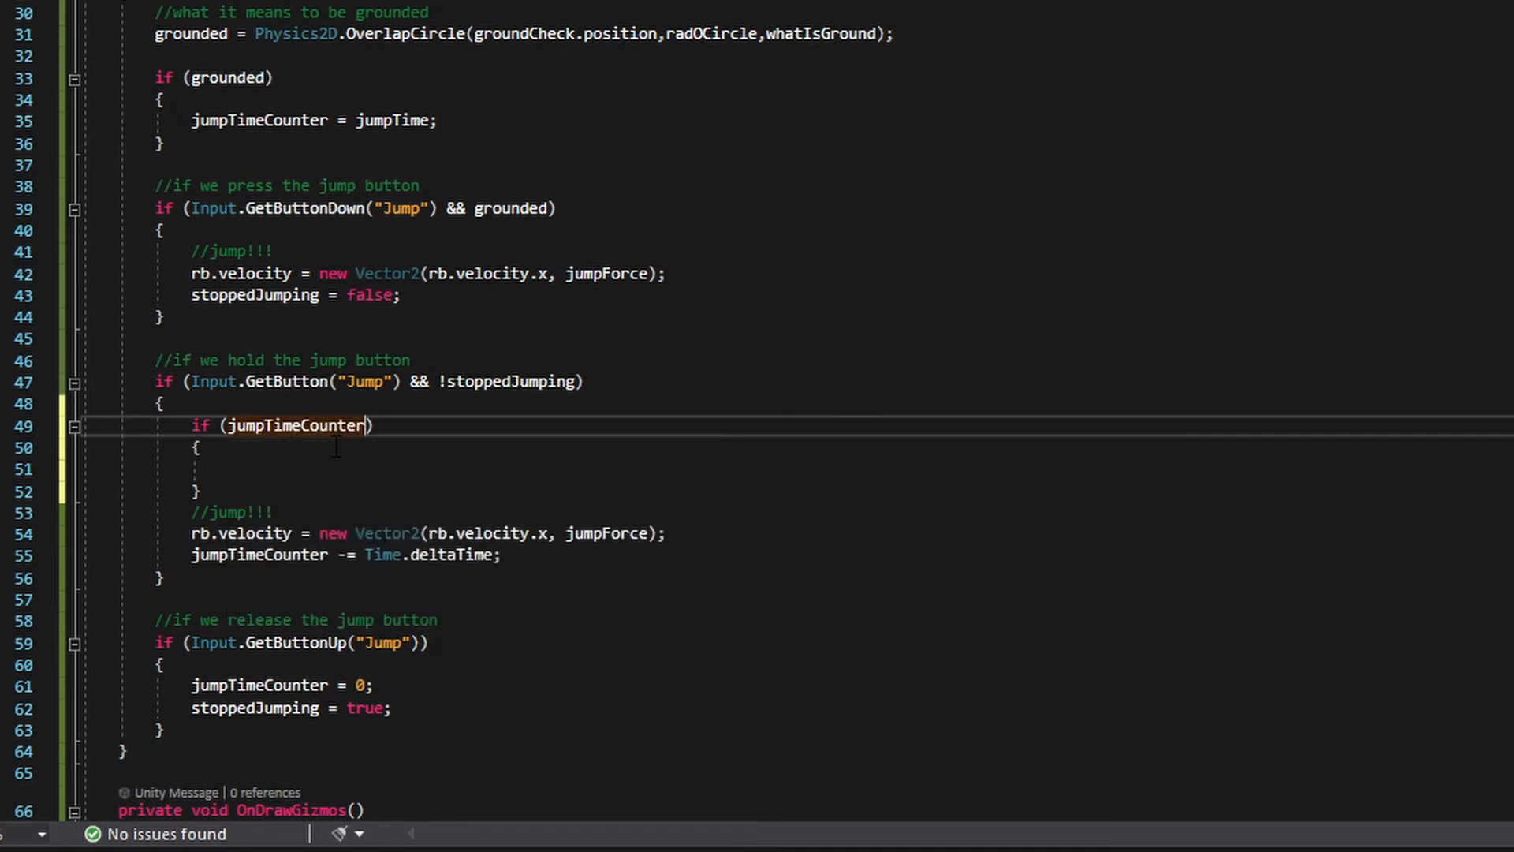
pyautogui.write('>')
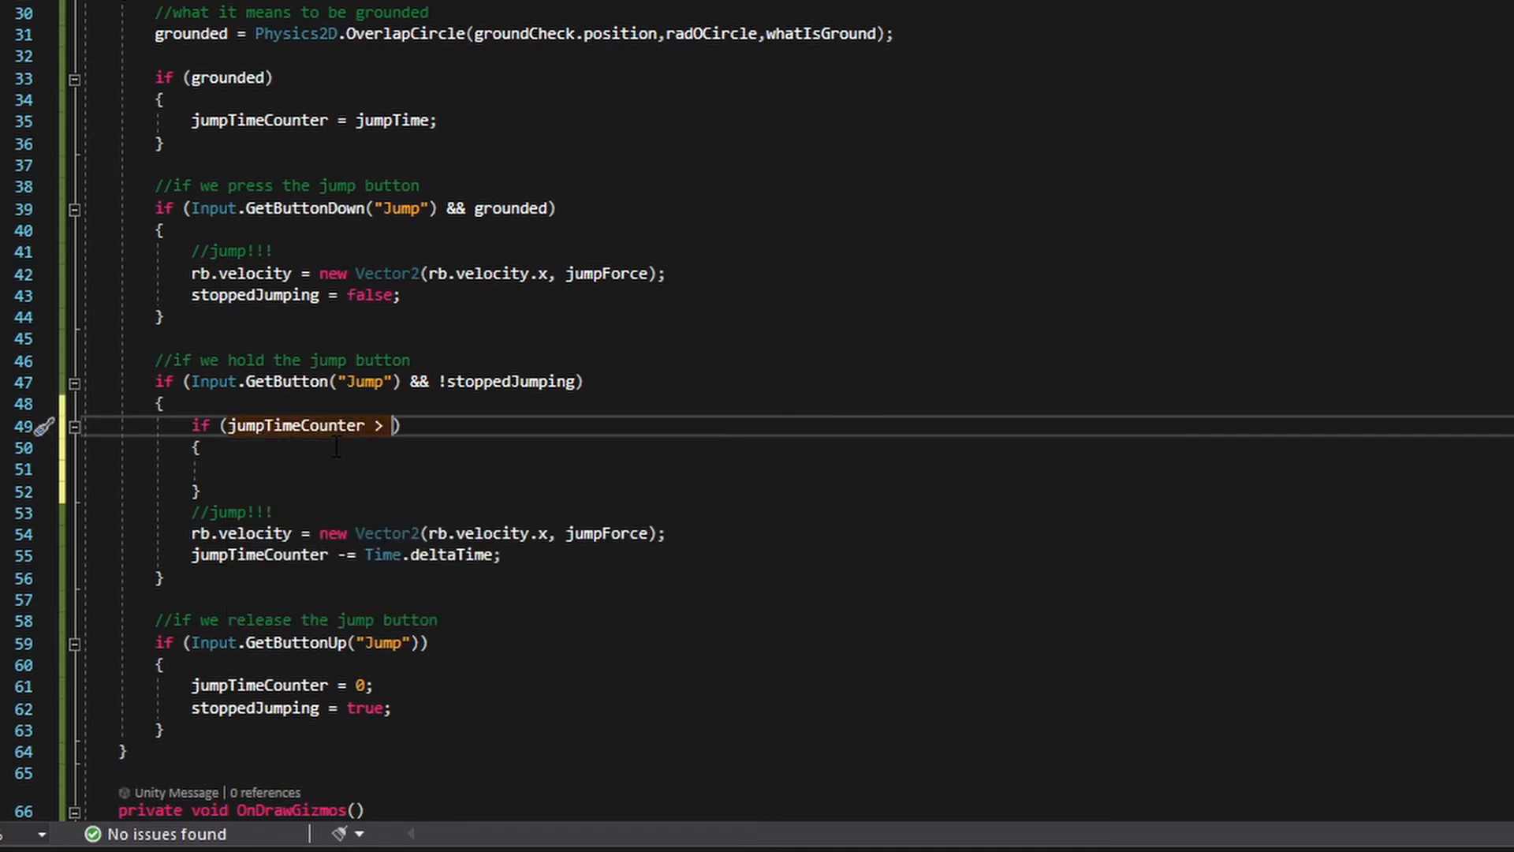
pyautogui.write('0')
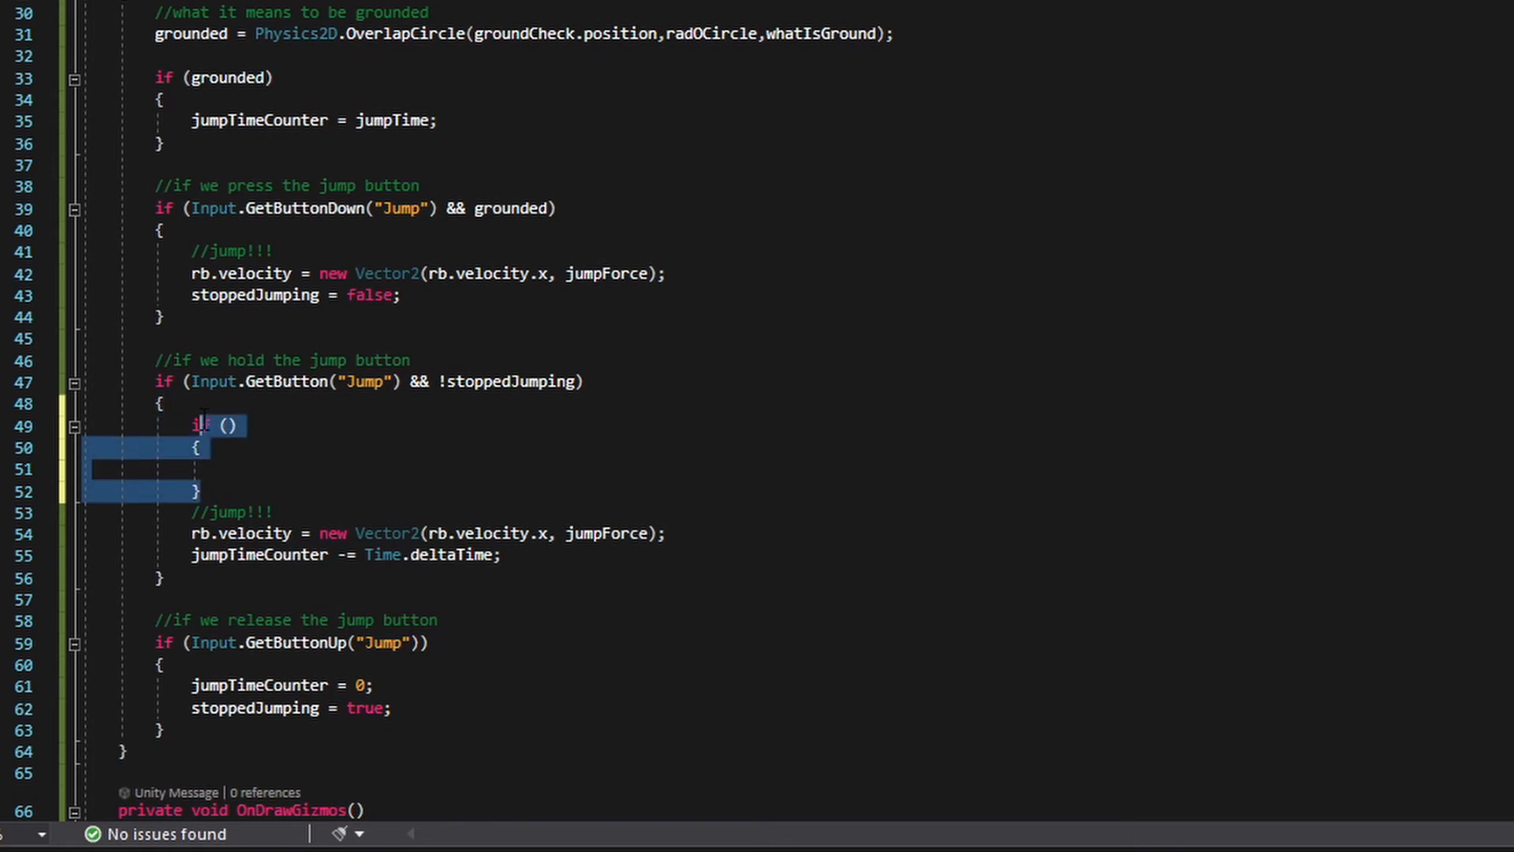
# Step: Delete the nested if and append && jumpTimeCounter > 0 to the GetButton("Jump") condition
pyautogui.press('Delete')
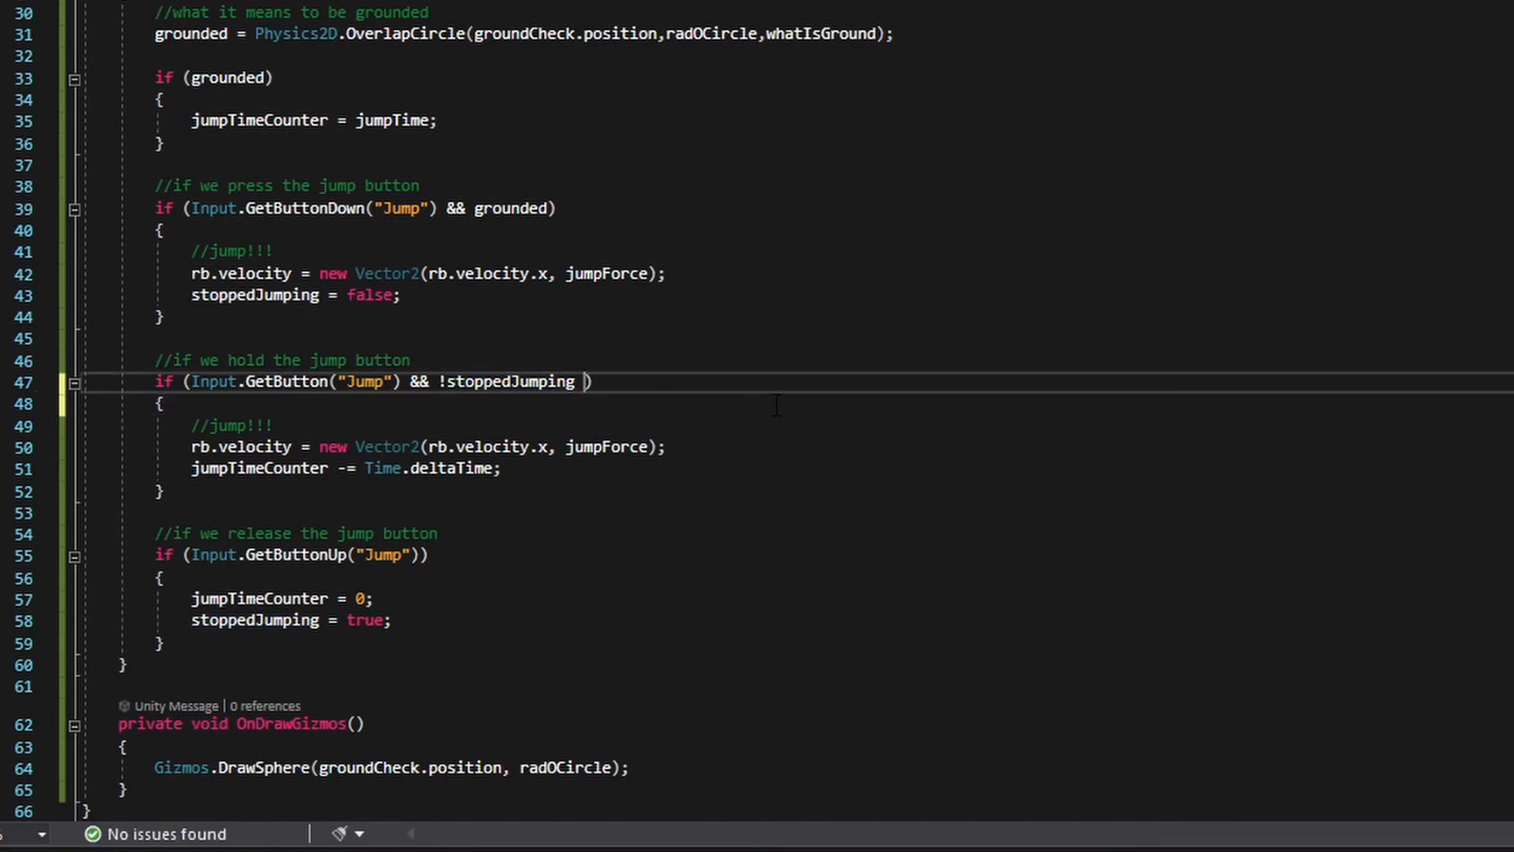
pyautogui.write('&& jumpTimeCounter > 0')
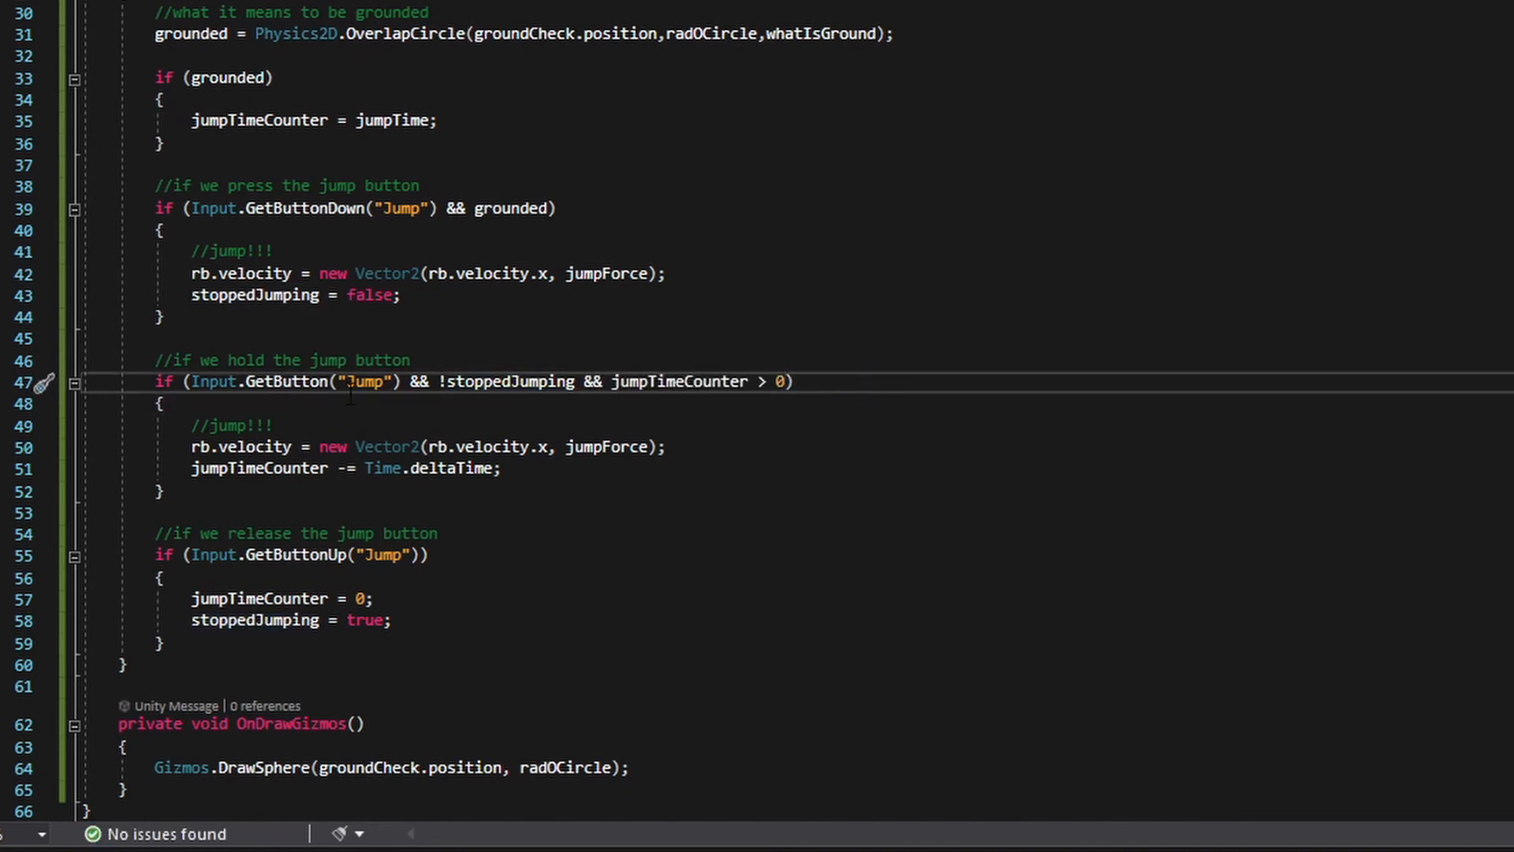
pyautogui.moveTo(511, 382)
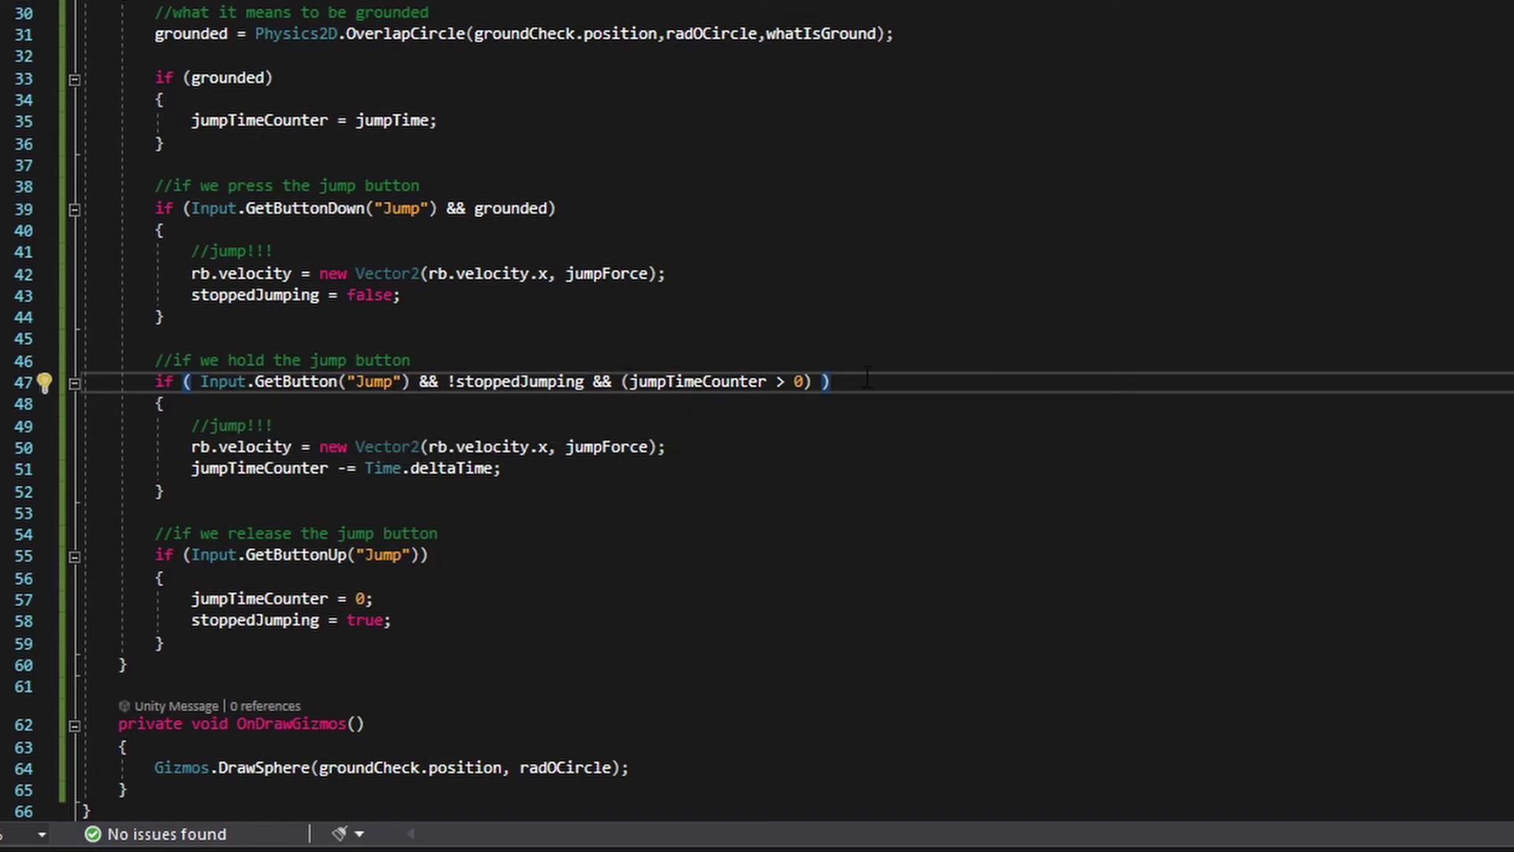
pyautogui.moveTo(1013, 437)
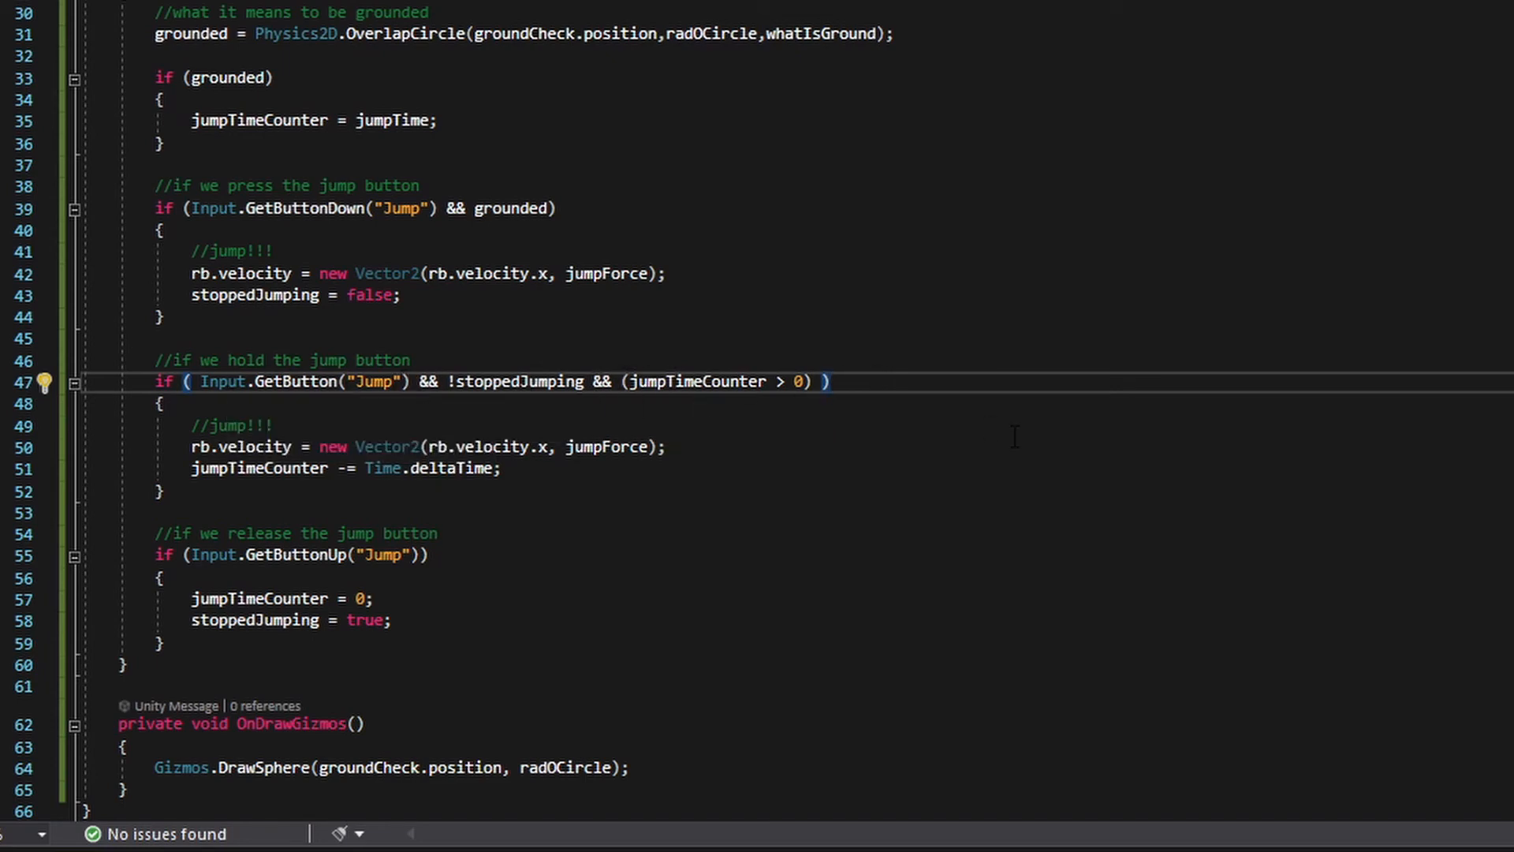
pyautogui.moveTo(747, 396)
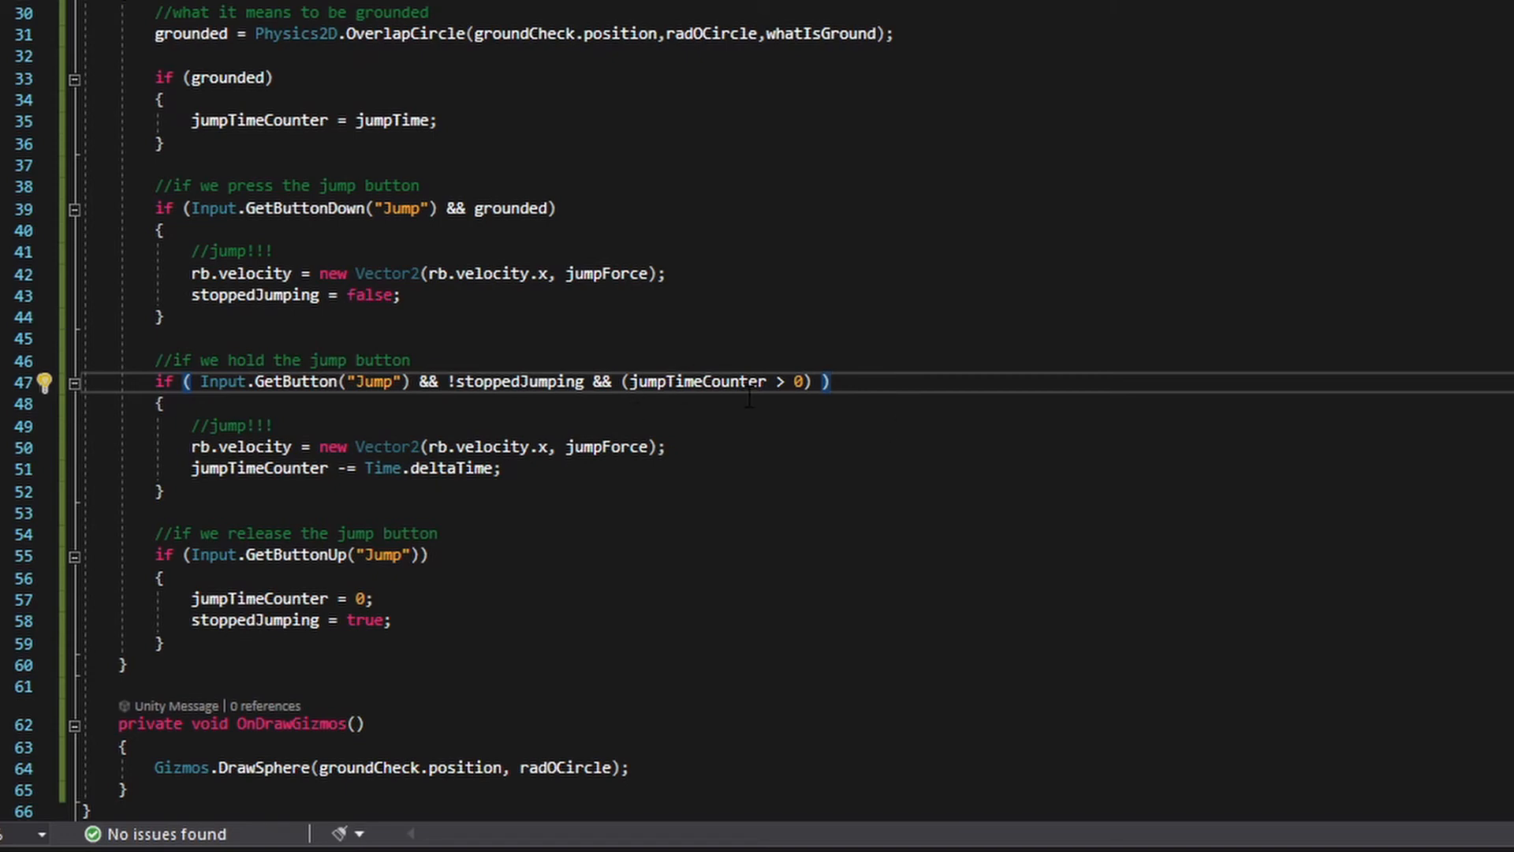
pyautogui.moveTo(743, 337)
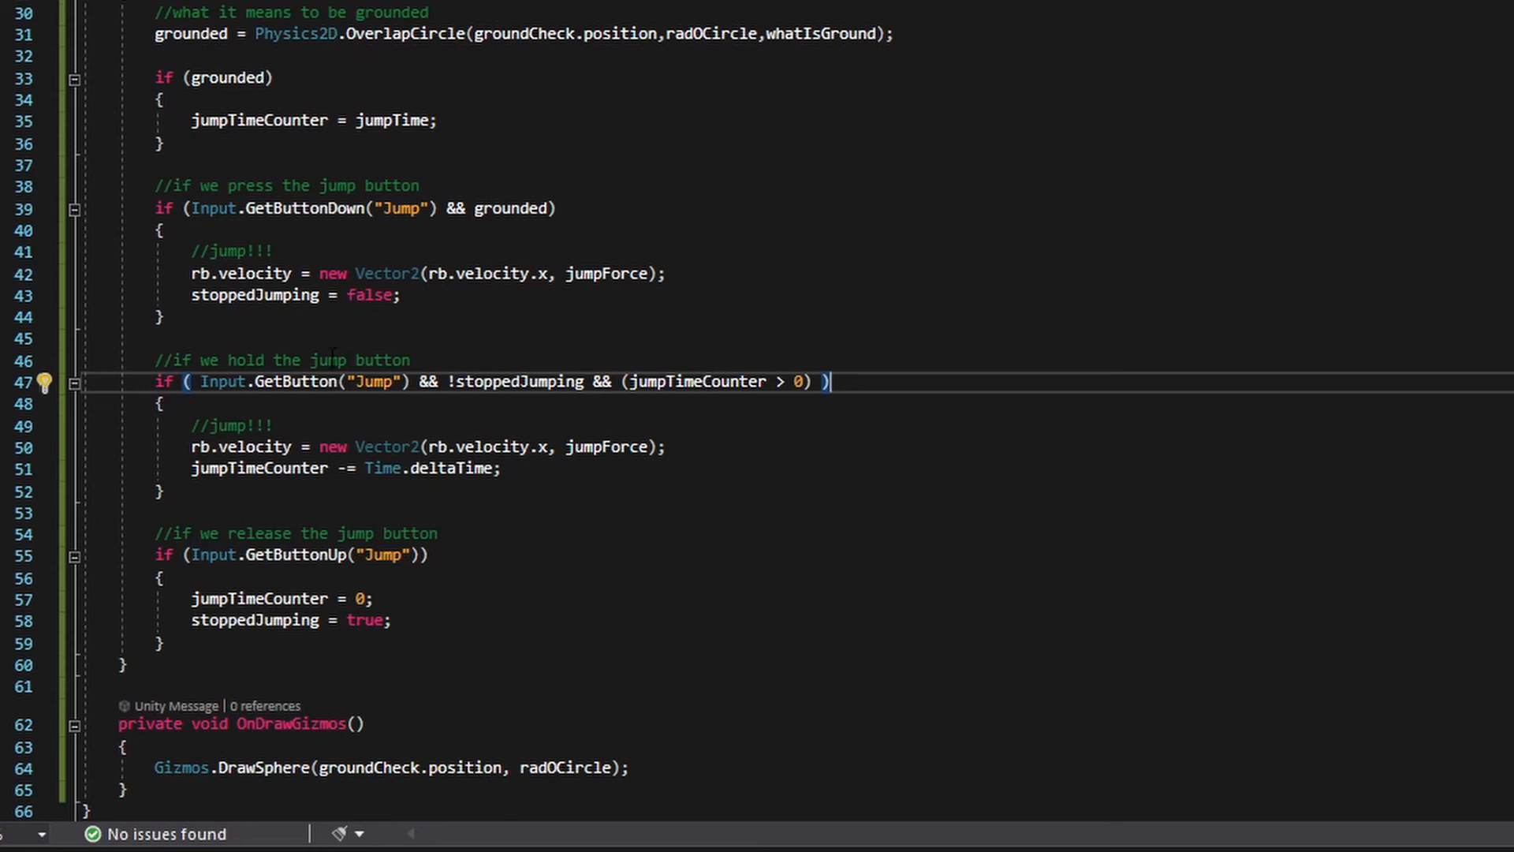
pyautogui.moveTo(505, 406)
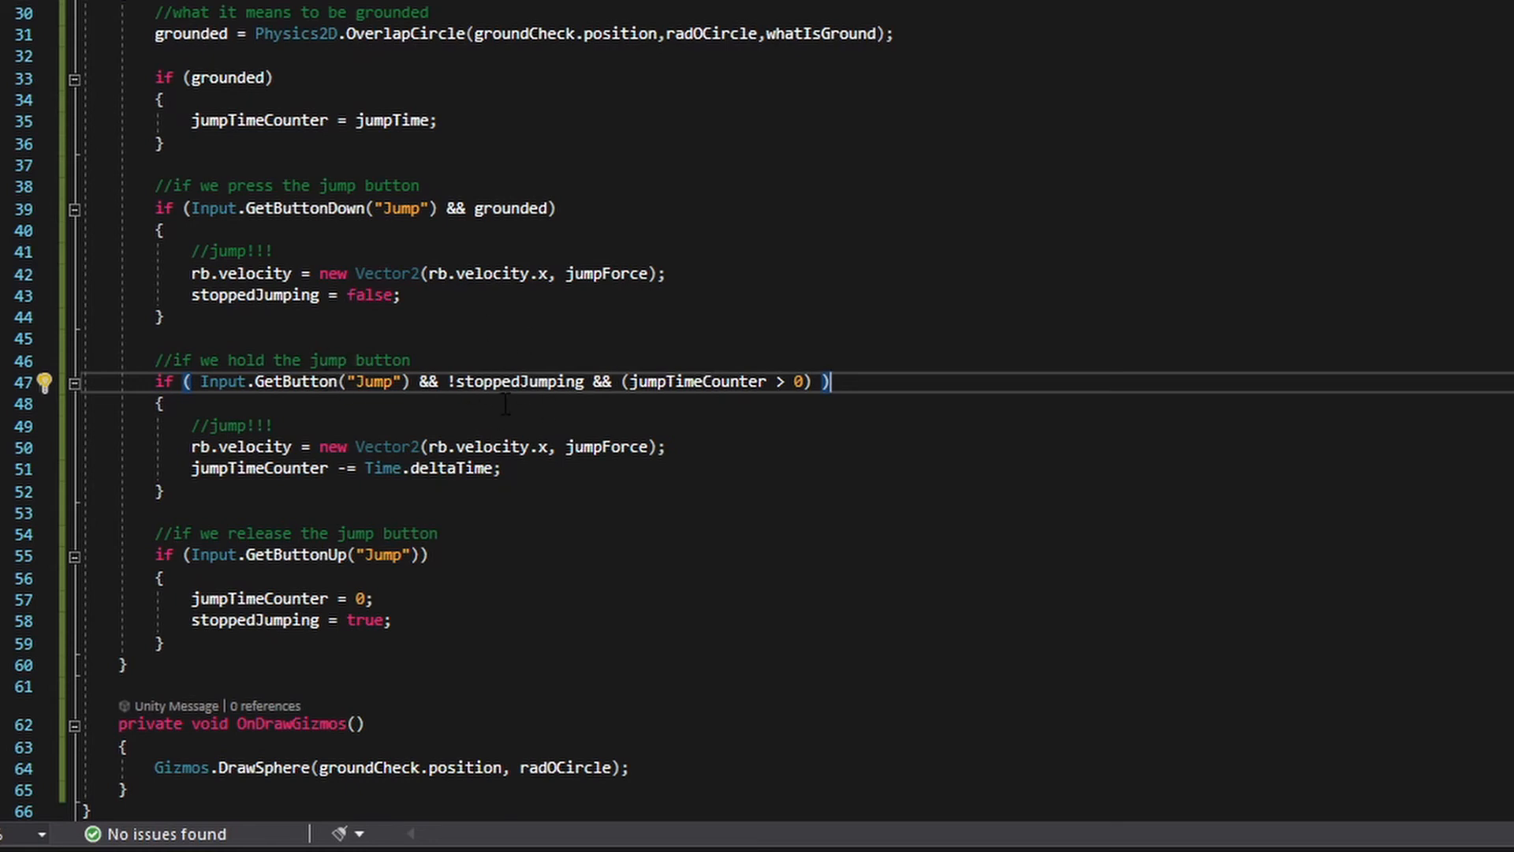
pyautogui.moveTo(705, 380)
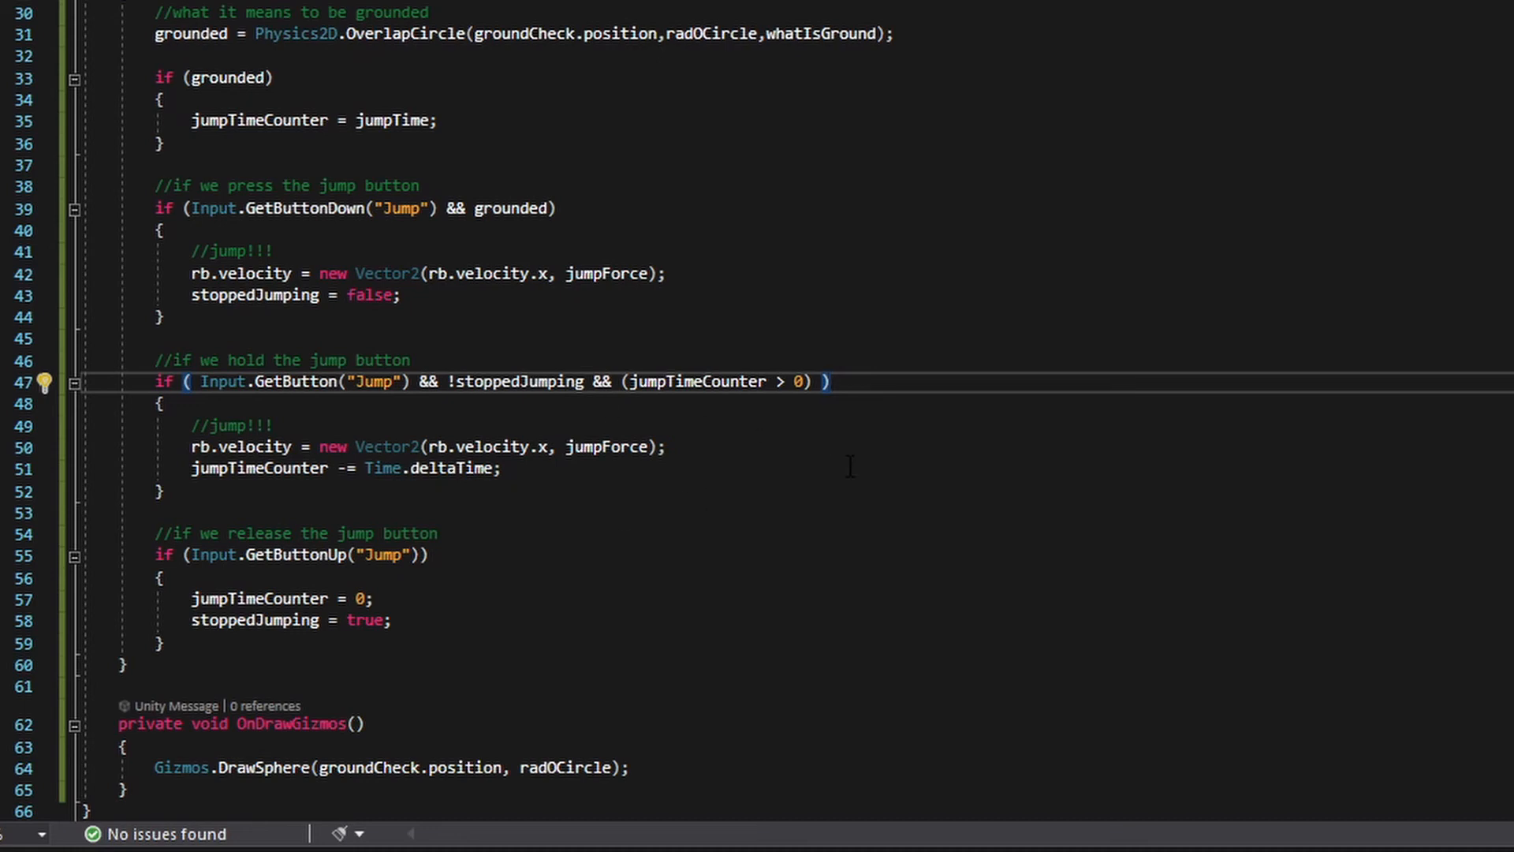
# Step: Run the game to test the updated jump code, then stop it
pyautogui.click(715, 46)
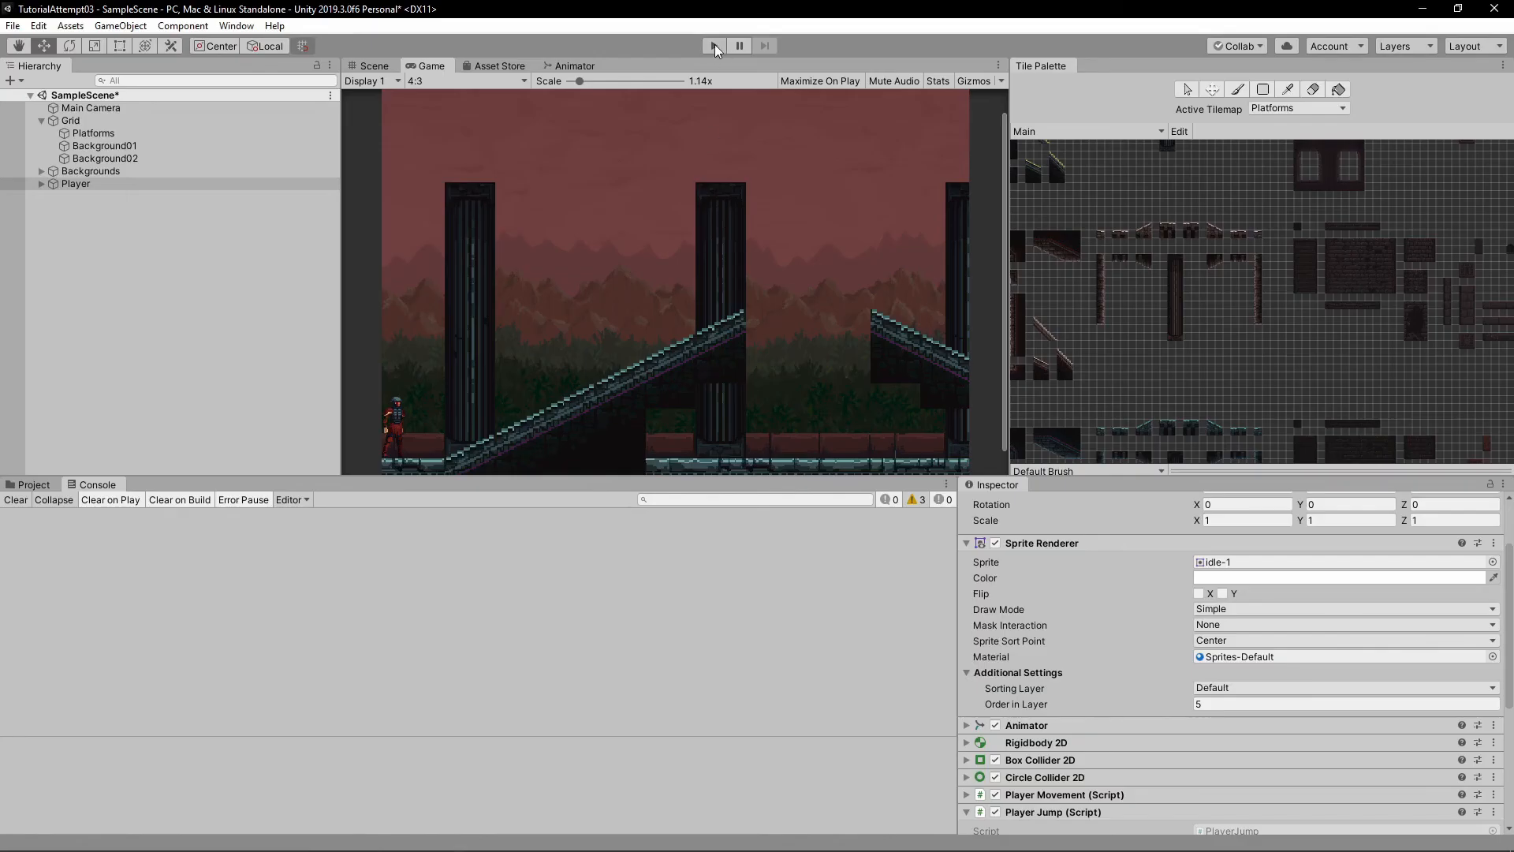
pyautogui.click(713, 45)
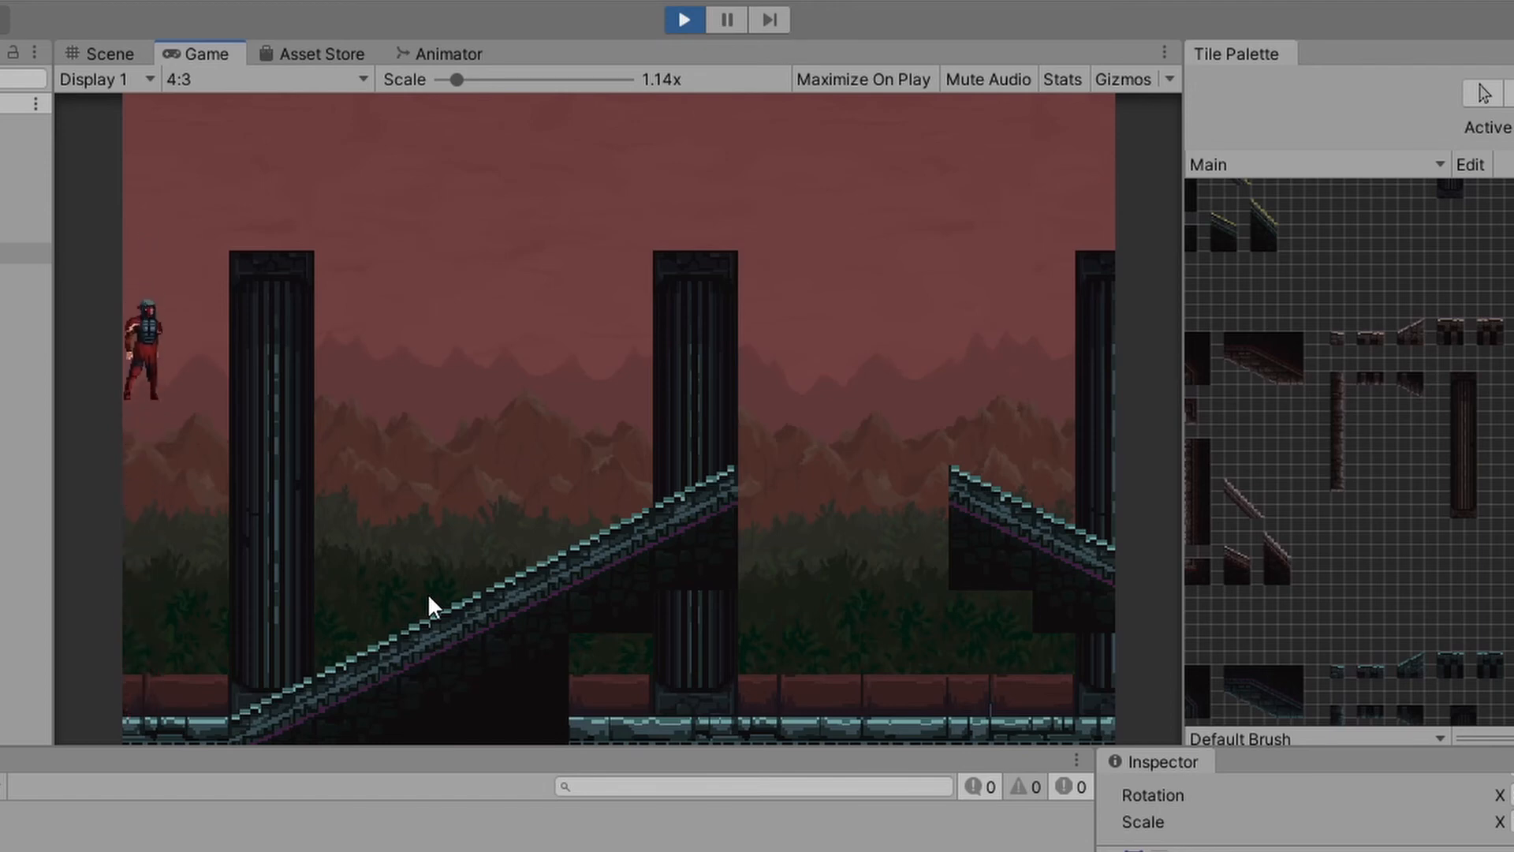
pyautogui.click(684, 19)
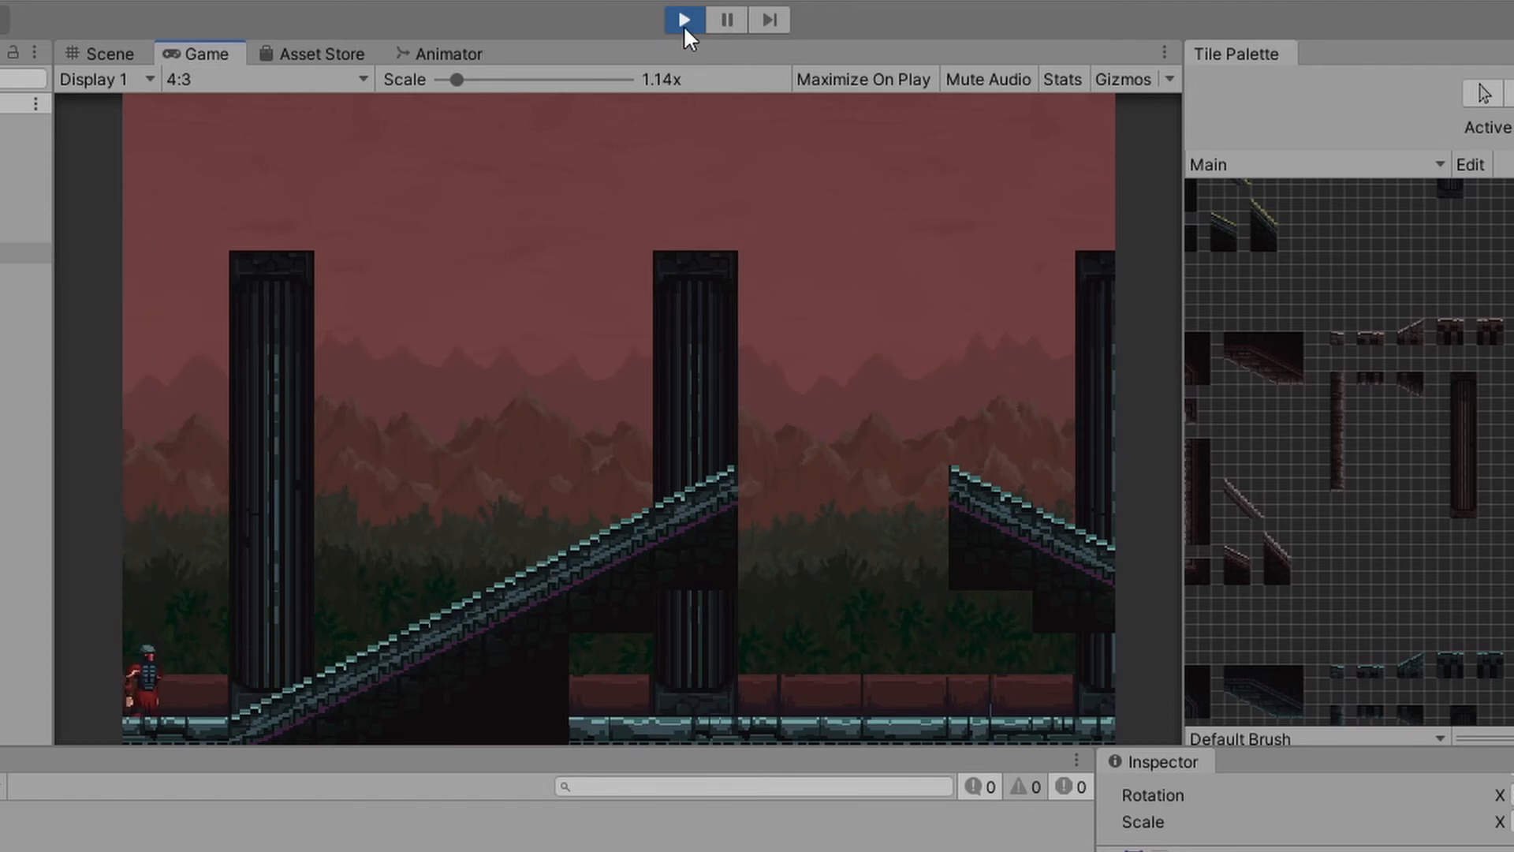
# Step: Set Jump Time to 0.1 and run the game again, adjusting Jump Time during the test
pyautogui.click(683, 19)
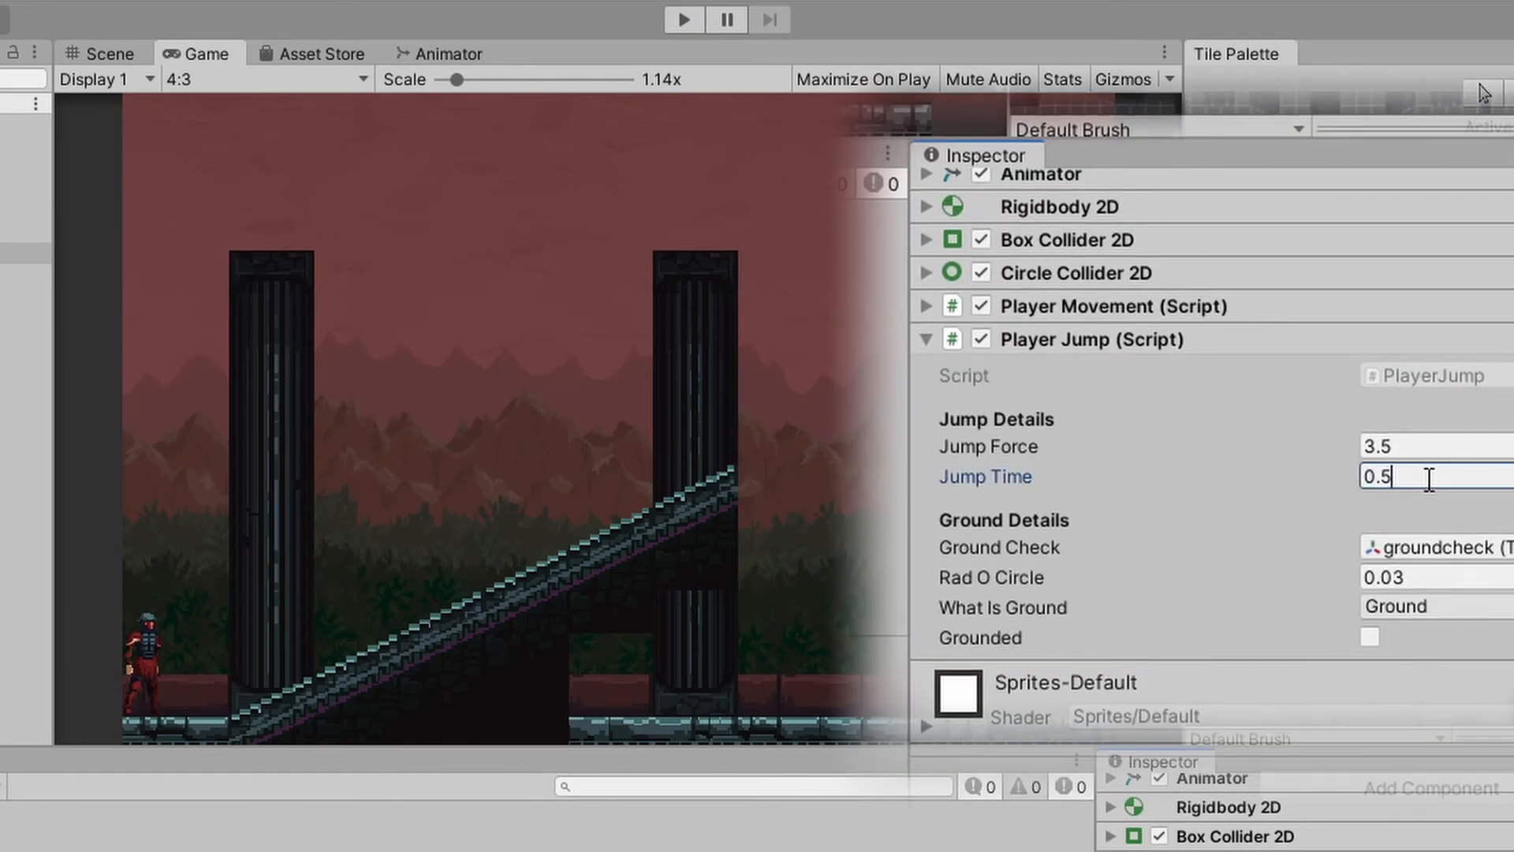
pyautogui.write('0.1')
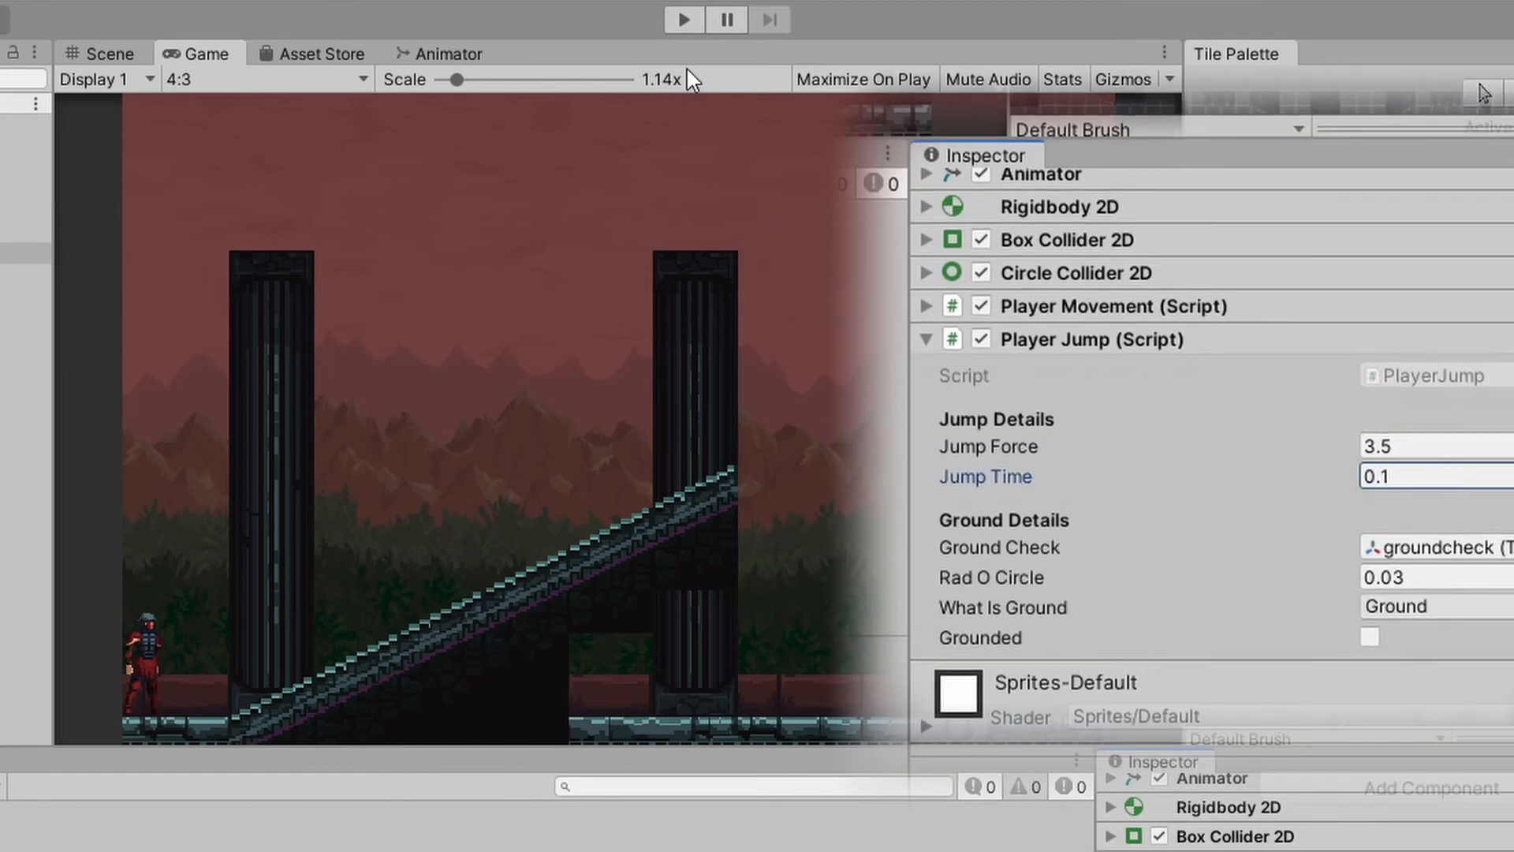
pyautogui.click(683, 19)
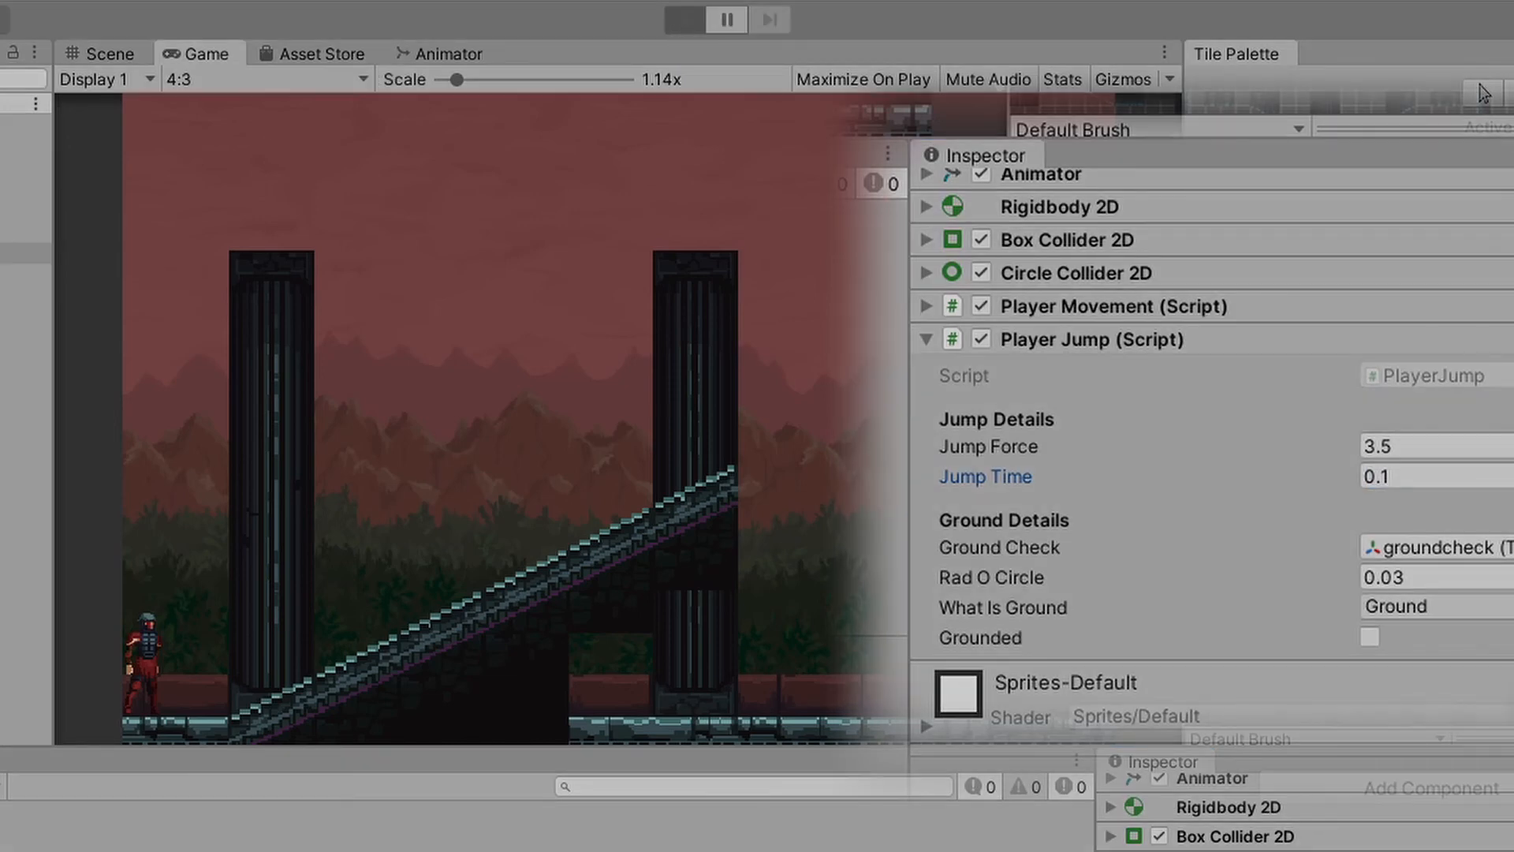
pyautogui.click(685, 19)
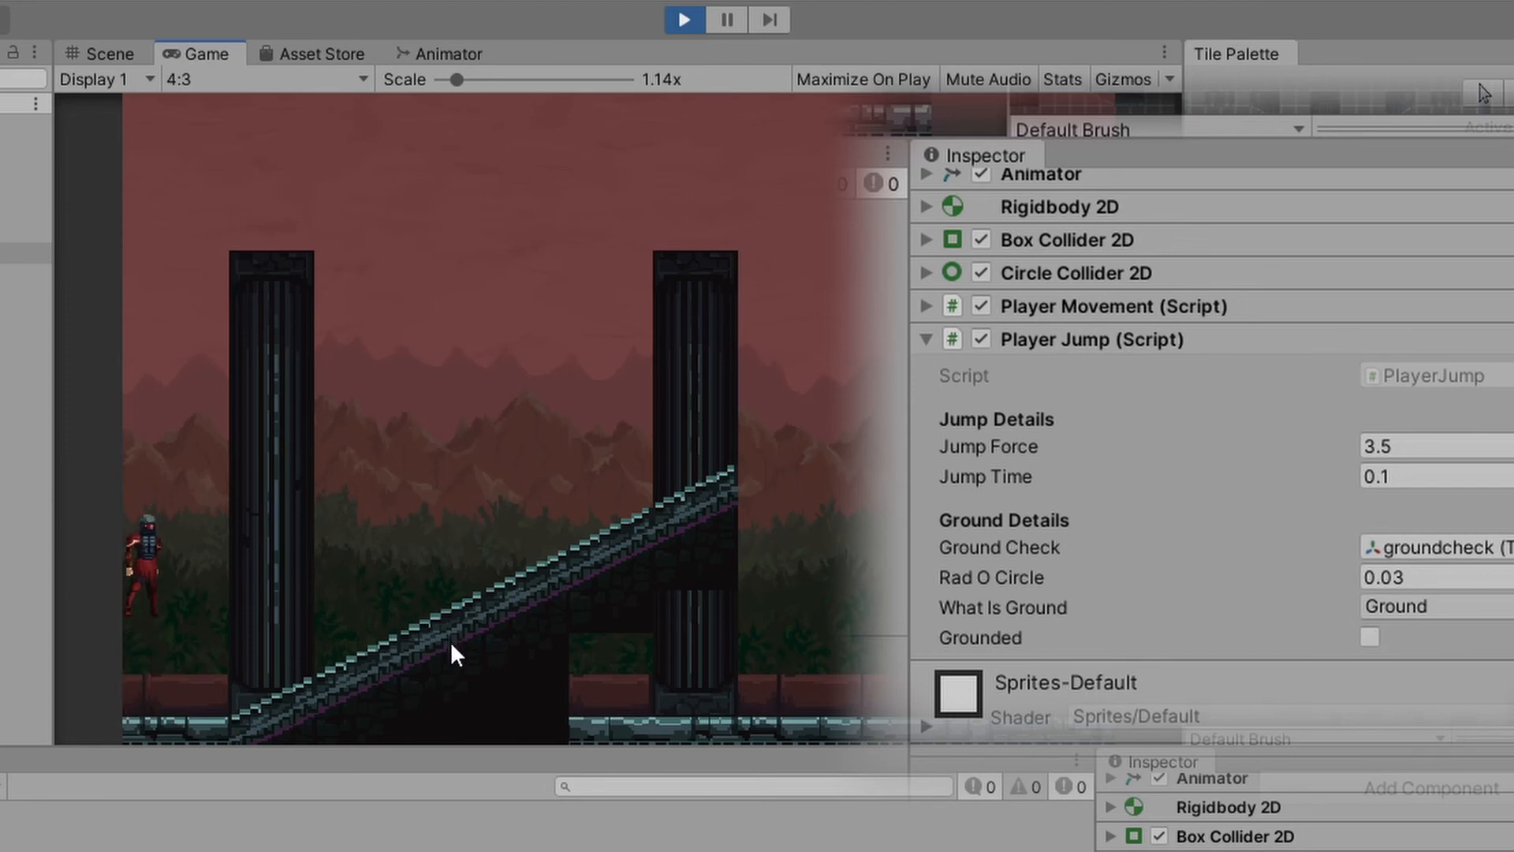
pyautogui.click(1429, 476)
pyautogui.write('0.2')
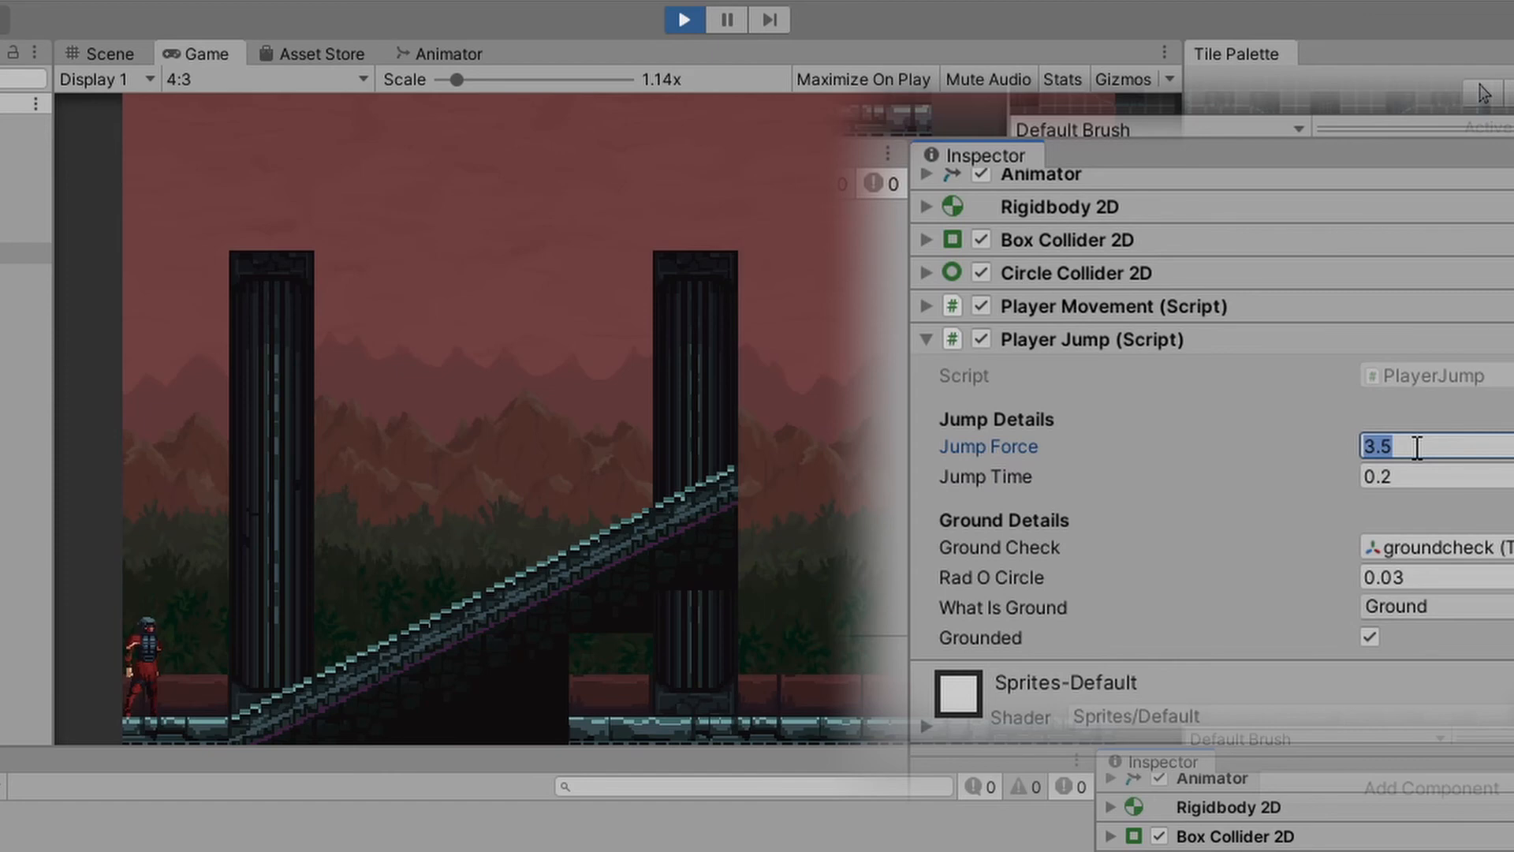
# Step: Stop Play, set Jump Time 0.25 and Jump Force 2, and test-play the jump
pyautogui.click(683, 19)
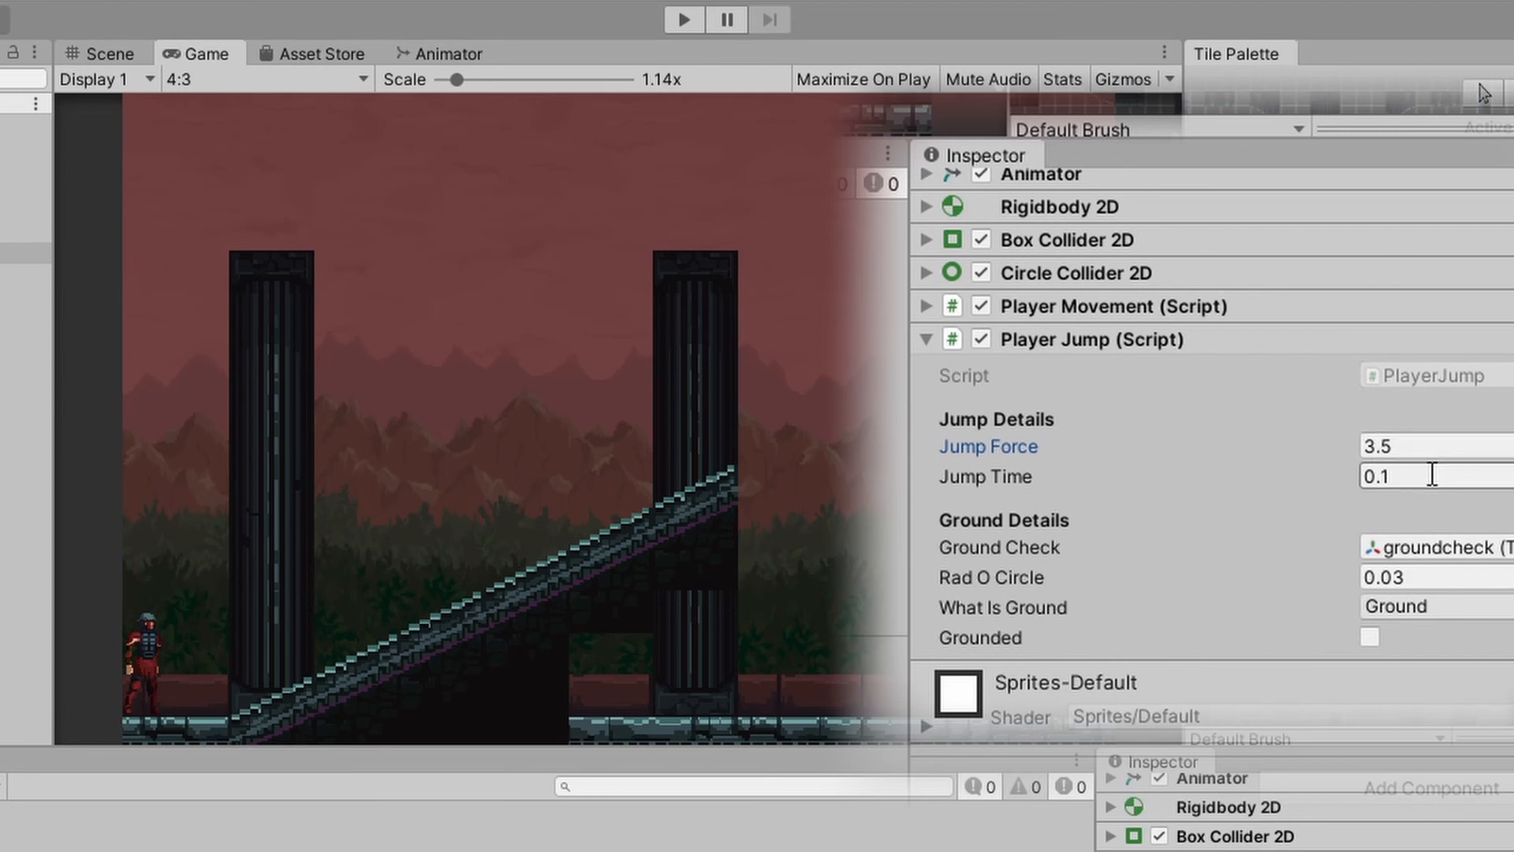
pyautogui.doubleClick(1375, 476)
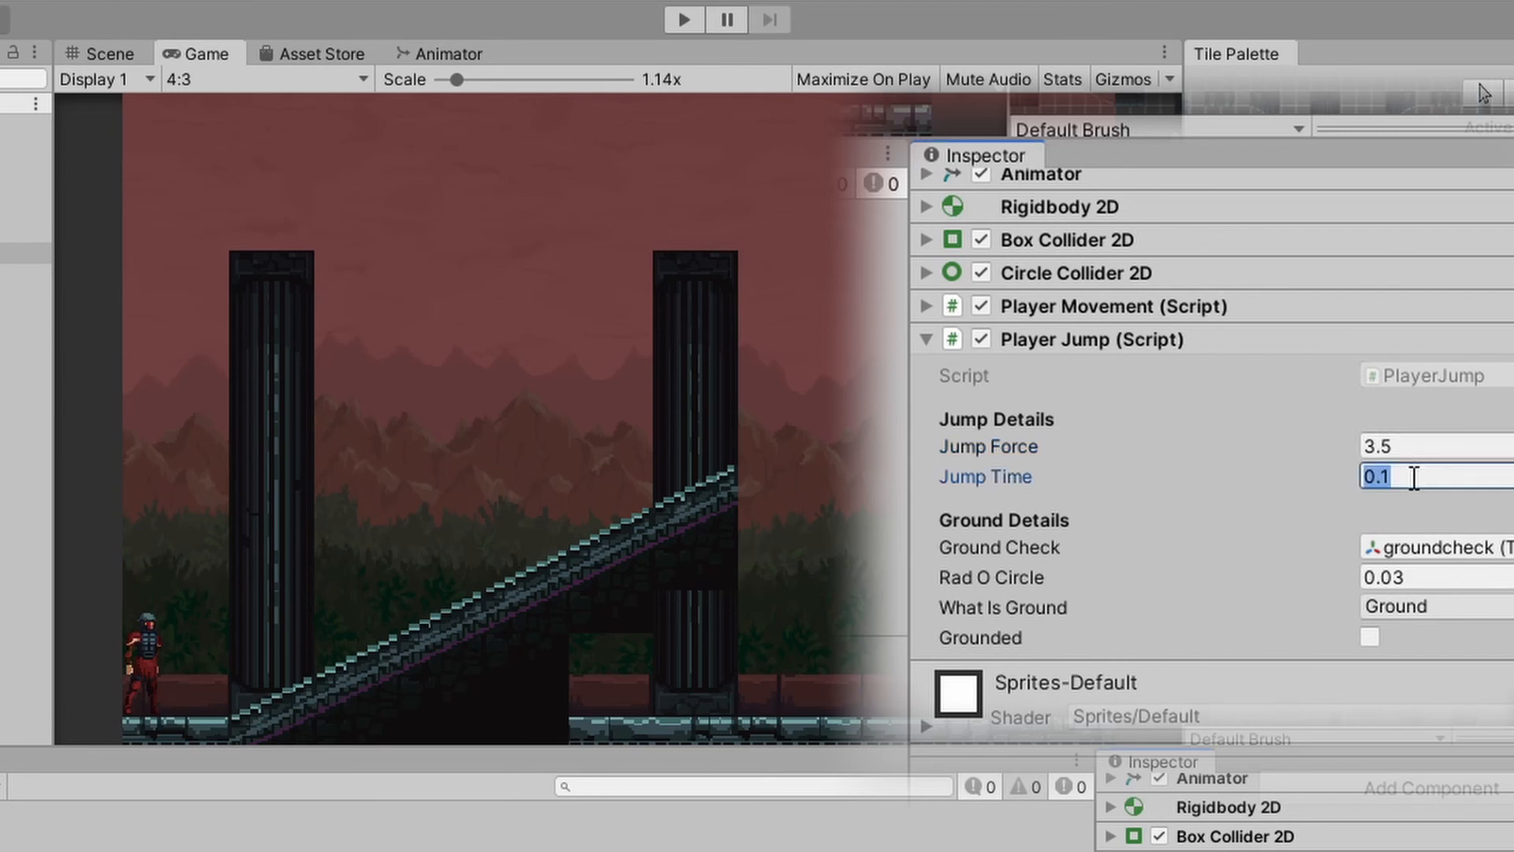
pyautogui.write('.25')
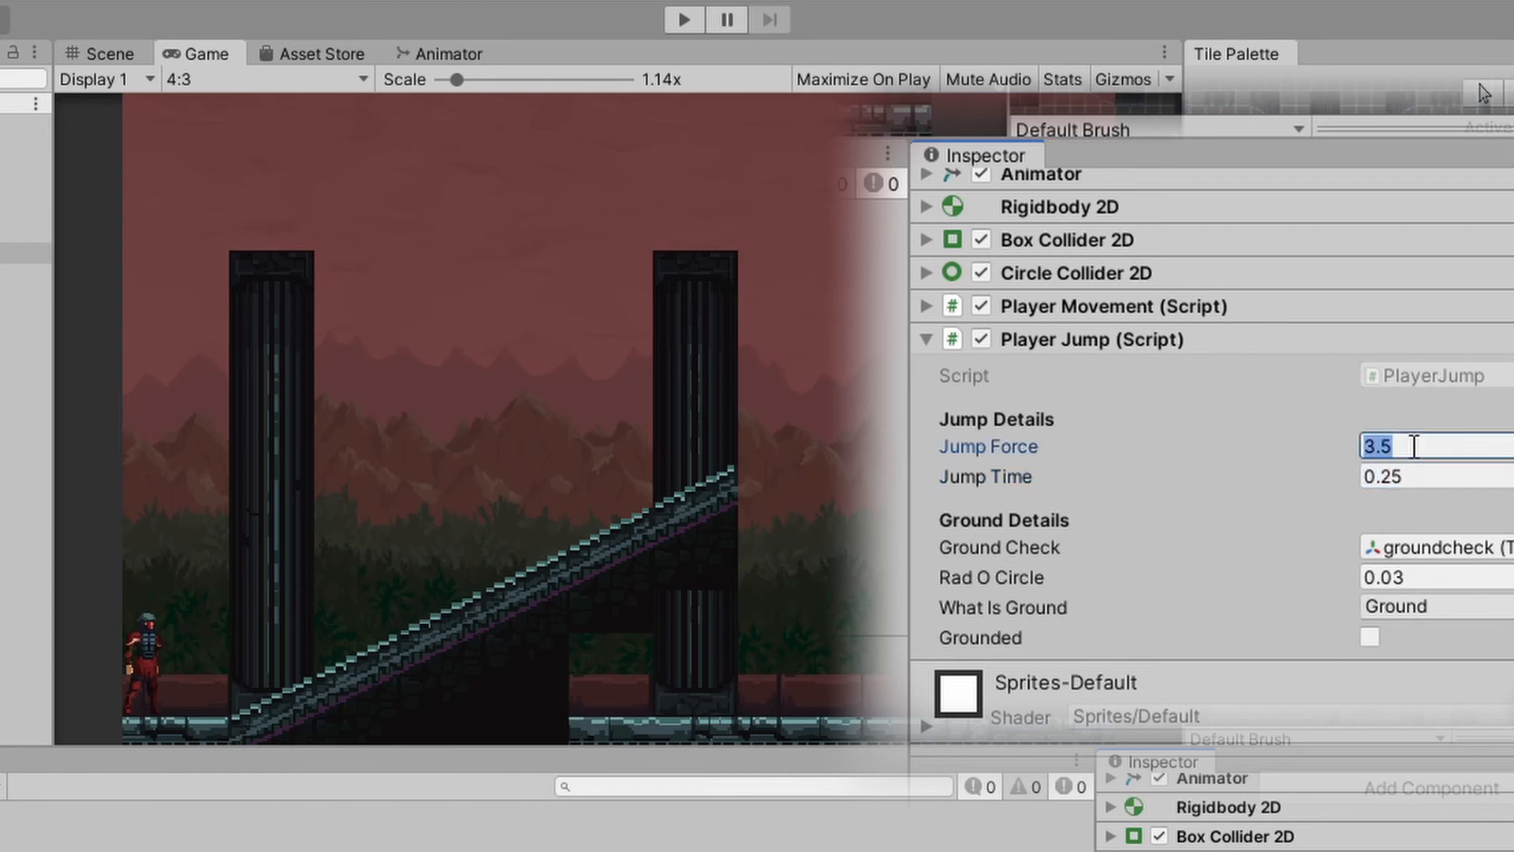
pyautogui.write('2')
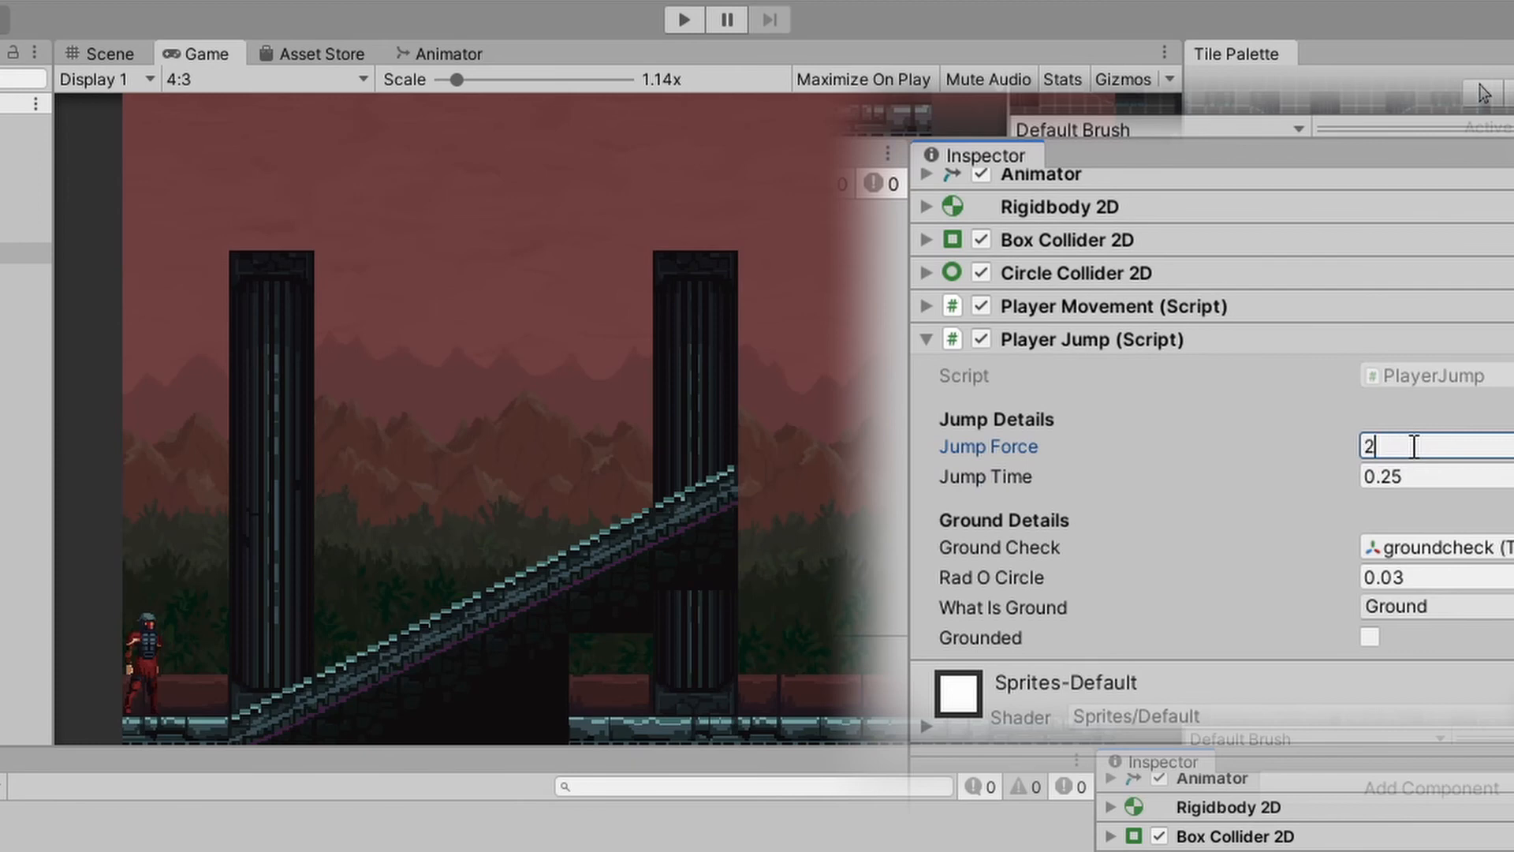
pyautogui.click(683, 19)
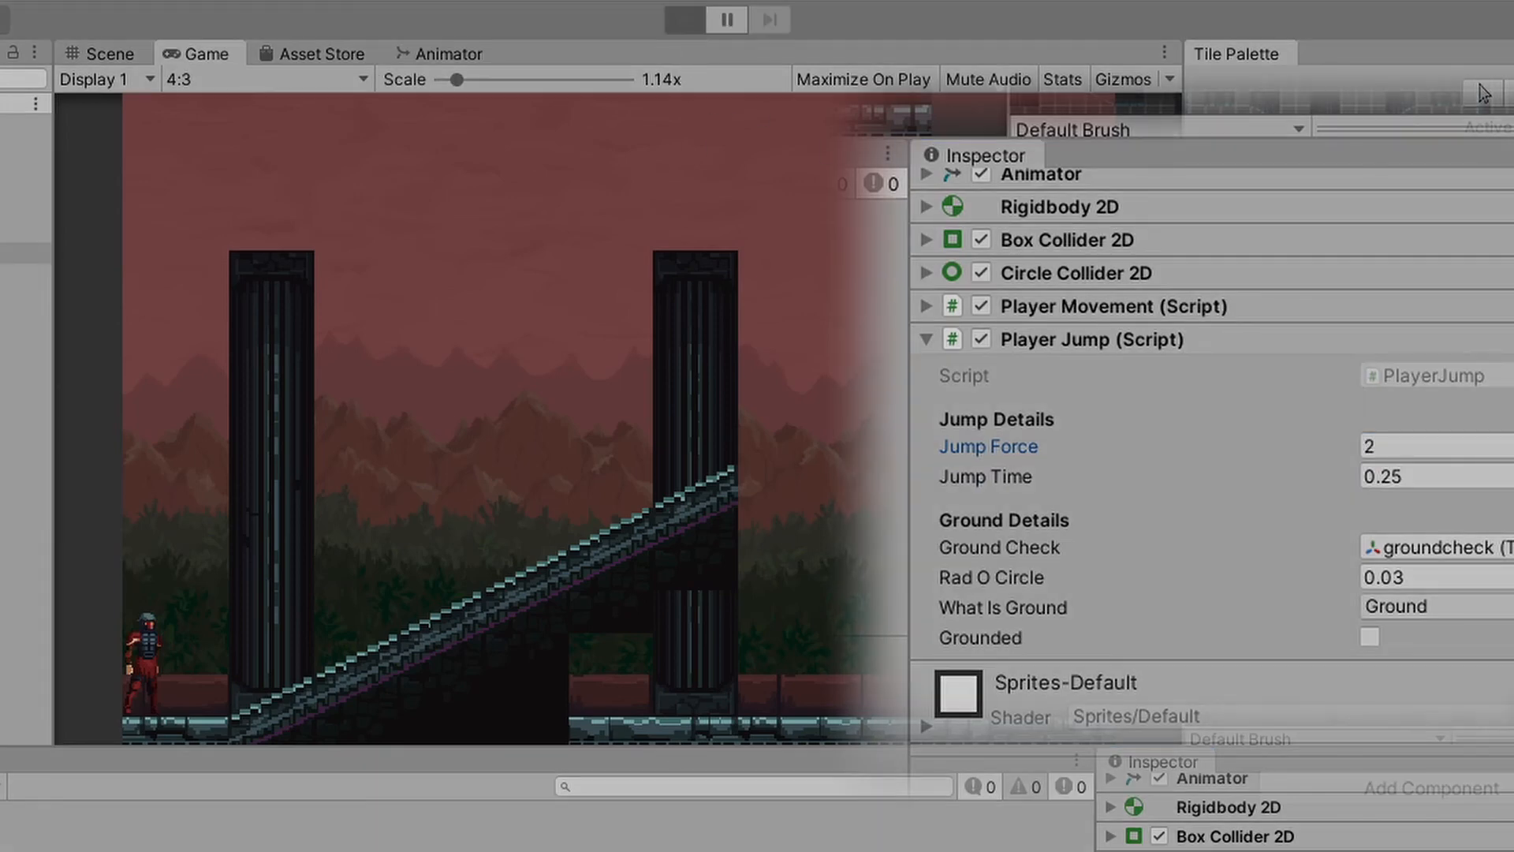
pyautogui.click(683, 19)
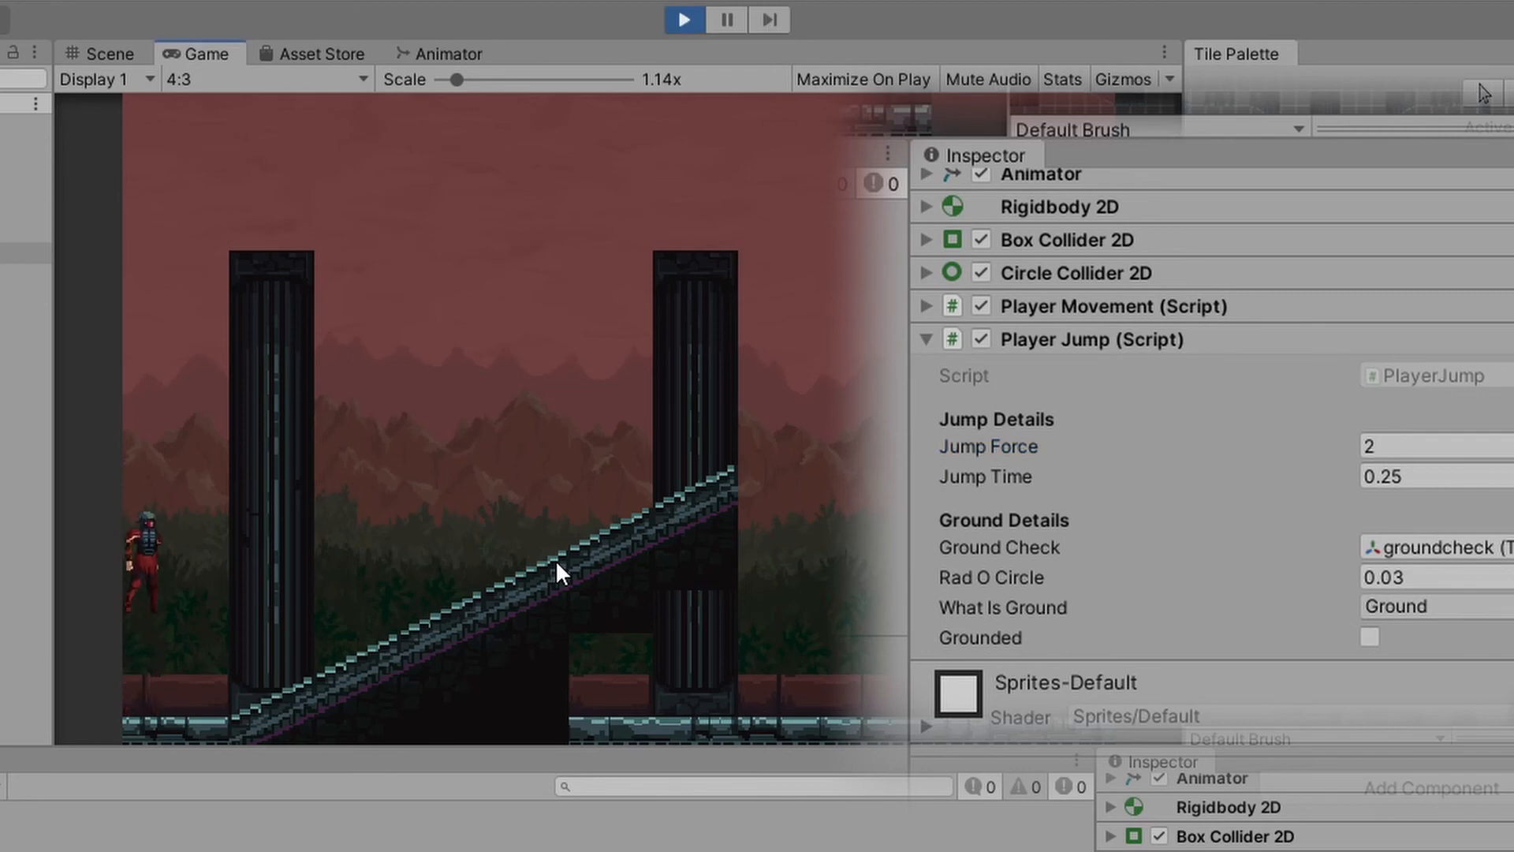
# Step: Stop, raise Jump Force to 2.5, test again and leave Play mode
pyautogui.click(683, 19)
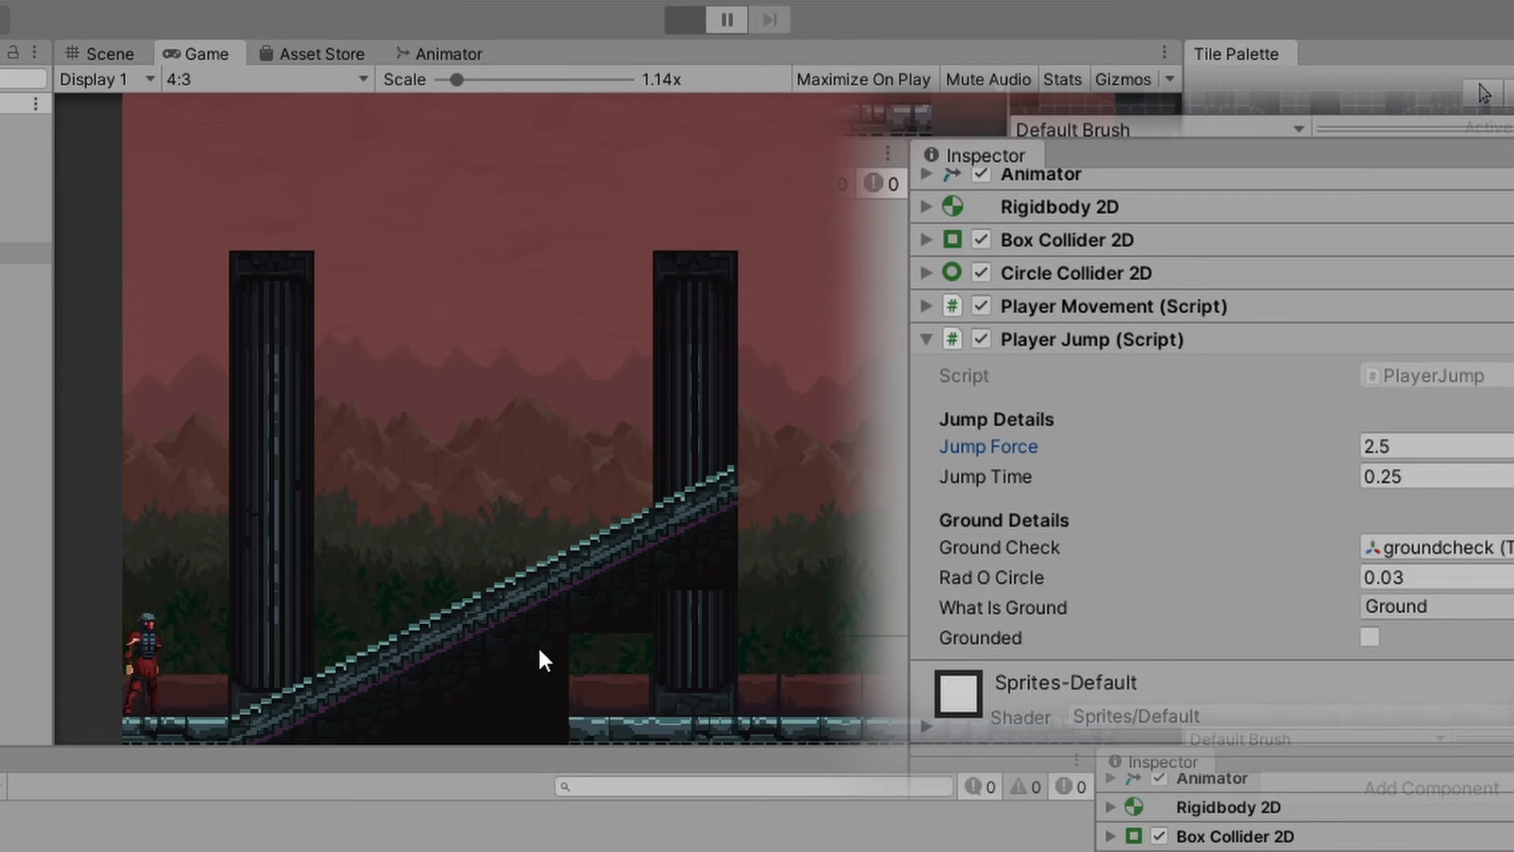
pyautogui.click(684, 19)
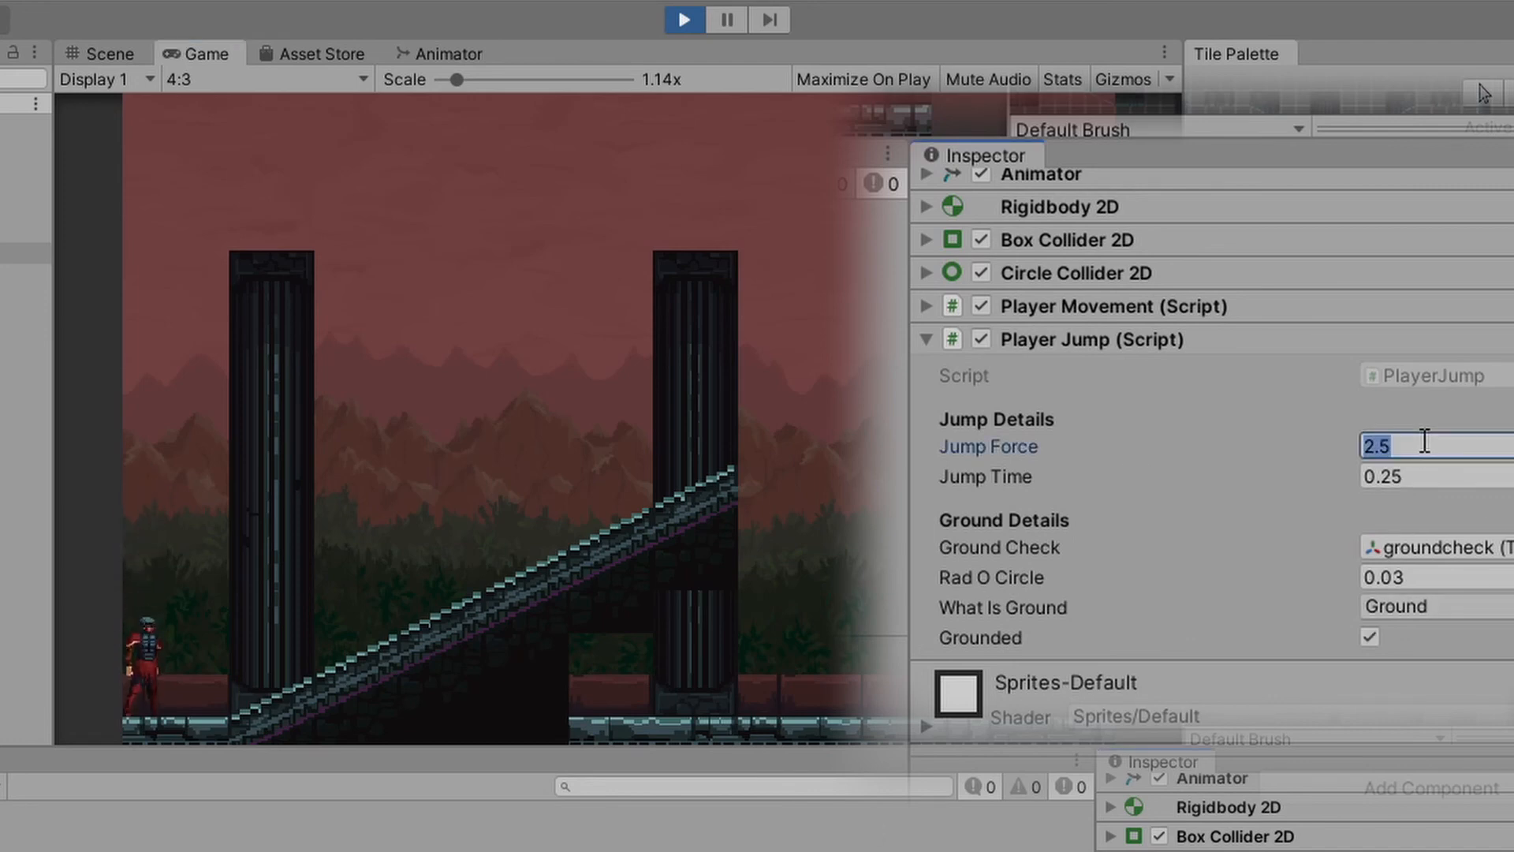
pyautogui.press('Backspace')
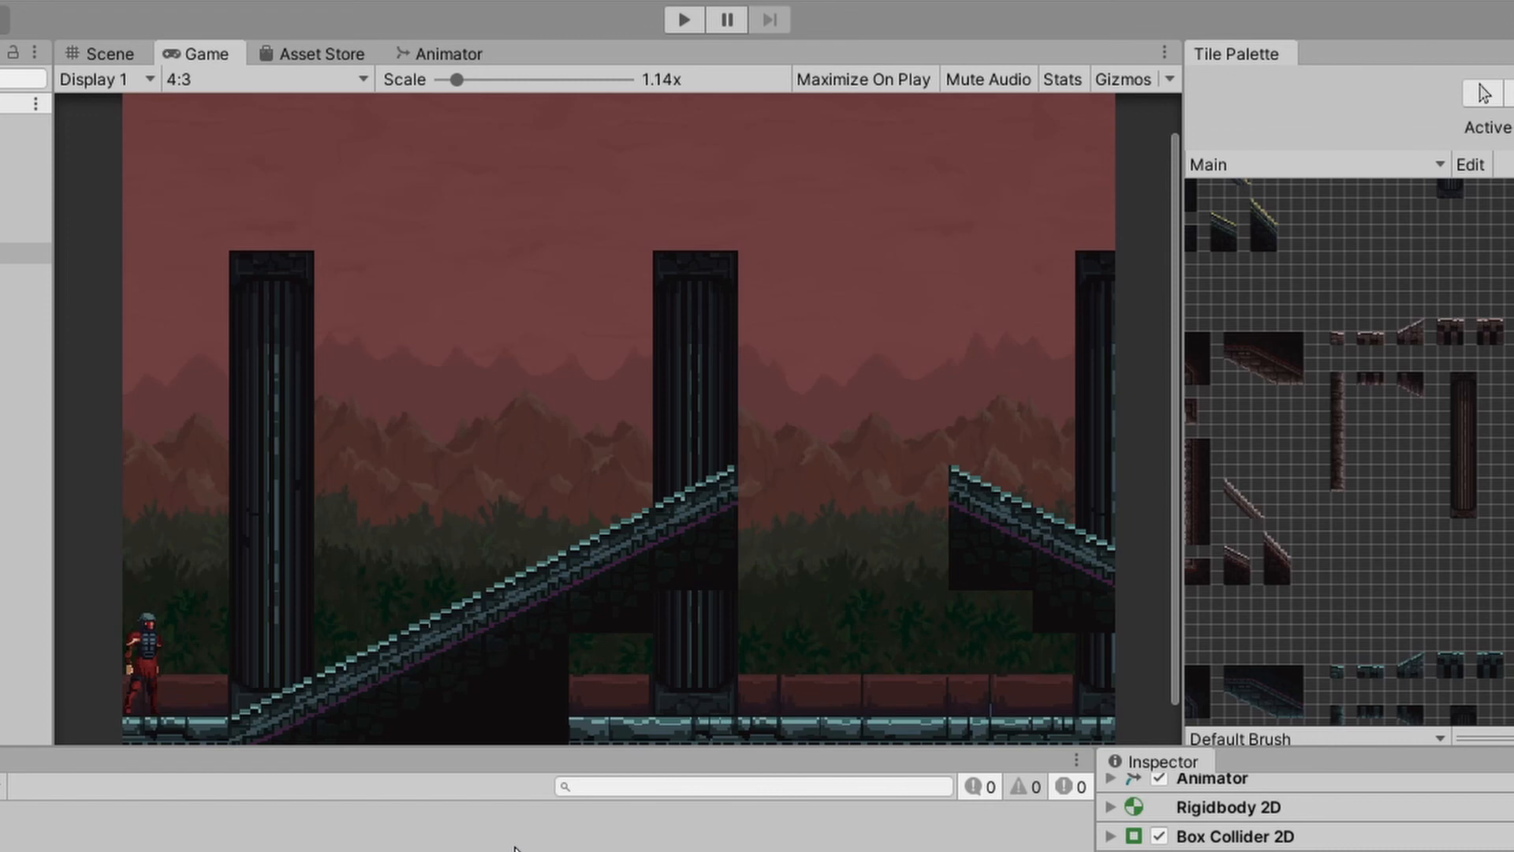
pyautogui.moveTo(763, 327)
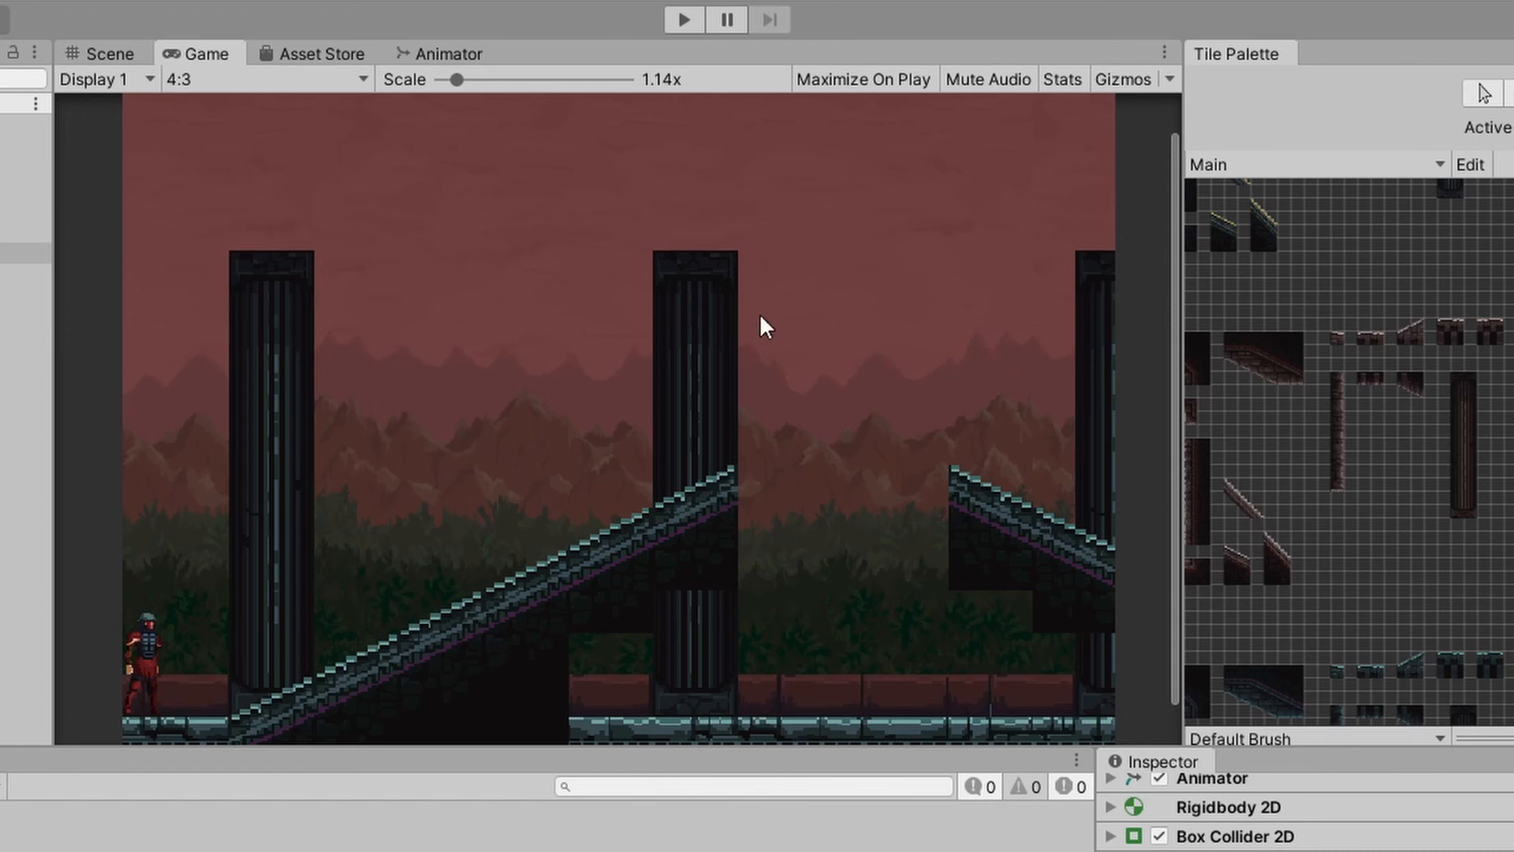
pyautogui.moveTo(685, 19)
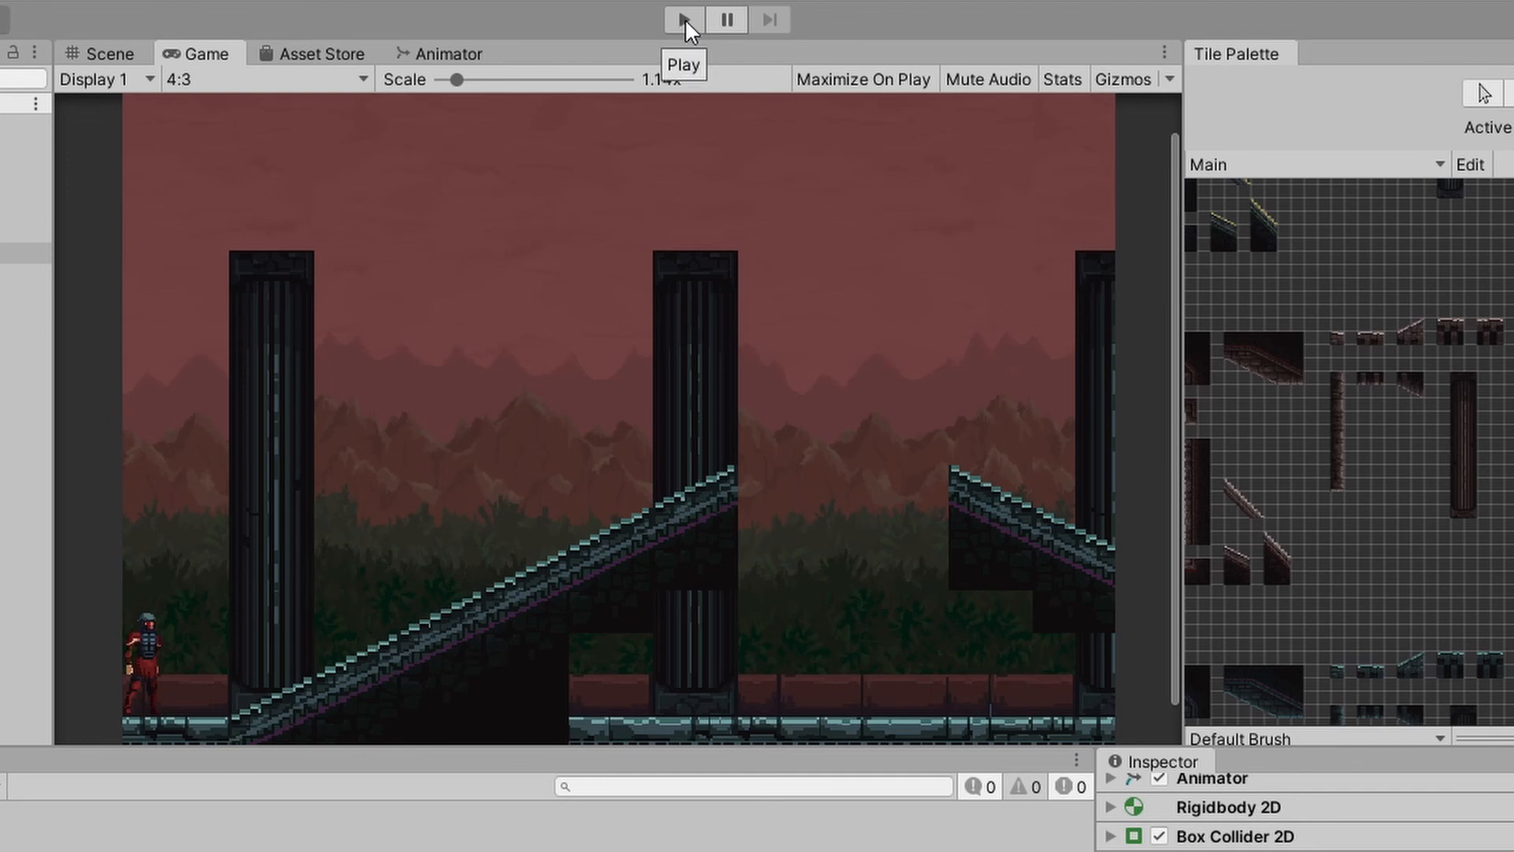
pyautogui.moveTo(686, 26)
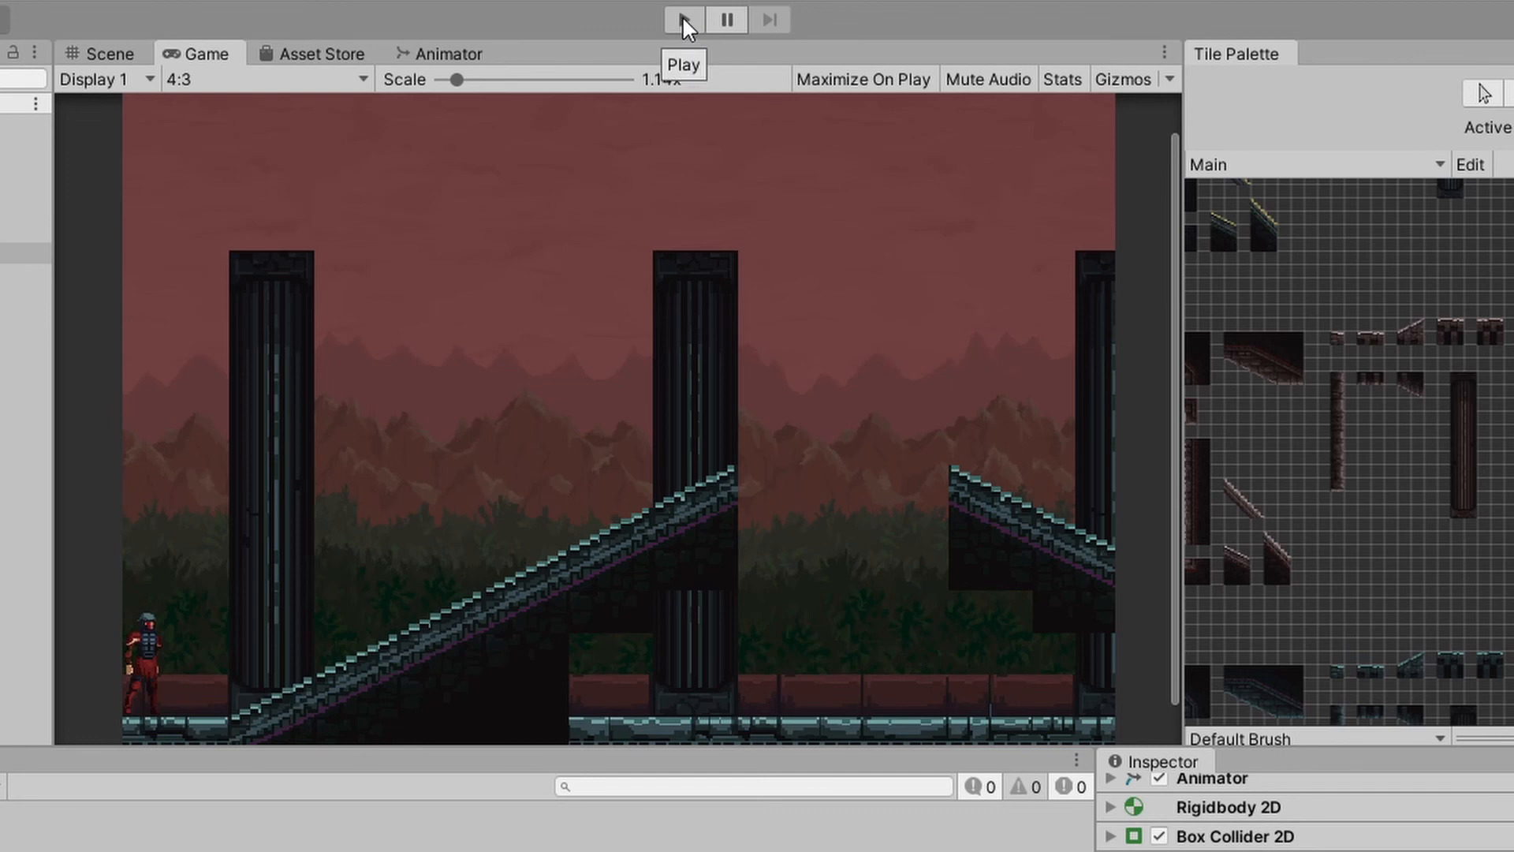